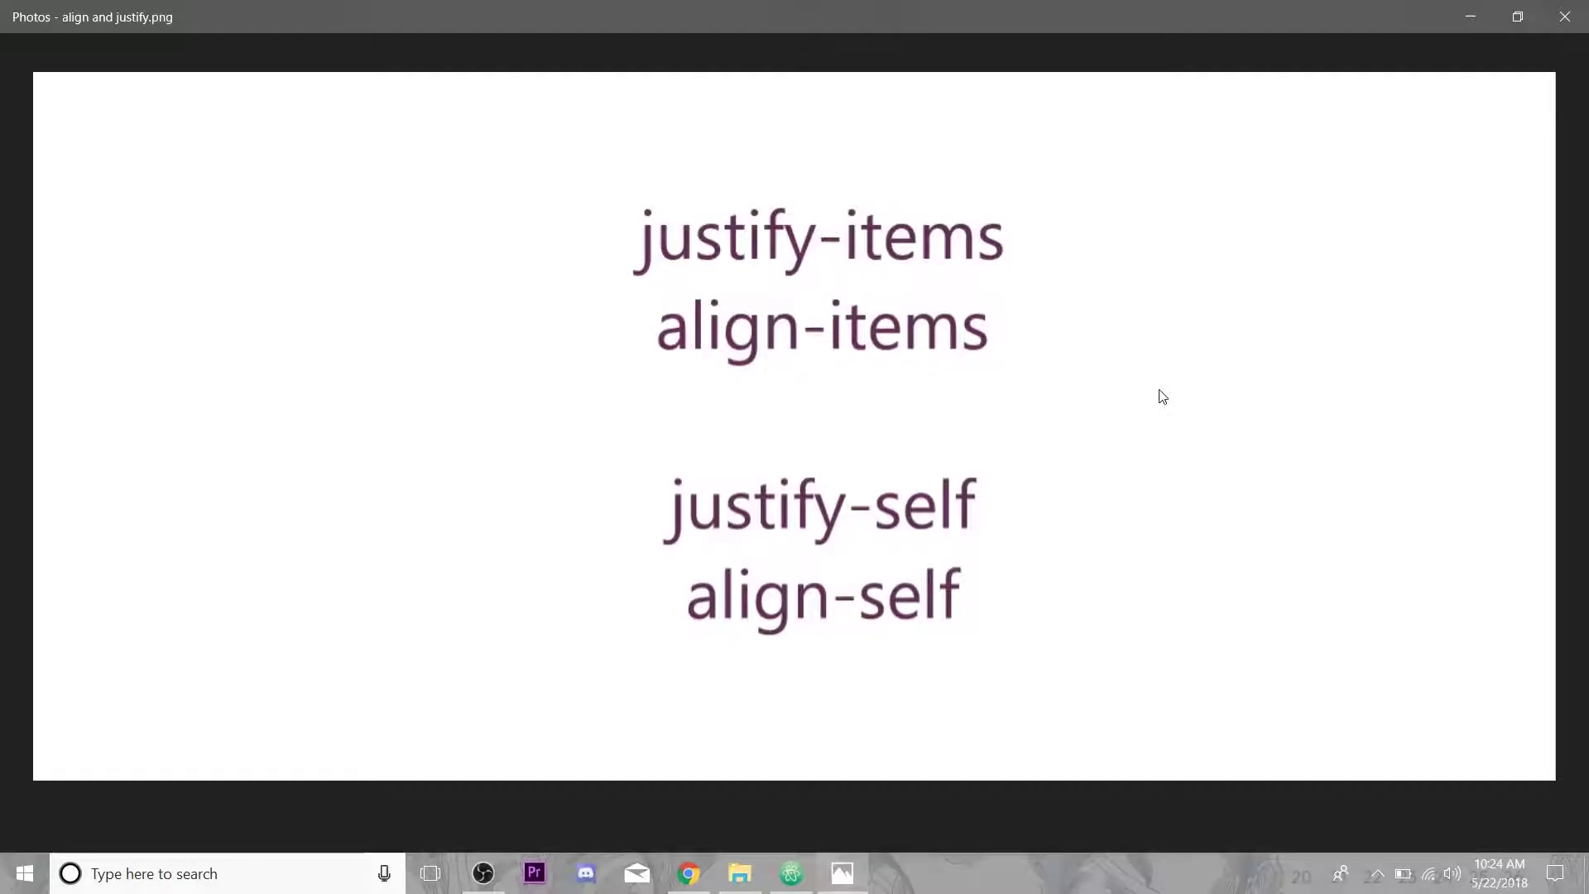
{"action": "mouse_move", "coordinate": [741, 470]}
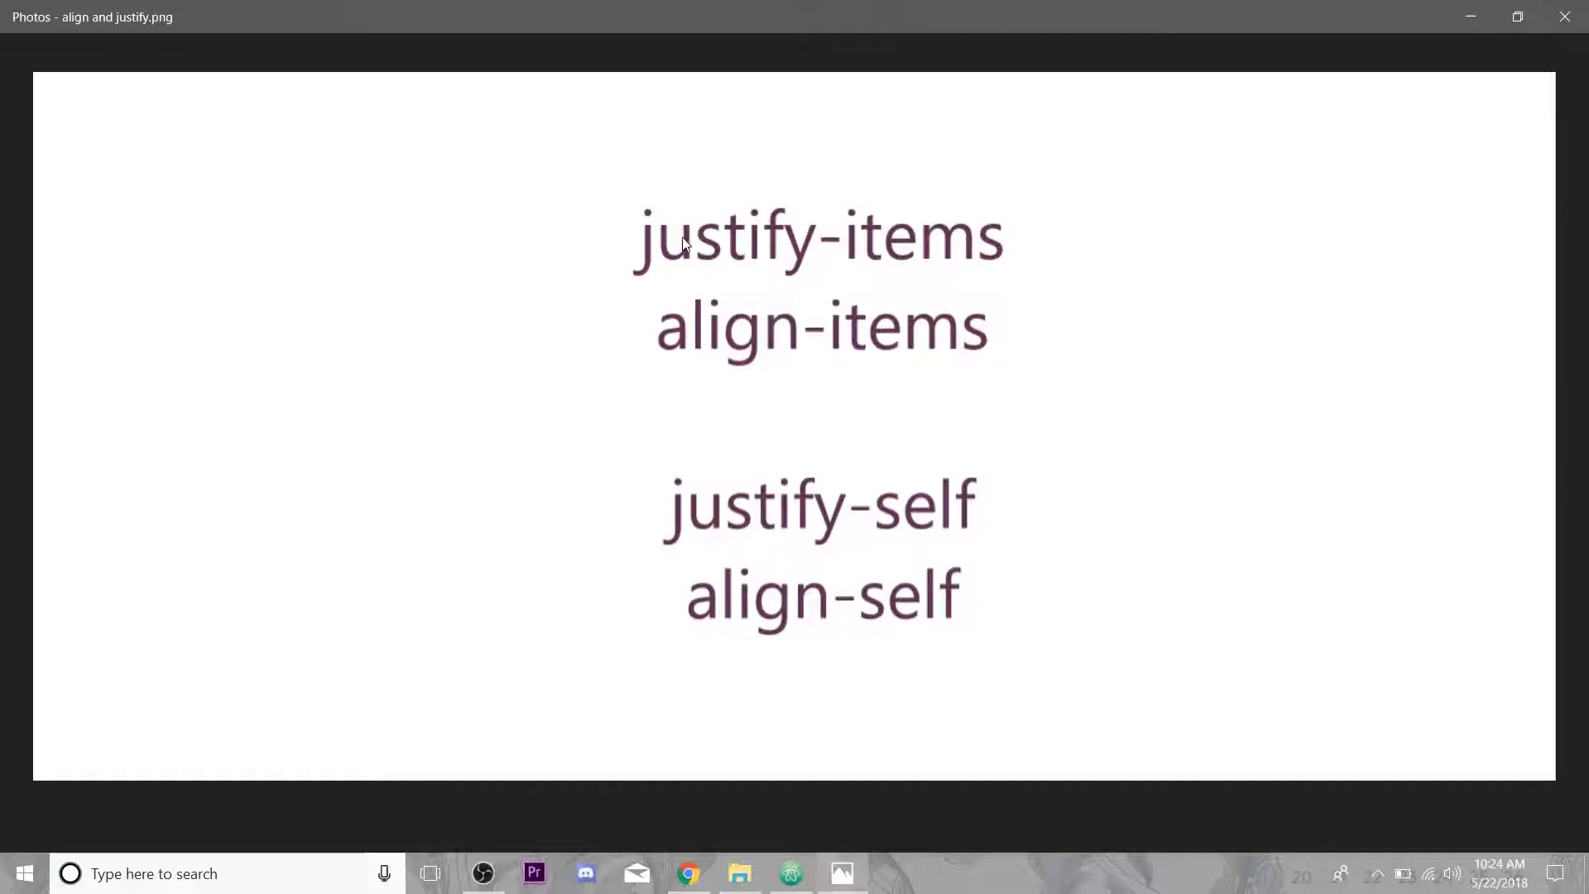
{"action": "mouse_move", "coordinate": [775, 430]}
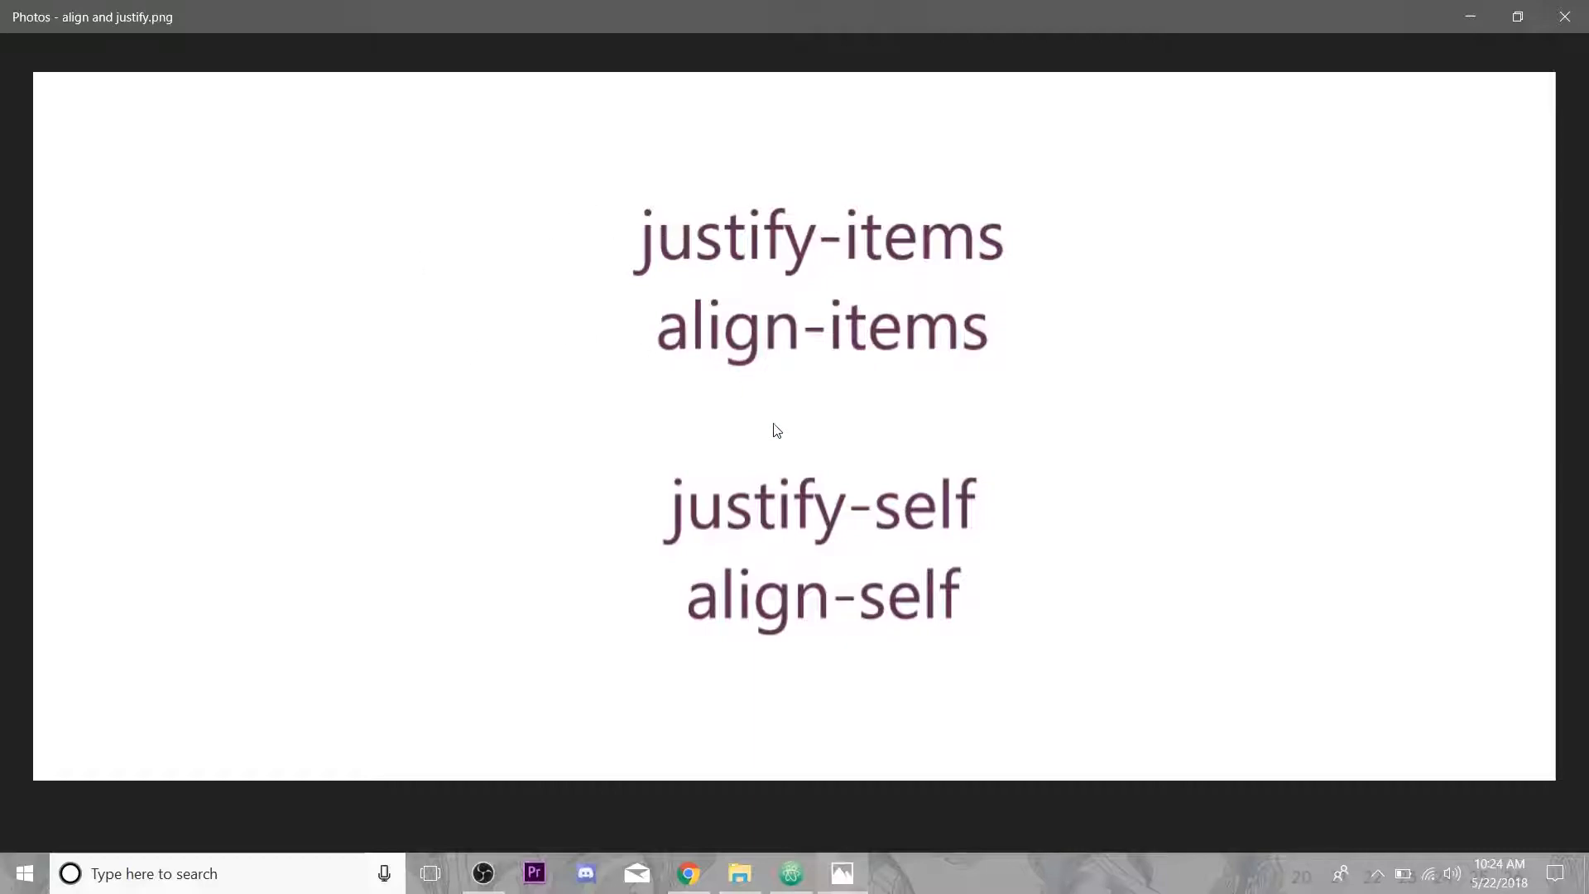
{"action": "mouse_move", "coordinate": [960, 195]}
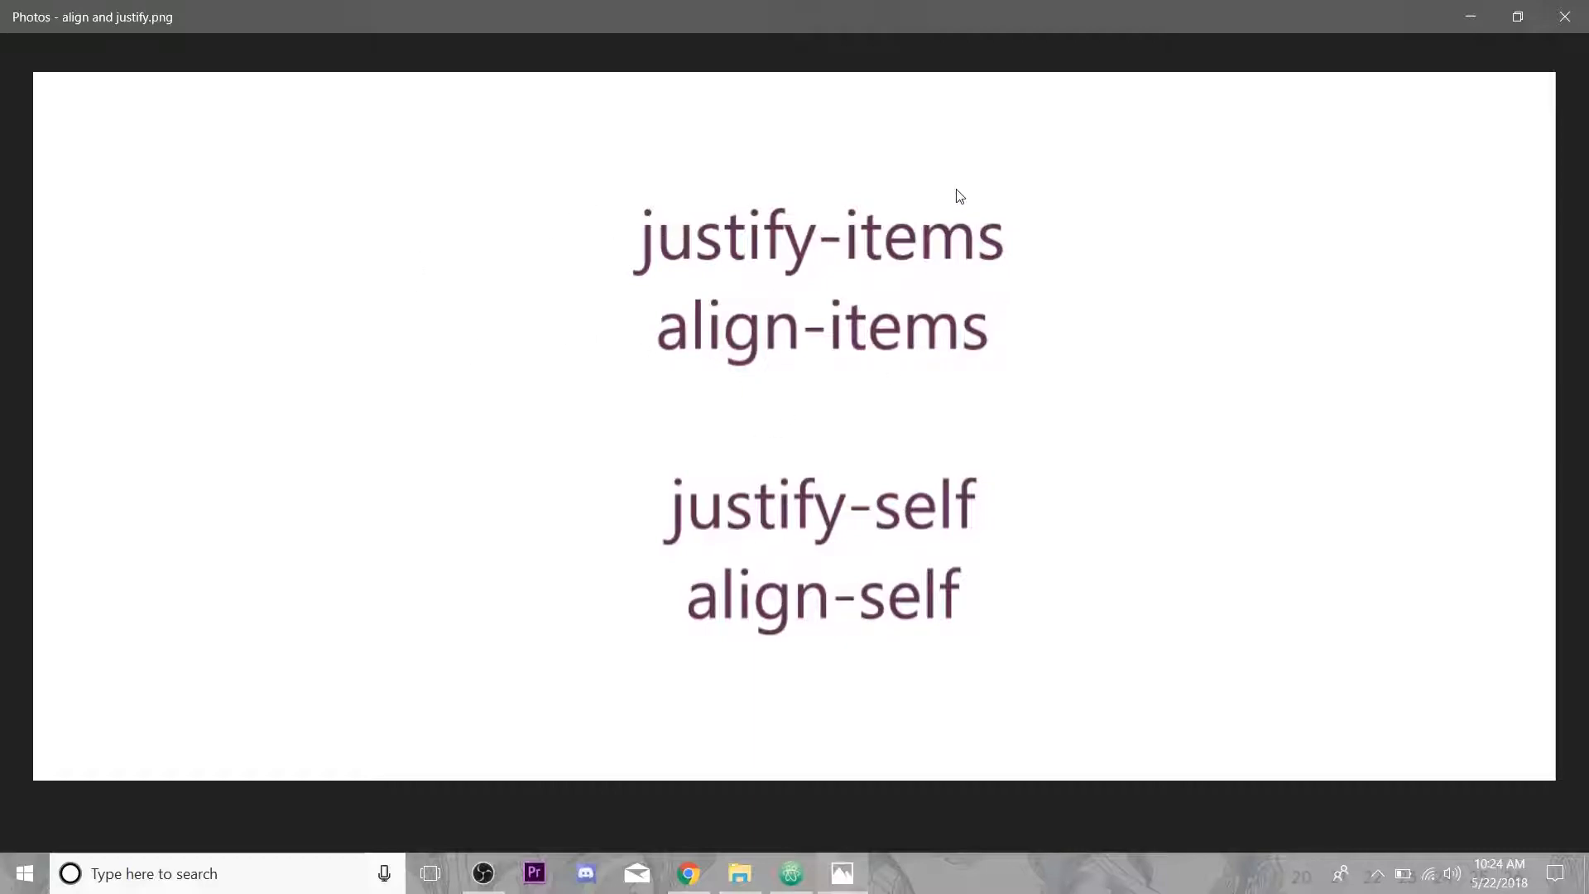
{"action": "mouse_move", "coordinate": [920, 242]}
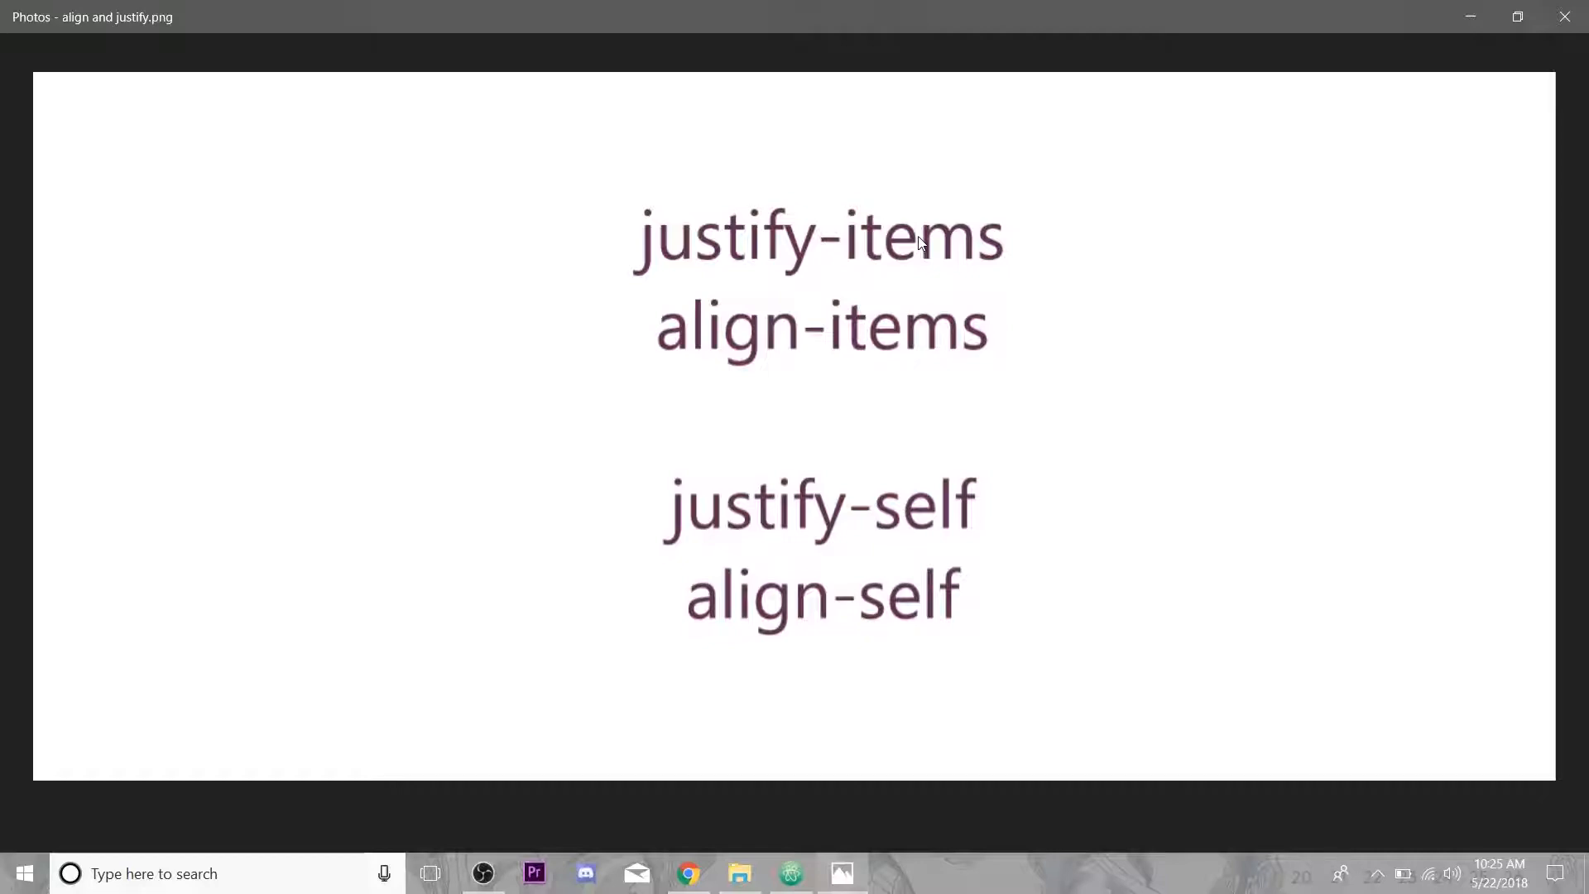
{"action": "mouse_move", "coordinate": [877, 450]}
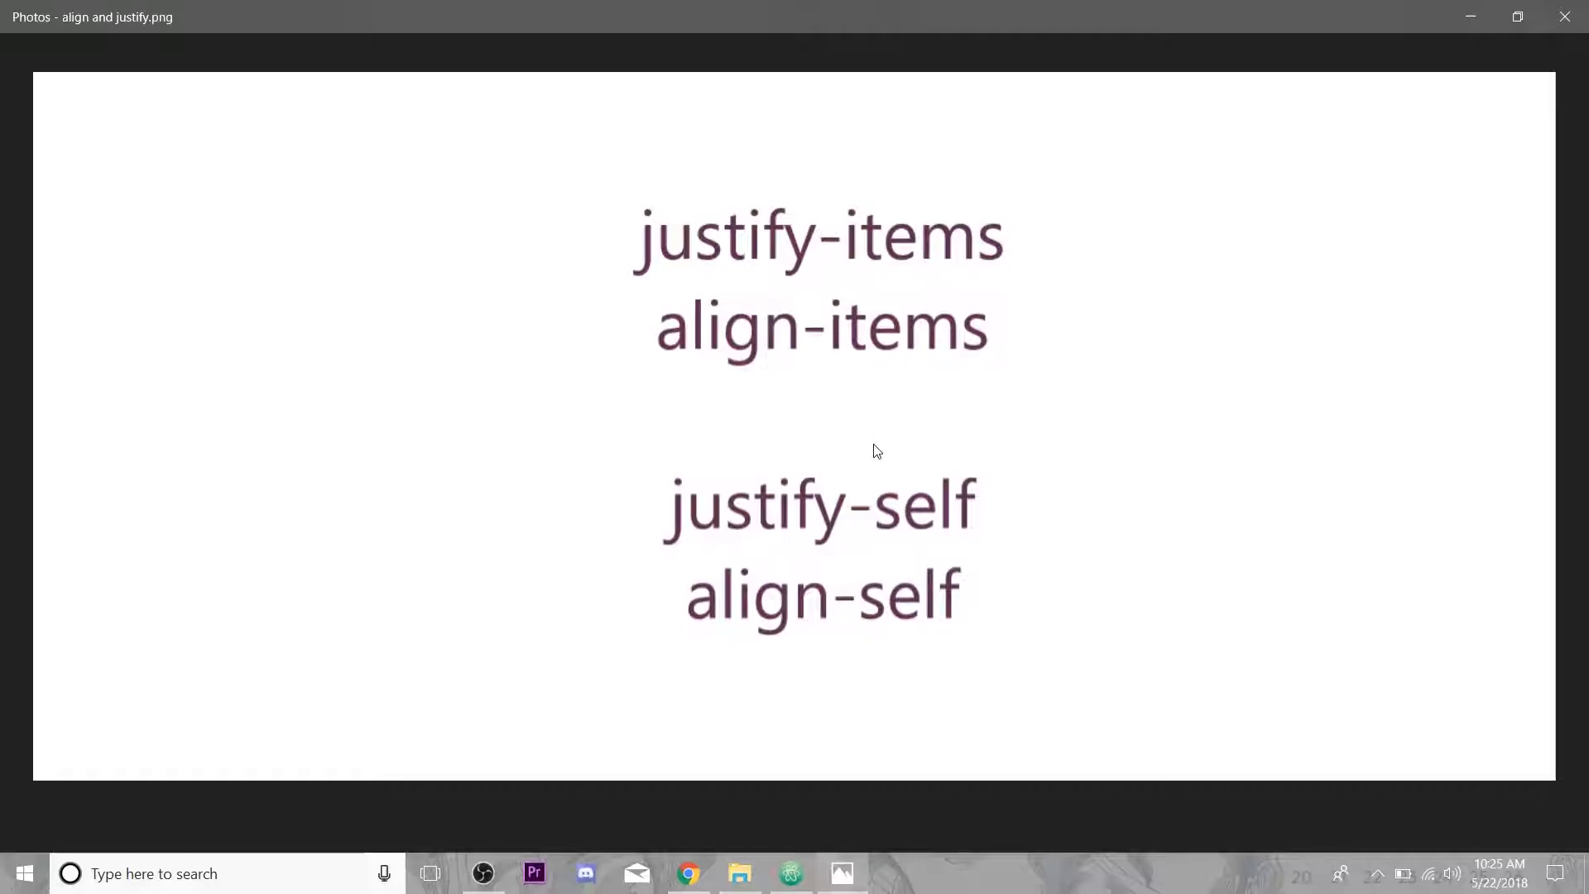
{"action": "mouse_move", "coordinate": [904, 500]}
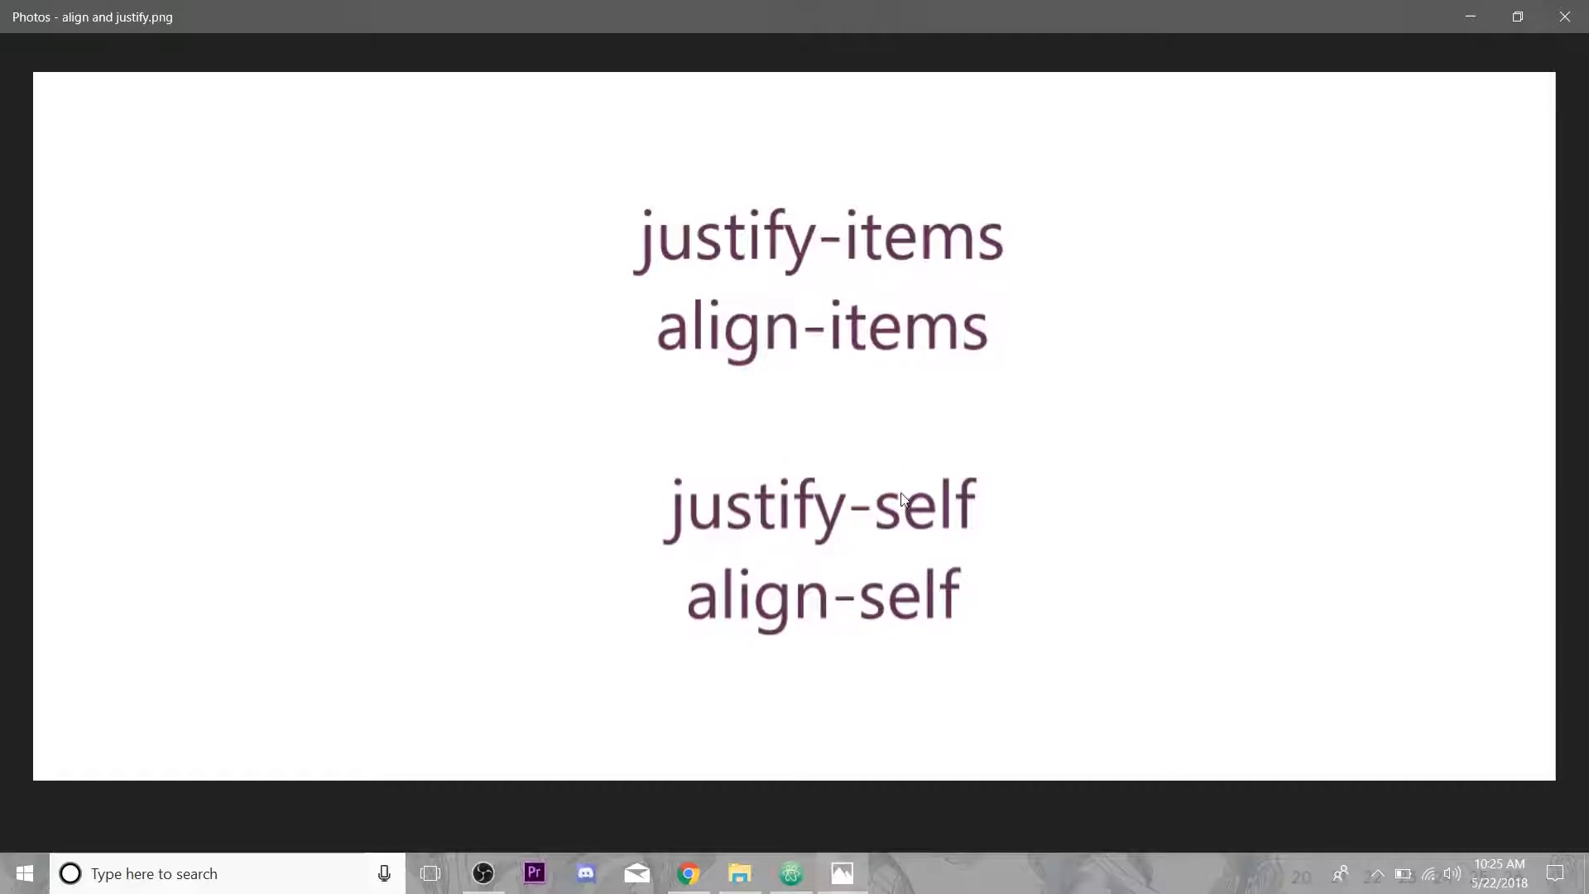
{"action": "mouse_move", "coordinate": [927, 602]}
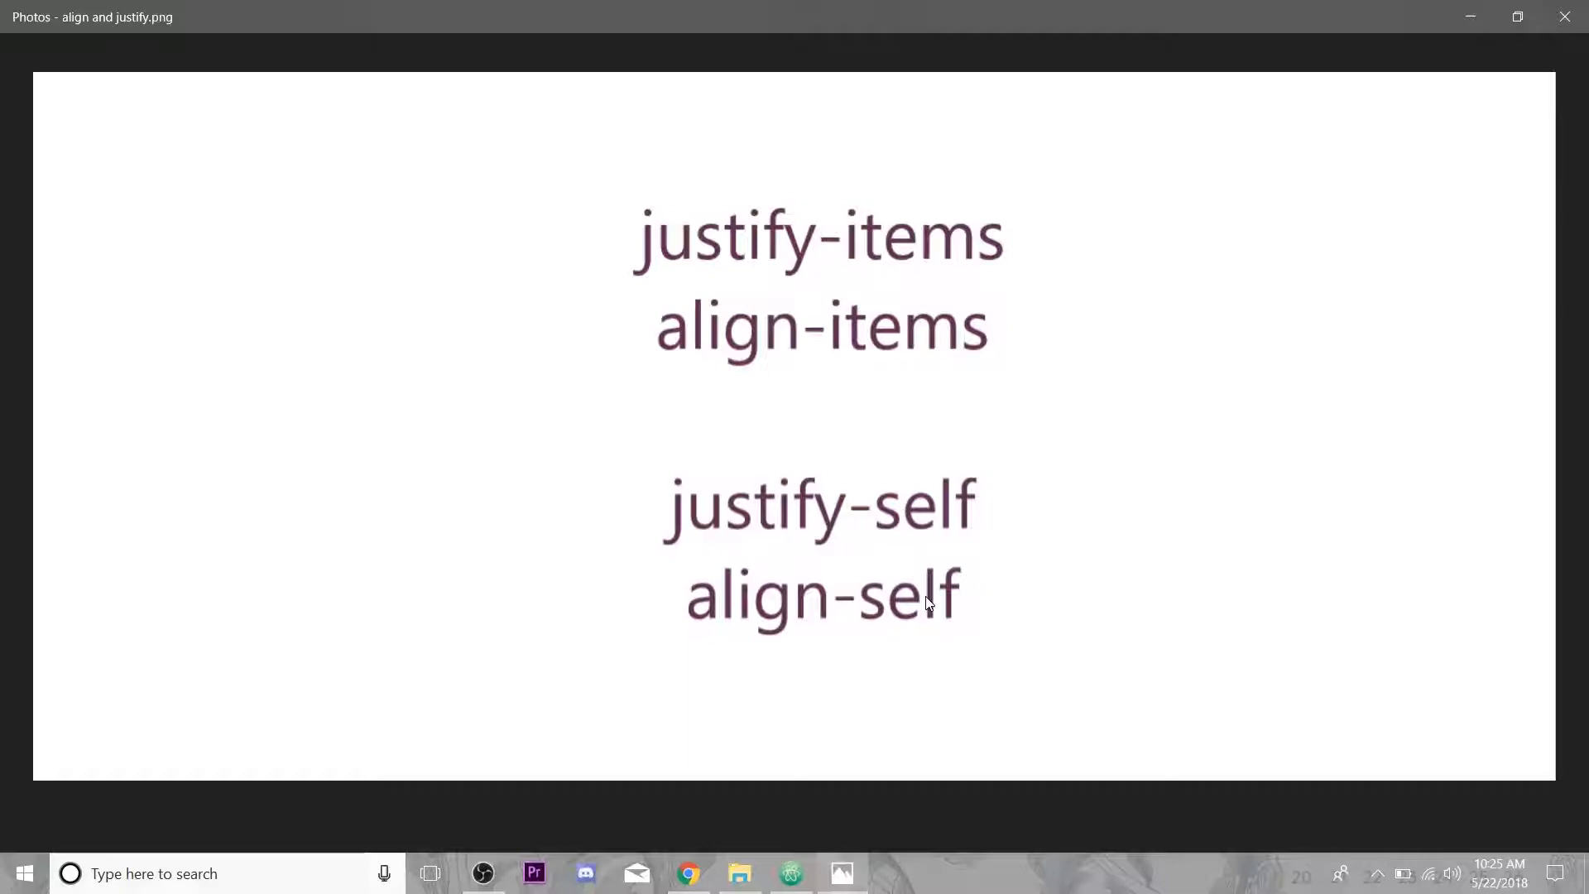
{"action": "mouse_move", "coordinate": [930, 596]}
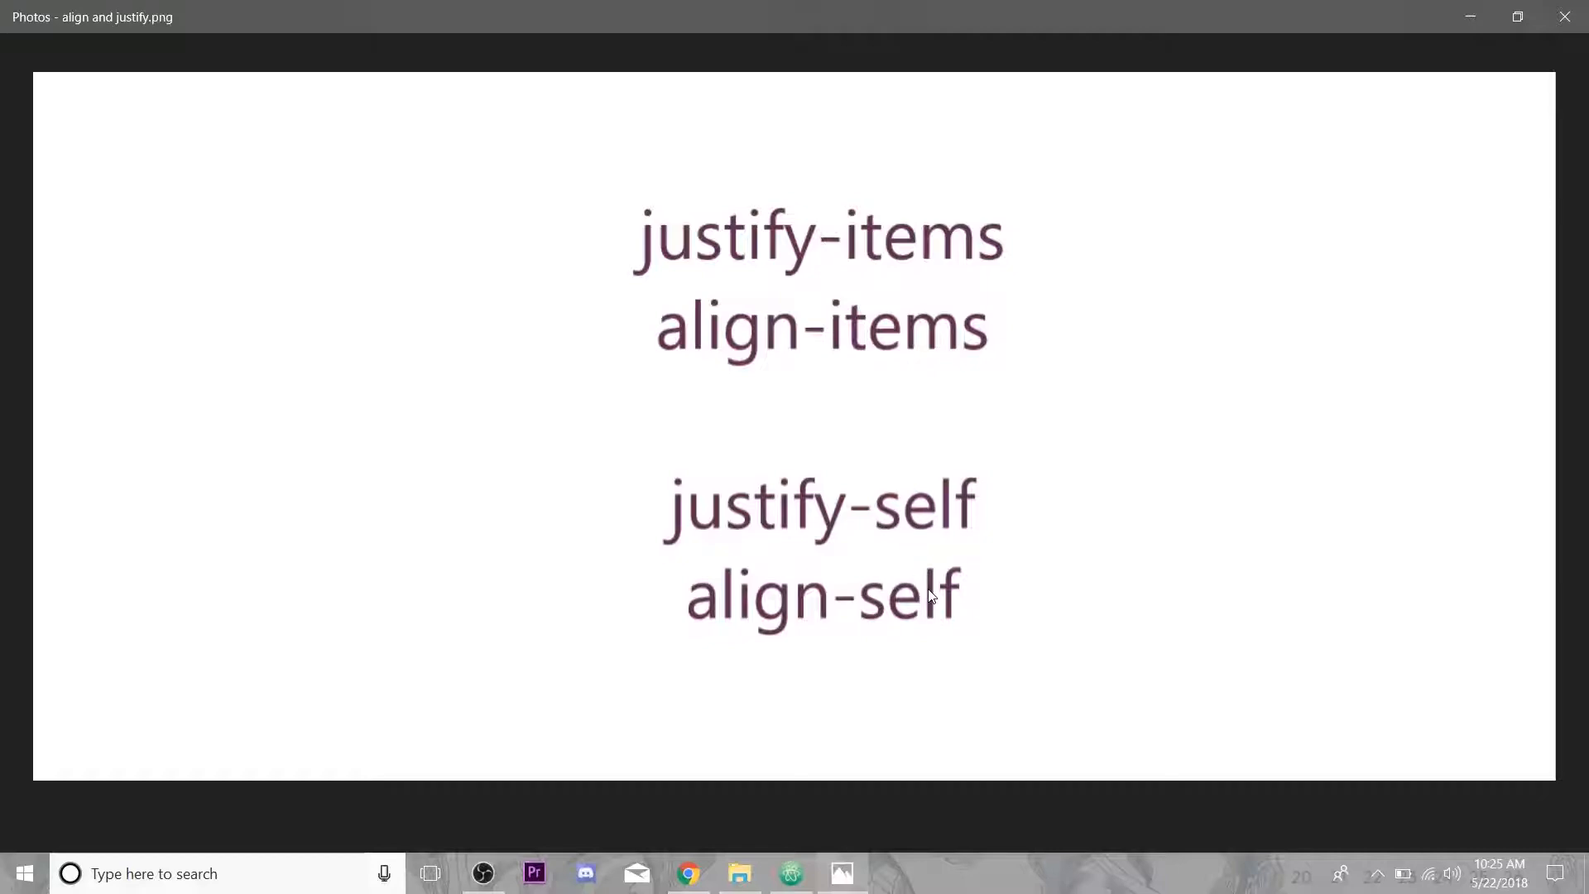
{"action": "mouse_move", "coordinate": [799, 209]}
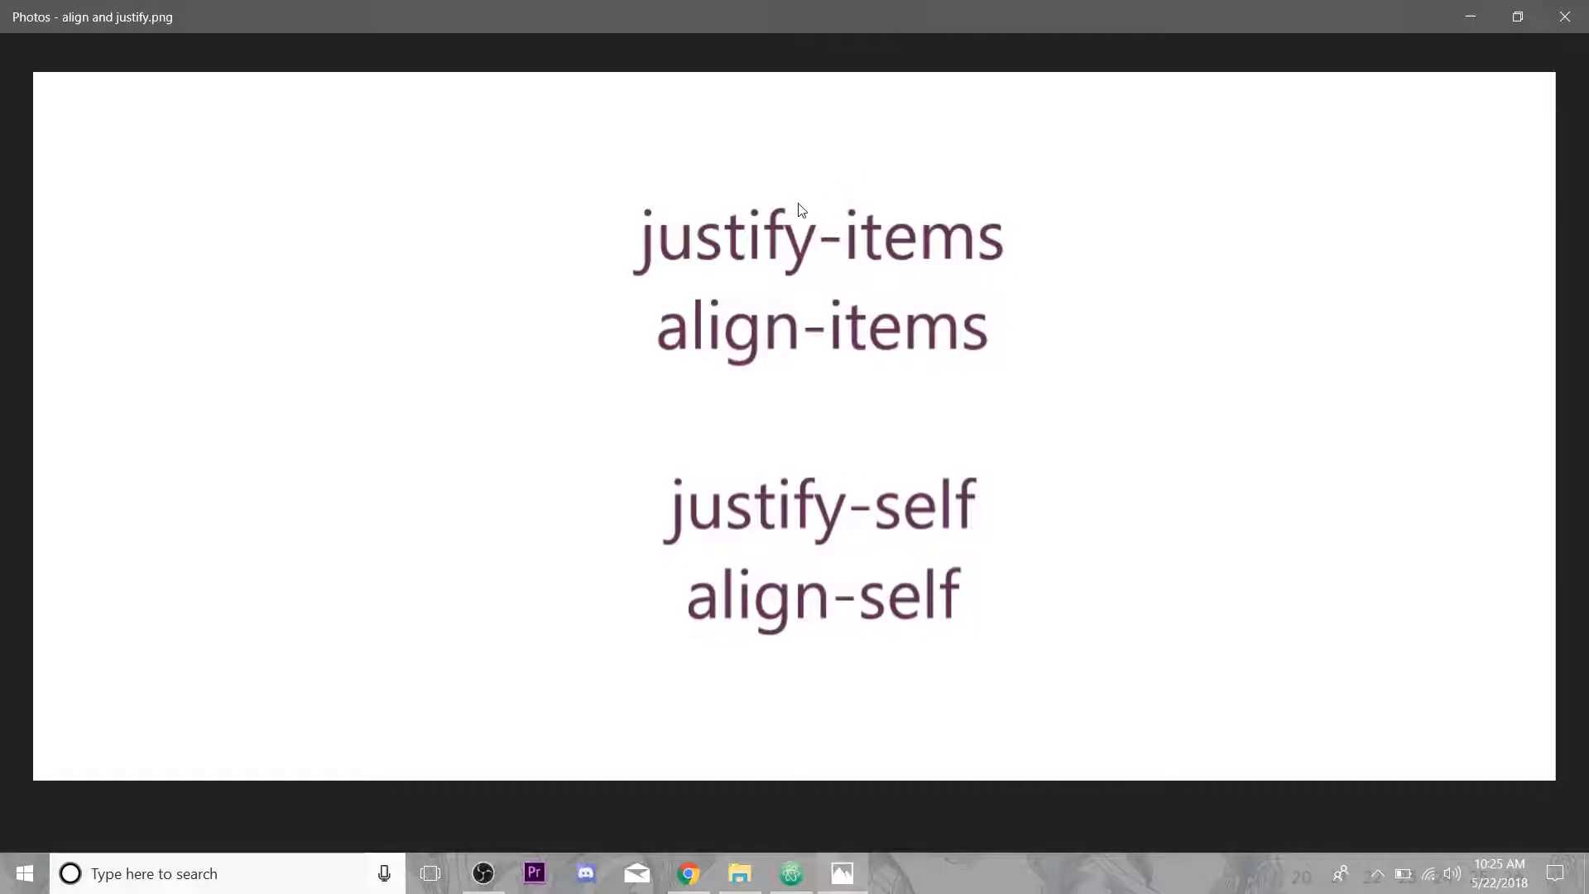
{"action": "mouse_move", "coordinate": [632, 268]}
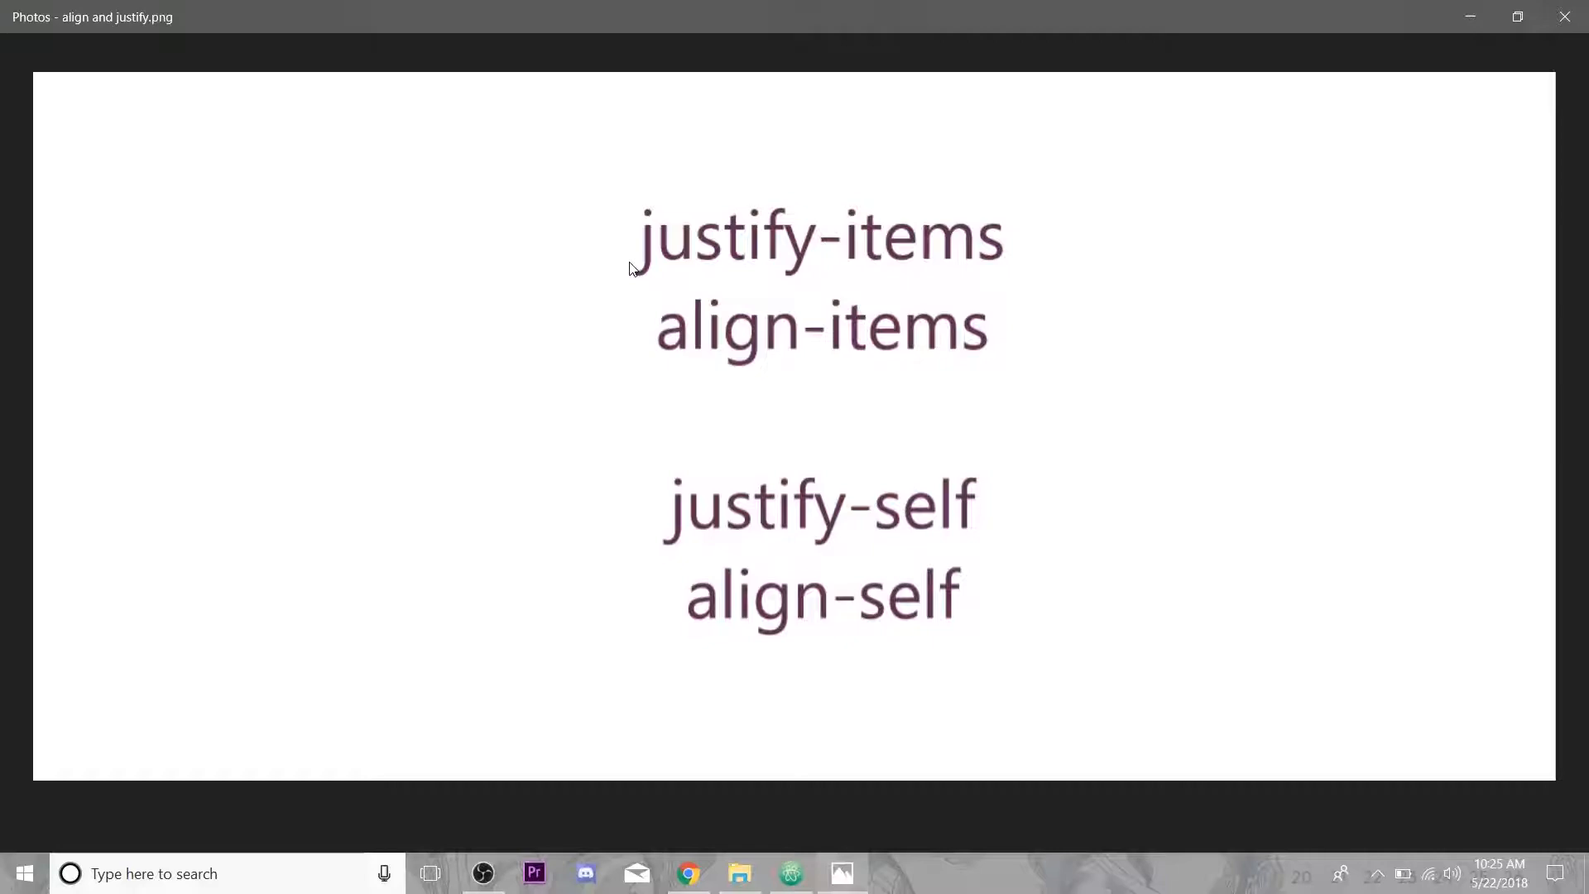
{"action": "mouse_move", "coordinate": [594, 261]}
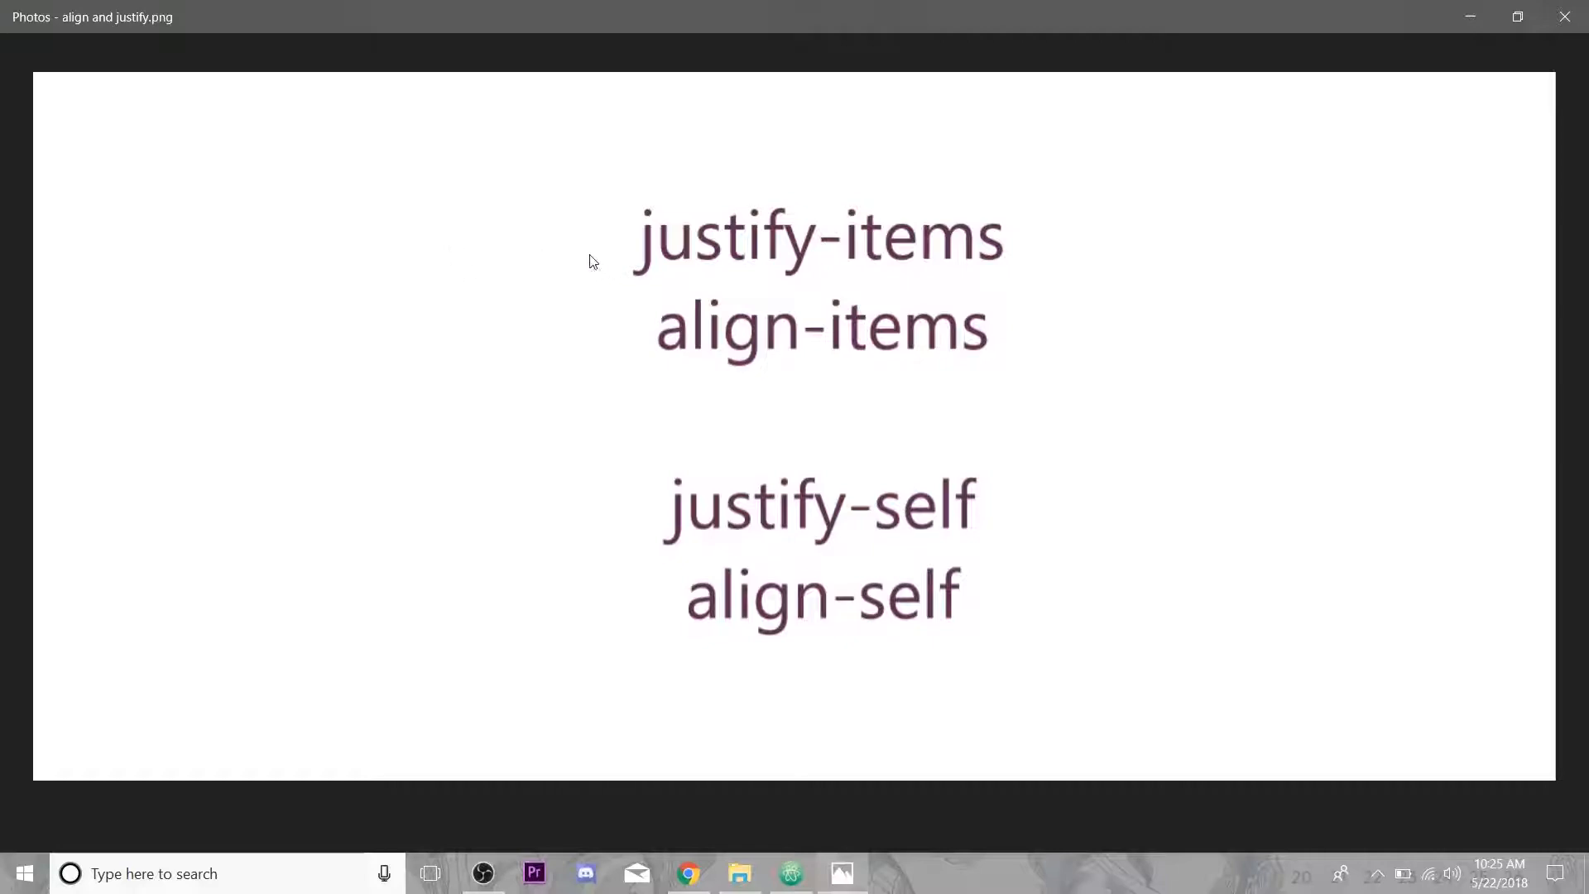
{"action": "mouse_move", "coordinate": [539, 251]}
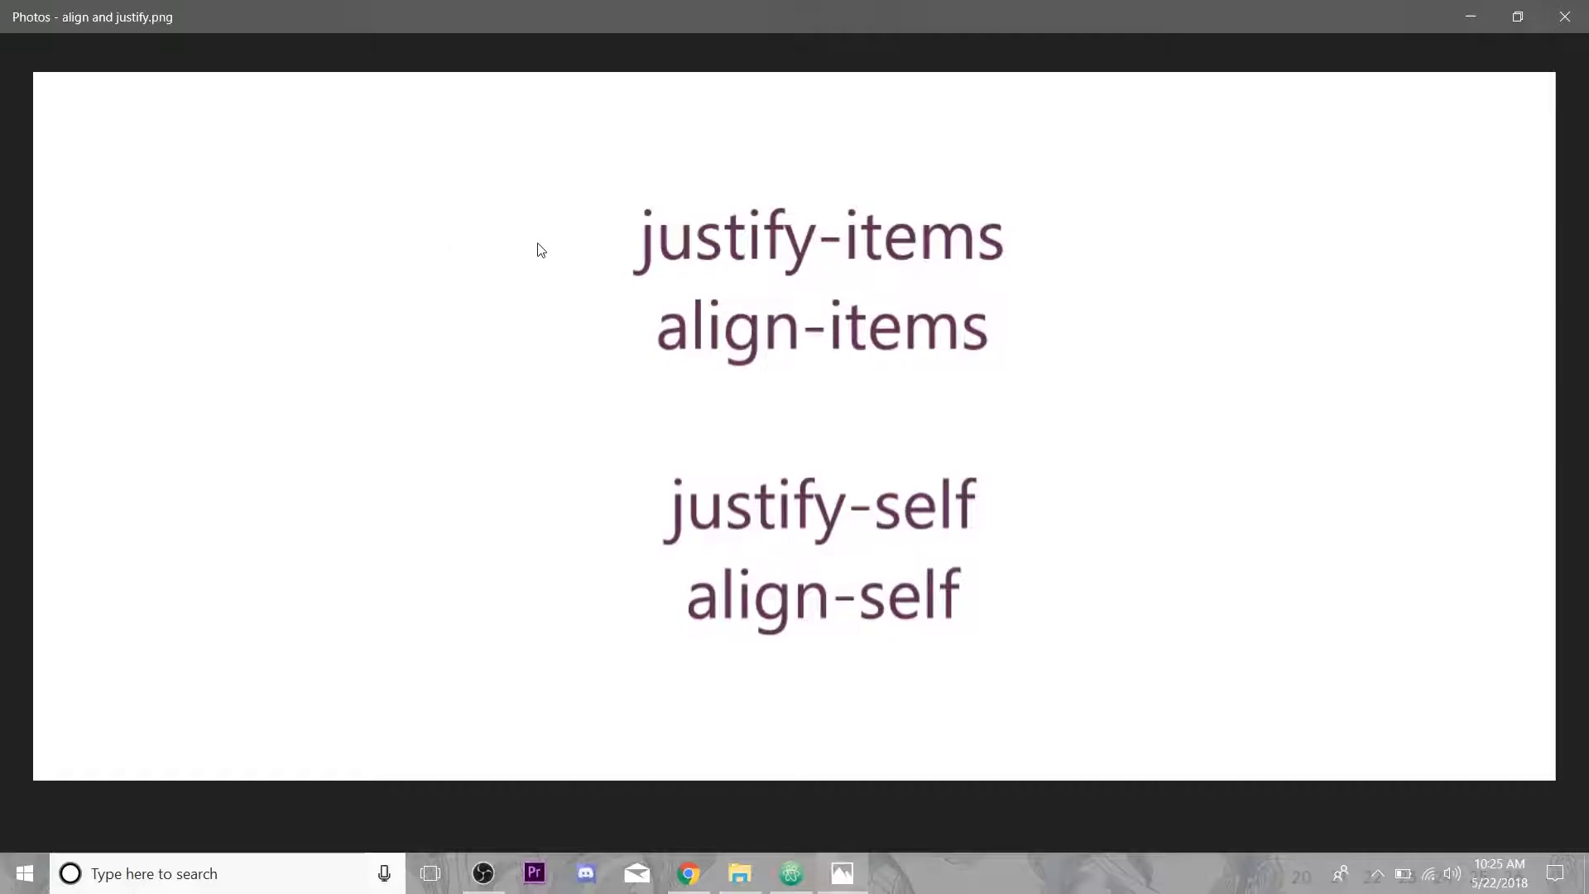
{"action": "mouse_move", "coordinate": [591, 443]}
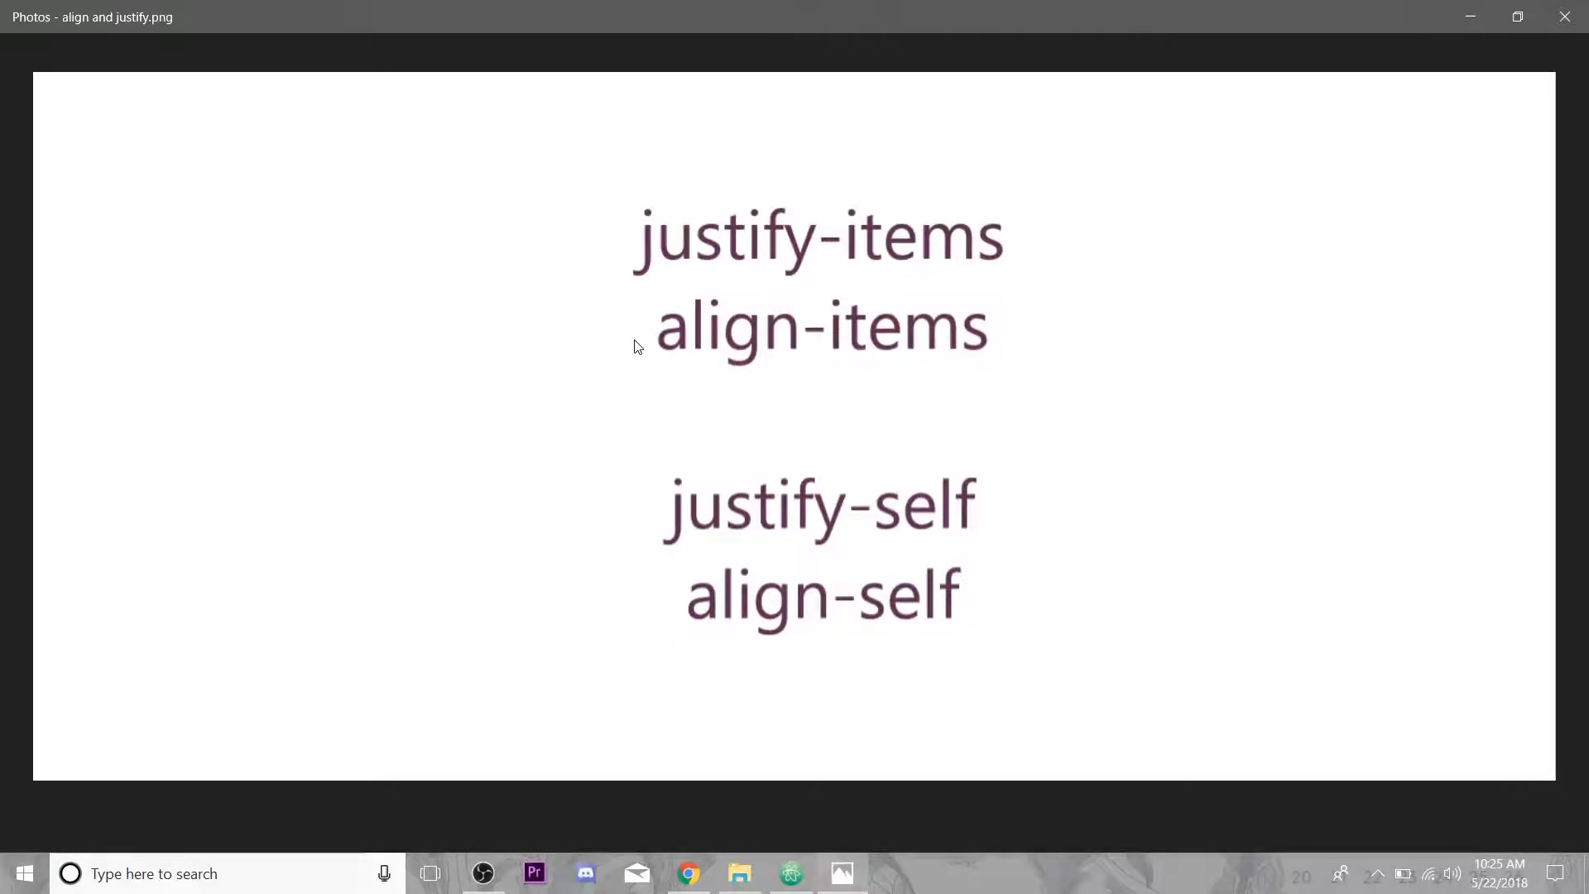
{"action": "mouse_move", "coordinate": [516, 360]}
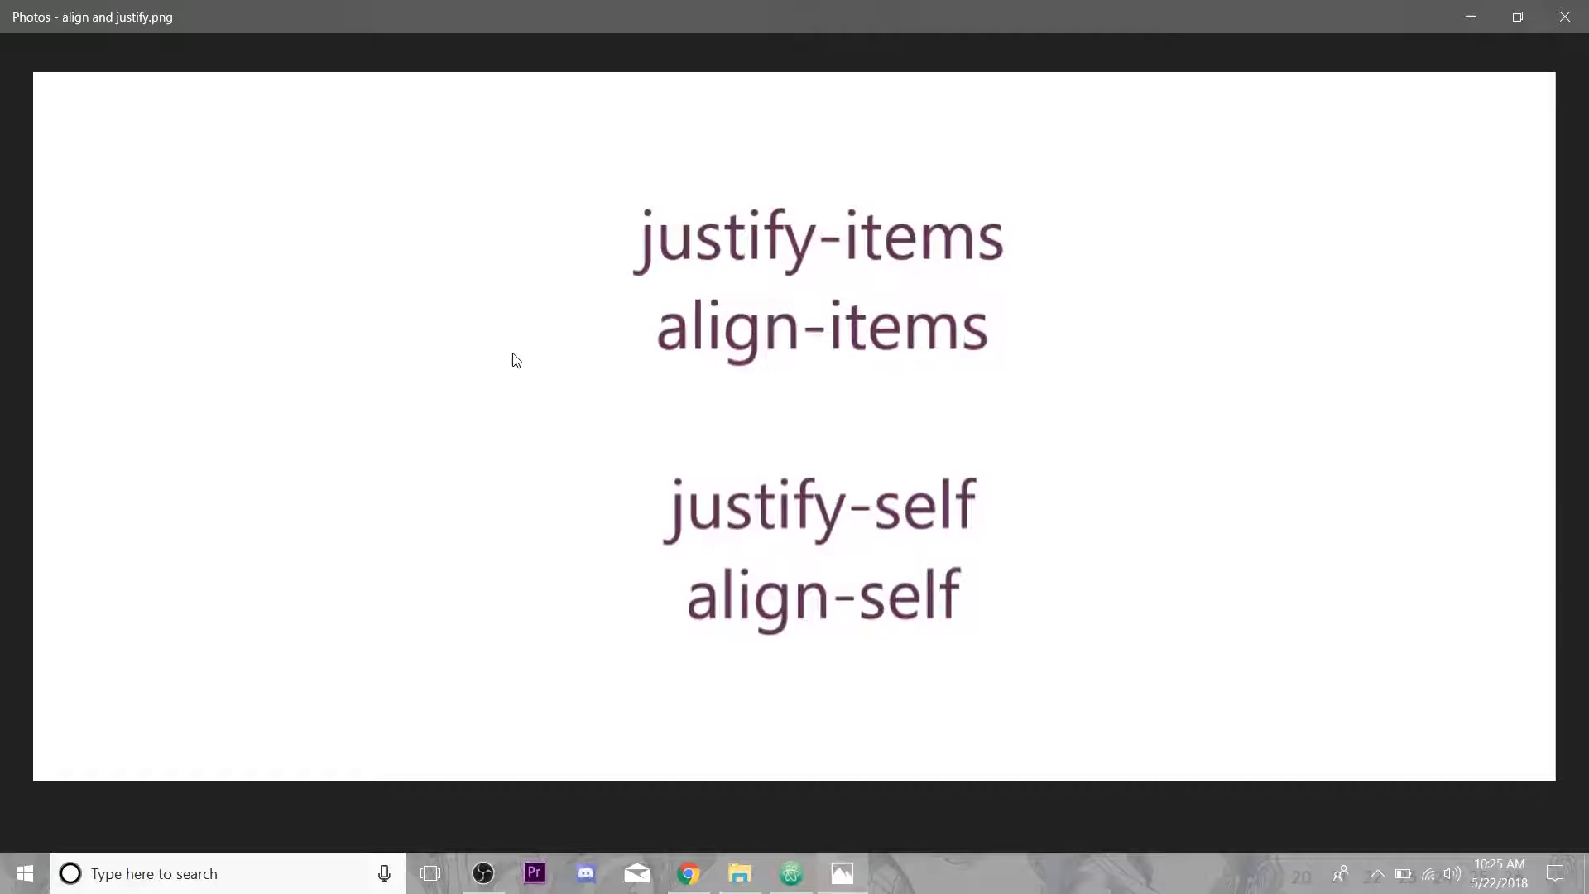
{"action": "mouse_move", "coordinate": [604, 245]}
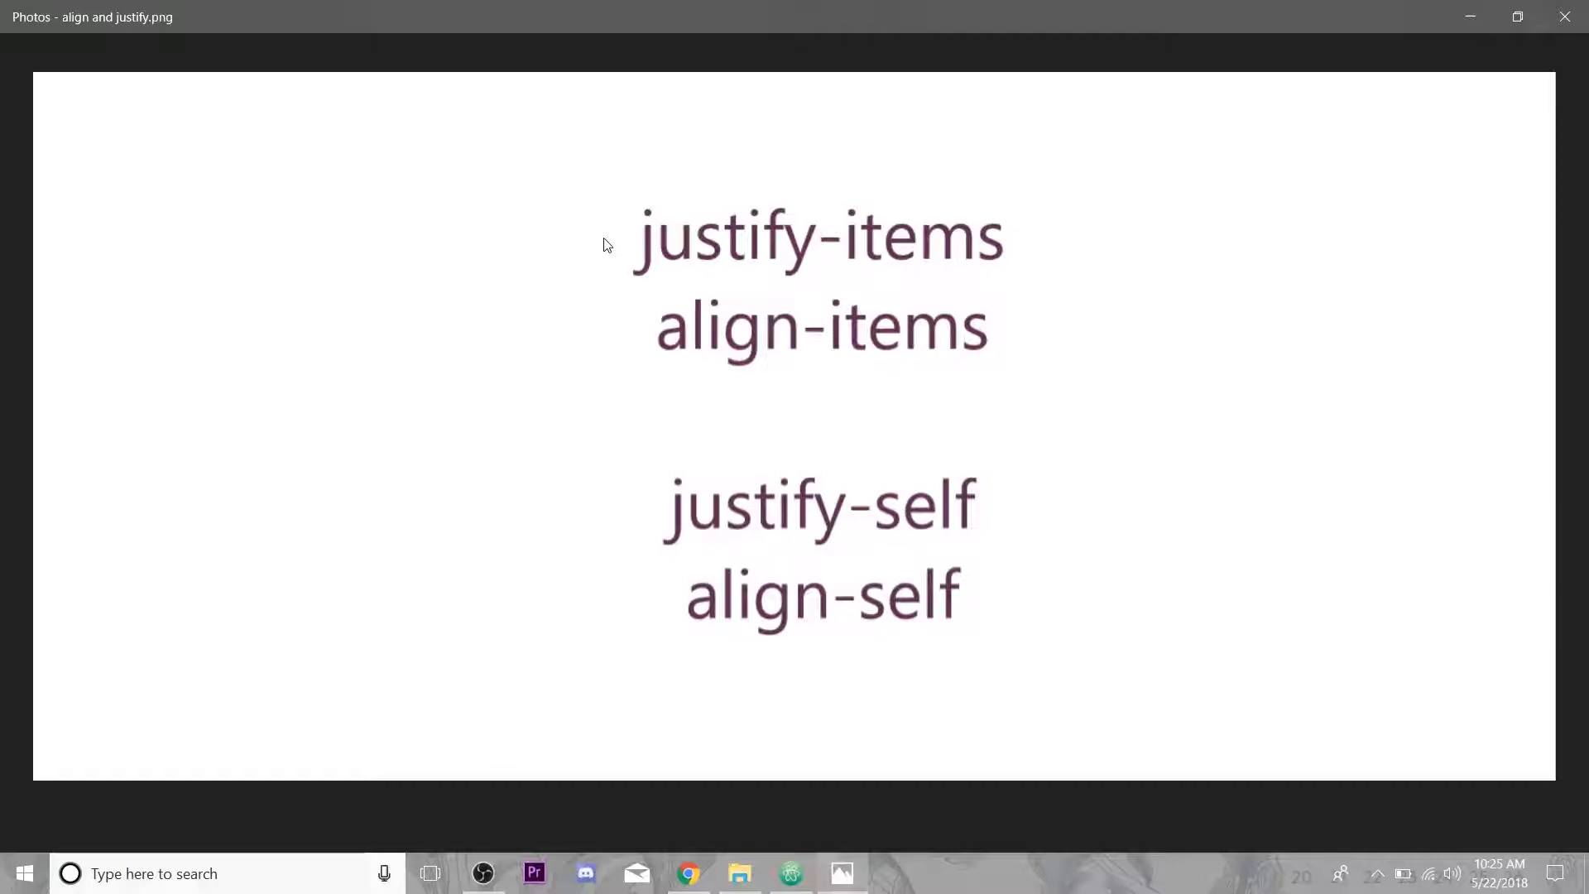
{"action": "mouse_move", "coordinate": [622, 254]}
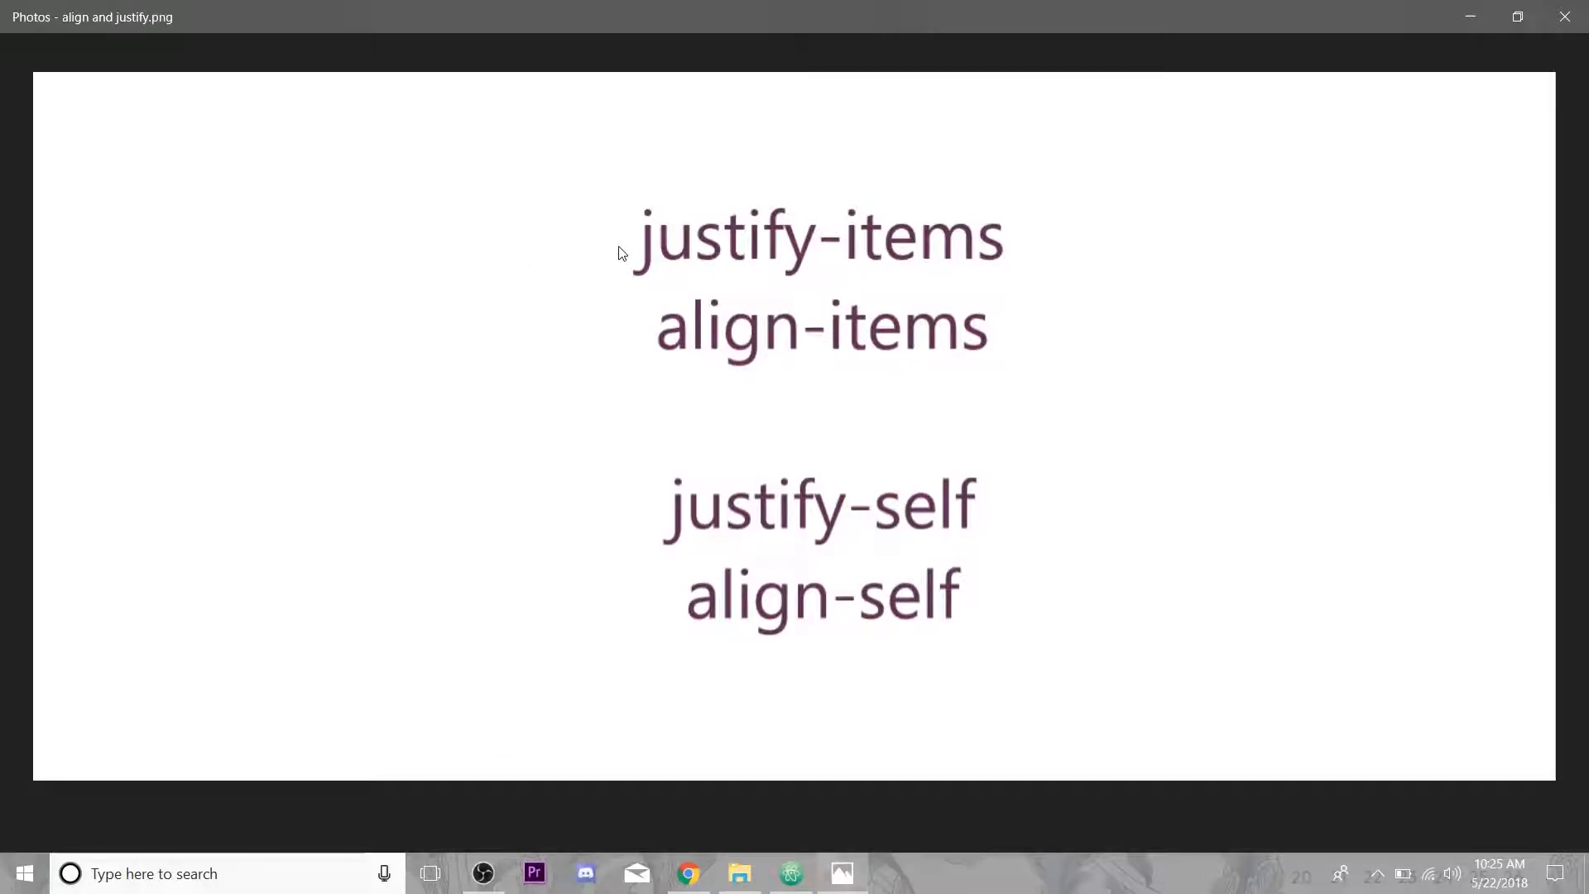
{"action": "mouse_move", "coordinate": [603, 329]}
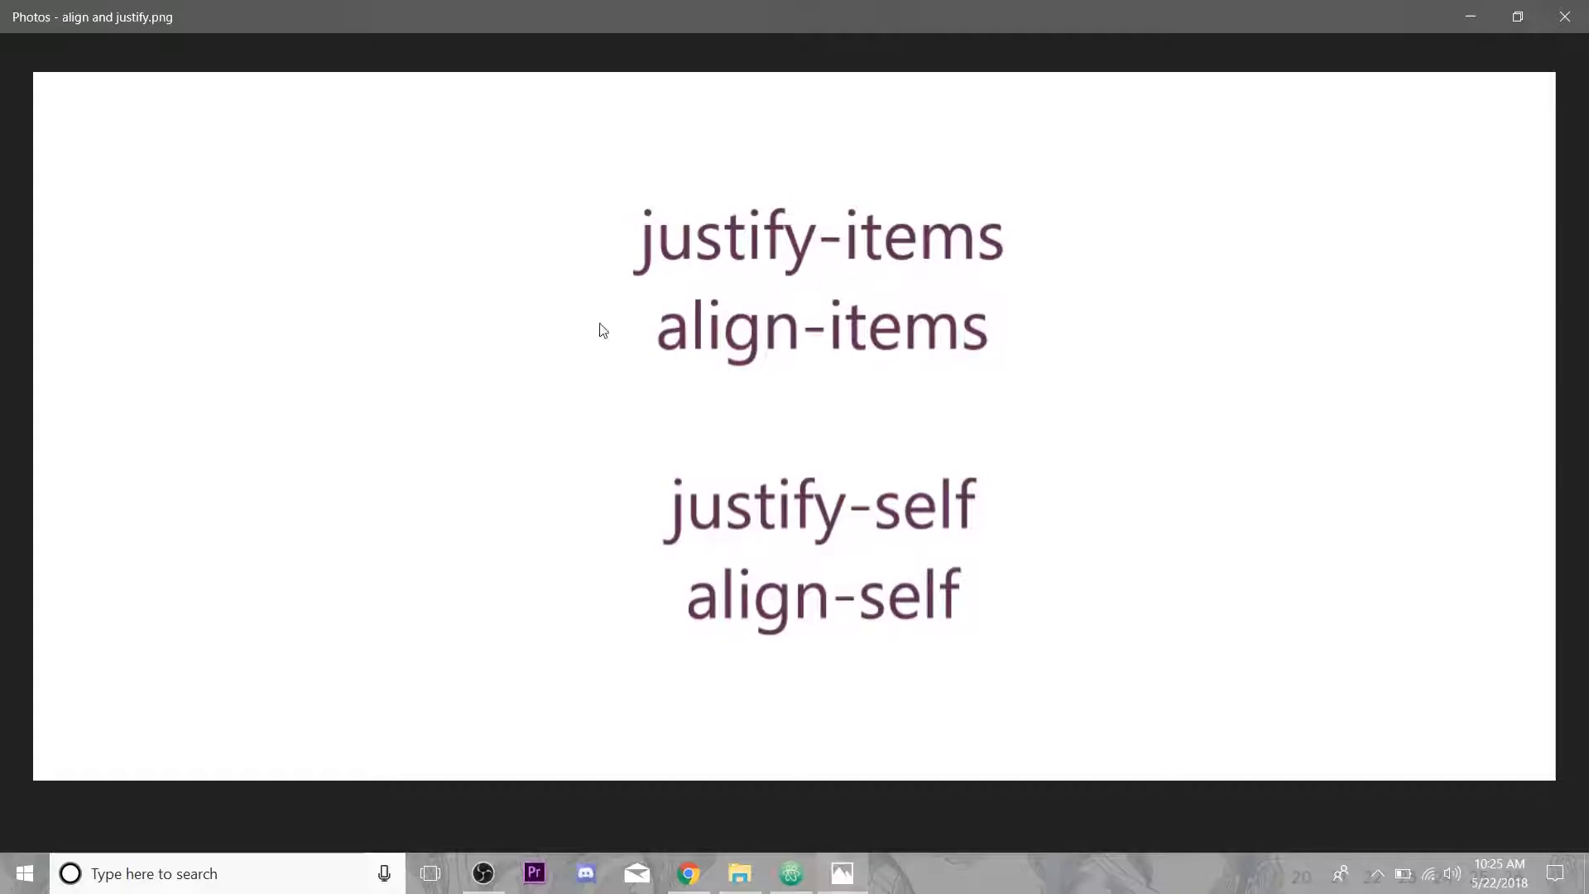
{"action": "mouse_move", "coordinate": [1566, 15]}
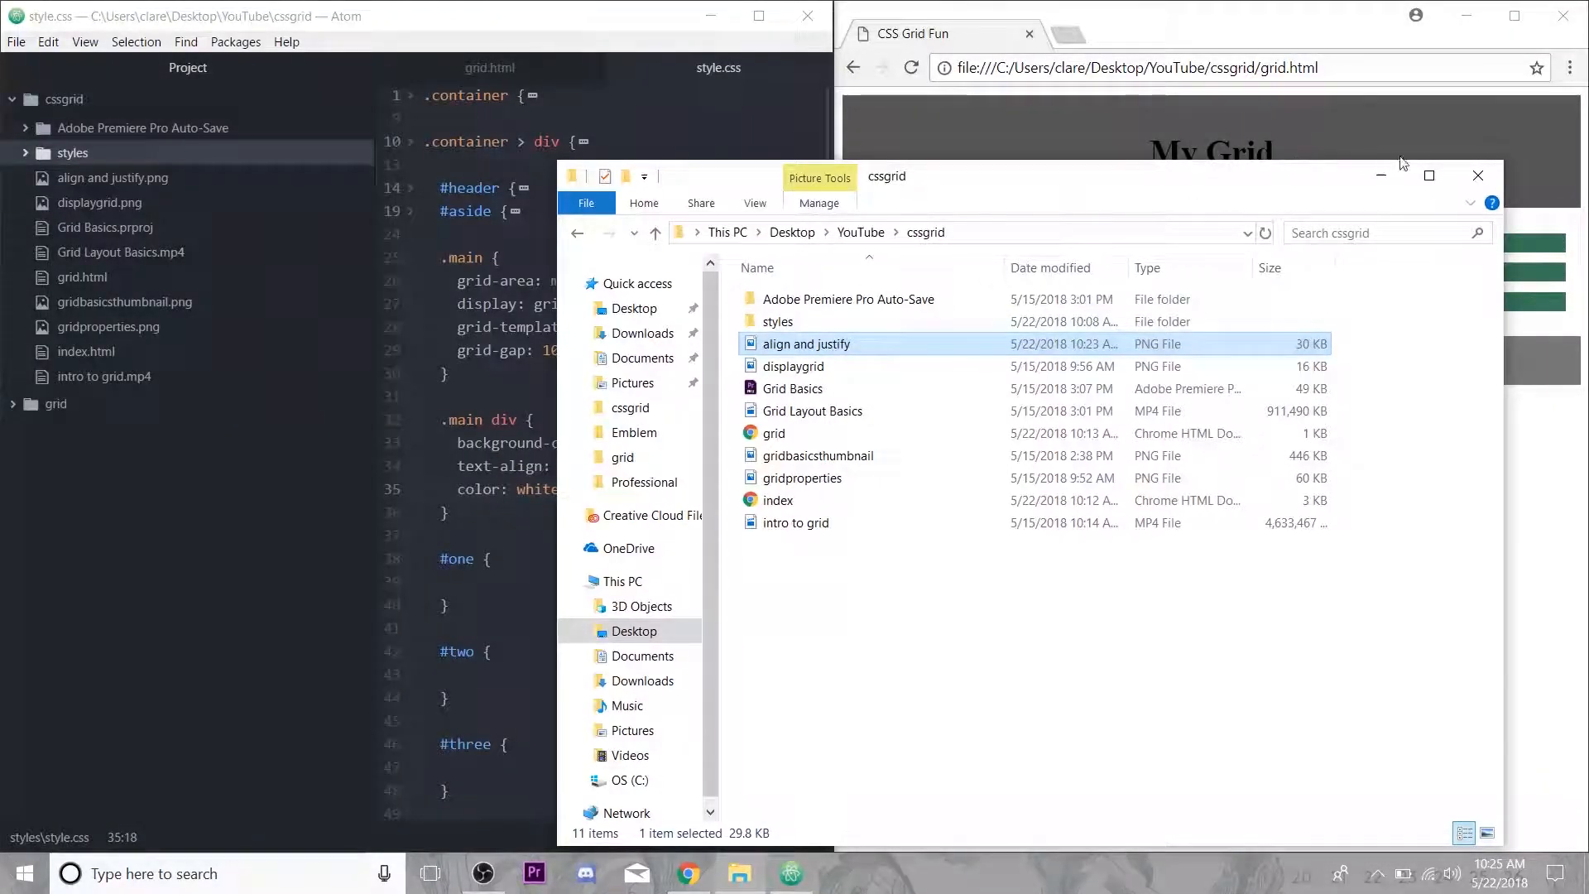
Close File Explorer, navigate Home then Grid in Chrome, and review grid.html's markup in Atom.
{"action": "left_click", "coordinate": [1478, 175]}
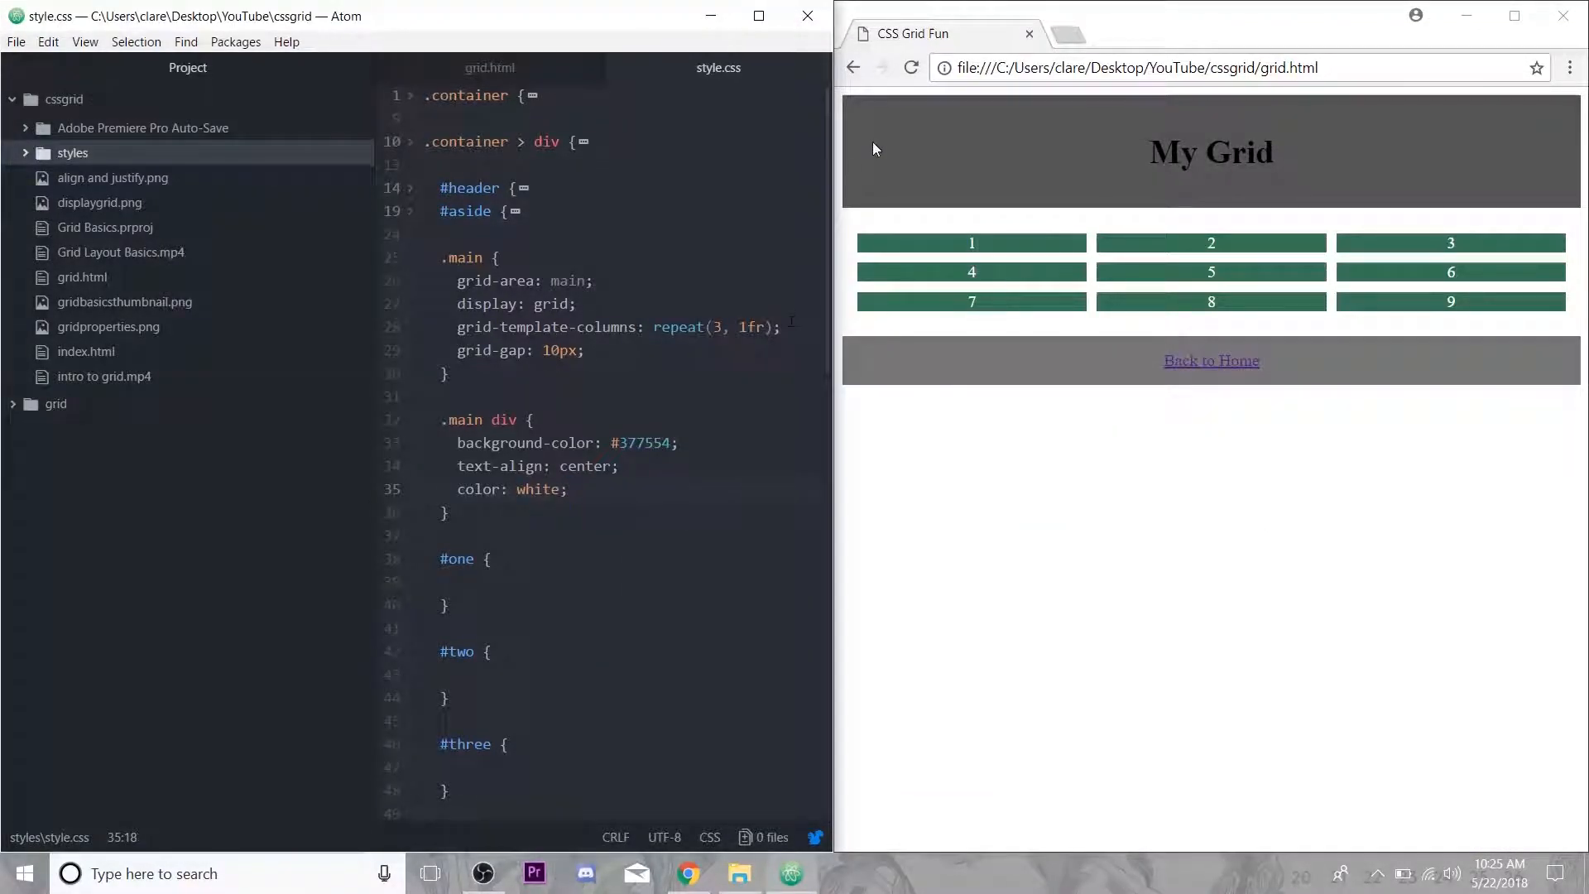
{"action": "left_click", "coordinate": [1211, 361]}
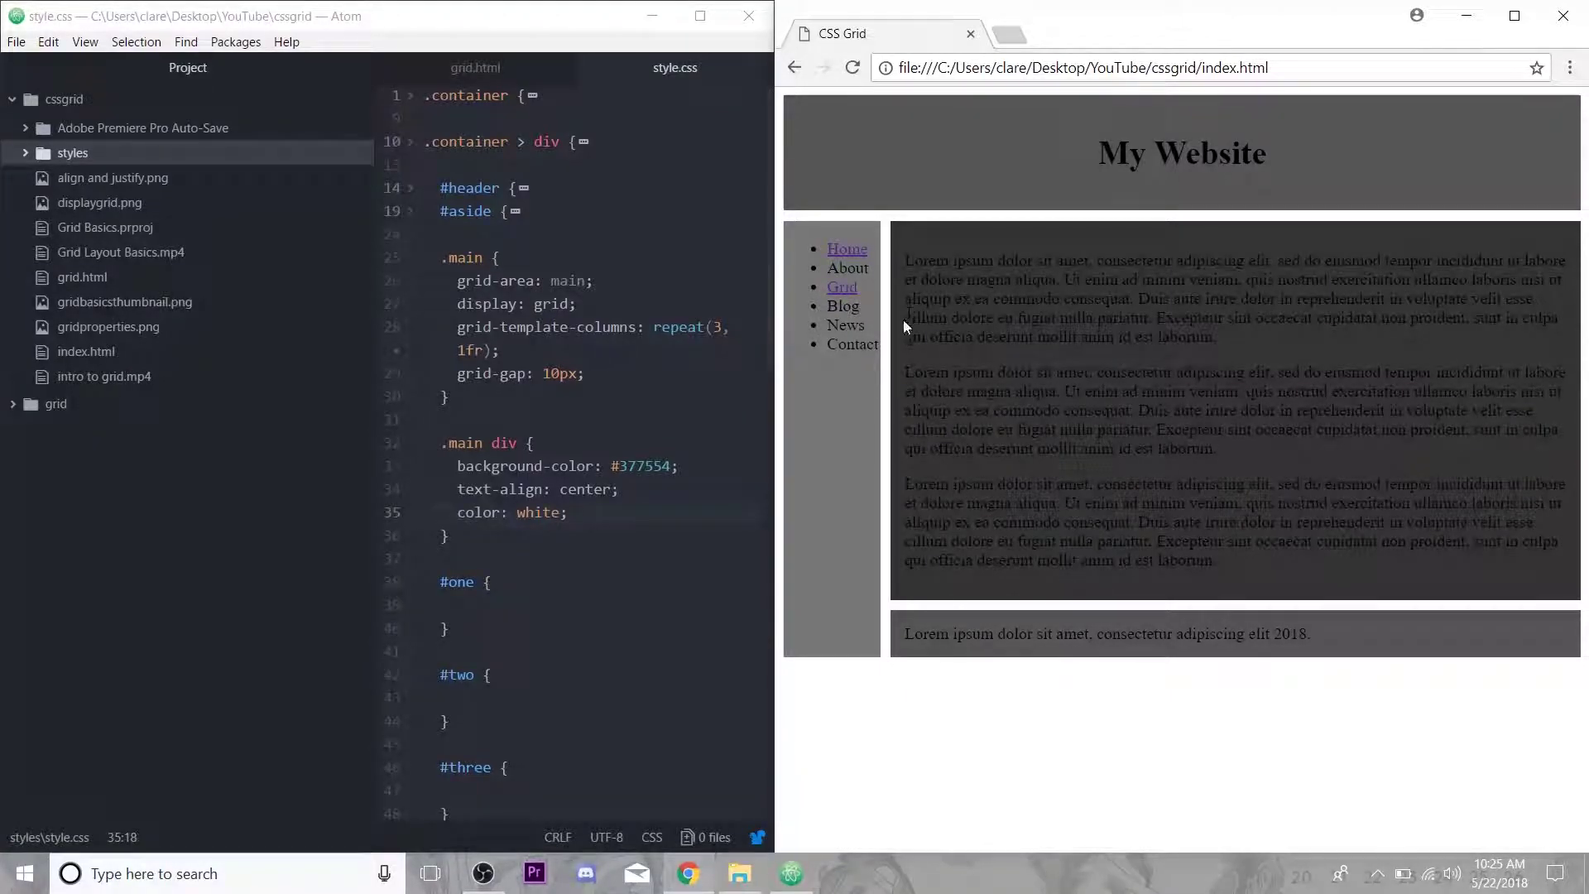
{"action": "left_click", "coordinate": [841, 287]}
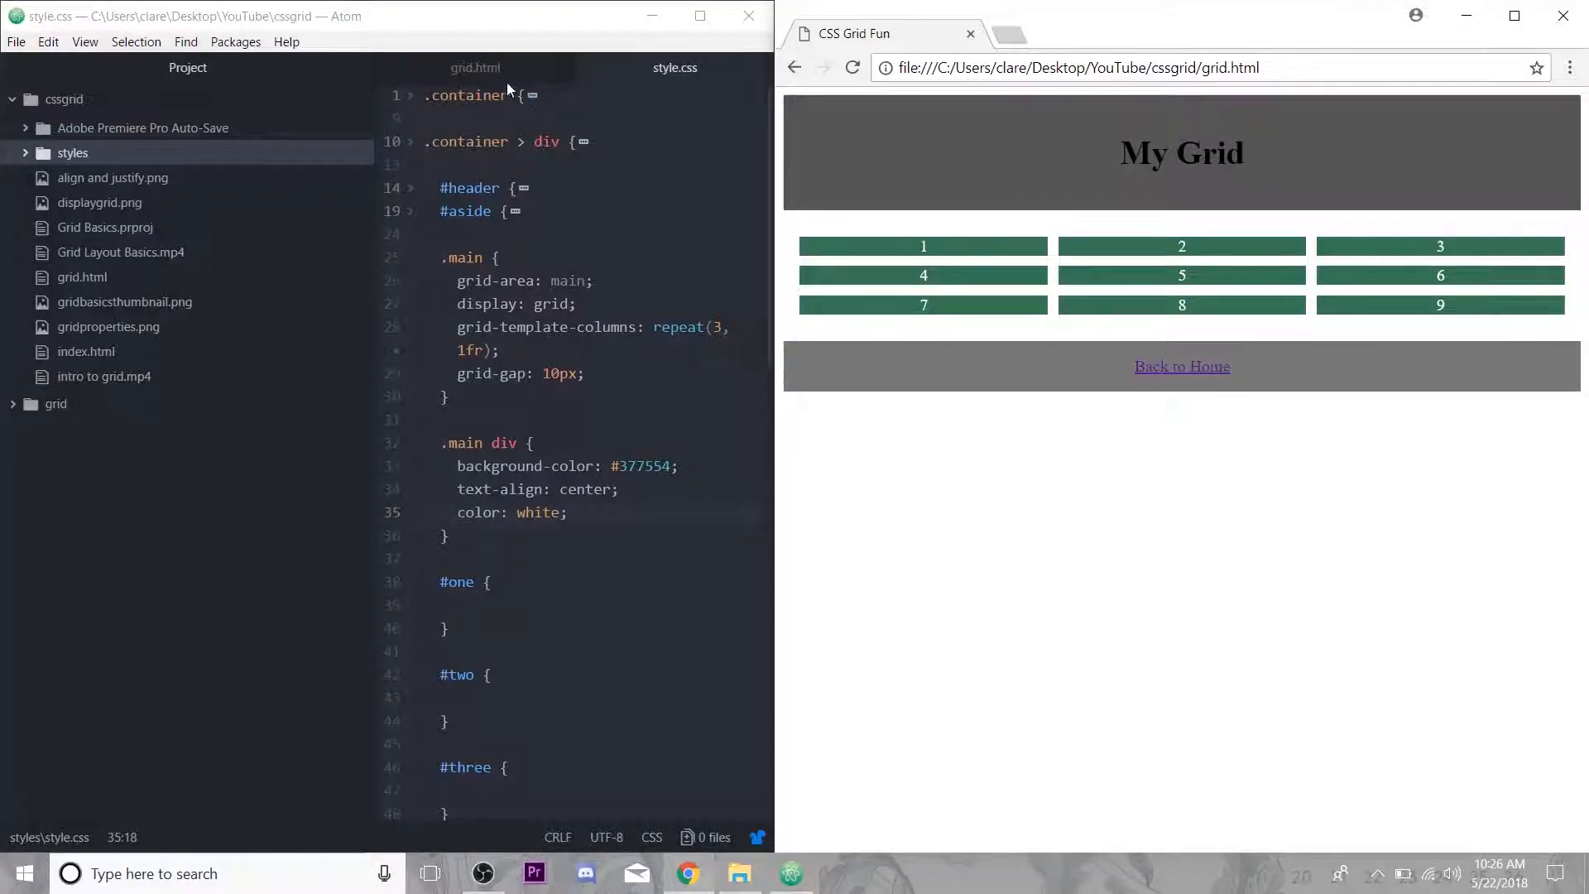
{"action": "left_click", "coordinate": [475, 67]}
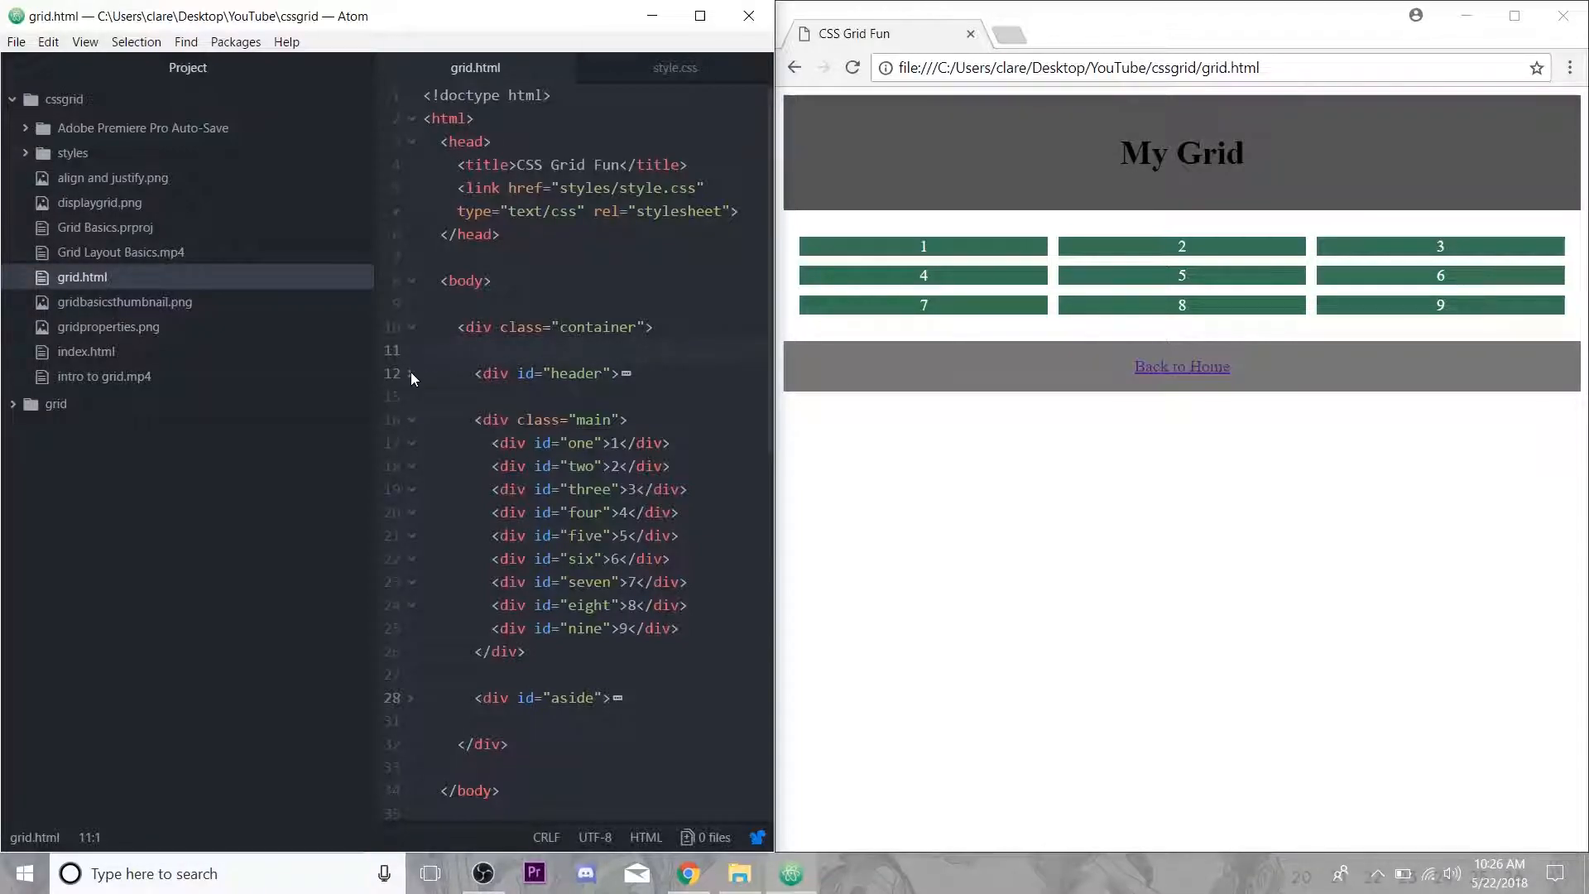
{"action": "scroll", "scroll_direction": "down", "scroll_amount": 3}
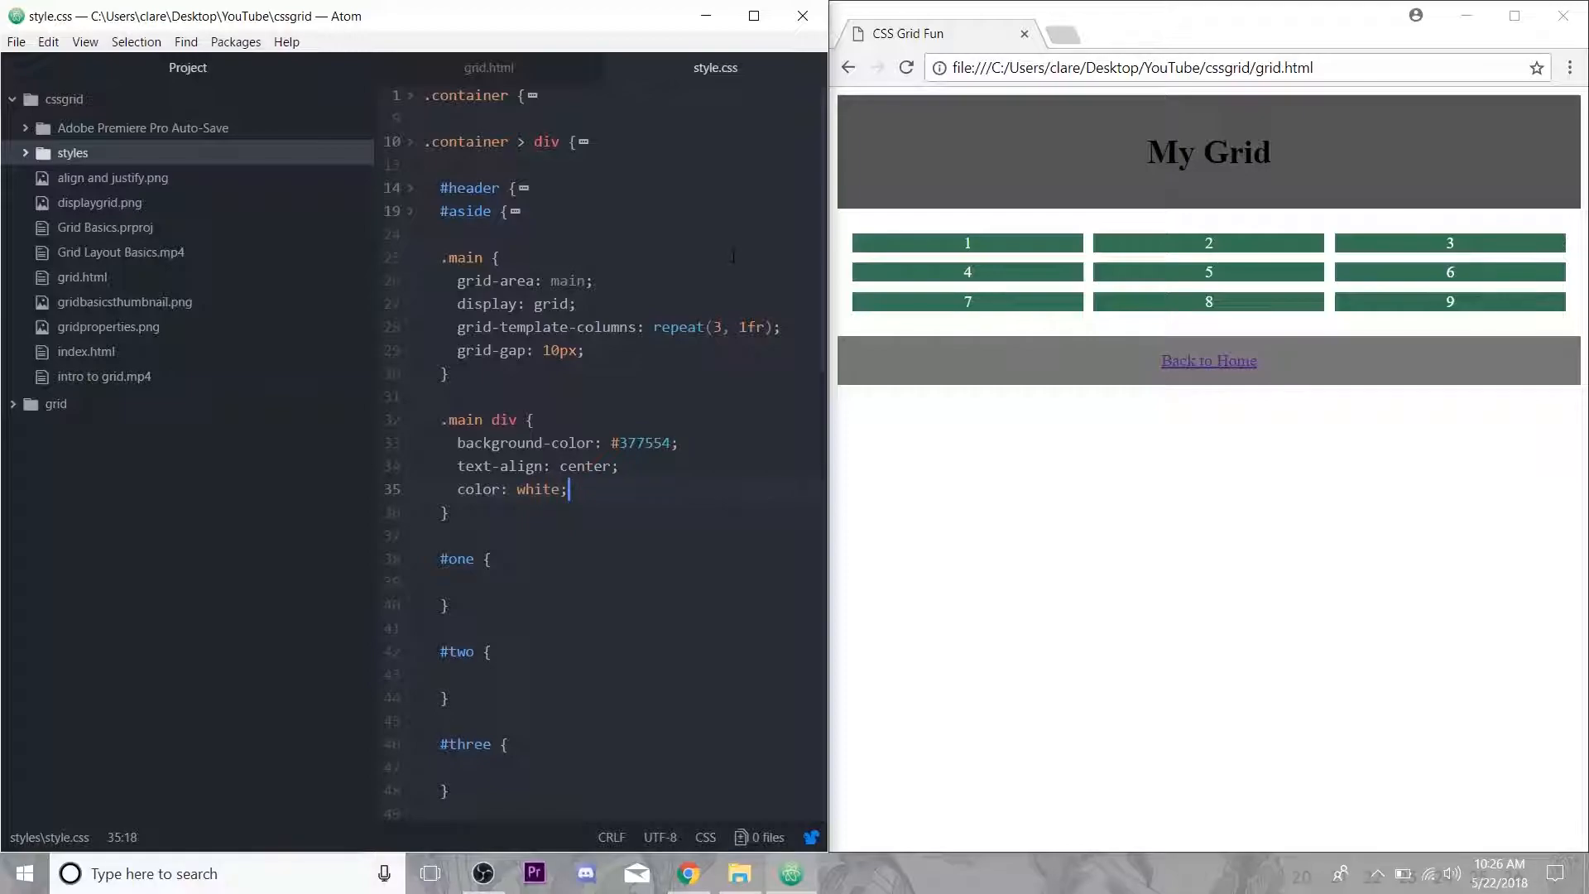
Review the folded .container rule in style.css and reach the .main rule's grid-gap: 10px line.
{"action": "left_click", "coordinate": [411, 187]}
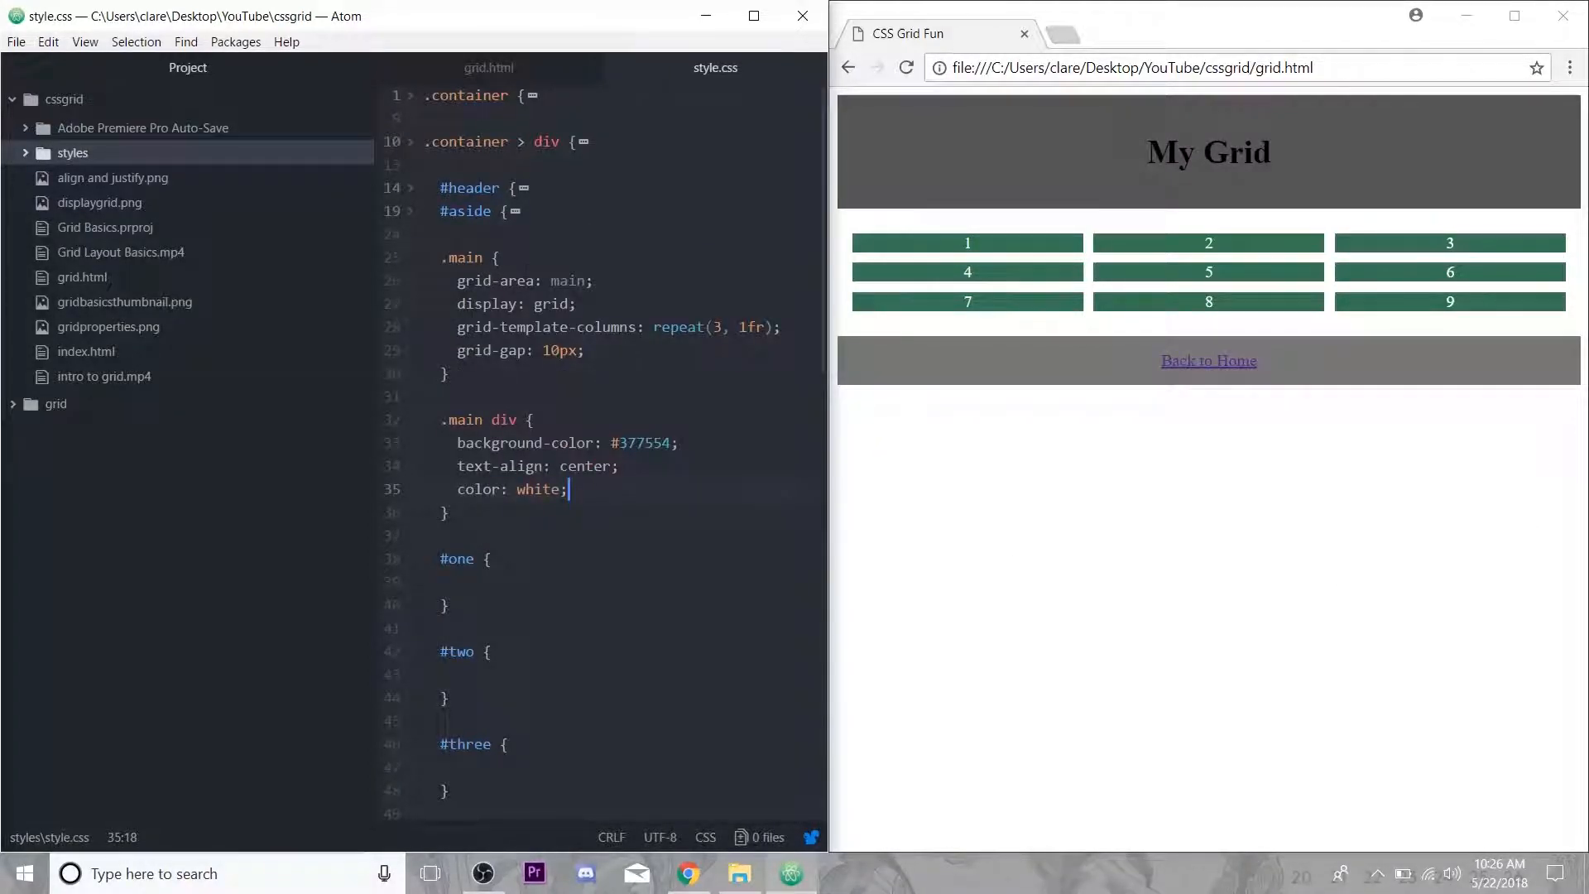
{"action": "scroll", "scroll_direction": "down", "scroll_amount": 3}
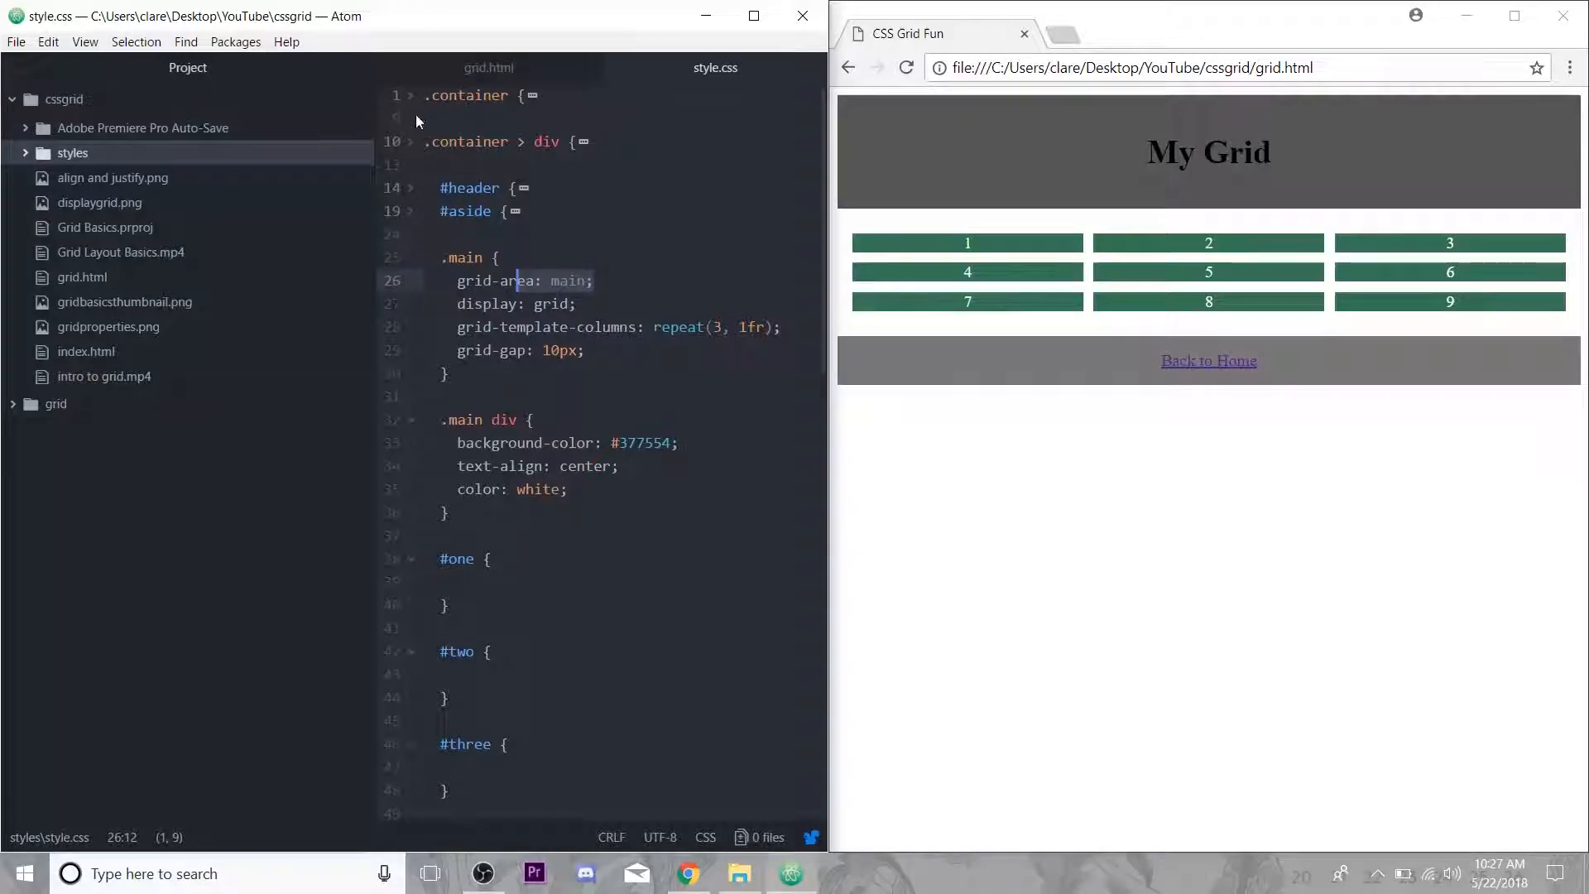
{"action": "left_click", "coordinate": [410, 96]}
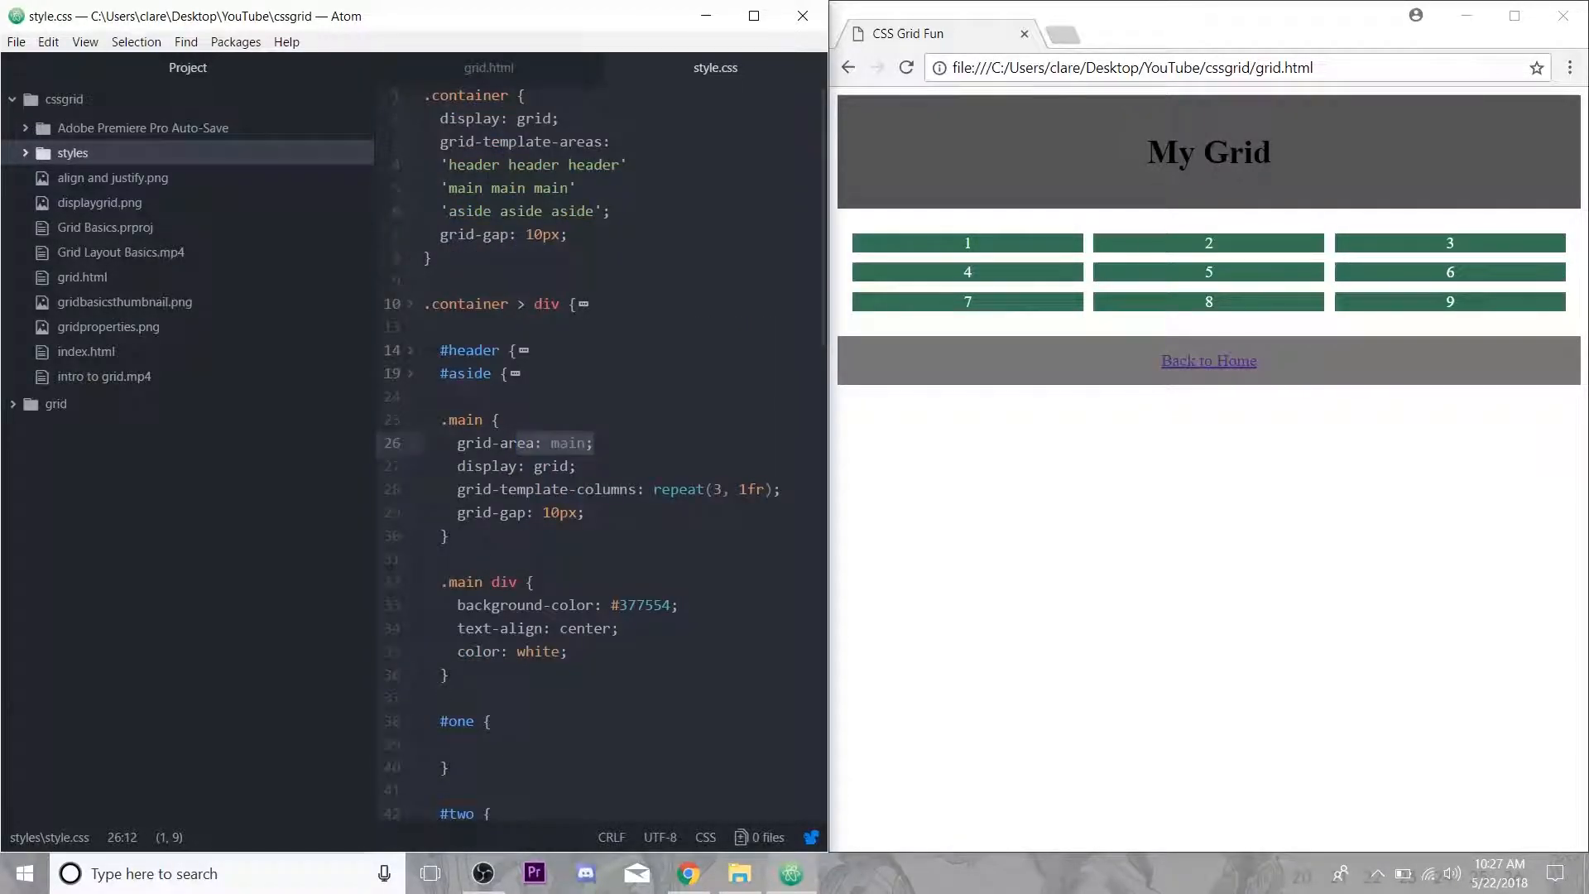
{"action": "left_click", "coordinate": [528, 187]}
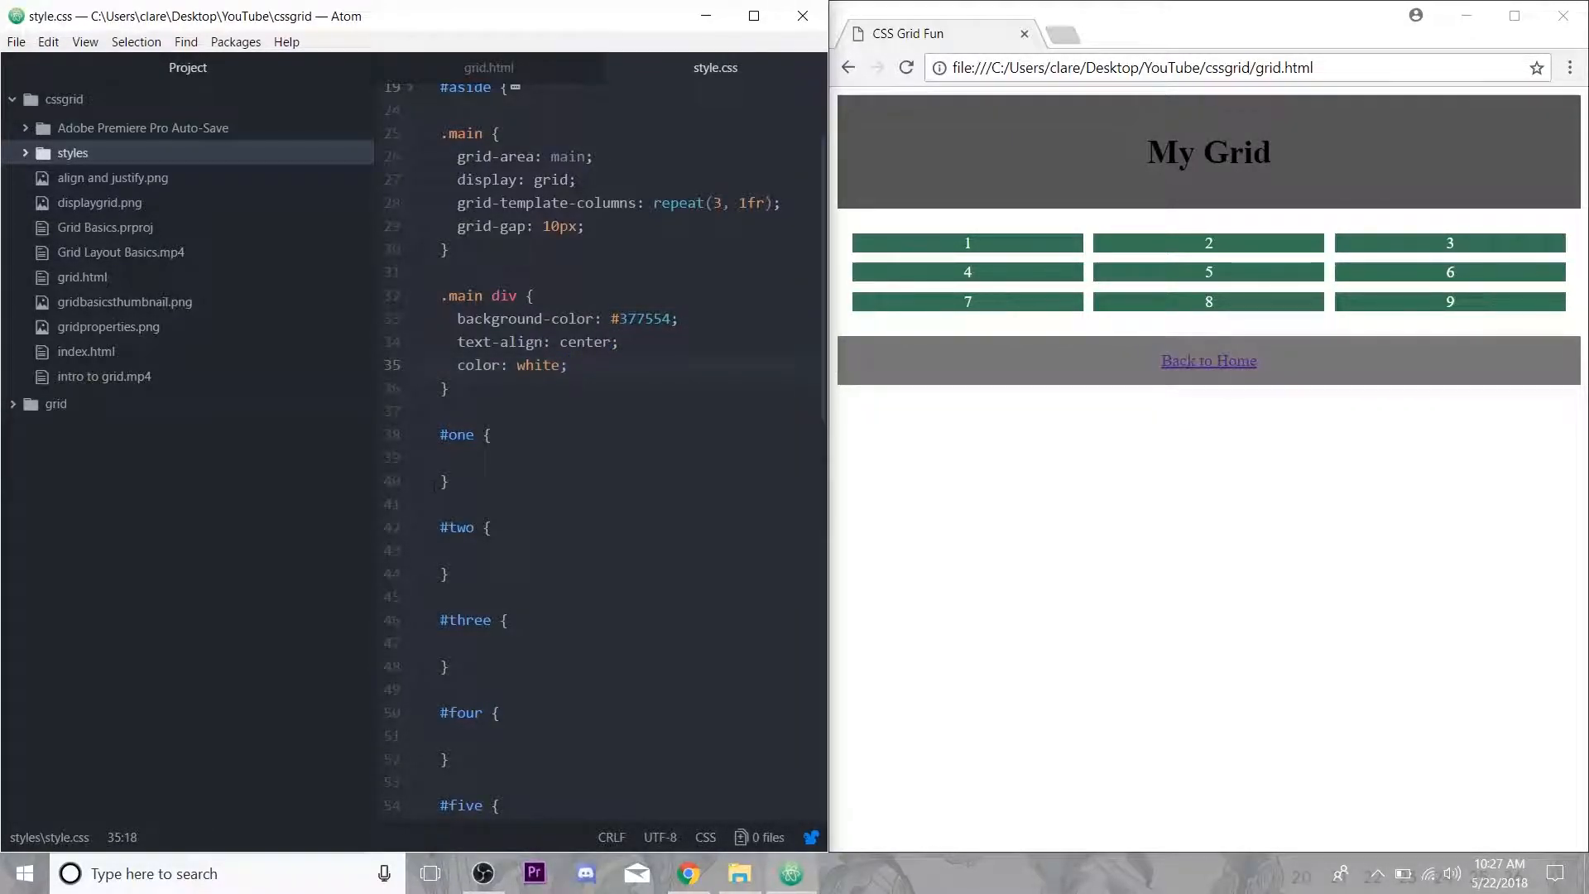
{"action": "scroll", "scroll_direction": "down", "scroll_amount": 3}
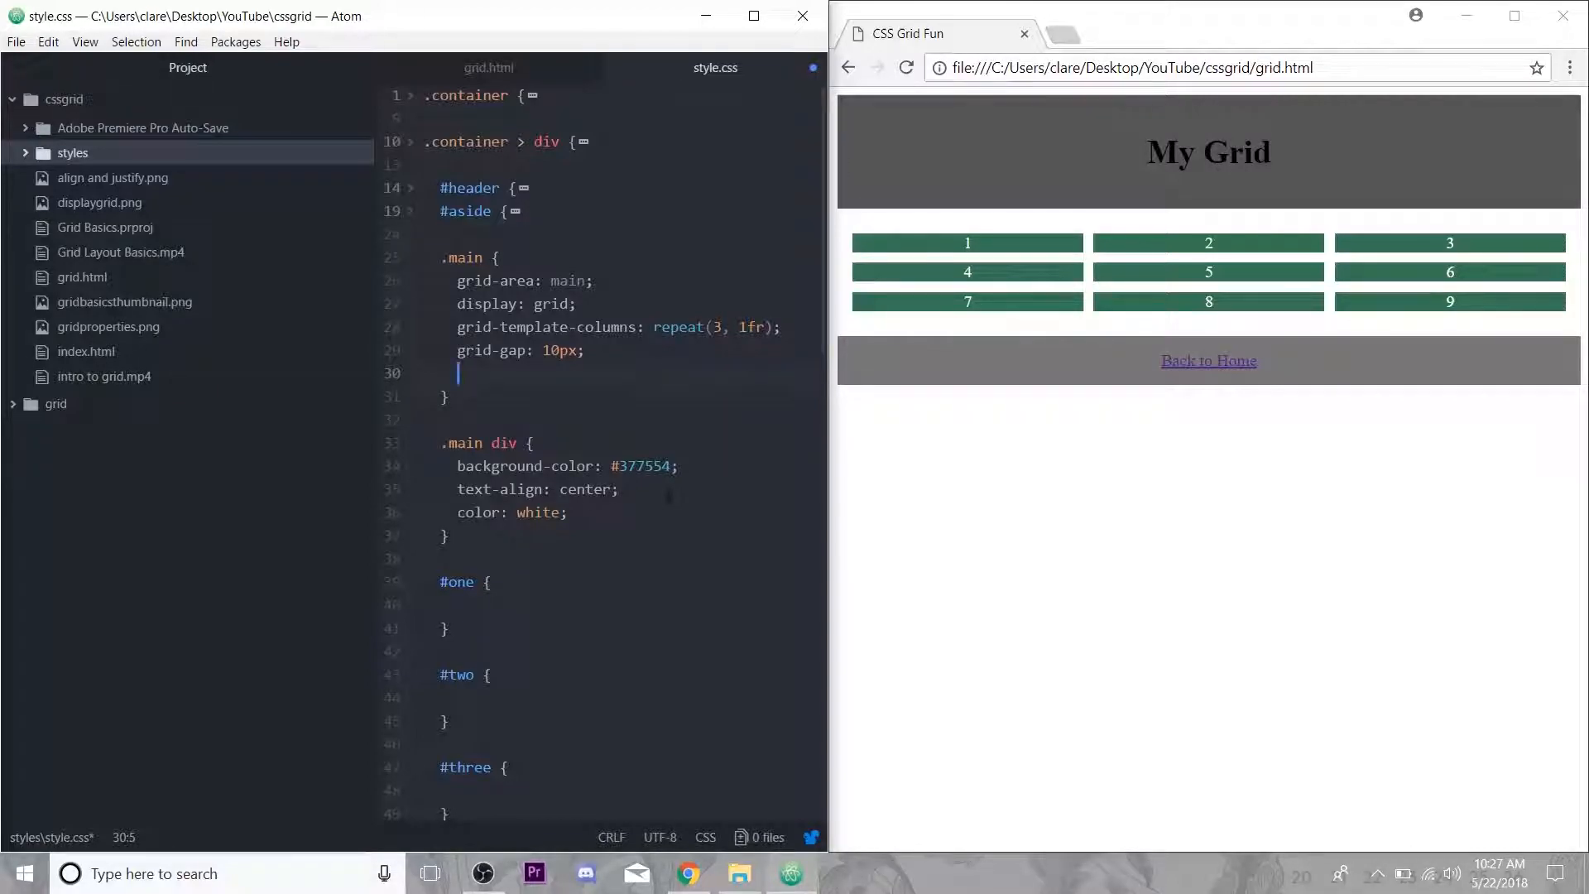
Add grid-auto-rows: 100px to .main, trying minmax(100px,auto) before reverting to 100px.
{"action": "type", "text": "g"}
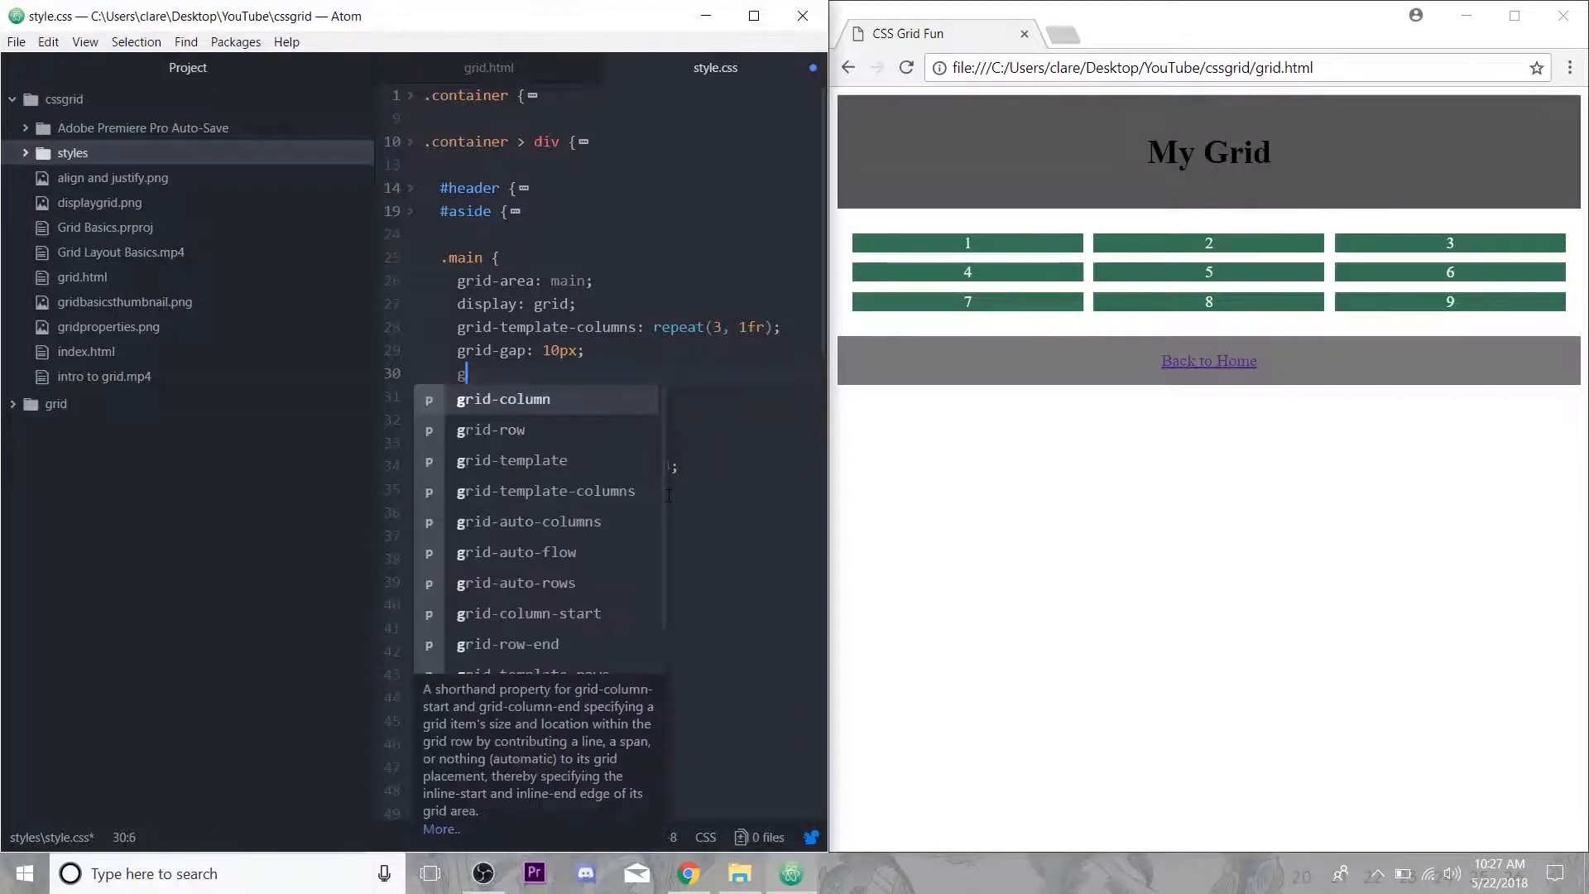
{"action": "type", "text": "rid-auto-rows:"}
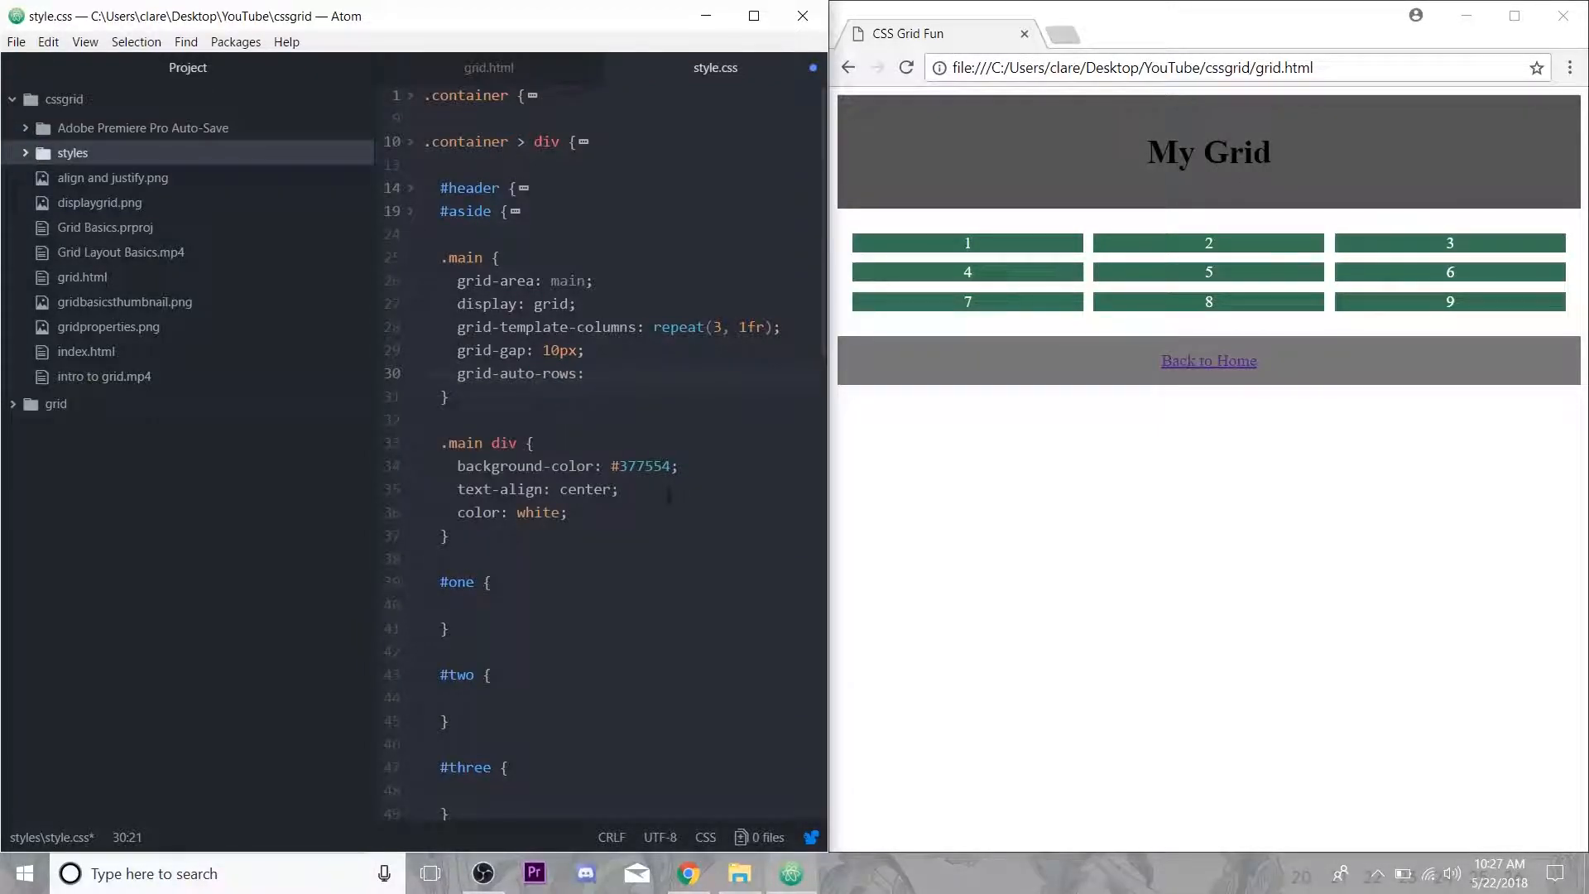
{"action": "type", "text": "100px;"}
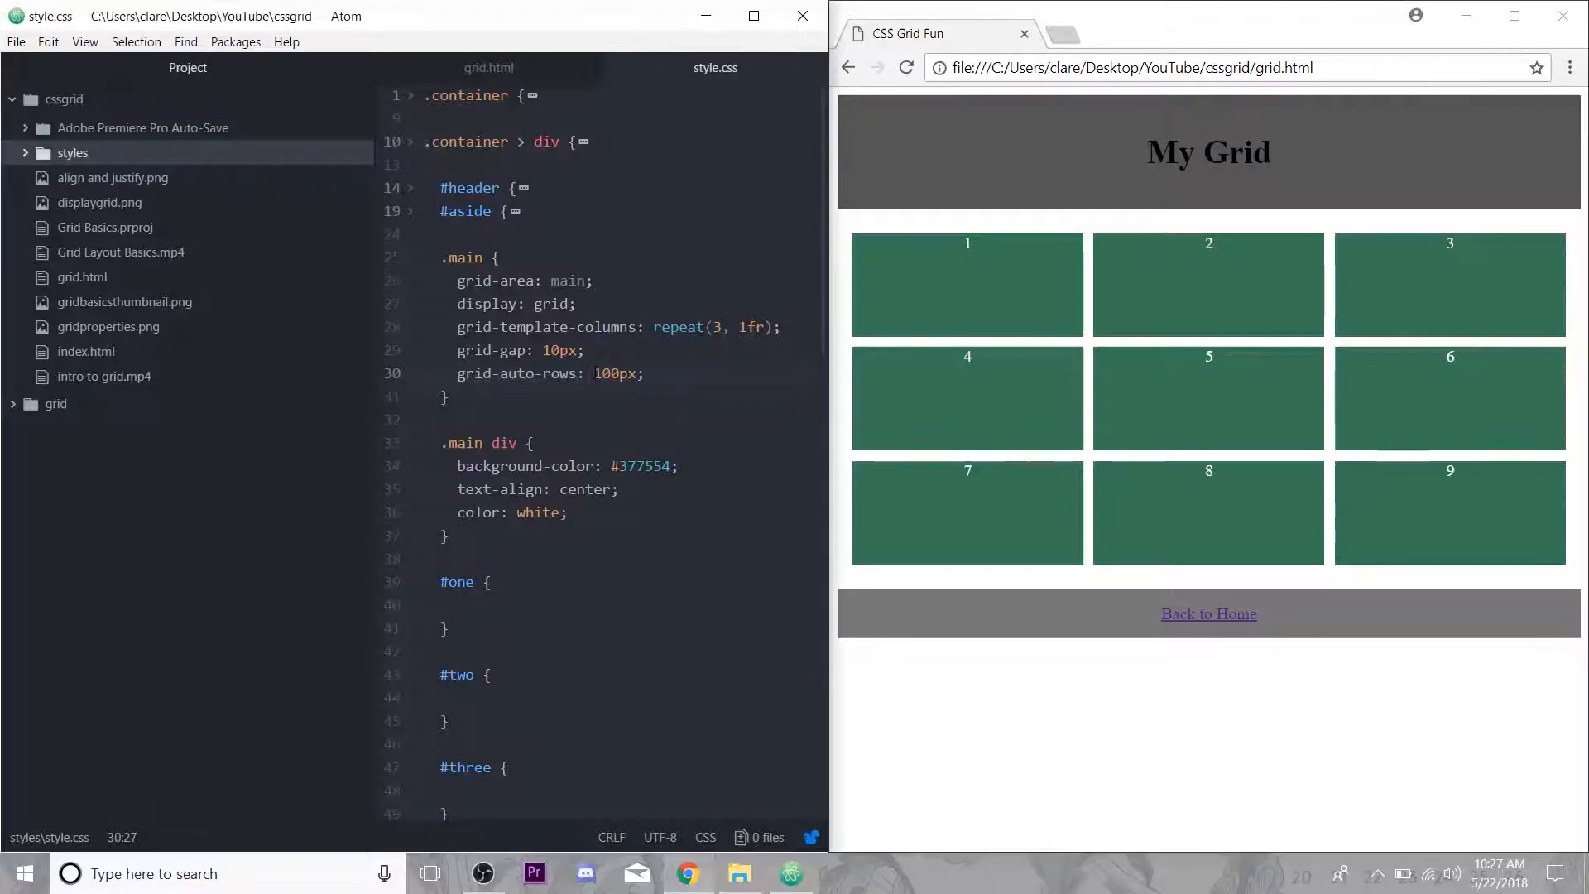
{"action": "type", "text": "minmax"}
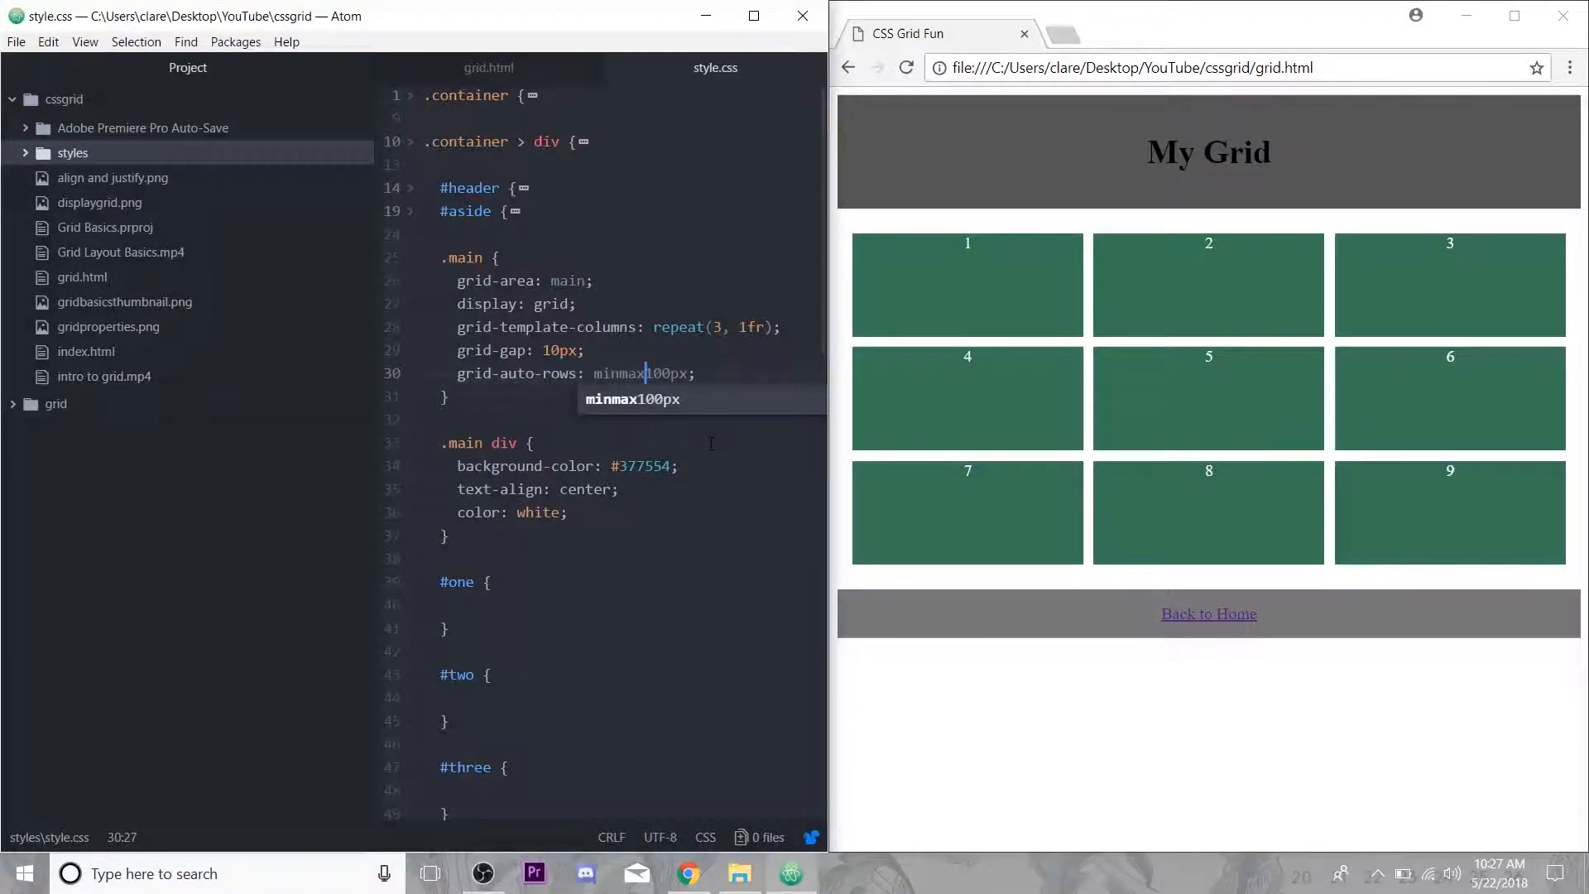
{"action": "type", "text": "("}
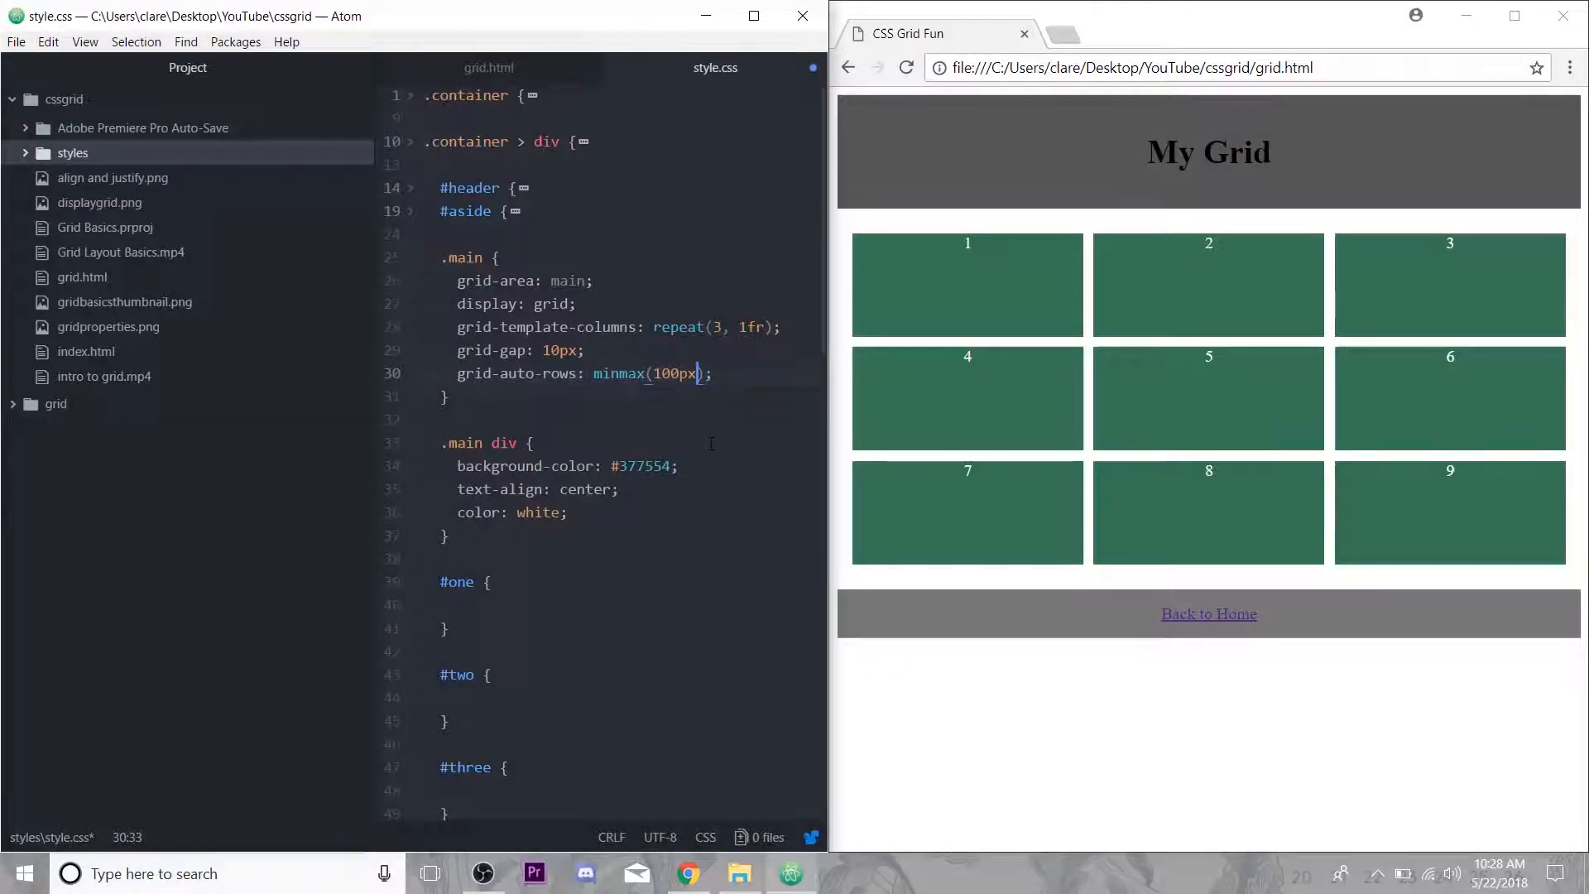
{"action": "type", "text": ",auto"}
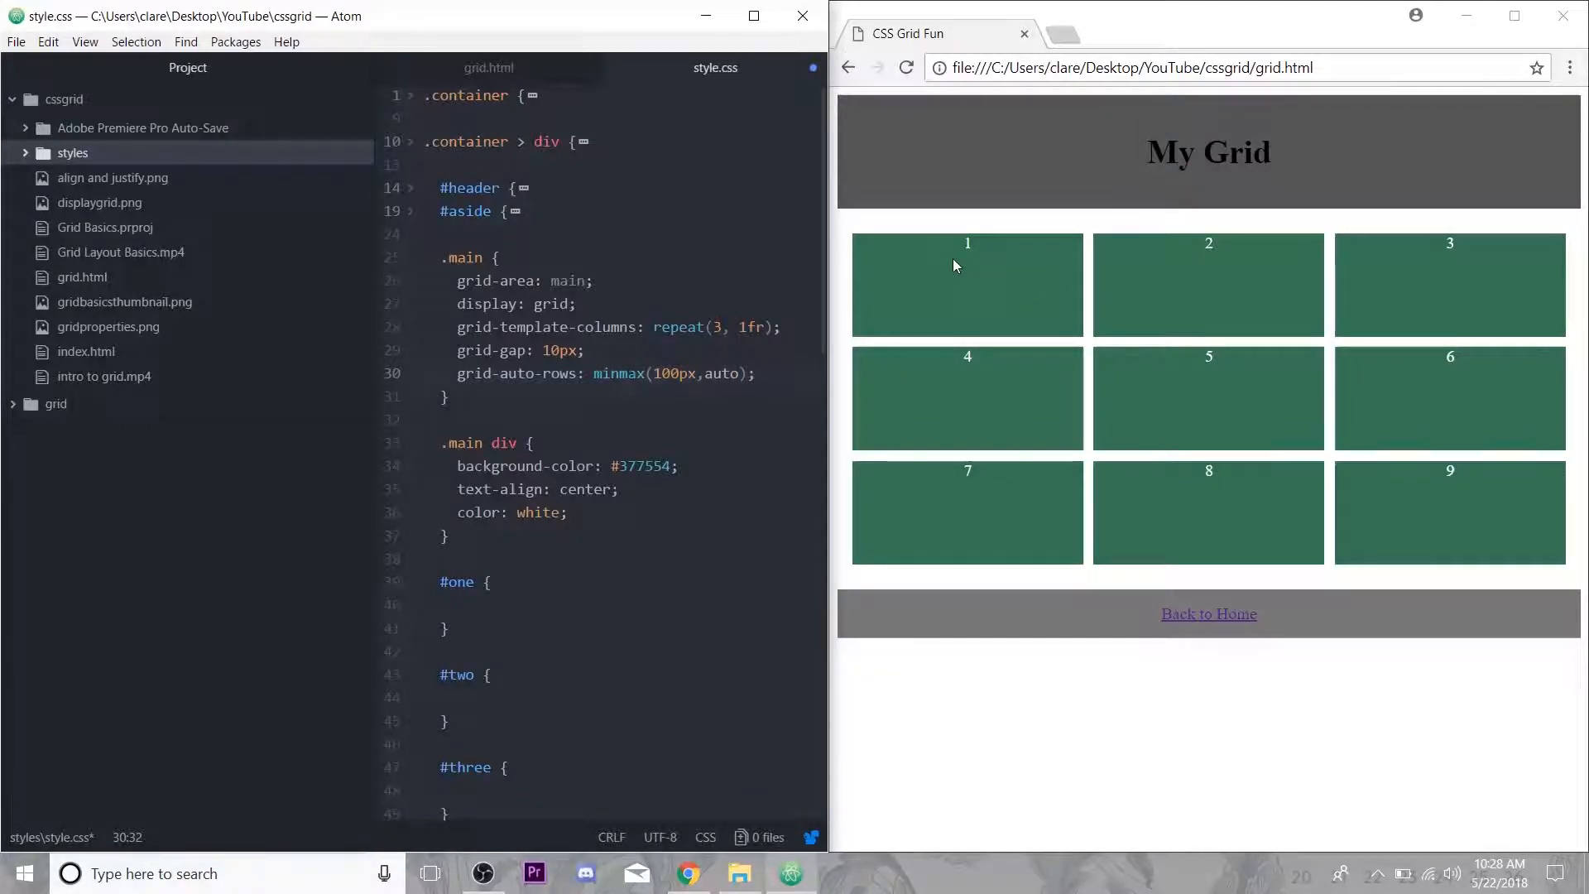
{"action": "left_click", "coordinate": [687, 374]}
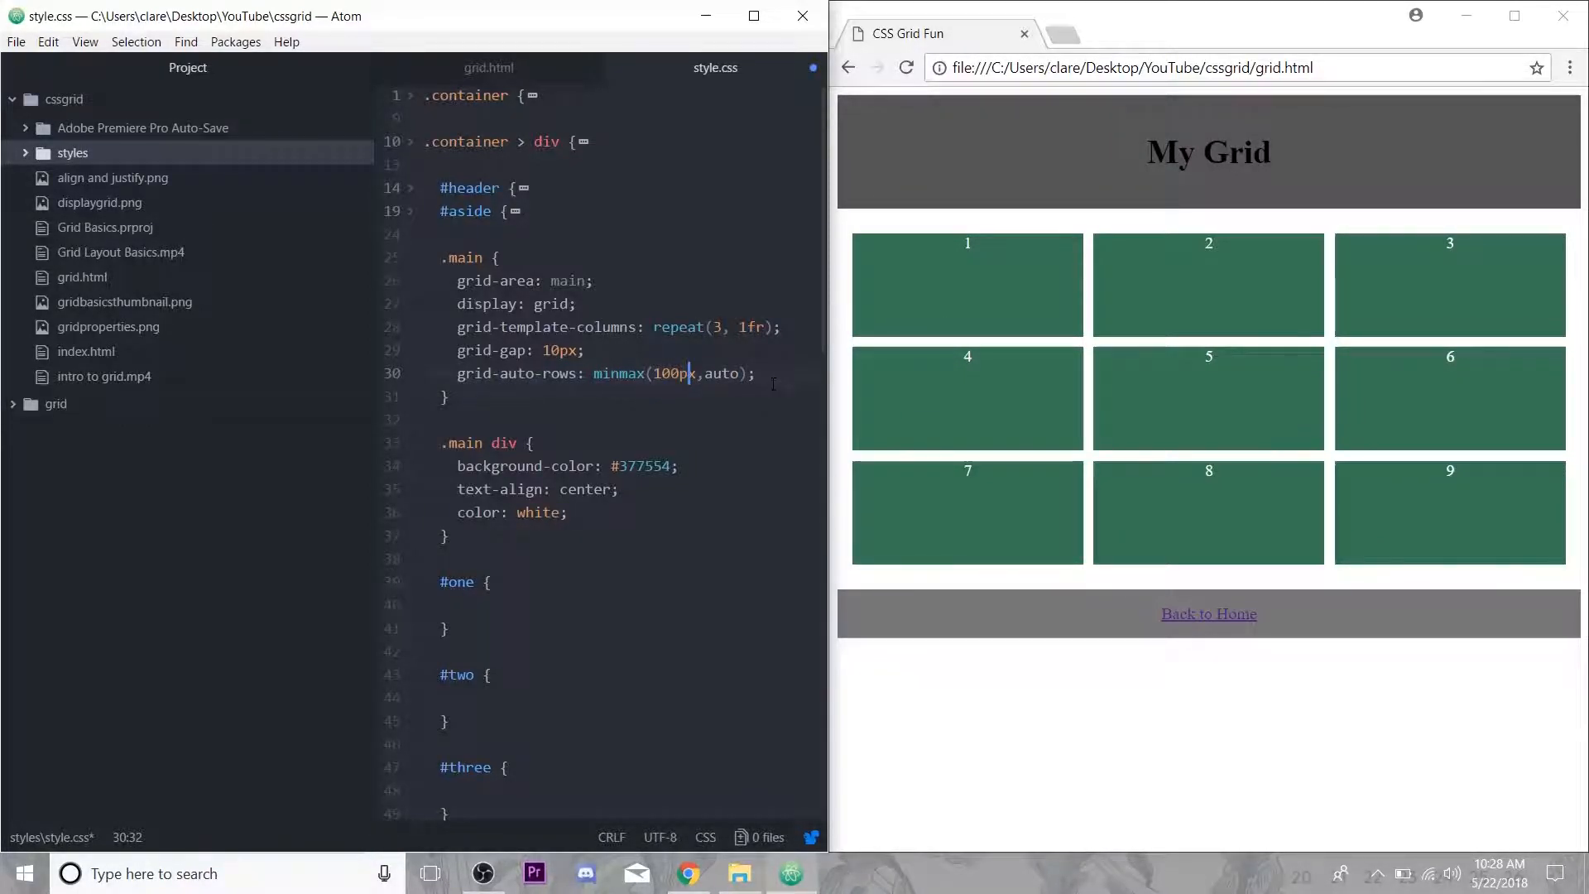
{"action": "left_click_drag", "start_coordinate": [596, 372], "coordinate": [741, 373]}
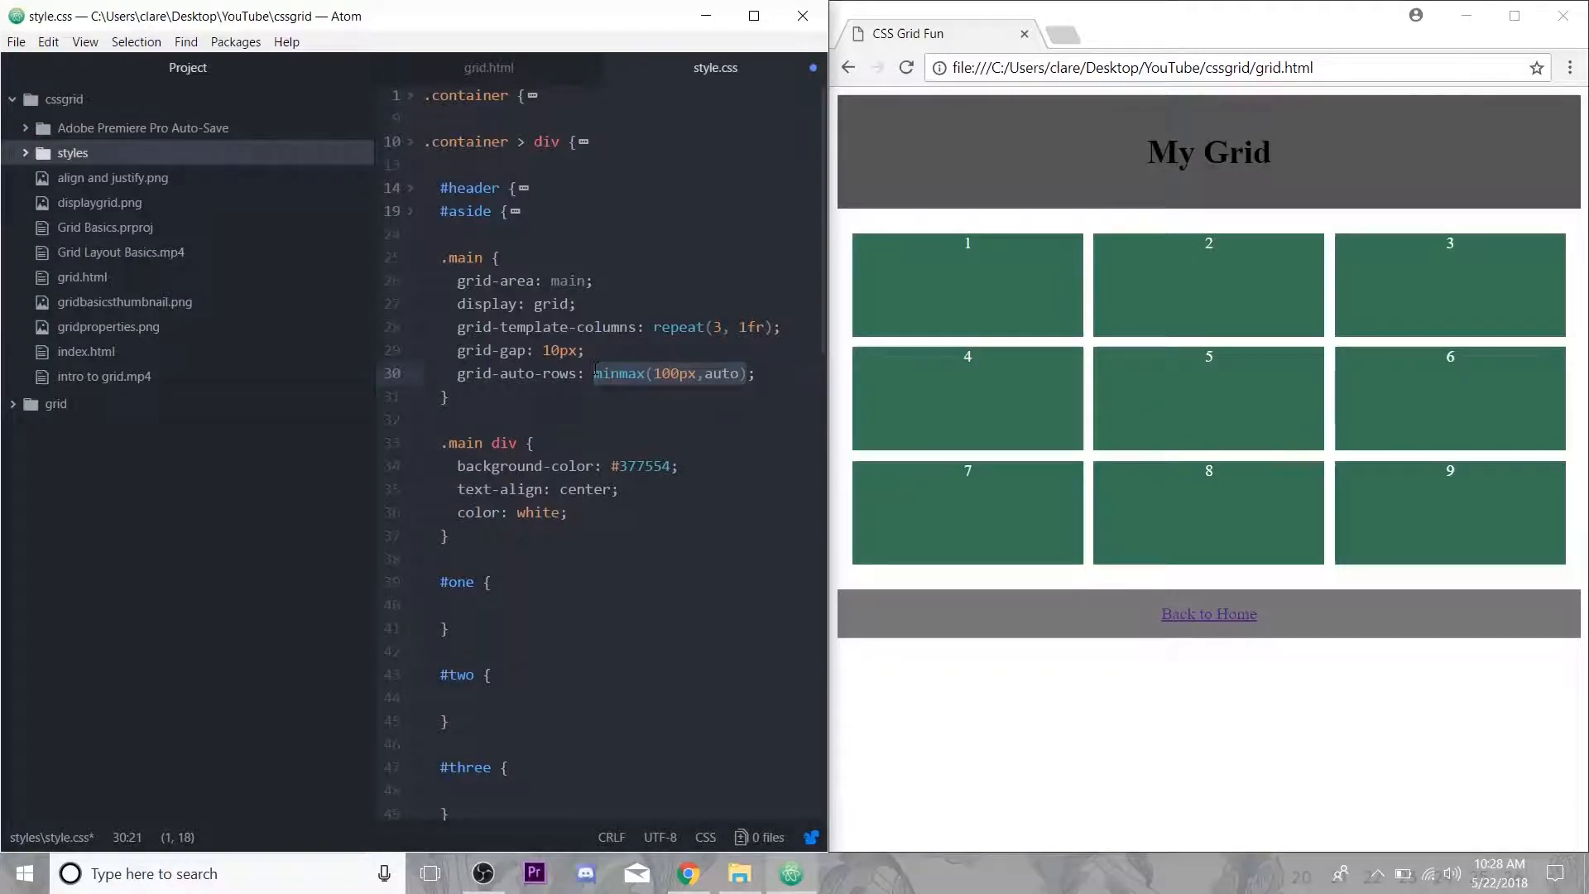
{"action": "type", "text": "100px"}
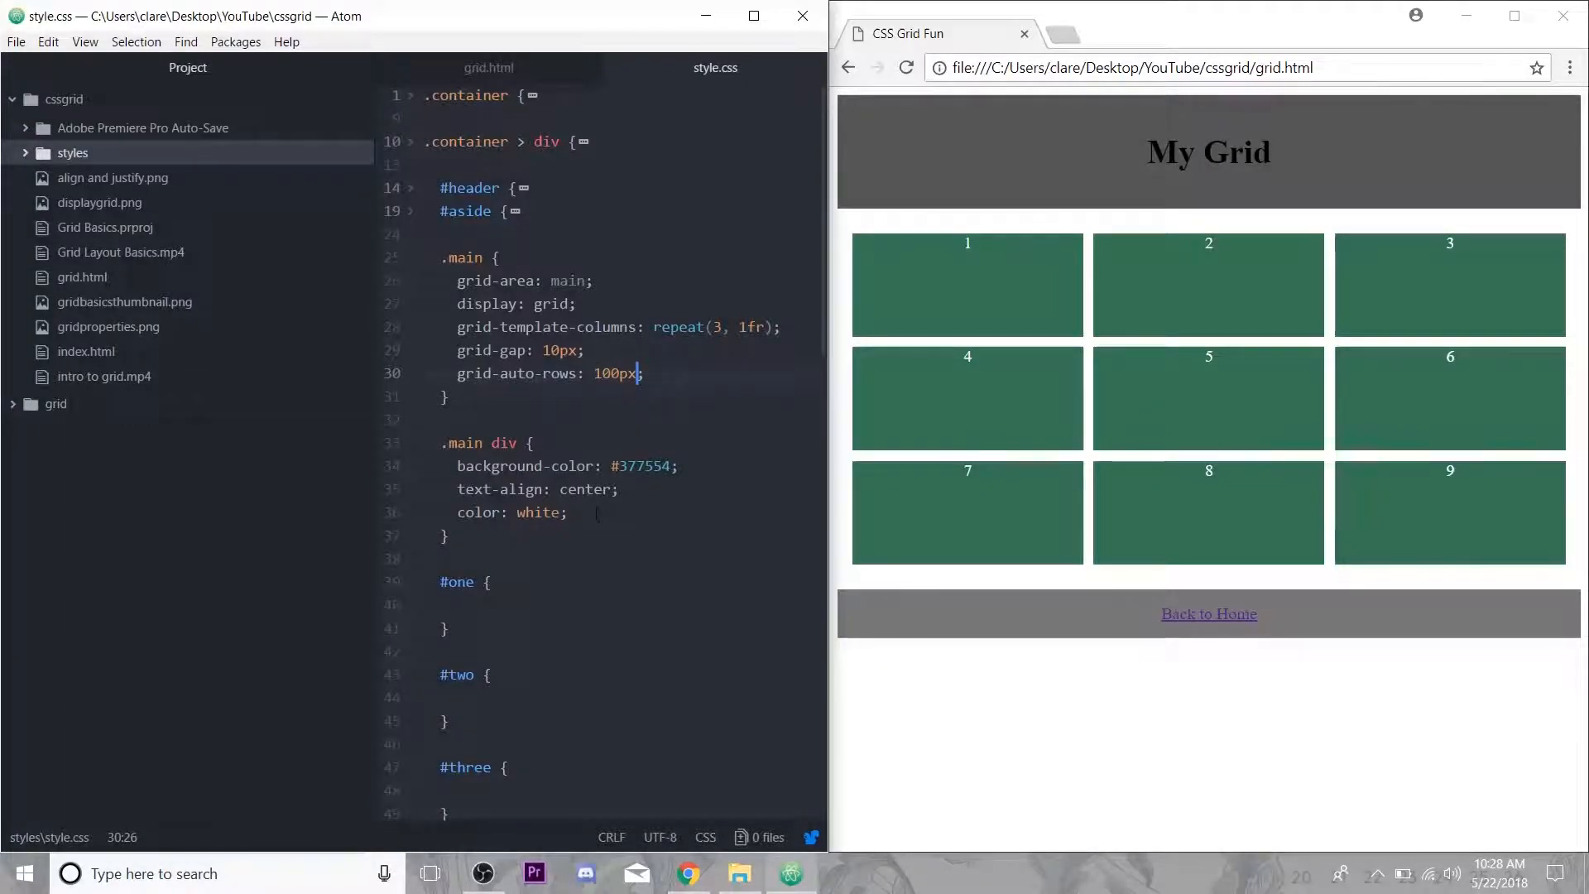
{"action": "scroll", "scroll_direction": "down", "scroll_amount": 3}
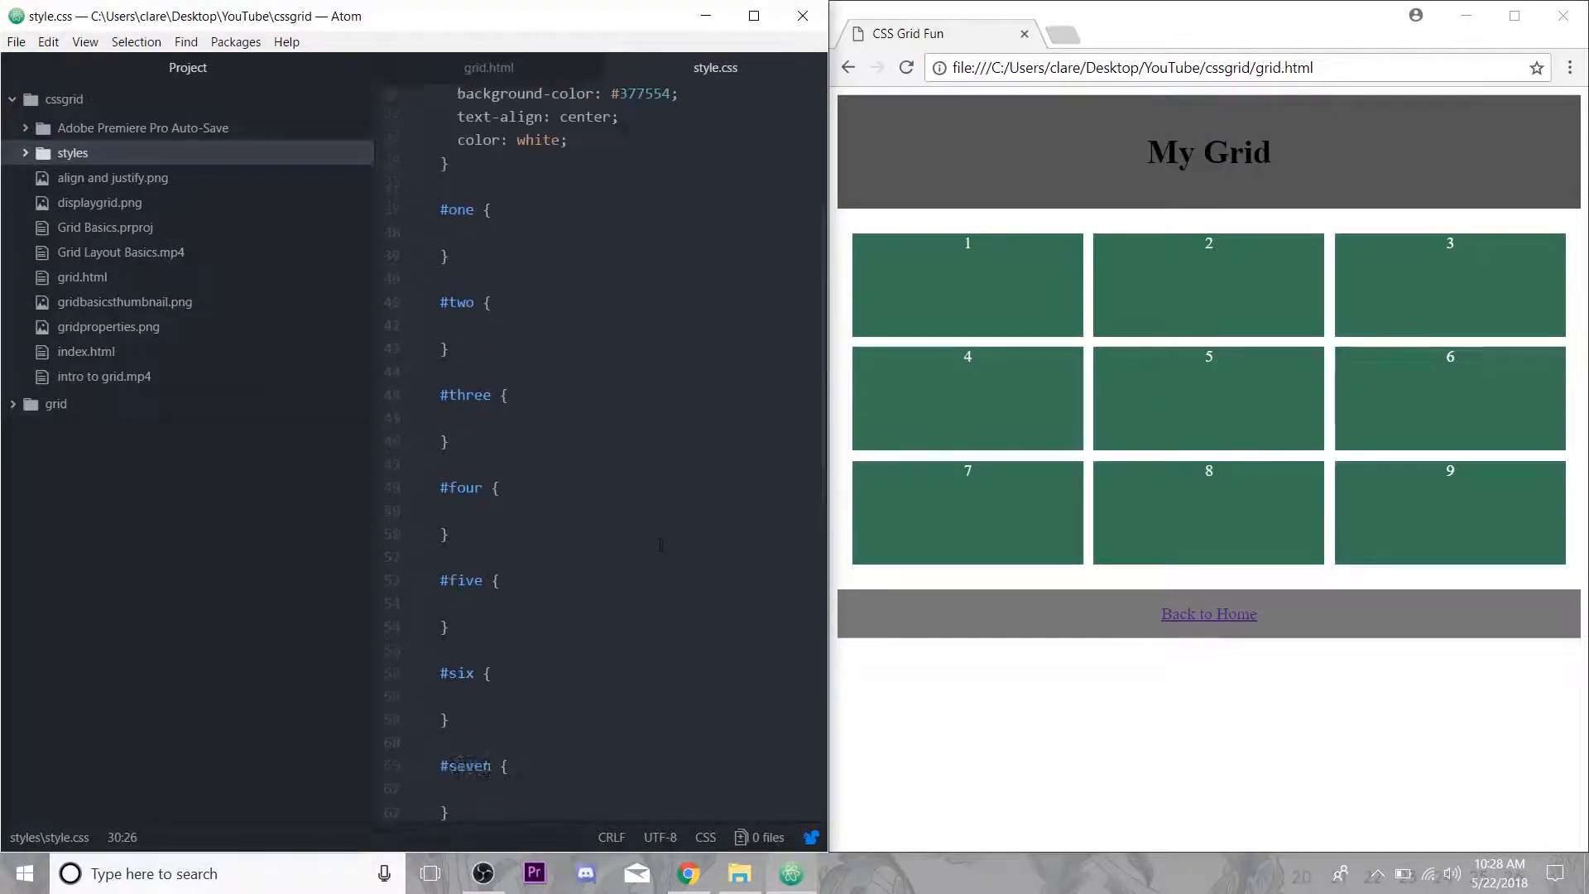
Show grid.html's nine numbered box divs, briefly peeking at index.html from the tree view.
{"action": "left_click", "coordinate": [488, 68]}
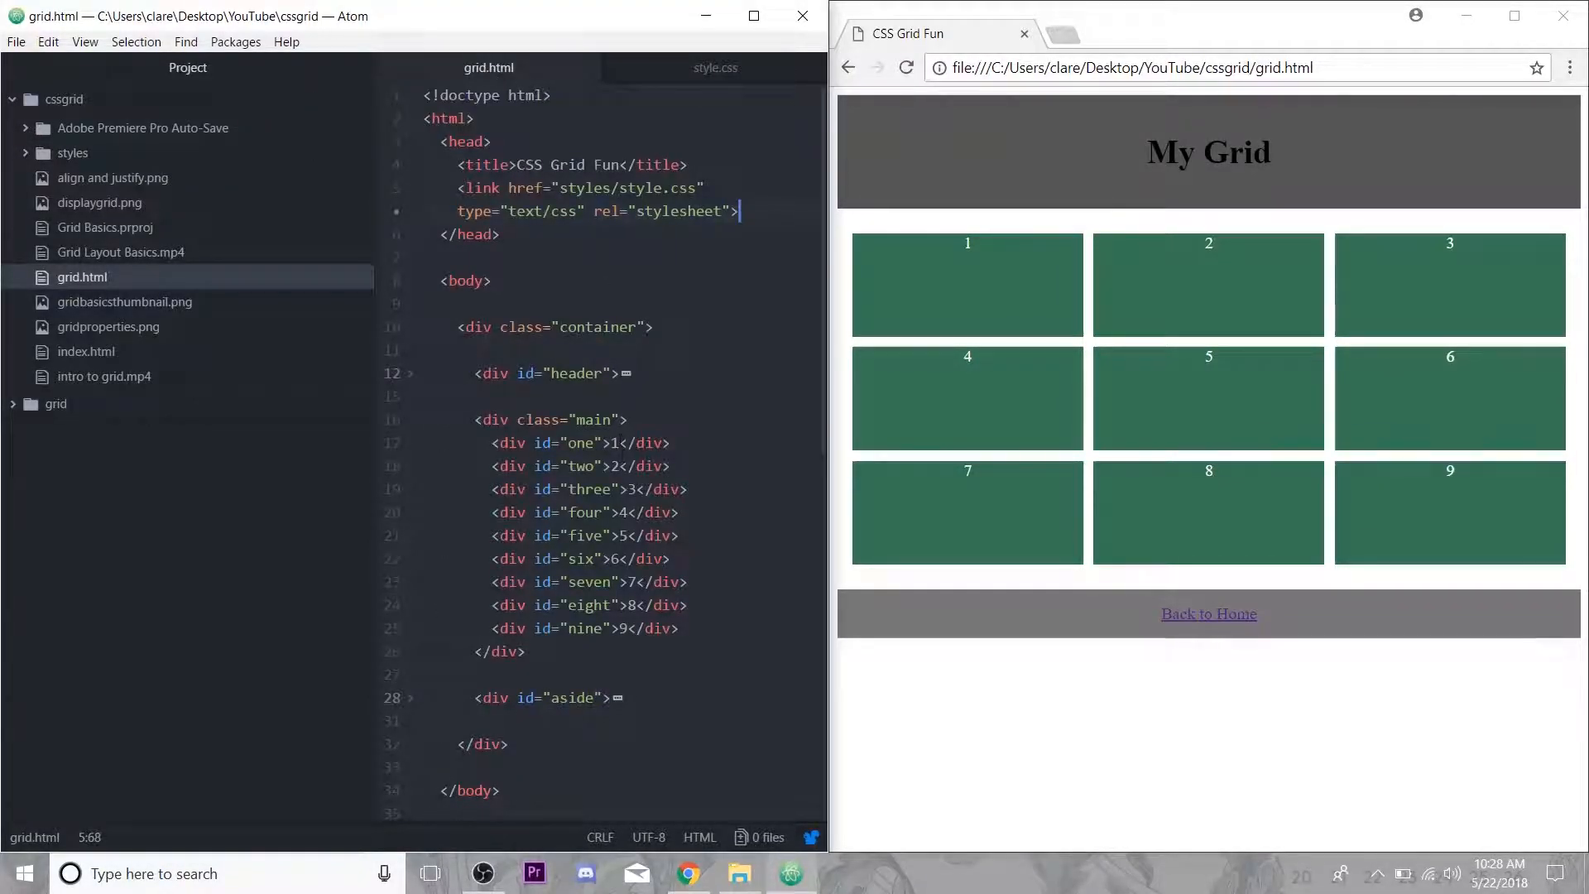
{"action": "left_click", "coordinate": [612, 443]}
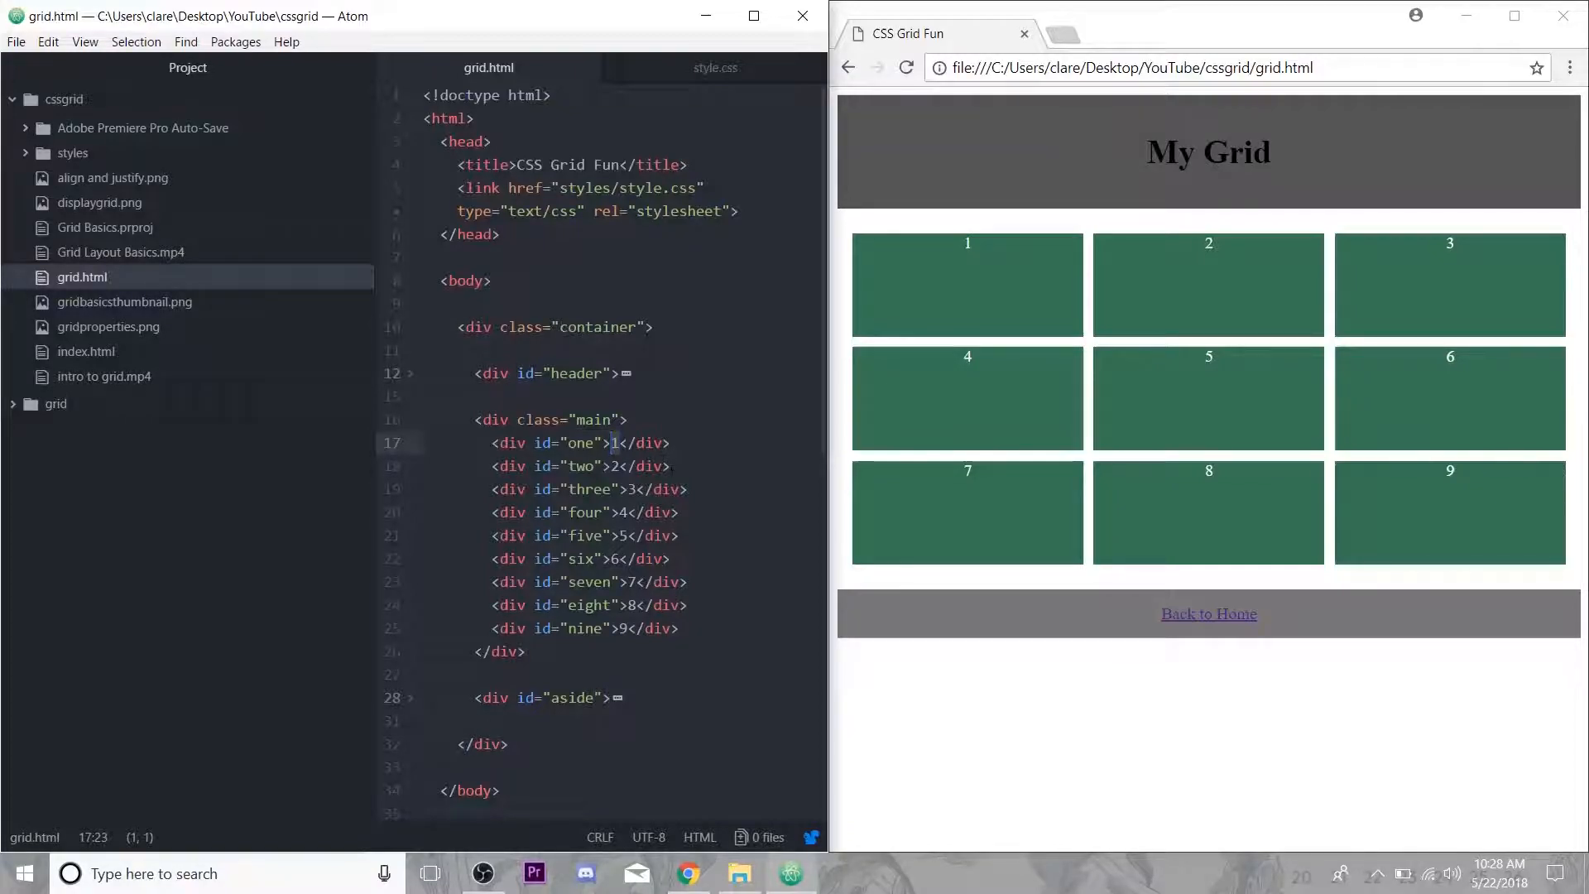
{"action": "left_click", "coordinate": [86, 351]}
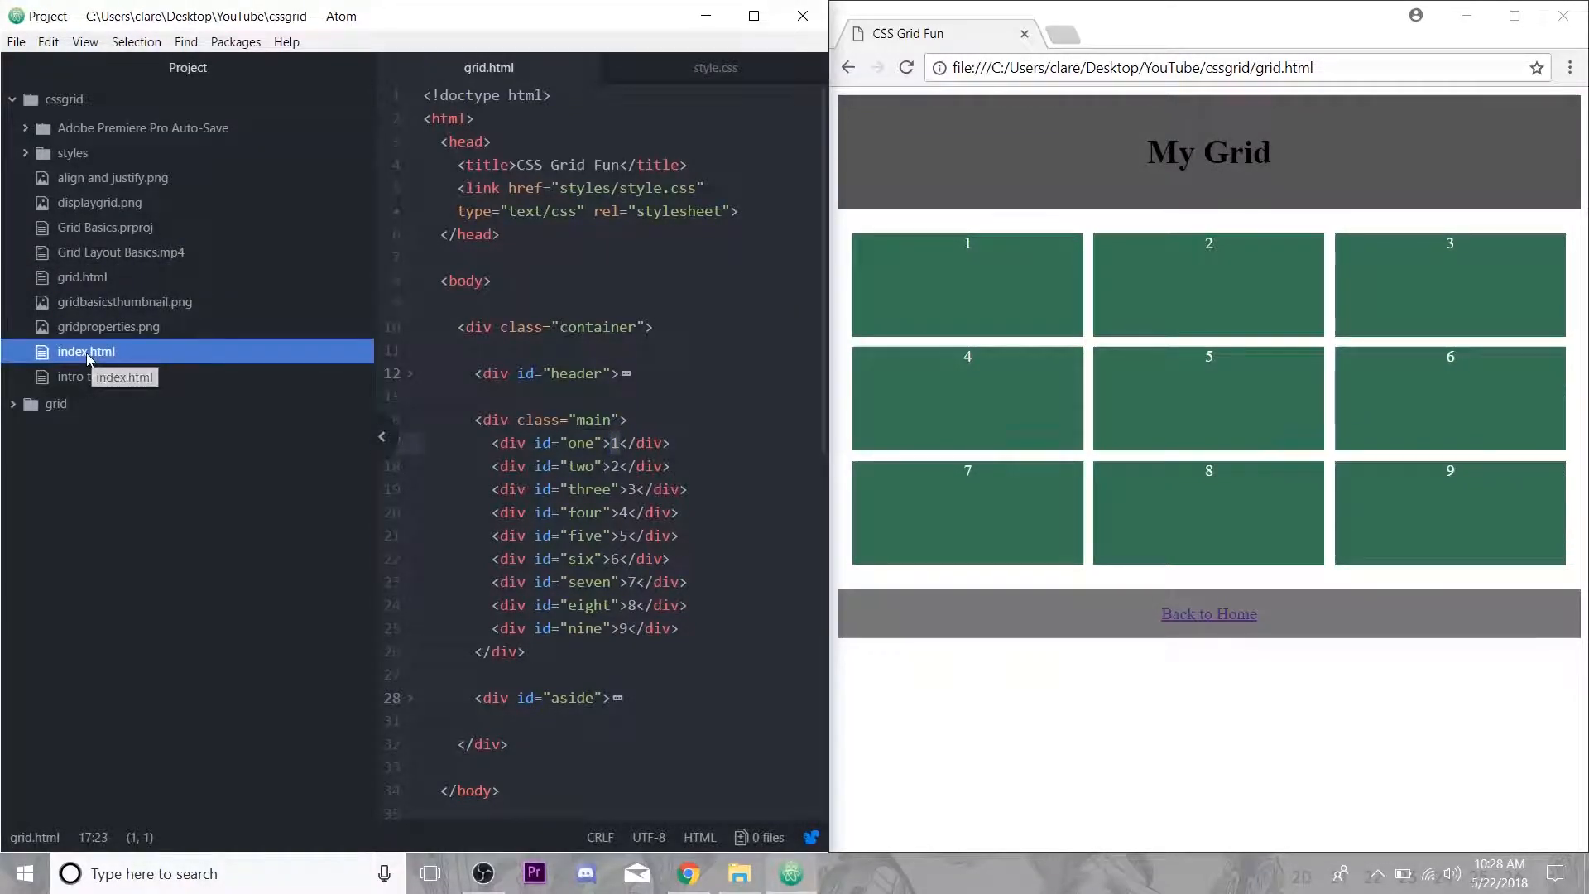
{"action": "double_click", "coordinate": [86, 351]}
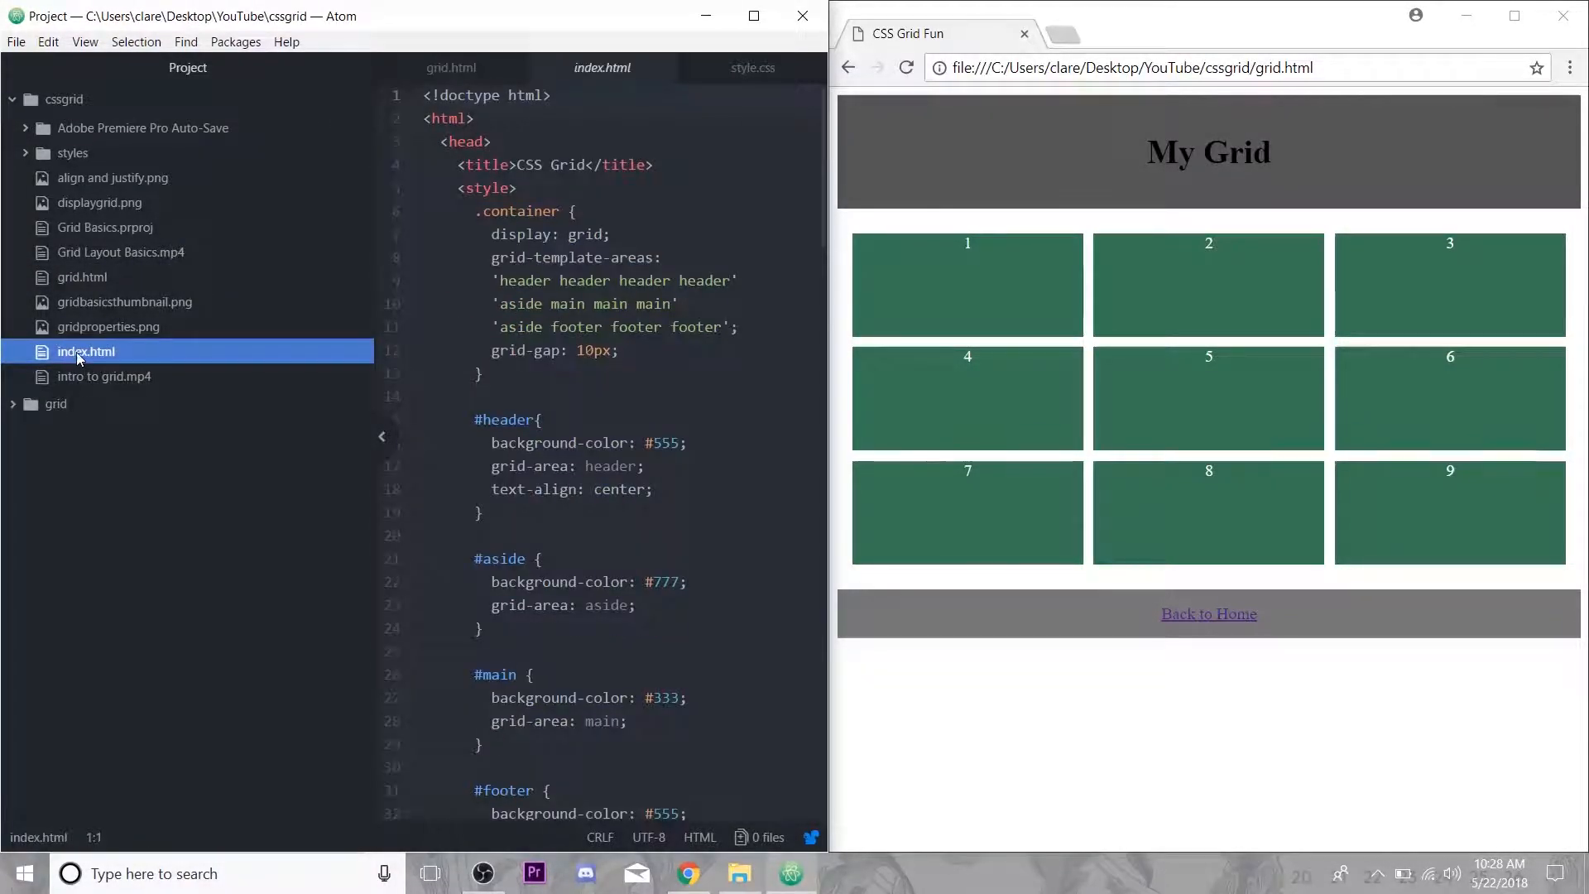
{"action": "scroll", "scroll_direction": "down", "scroll_amount": 3}
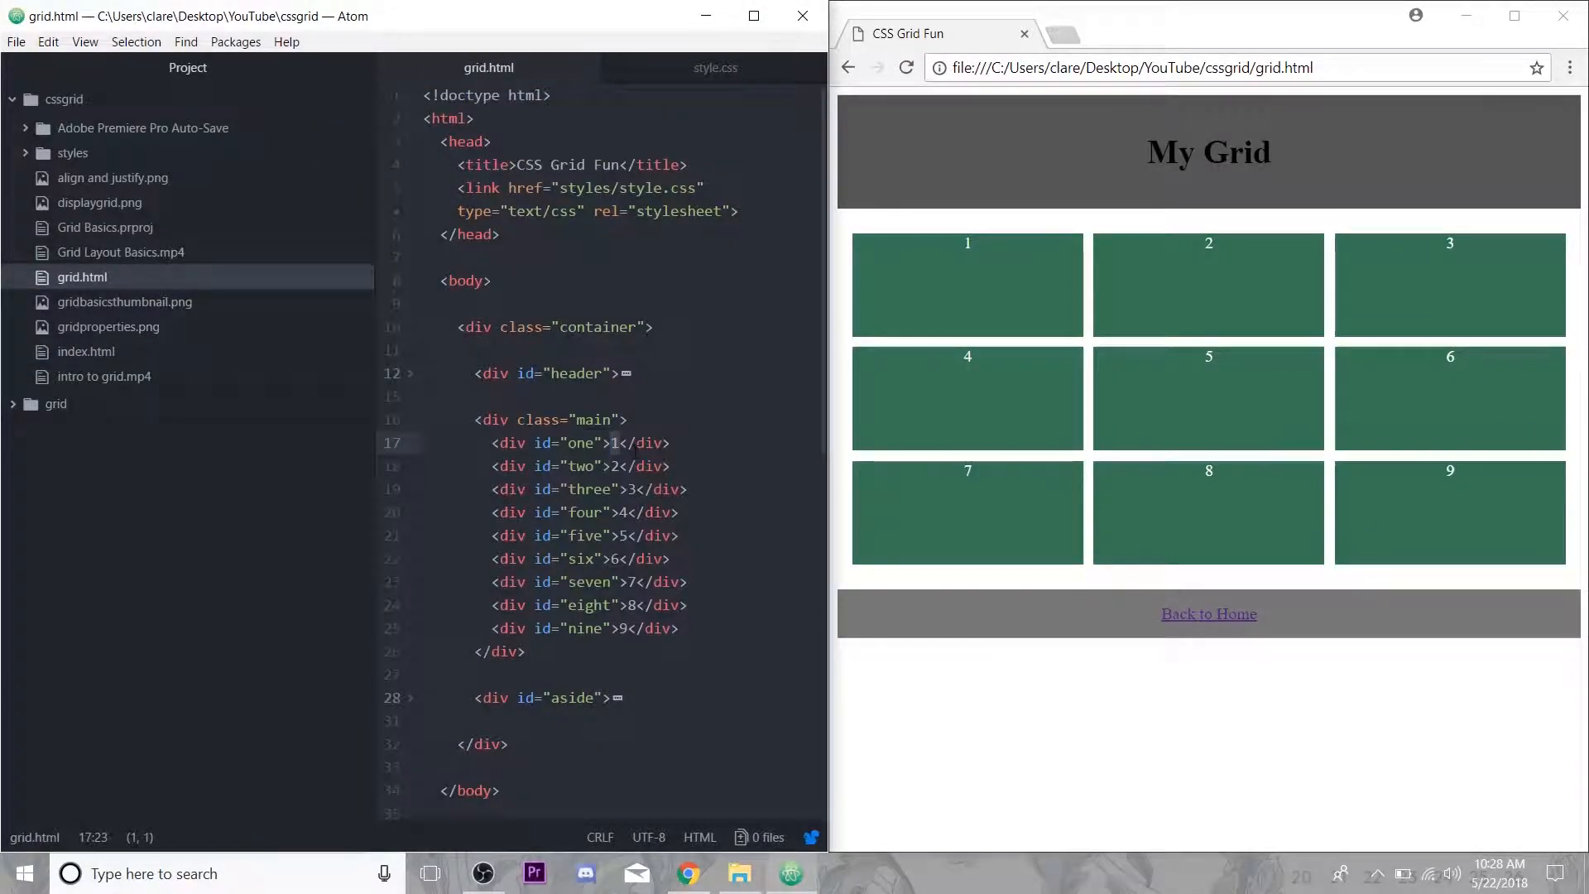
{"action": "key", "text": "Enter"}
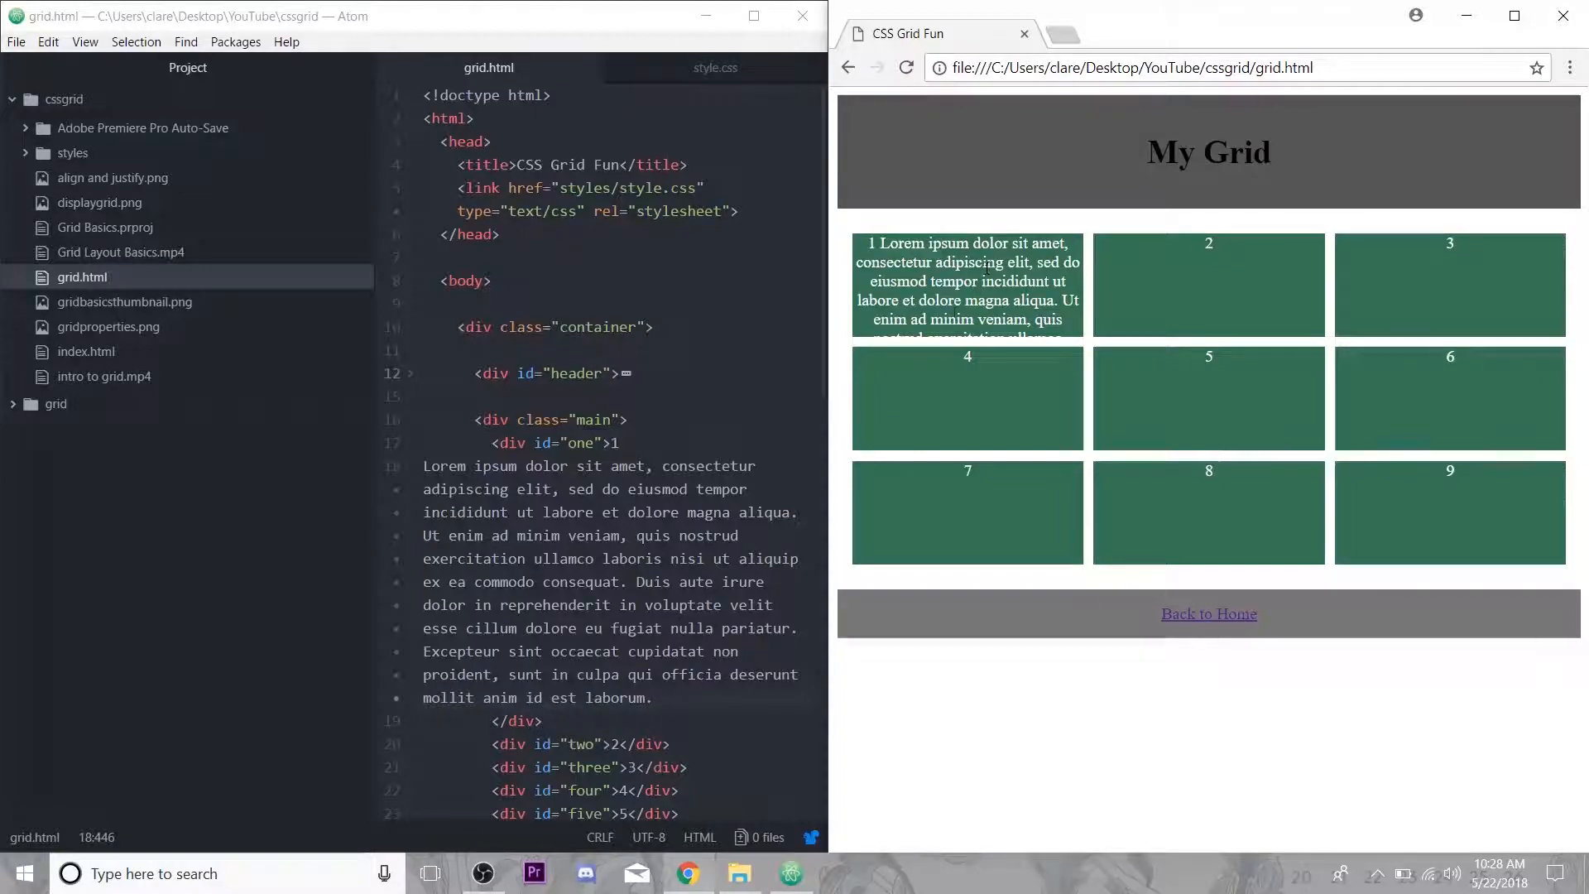
{"action": "mouse_move", "coordinate": [1309, 401]}
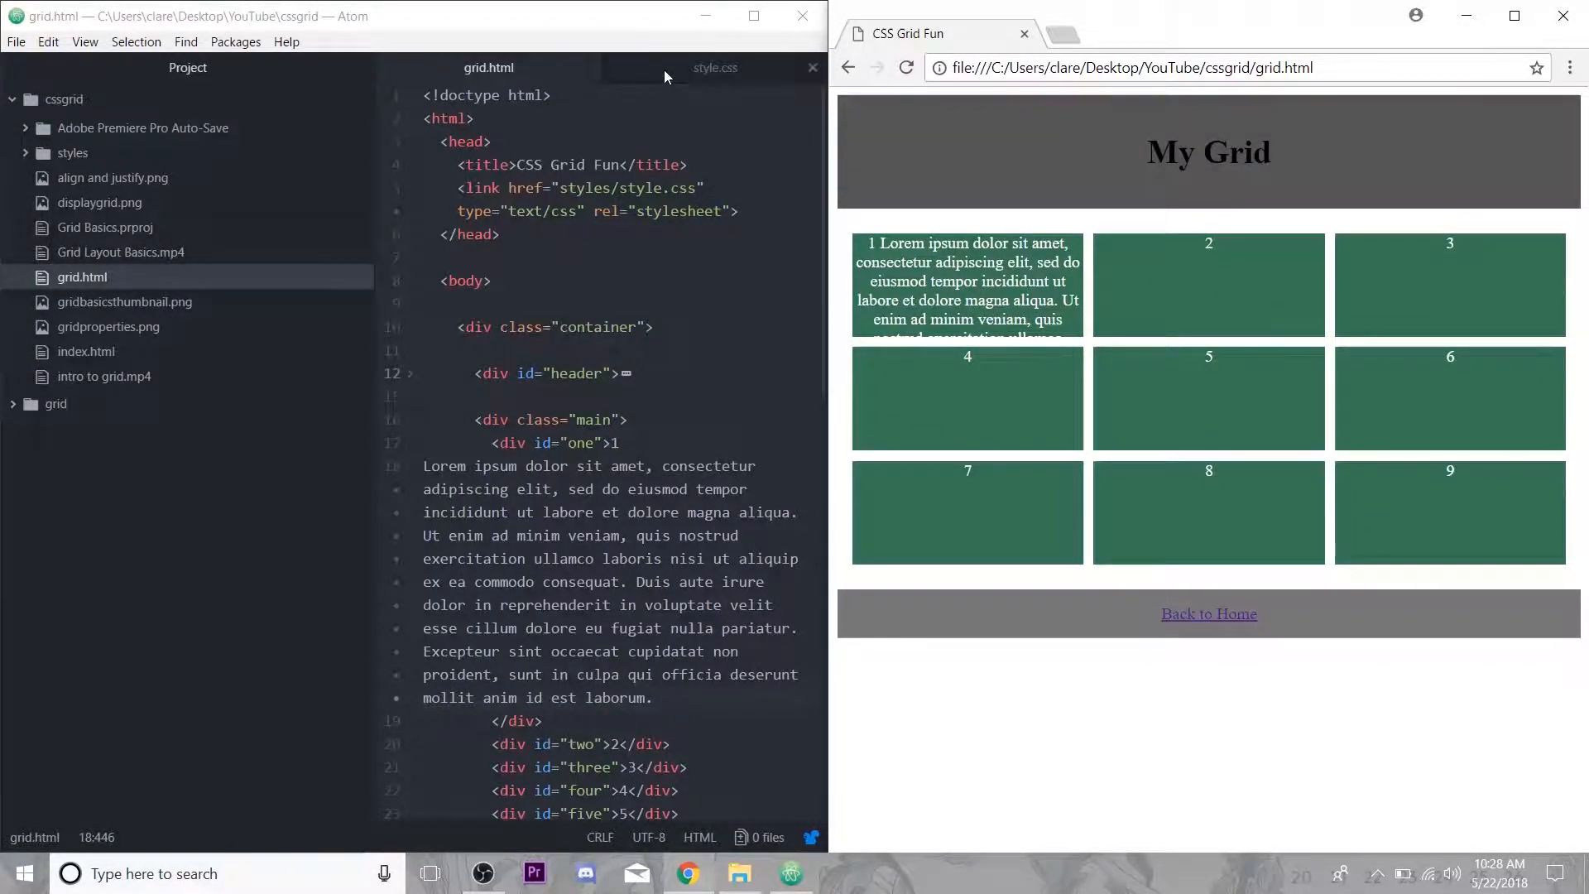
{"action": "left_click", "coordinate": [715, 68]}
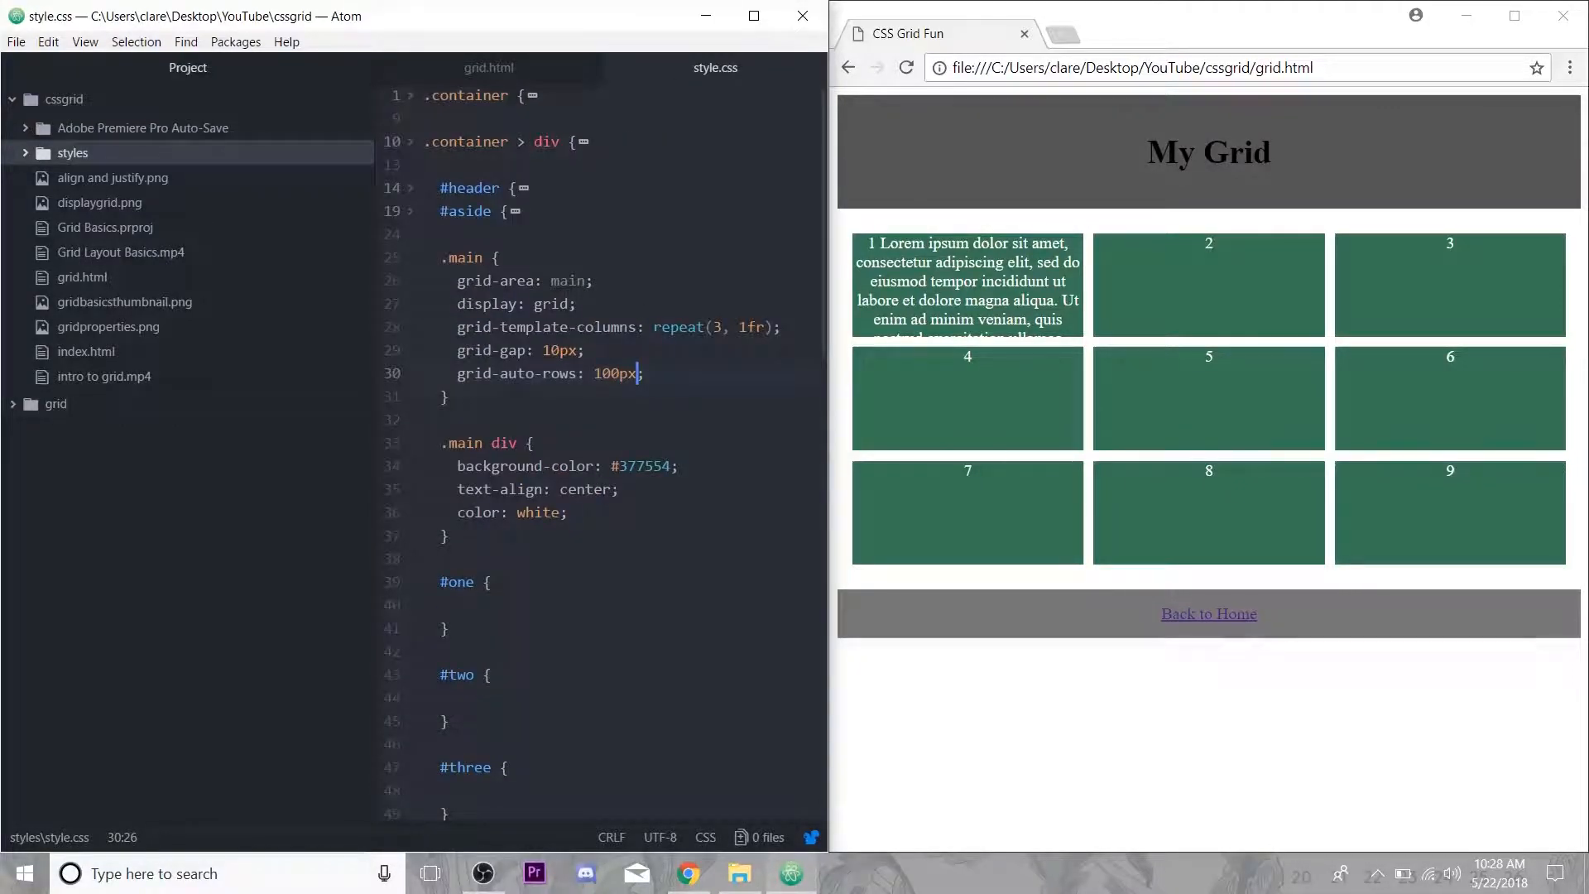
{"action": "type", "text": "mixman("}
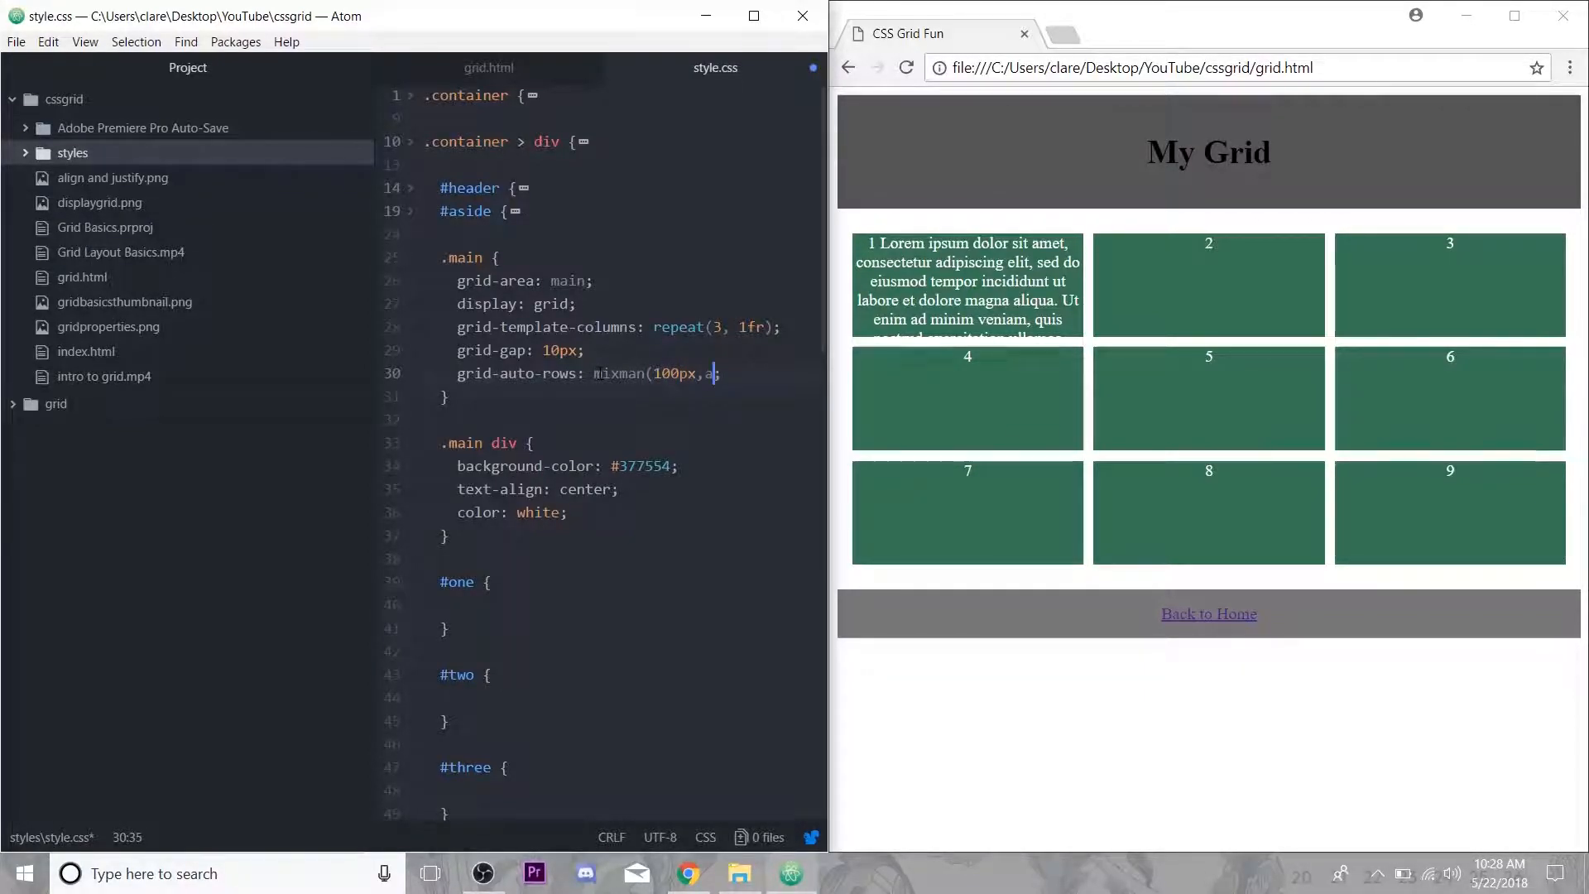
{"action": "type", "text": "uto);"}
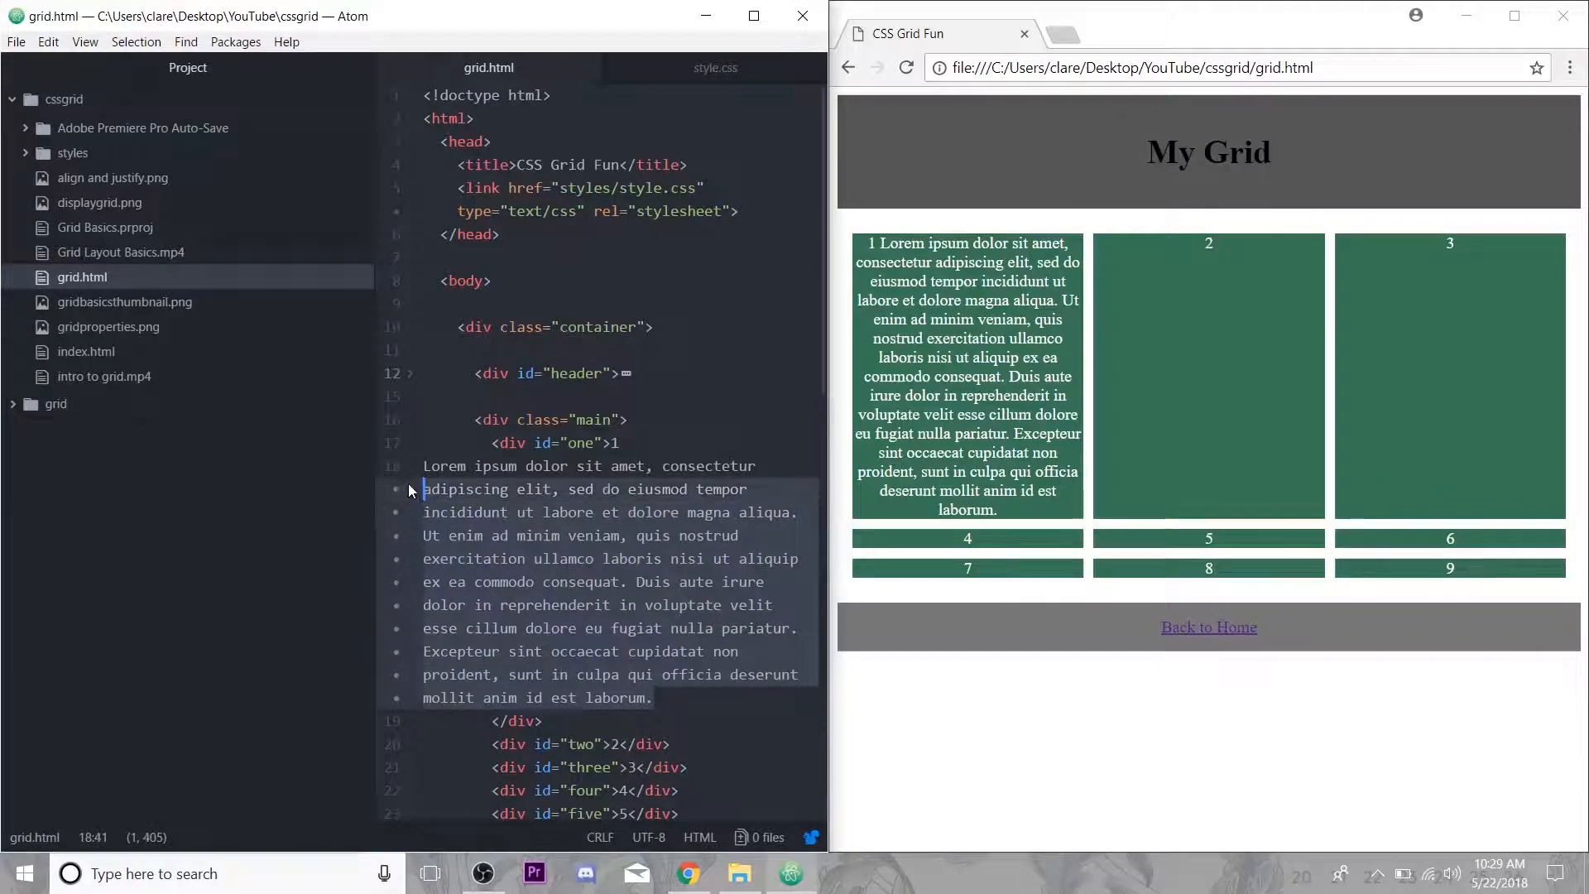
{"action": "key", "text": "Delete"}
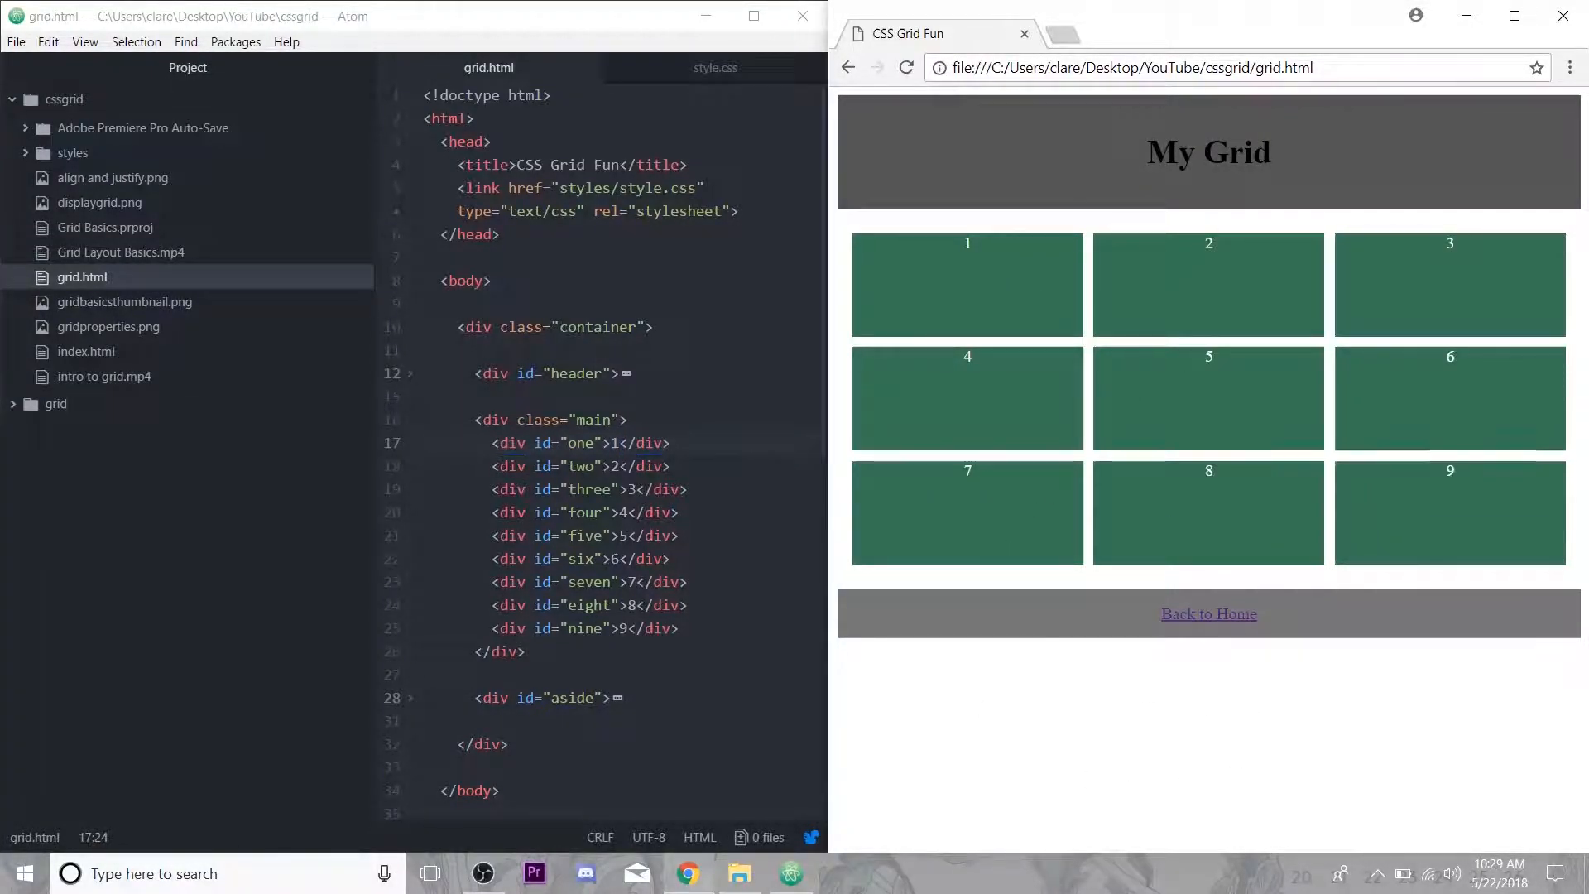
Add justify-items to .main, trying stretch, end, start and center, then settling on stretch.
{"action": "left_click", "coordinate": [715, 68]}
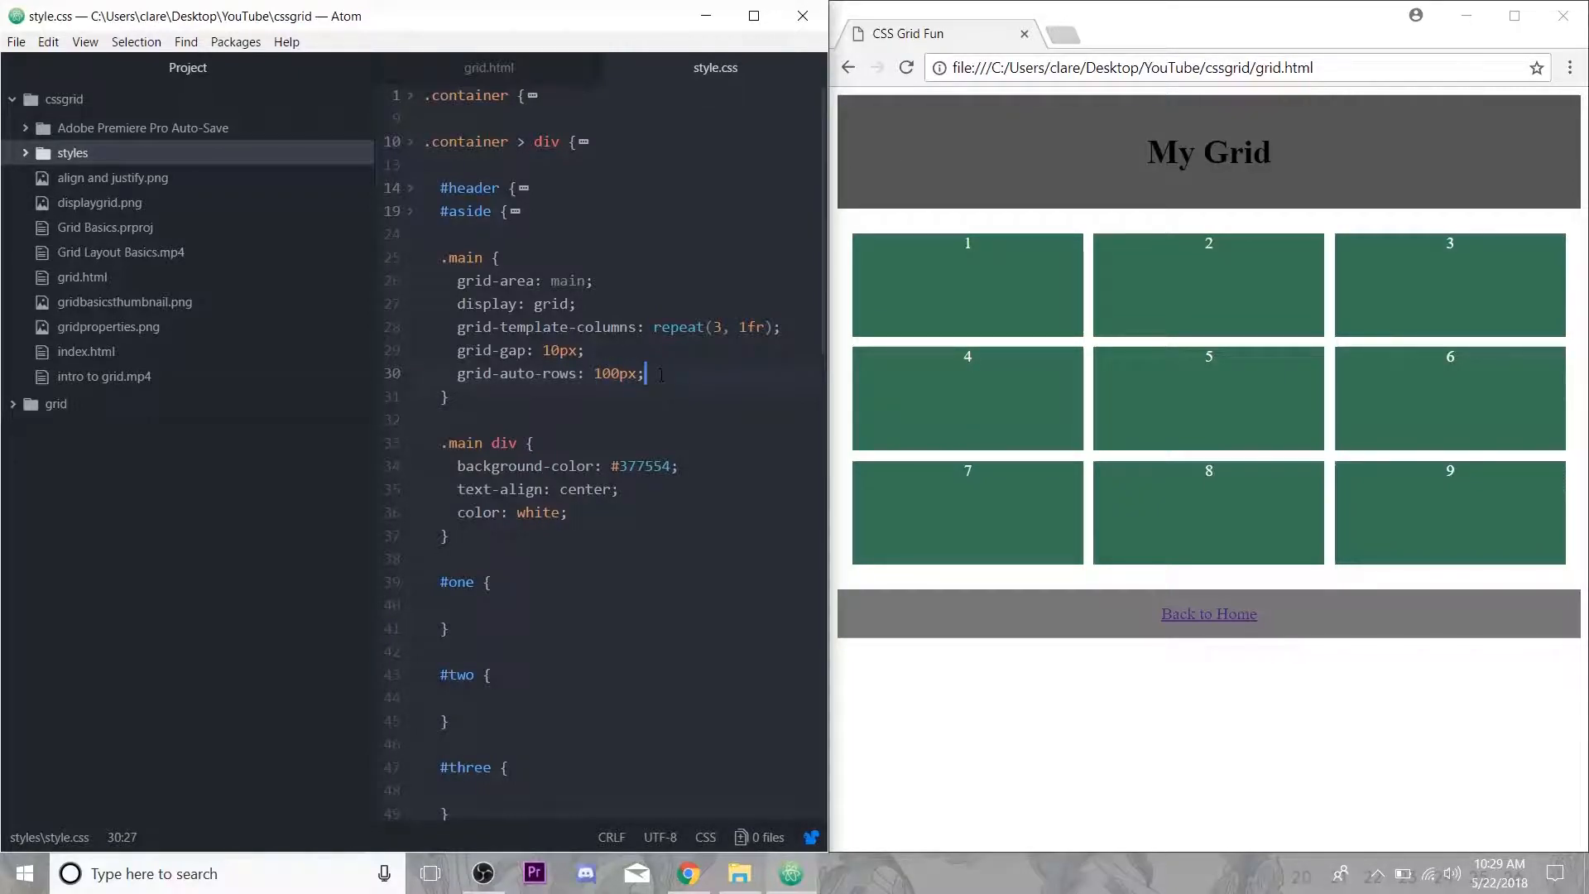
{"action": "key", "text": "Enter"}
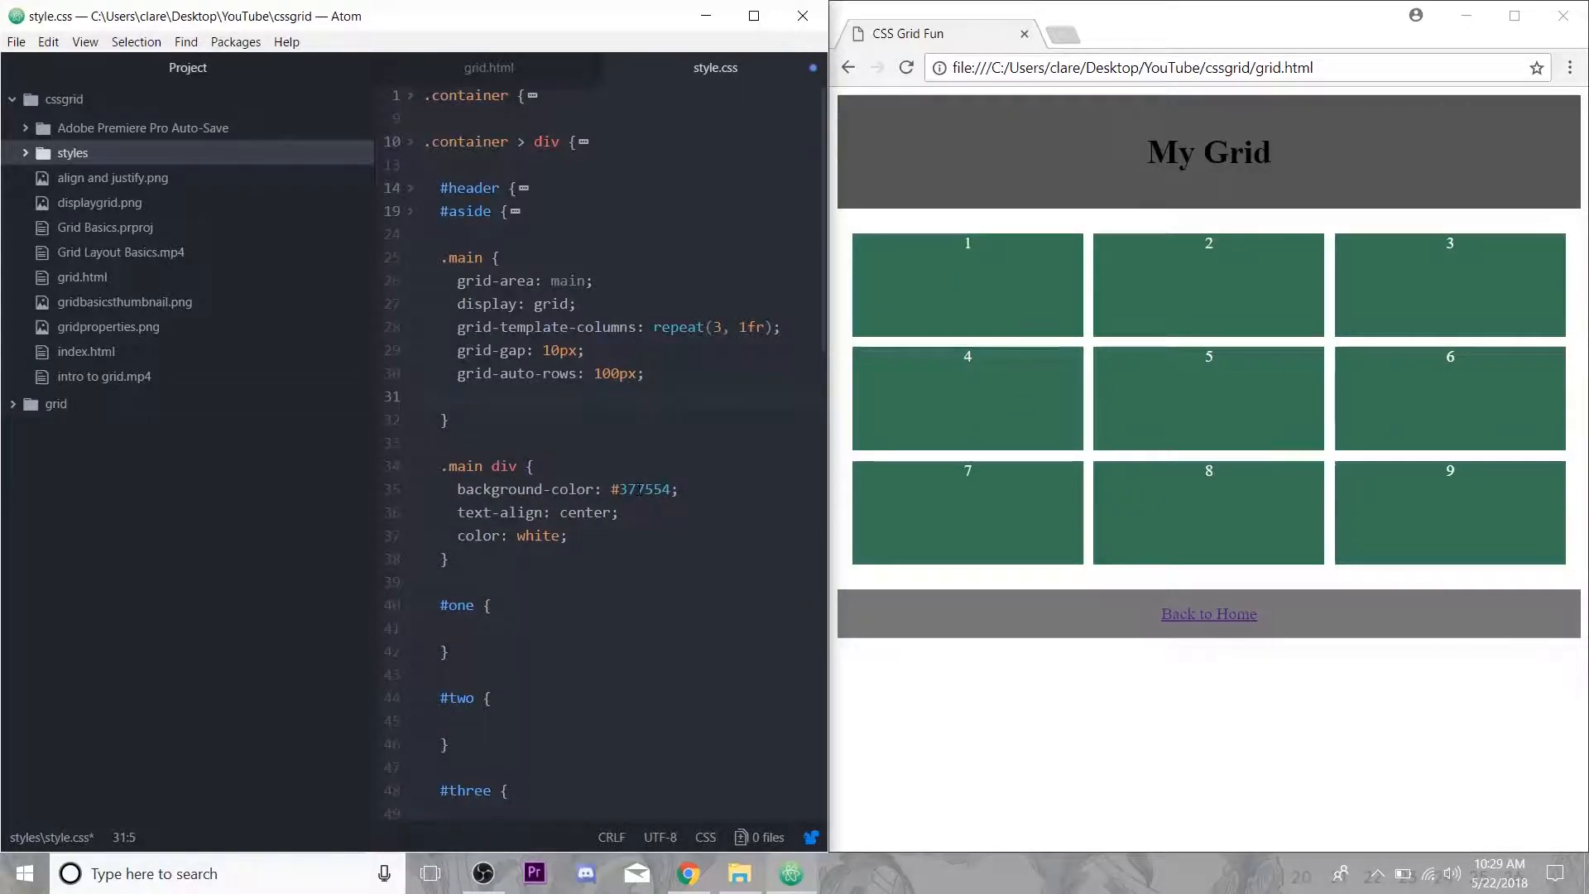
{"action": "type", "text": "justify"}
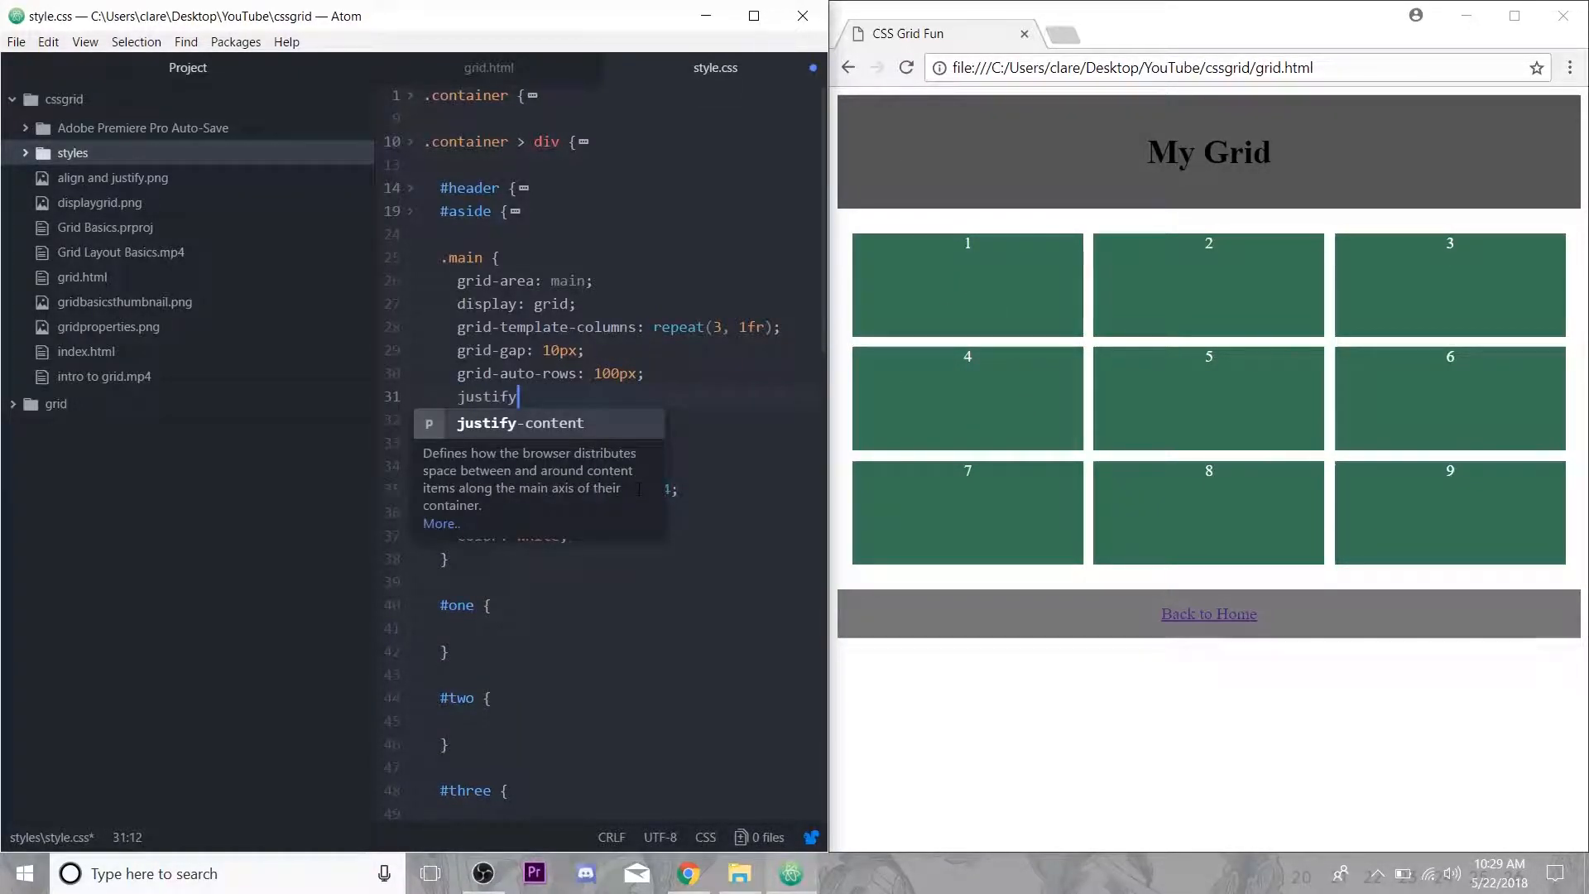
{"action": "type", "text": "-items:"}
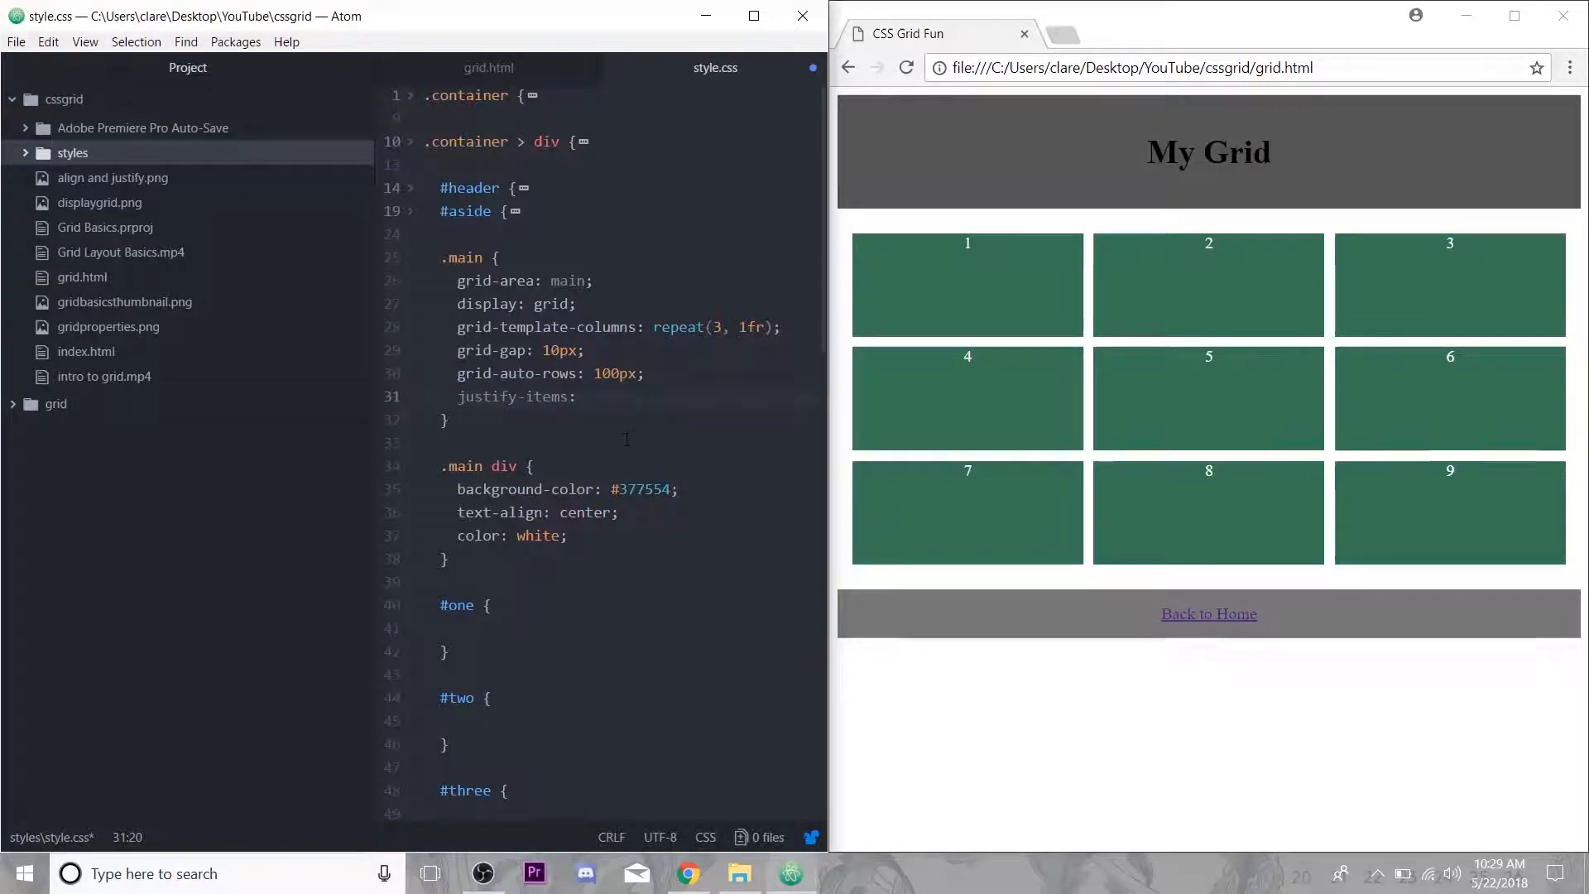
{"action": "type", "text": "stretch"}
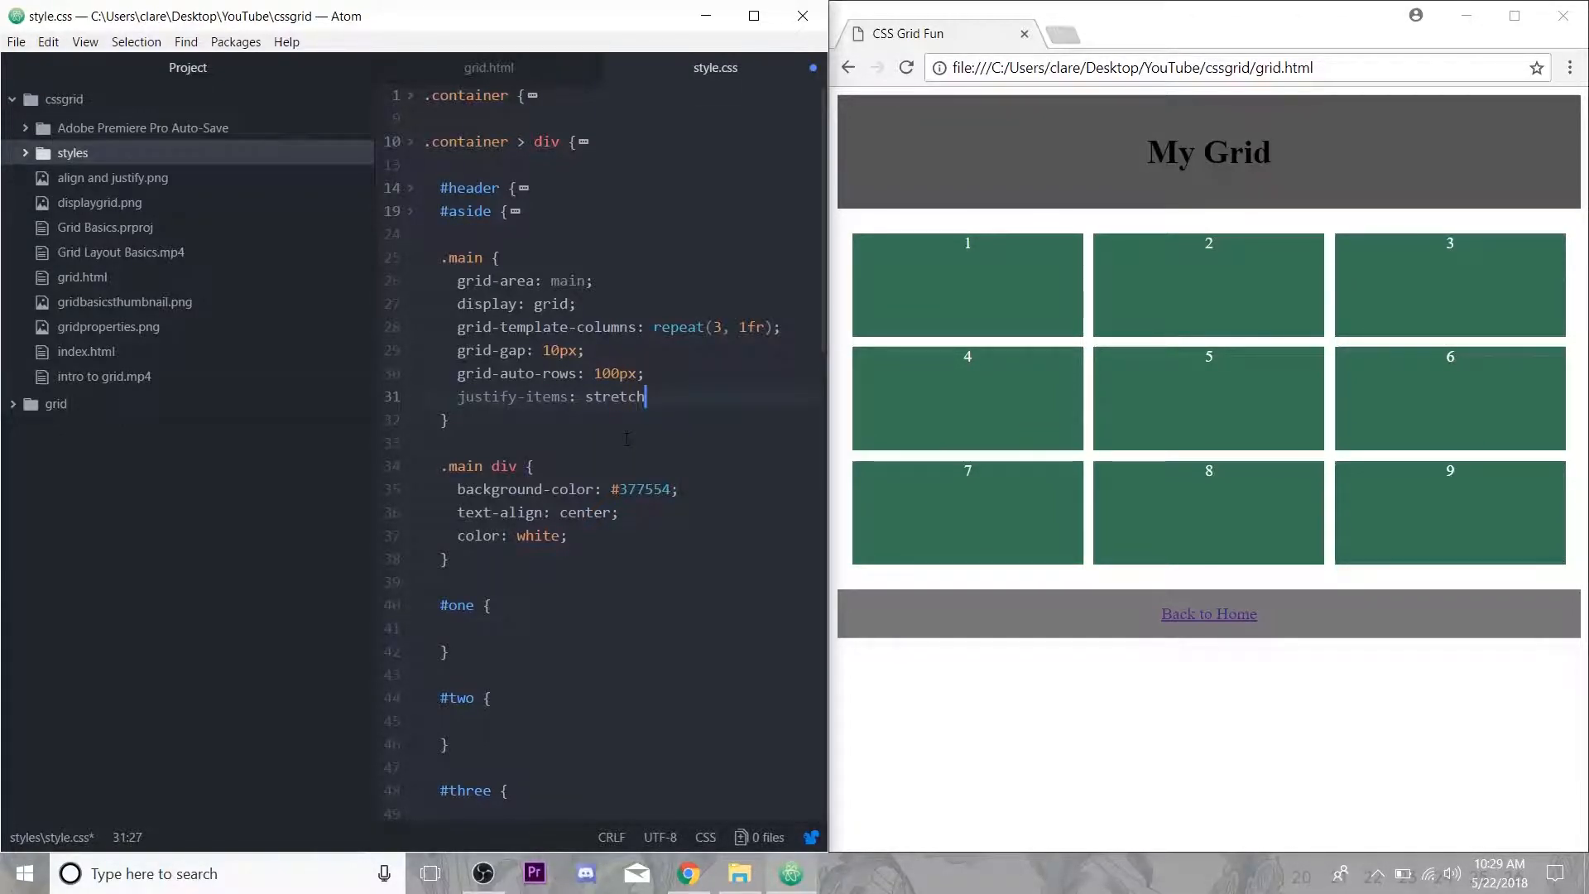
{"action": "mouse_move", "coordinate": [1002, 299]}
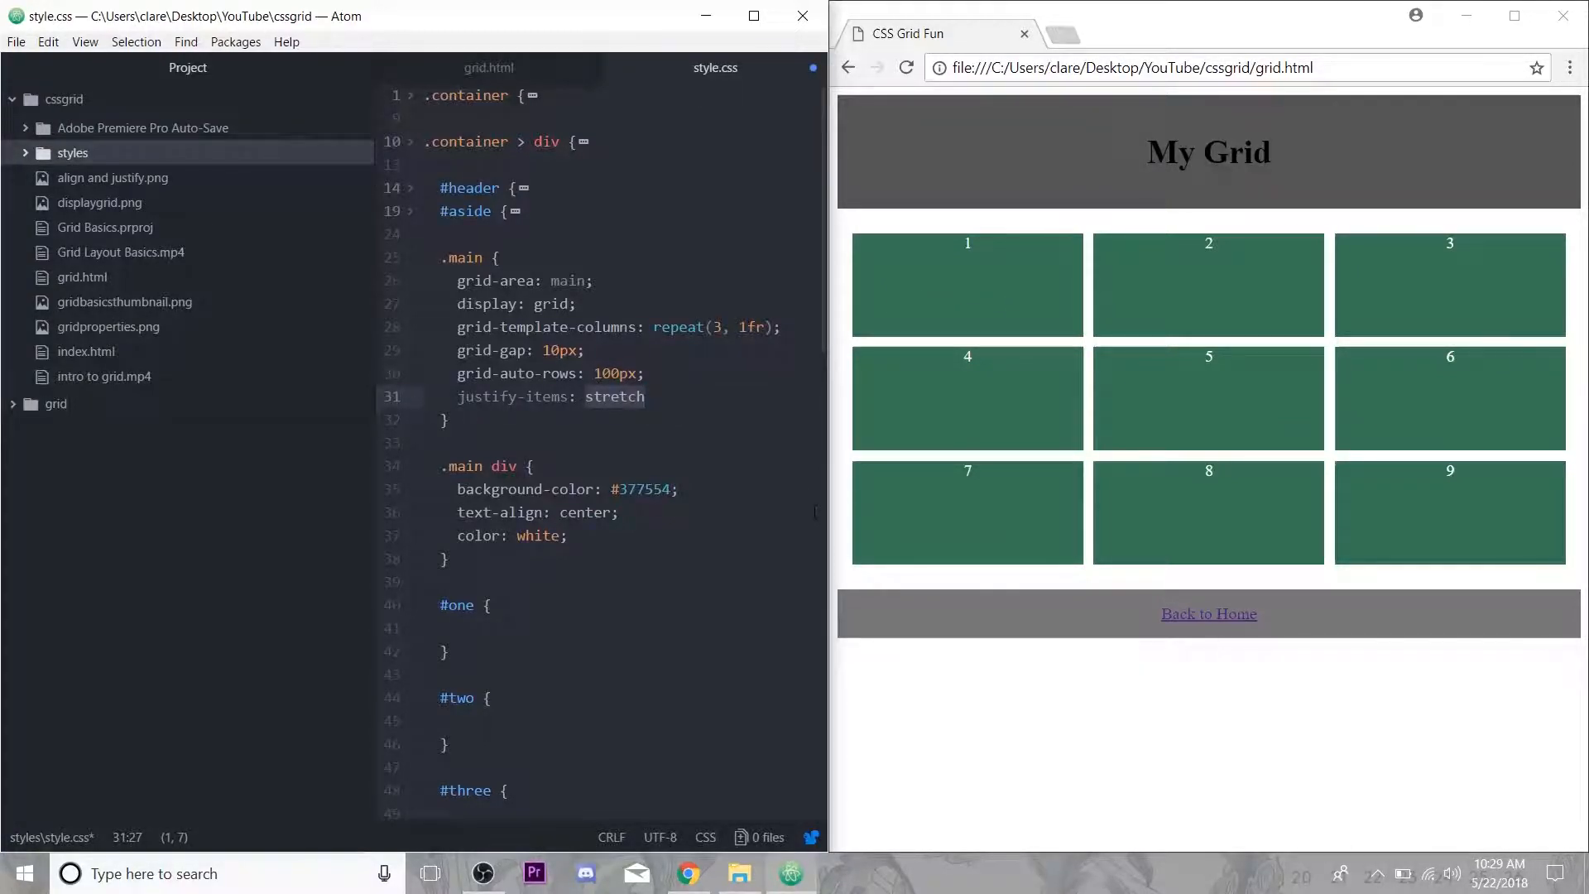
{"action": "type", "text": "end"}
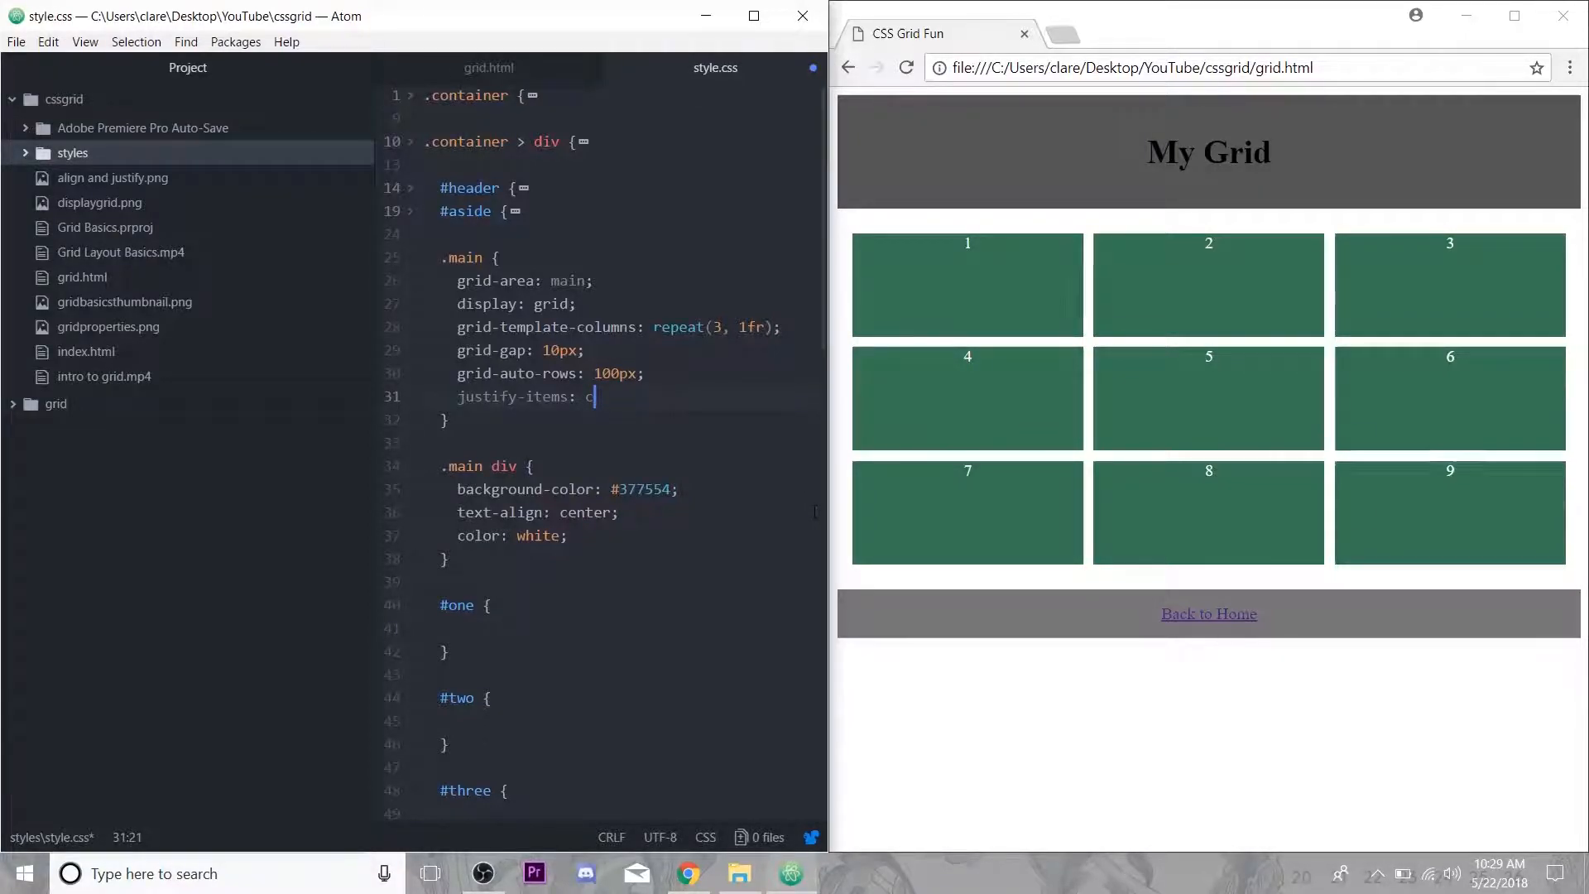
{"action": "type", "text": "start;"}
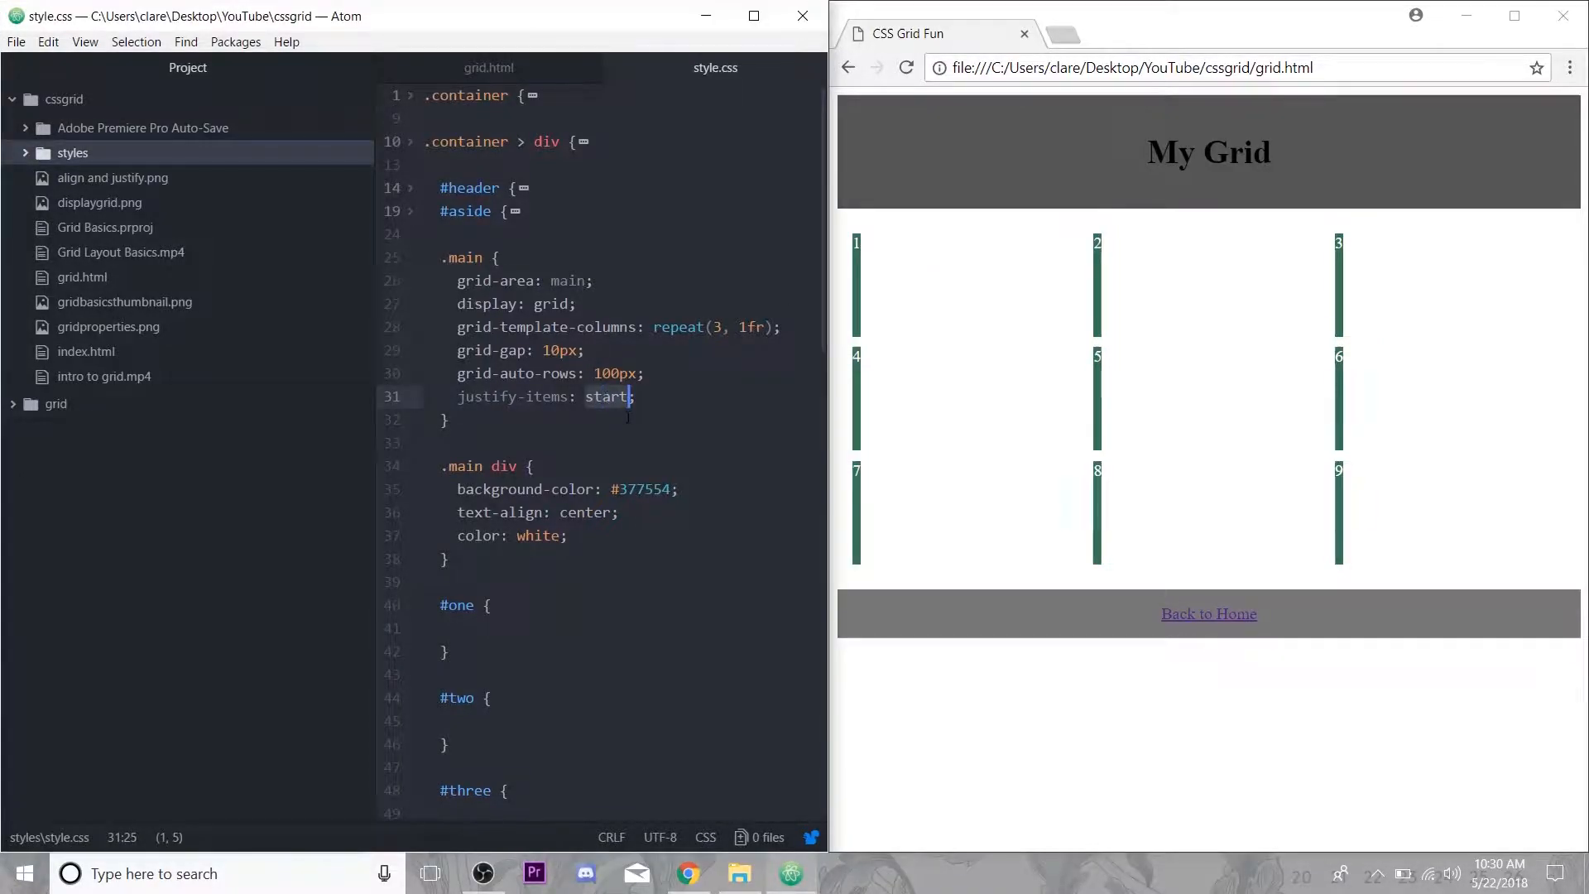
{"action": "type", "text": "center"}
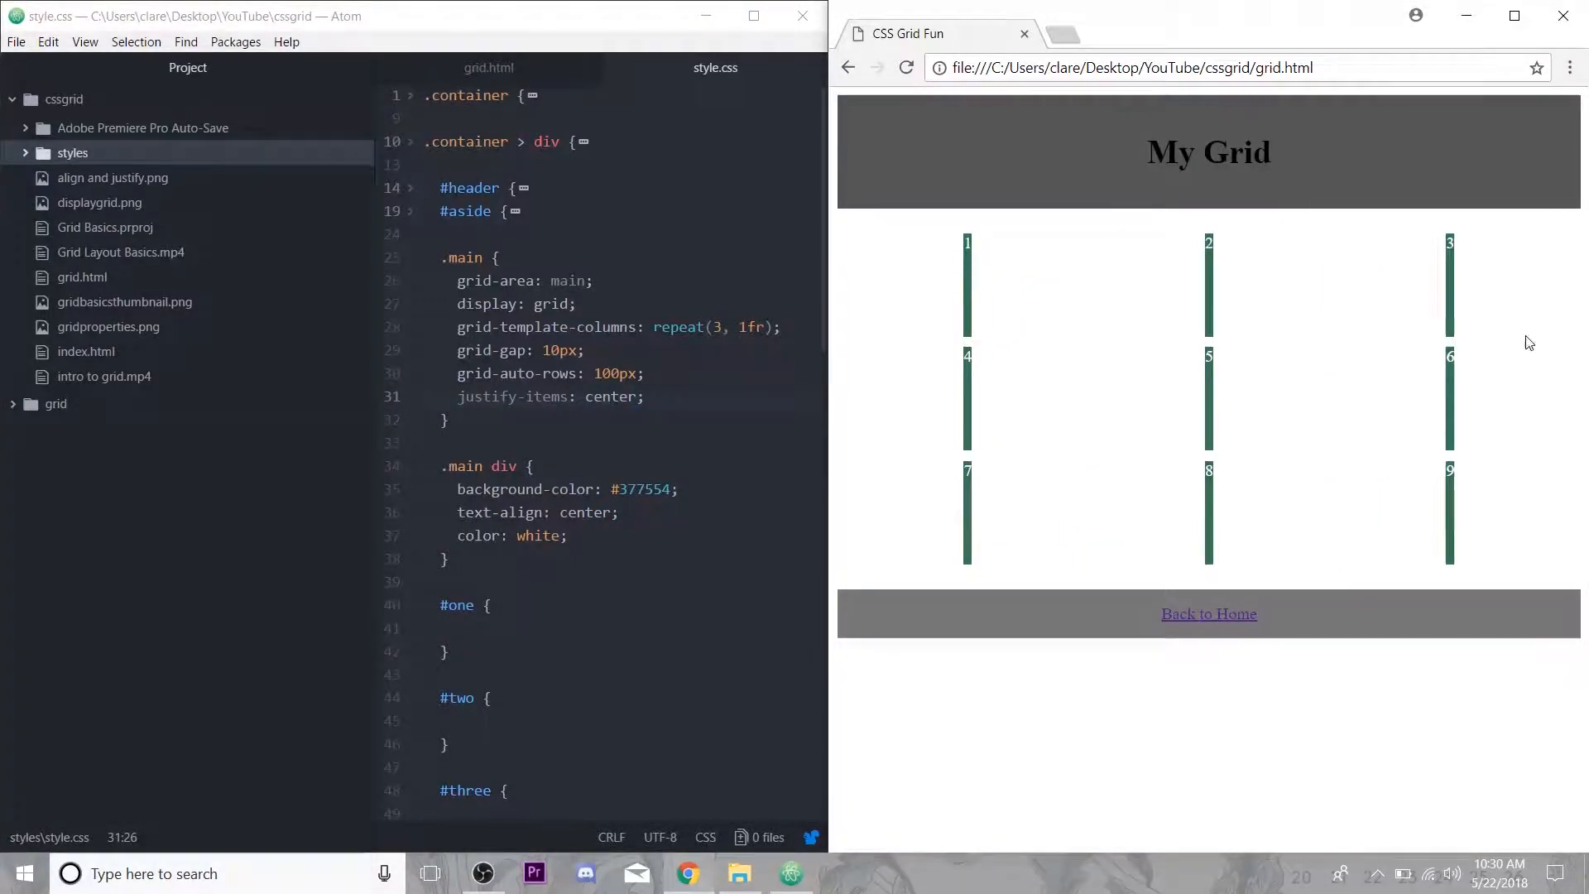
{"action": "double_click", "coordinate": [611, 398]}
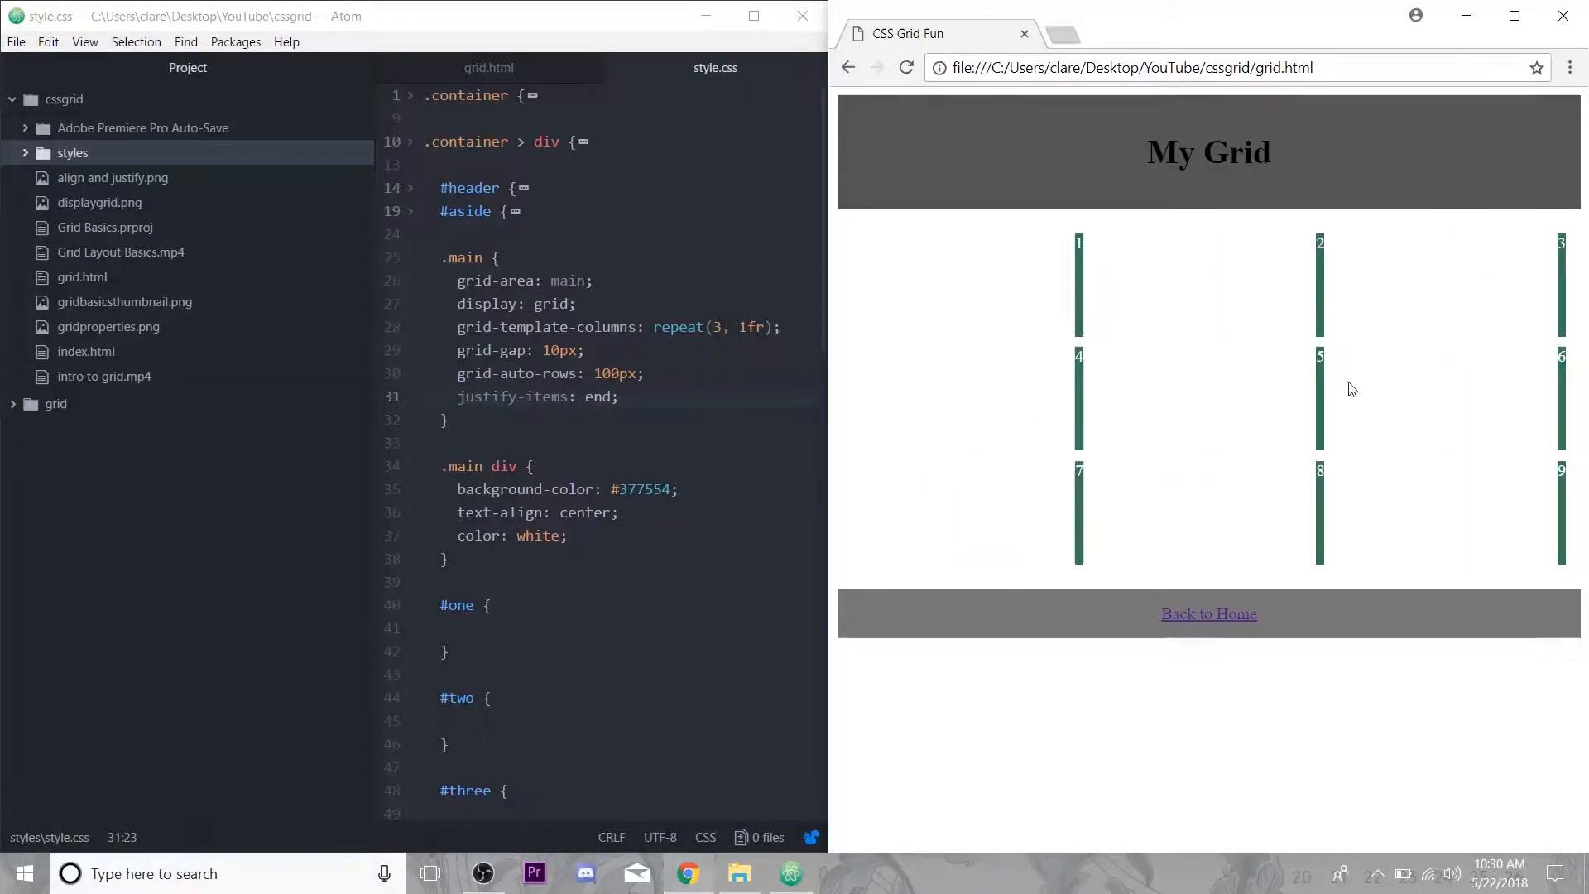
{"action": "left_click", "coordinate": [526, 397]}
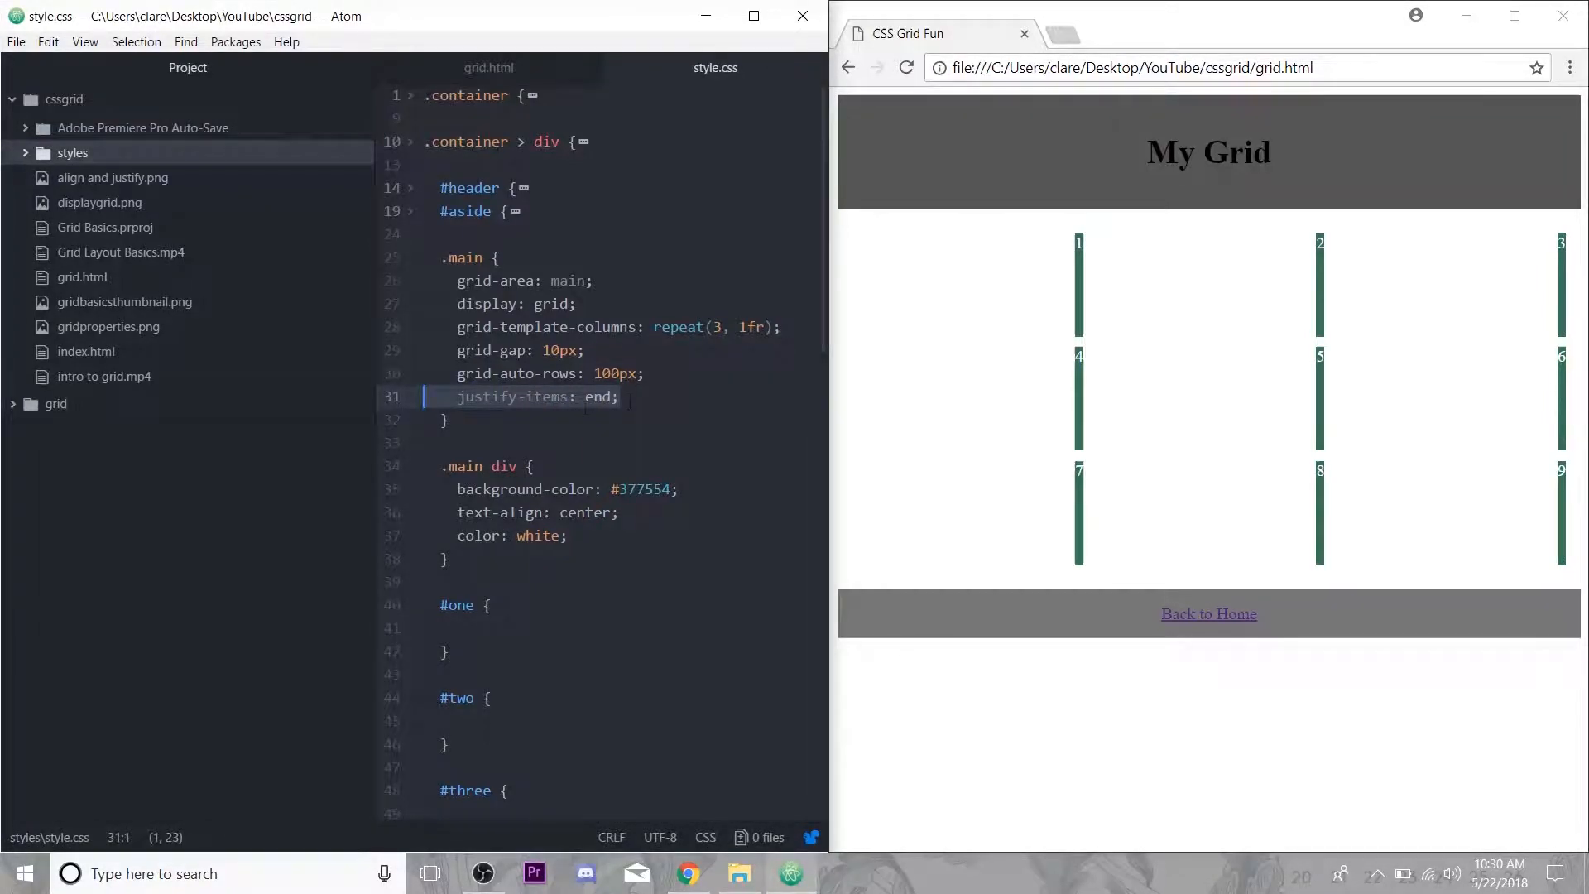
{"action": "type", "text": "stretch"}
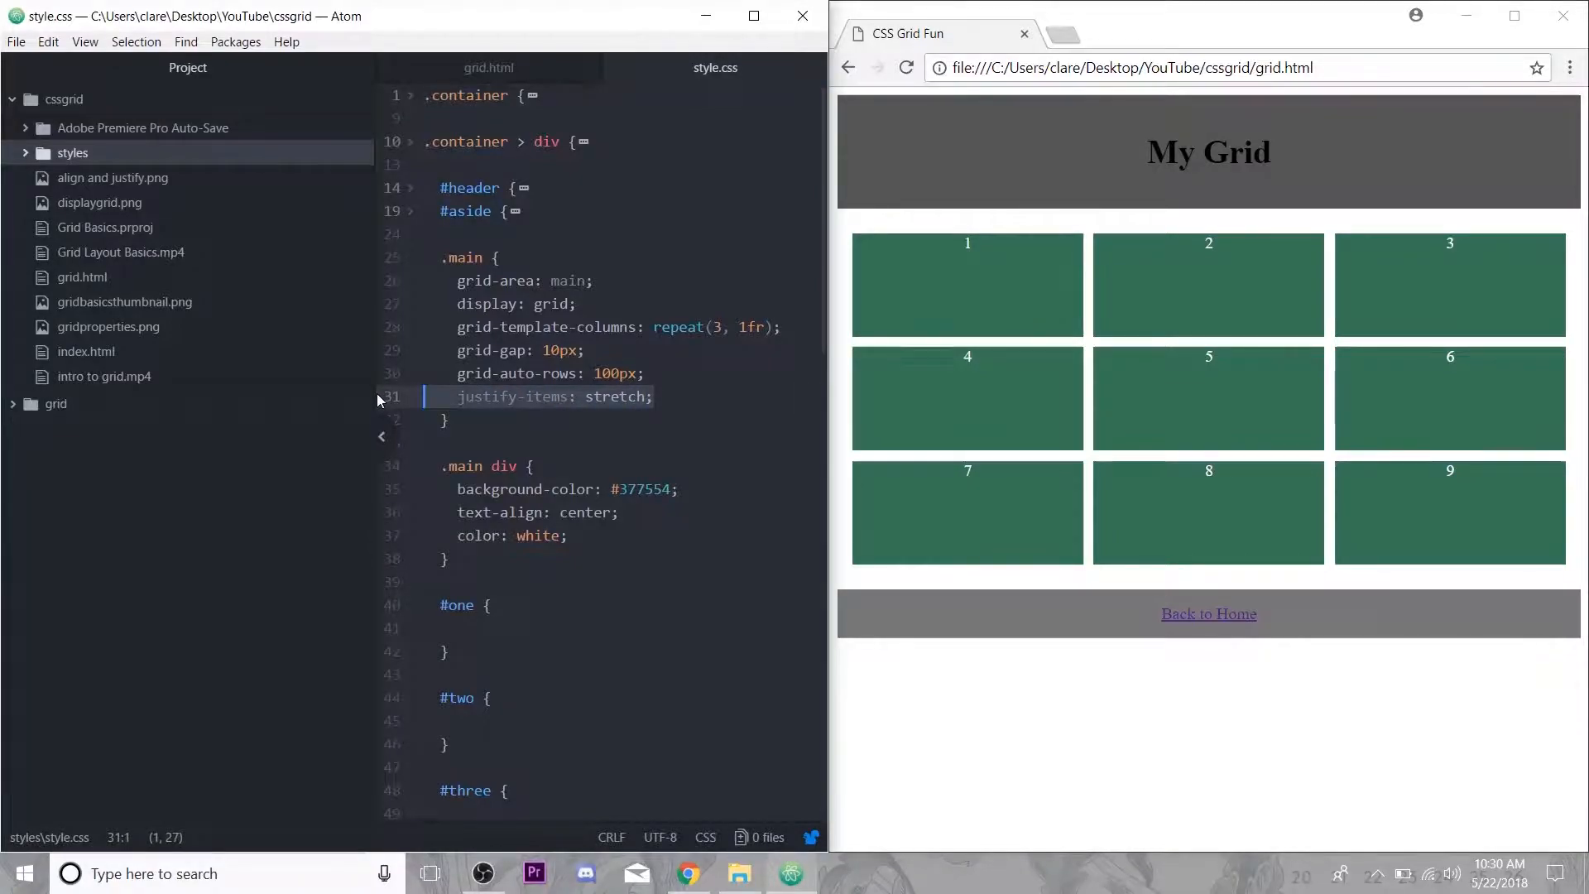
Change the line to align-items, trying start, center and end values in turn.
{"action": "type", "text": "align-items:"}
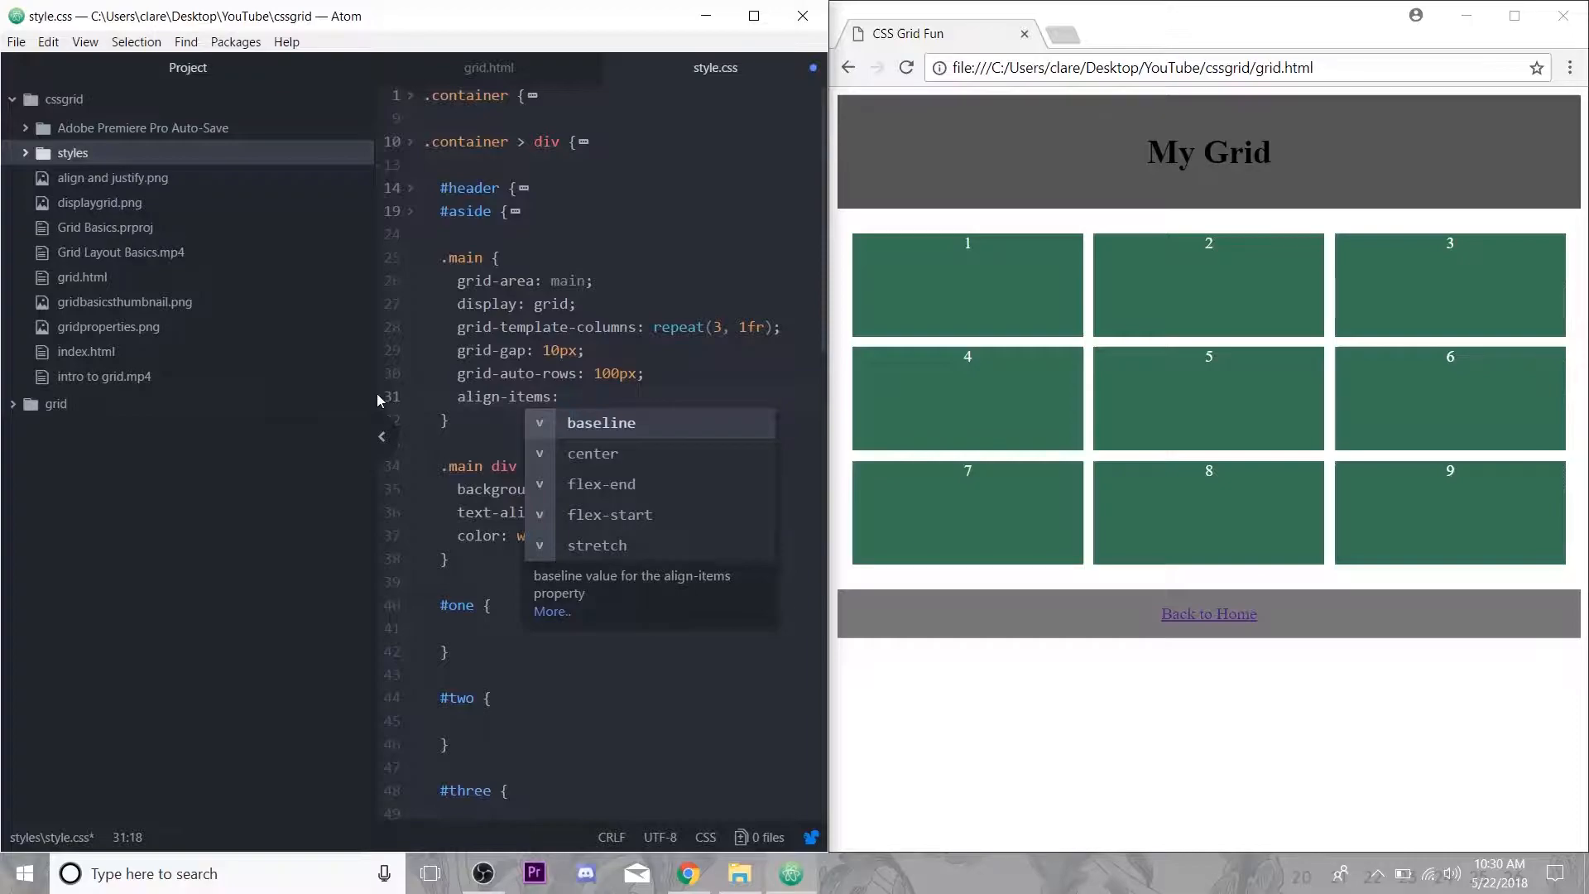
{"action": "left_click", "coordinate": [596, 545]}
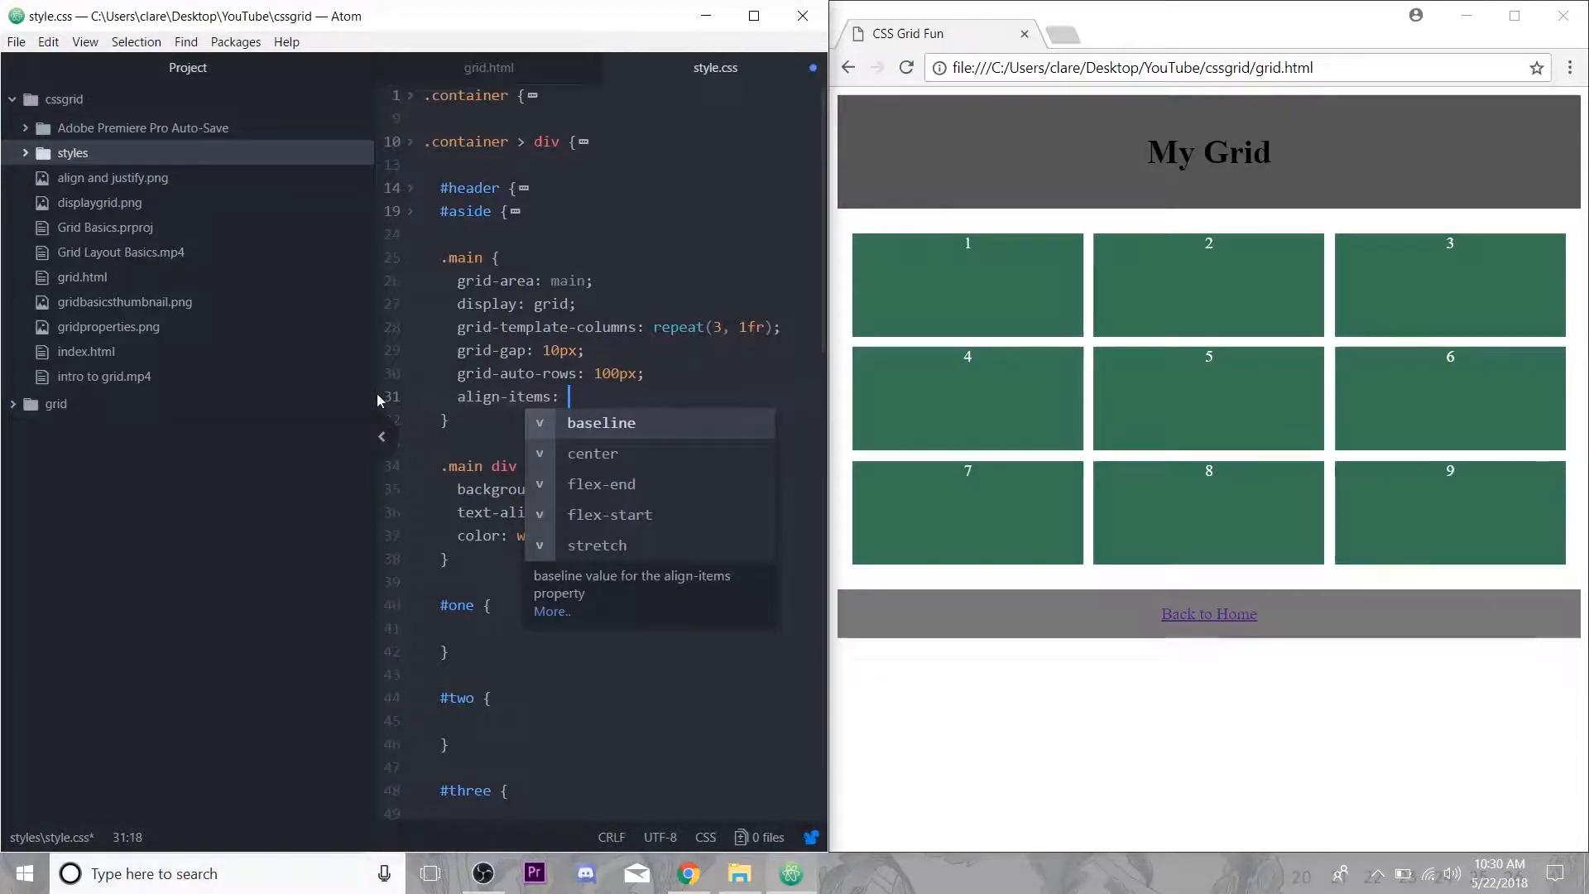
{"action": "type", "text": "start;"}
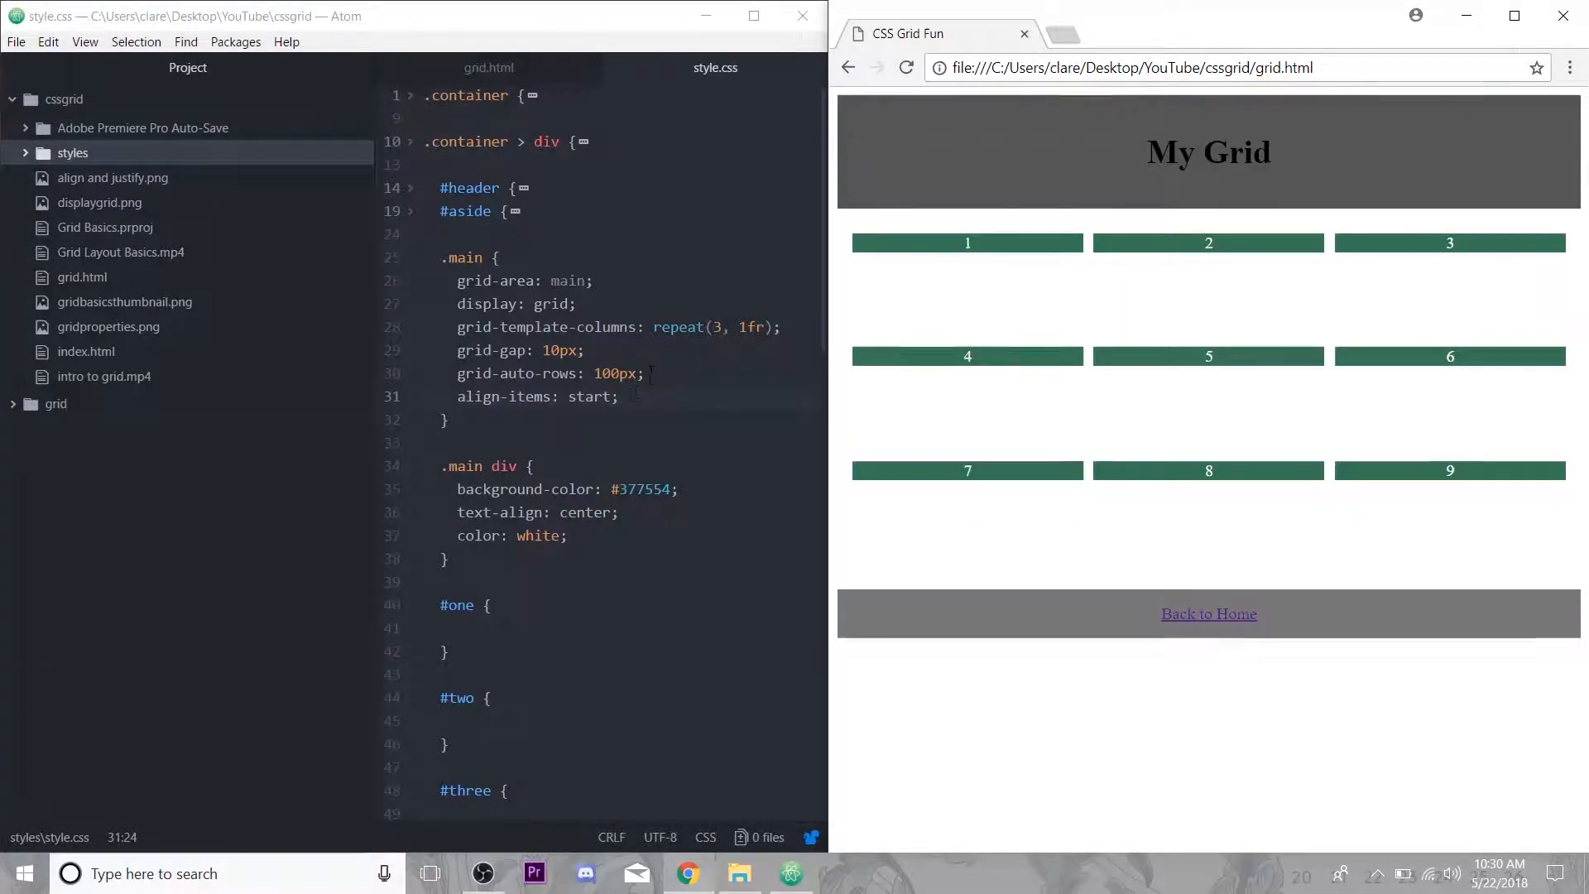
{"action": "type", "text": "center"}
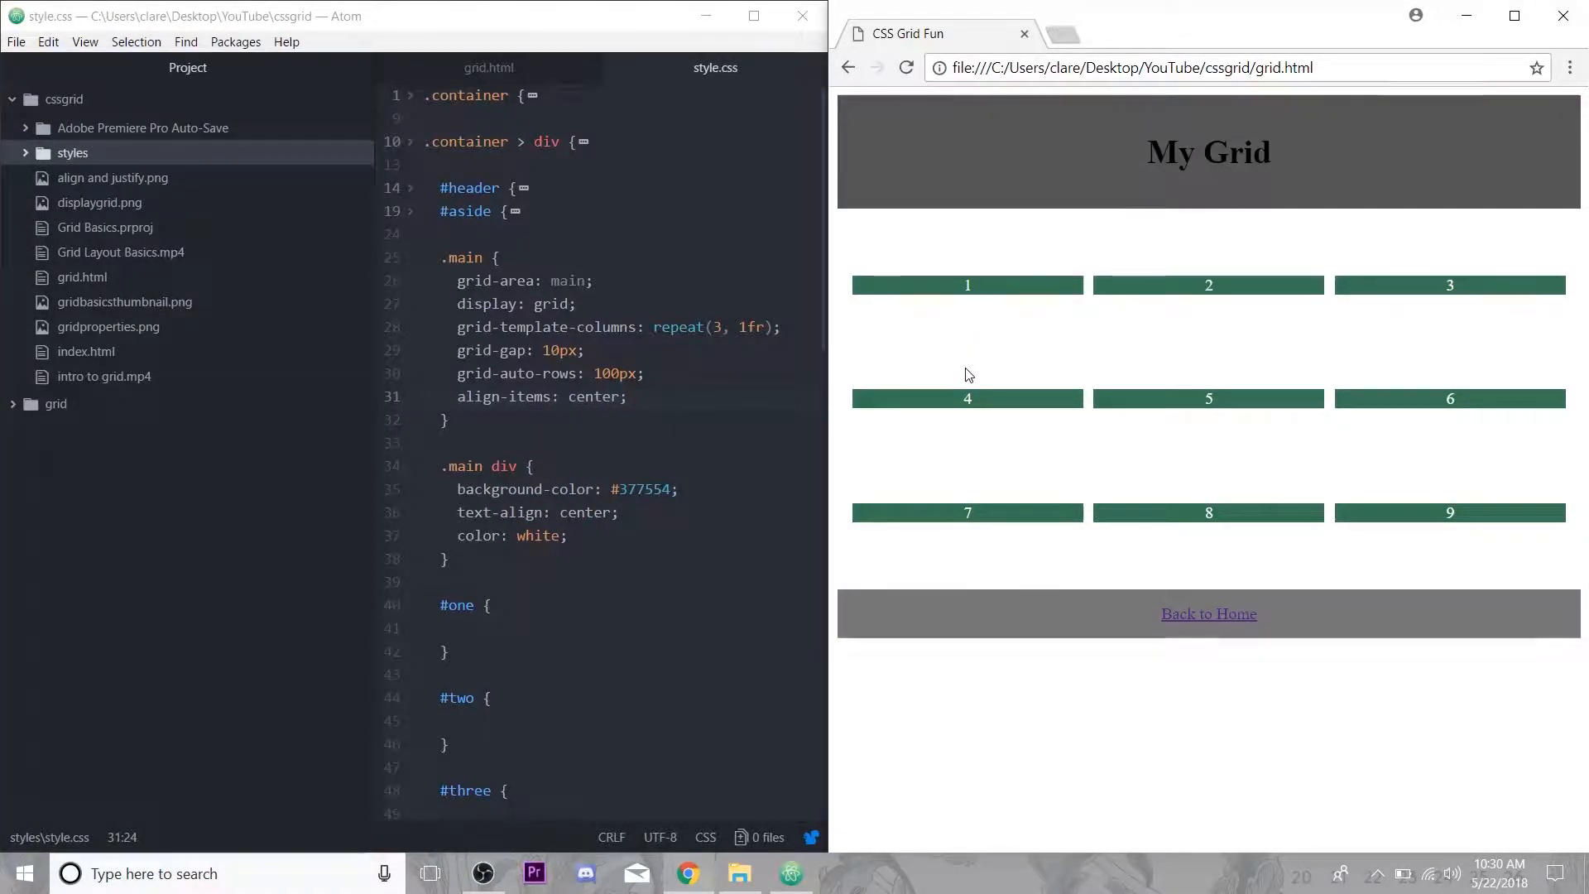
{"action": "mouse_move", "coordinate": [938, 375]}
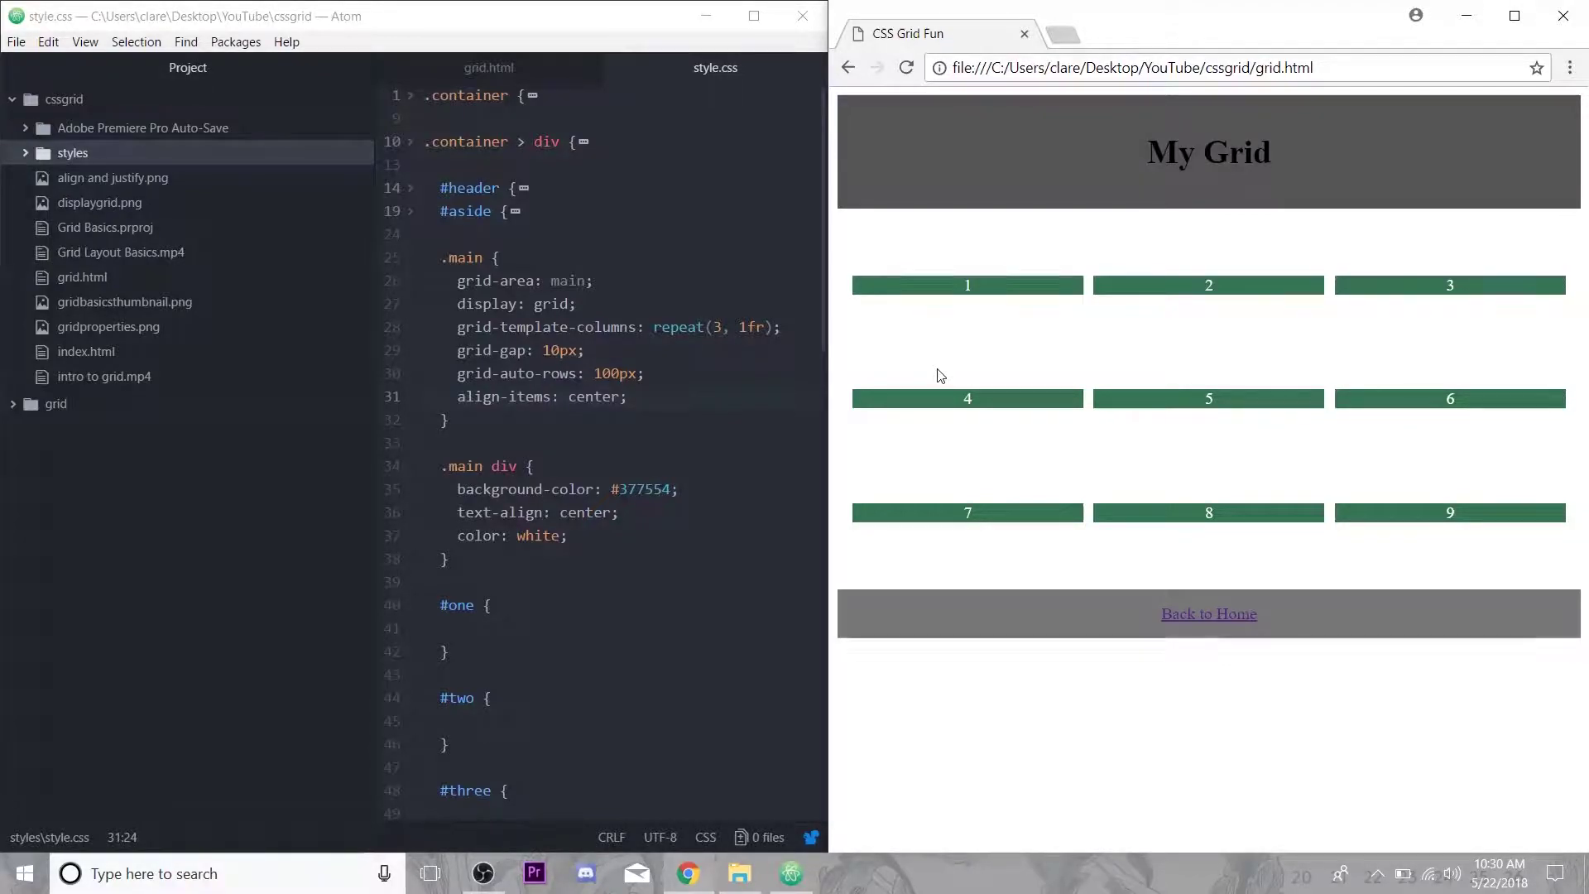
{"action": "mouse_move", "coordinate": [1013, 325]}
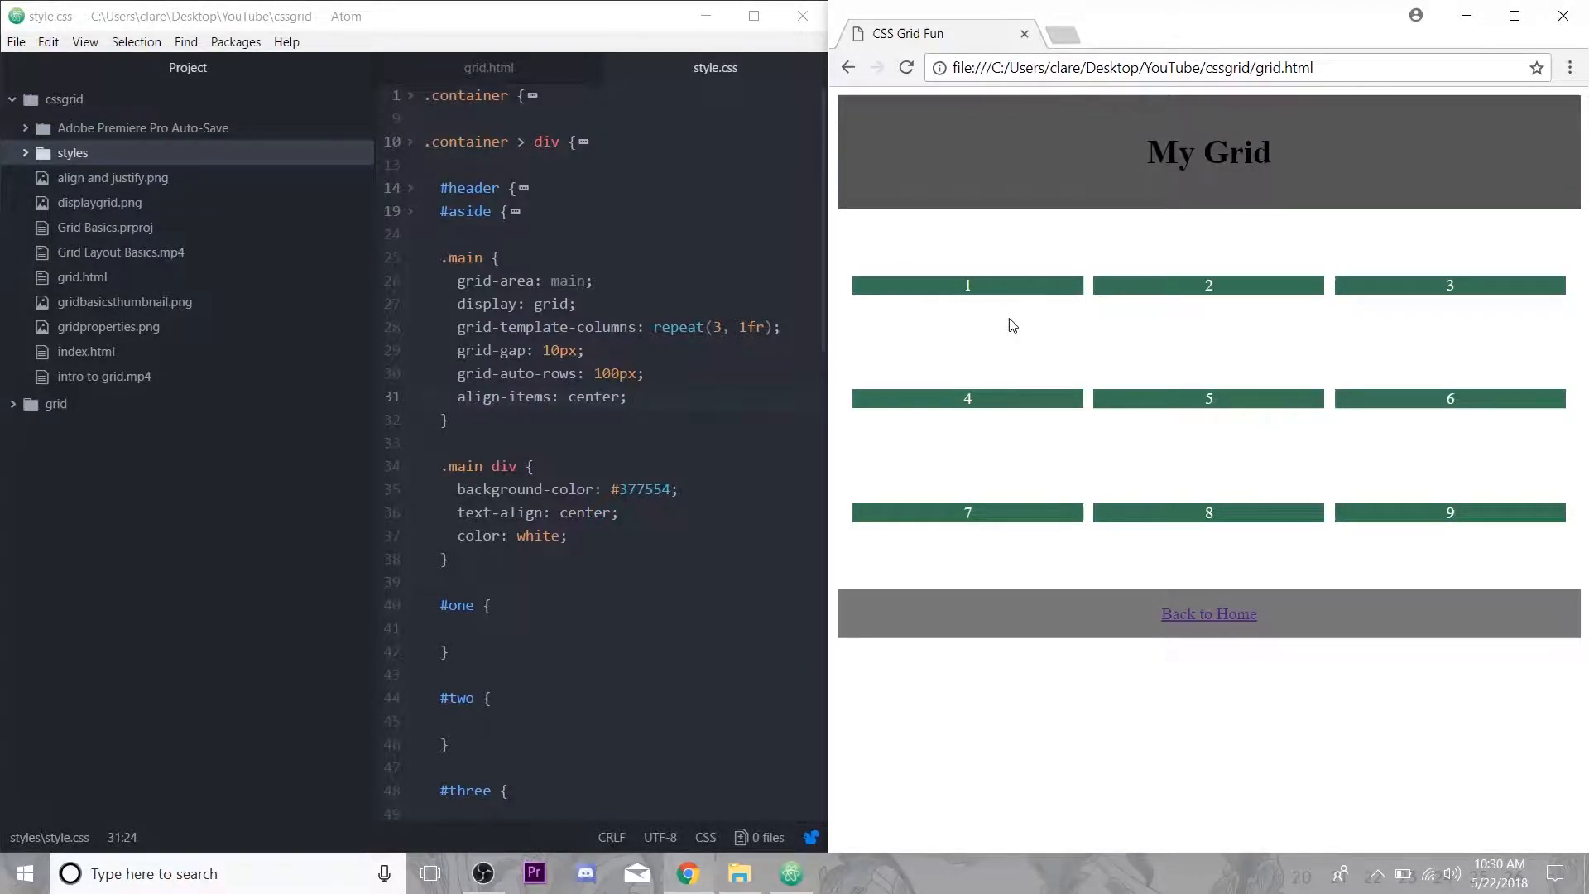
{"action": "double_click", "coordinate": [596, 398]}
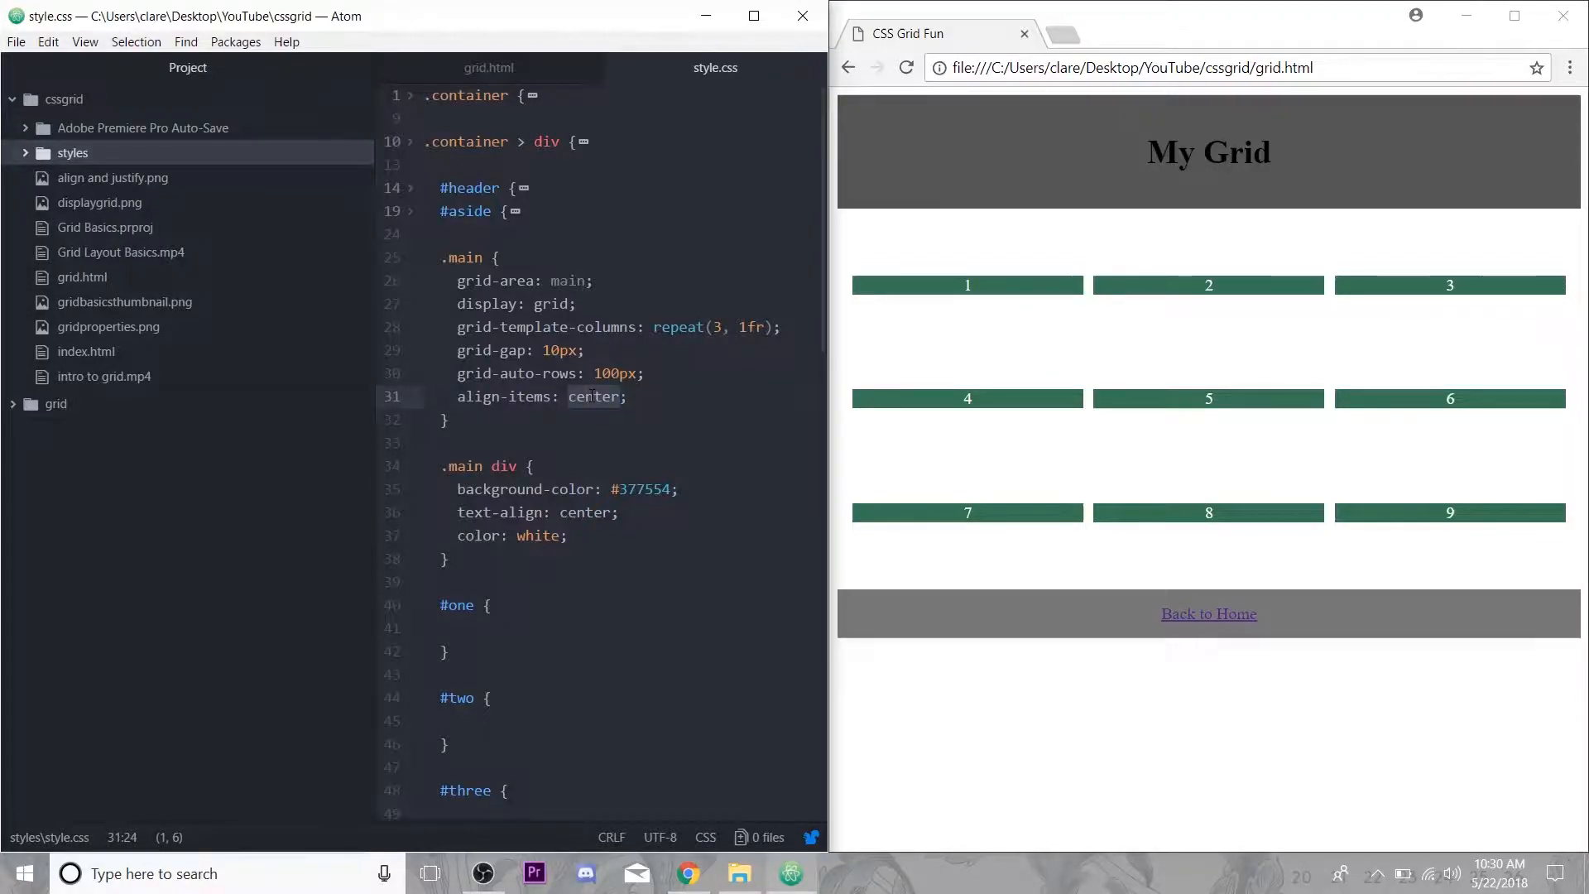
{"action": "type", "text": "end"}
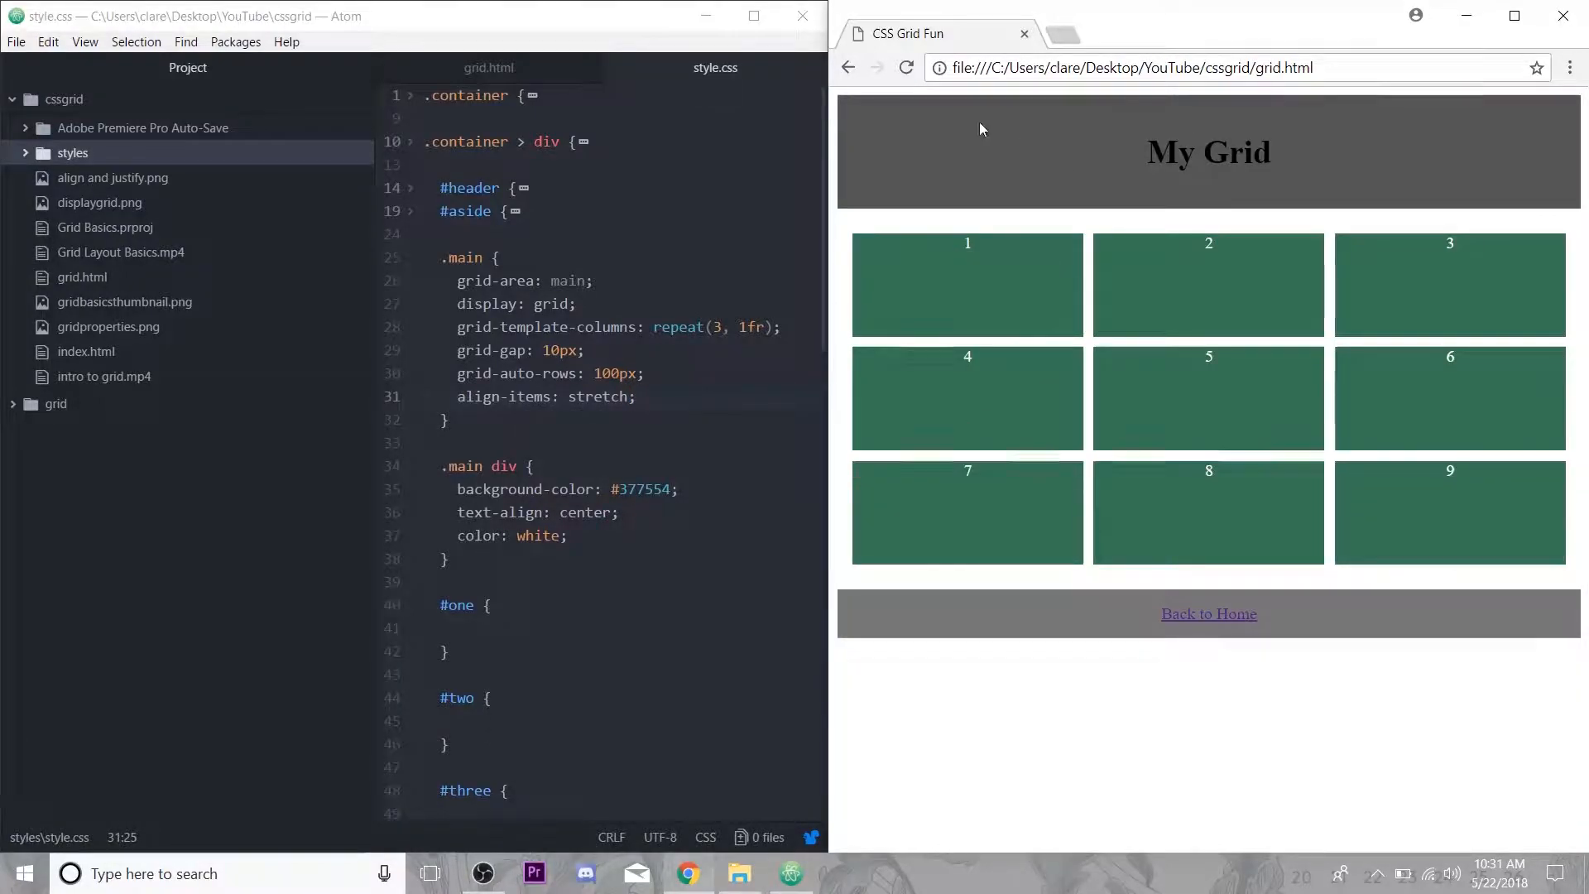
{"action": "left_click", "coordinate": [672, 384]}
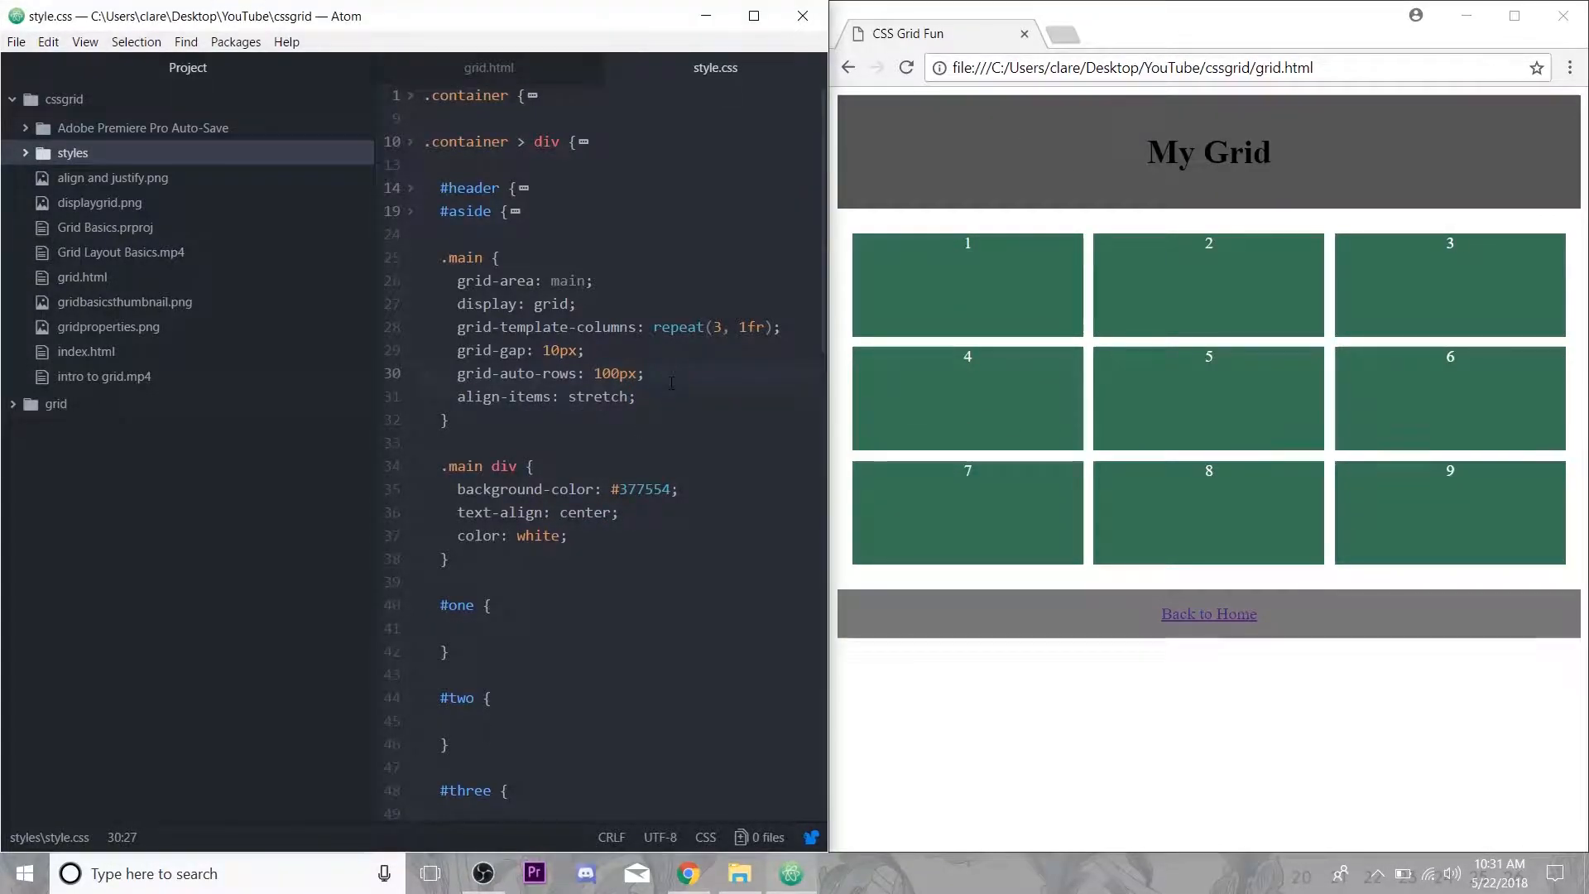
Set .main to justify-items: start and align-items: end, pushing boxes to bottom-left corners.
{"action": "type", "text": "justify-items:"}
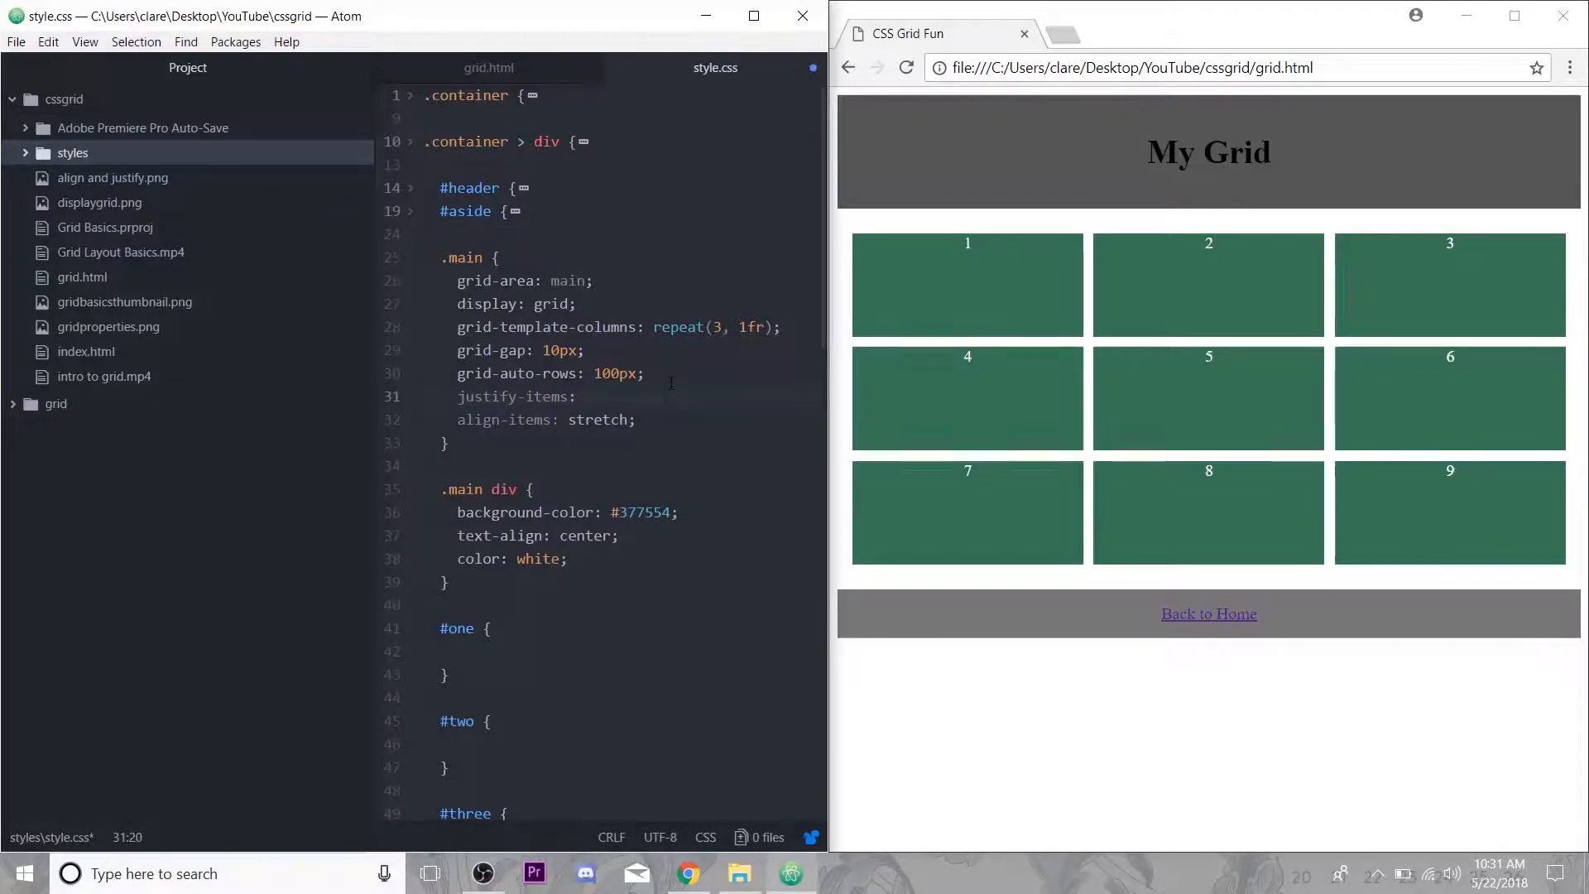
{"action": "type", "text": "start;"}
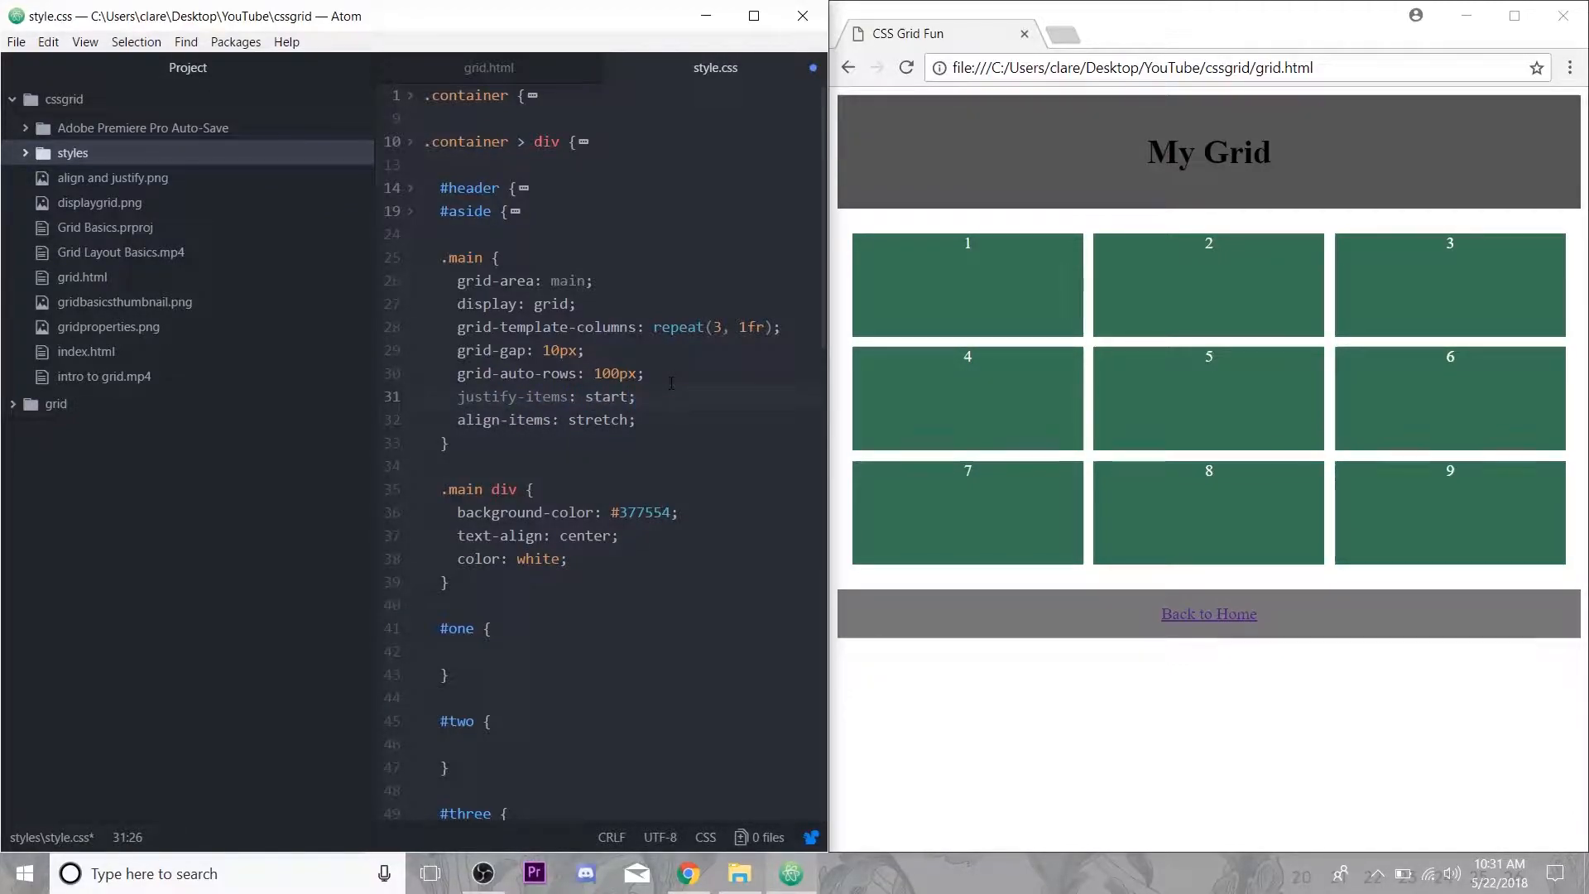
{"action": "double_click", "coordinate": [598, 420]}
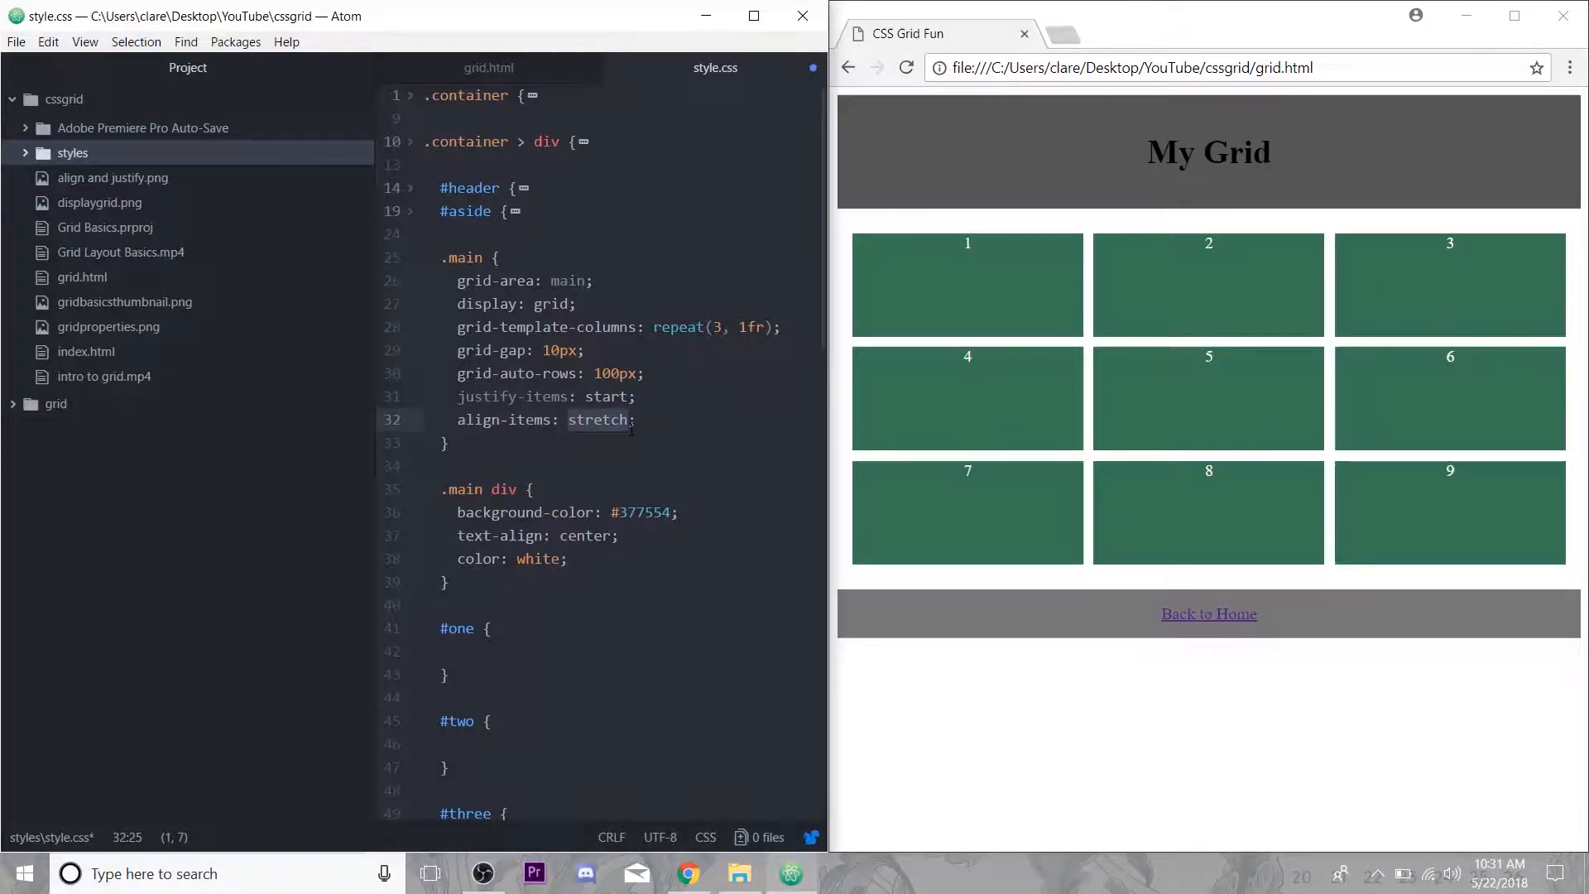
{"action": "type", "text": "end"}
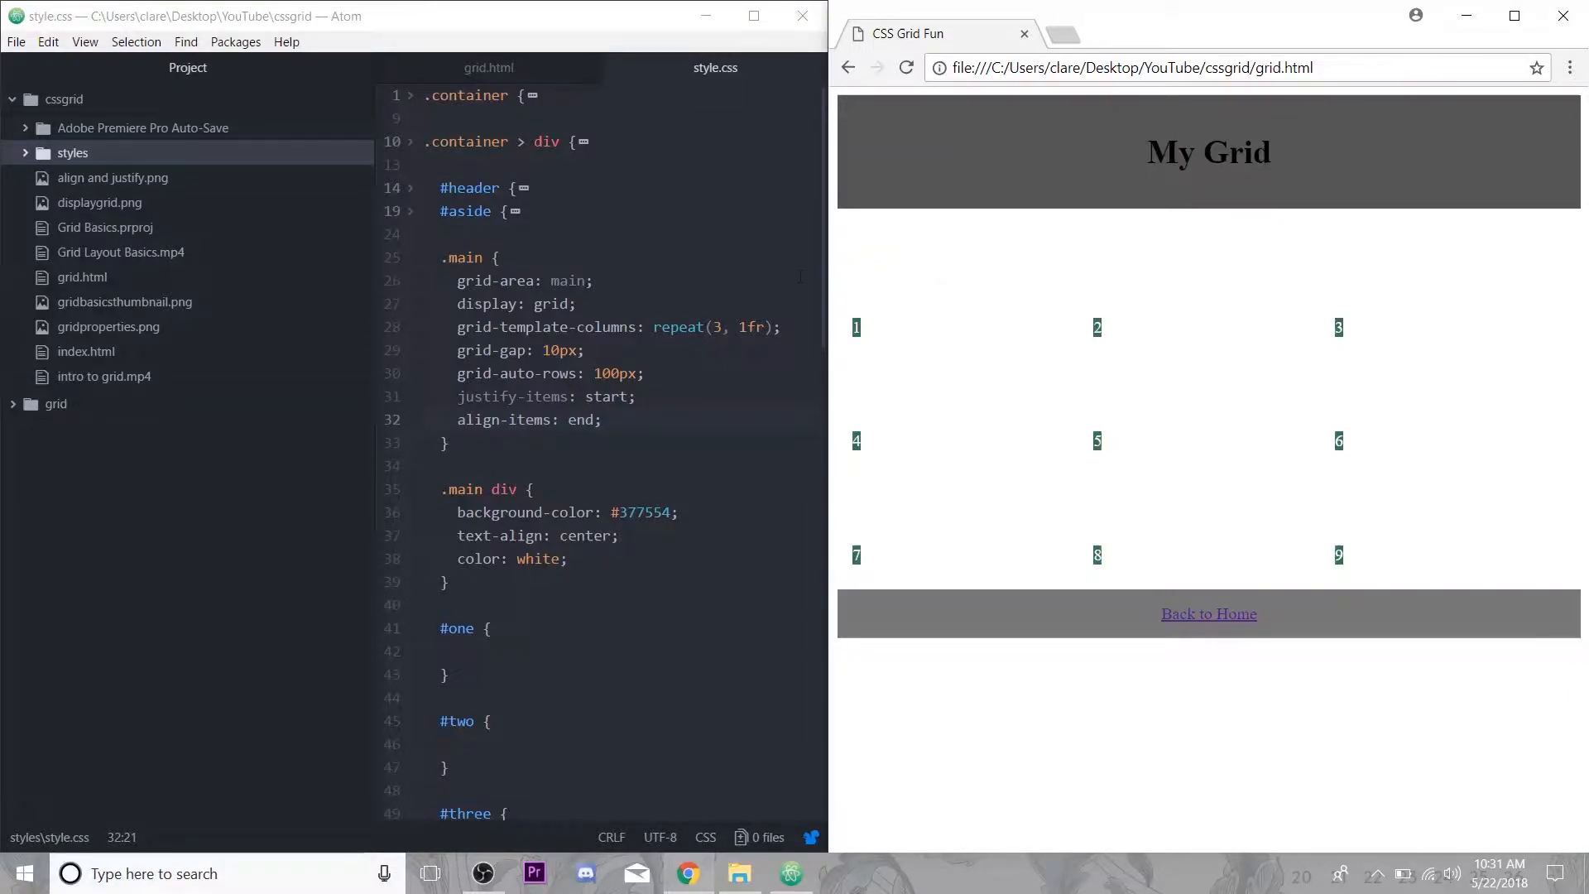
{"action": "mouse_move", "coordinate": [951, 576]}
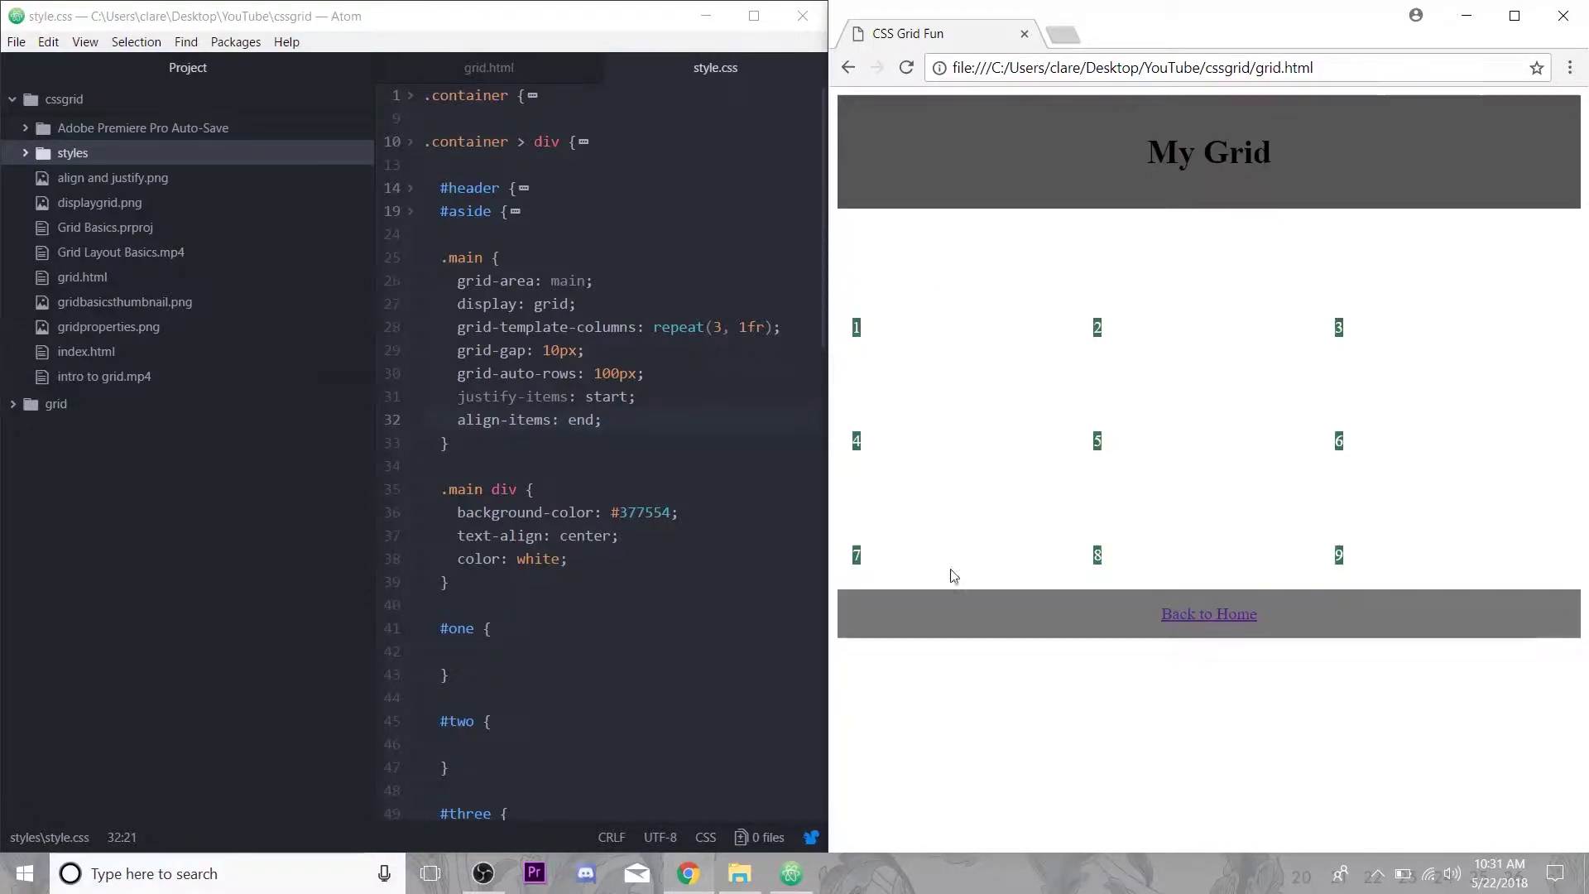
{"action": "left_click", "coordinate": [649, 374]}
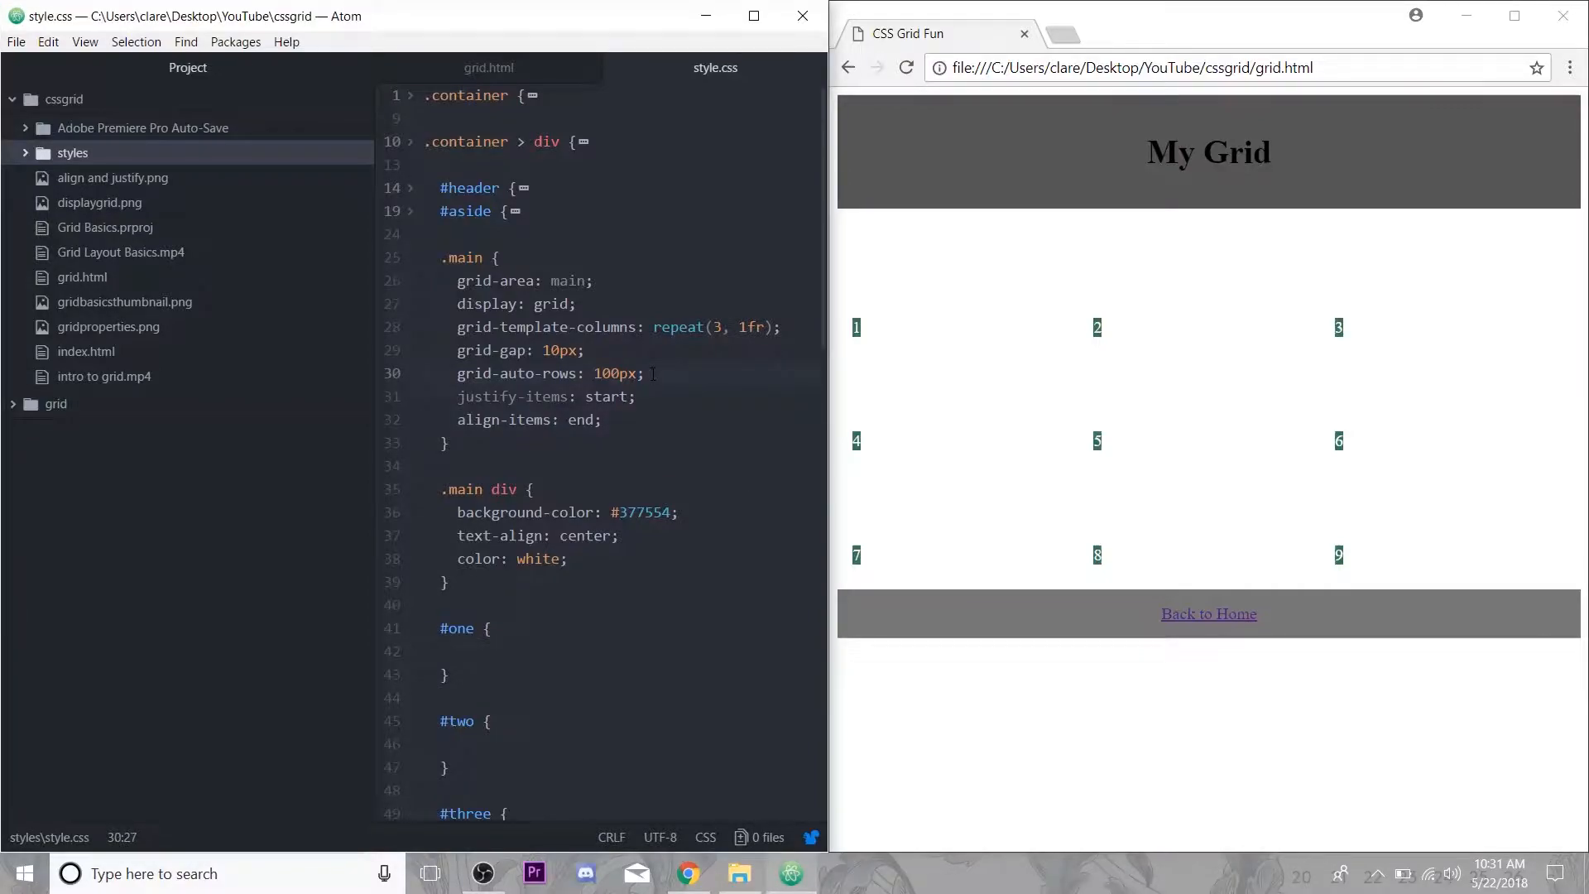
{"action": "scroll", "scroll_direction": "down", "scroll_amount": 3}
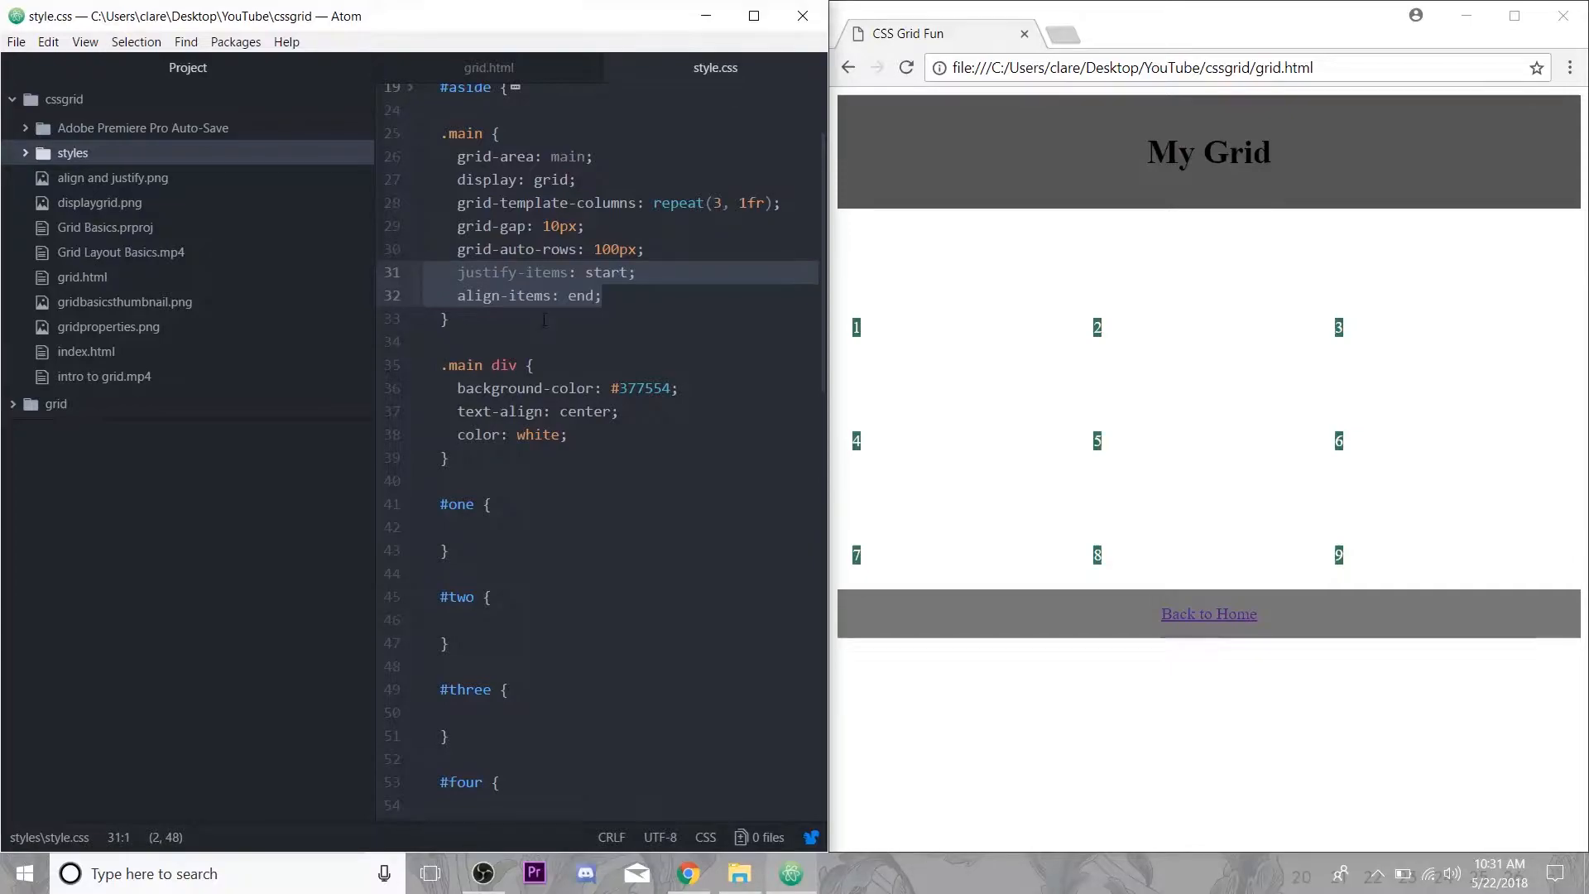
Remove .main's alignment lines; give #one justify-self: start and #two justify-self: end.
{"action": "key", "text": "Backspace"}
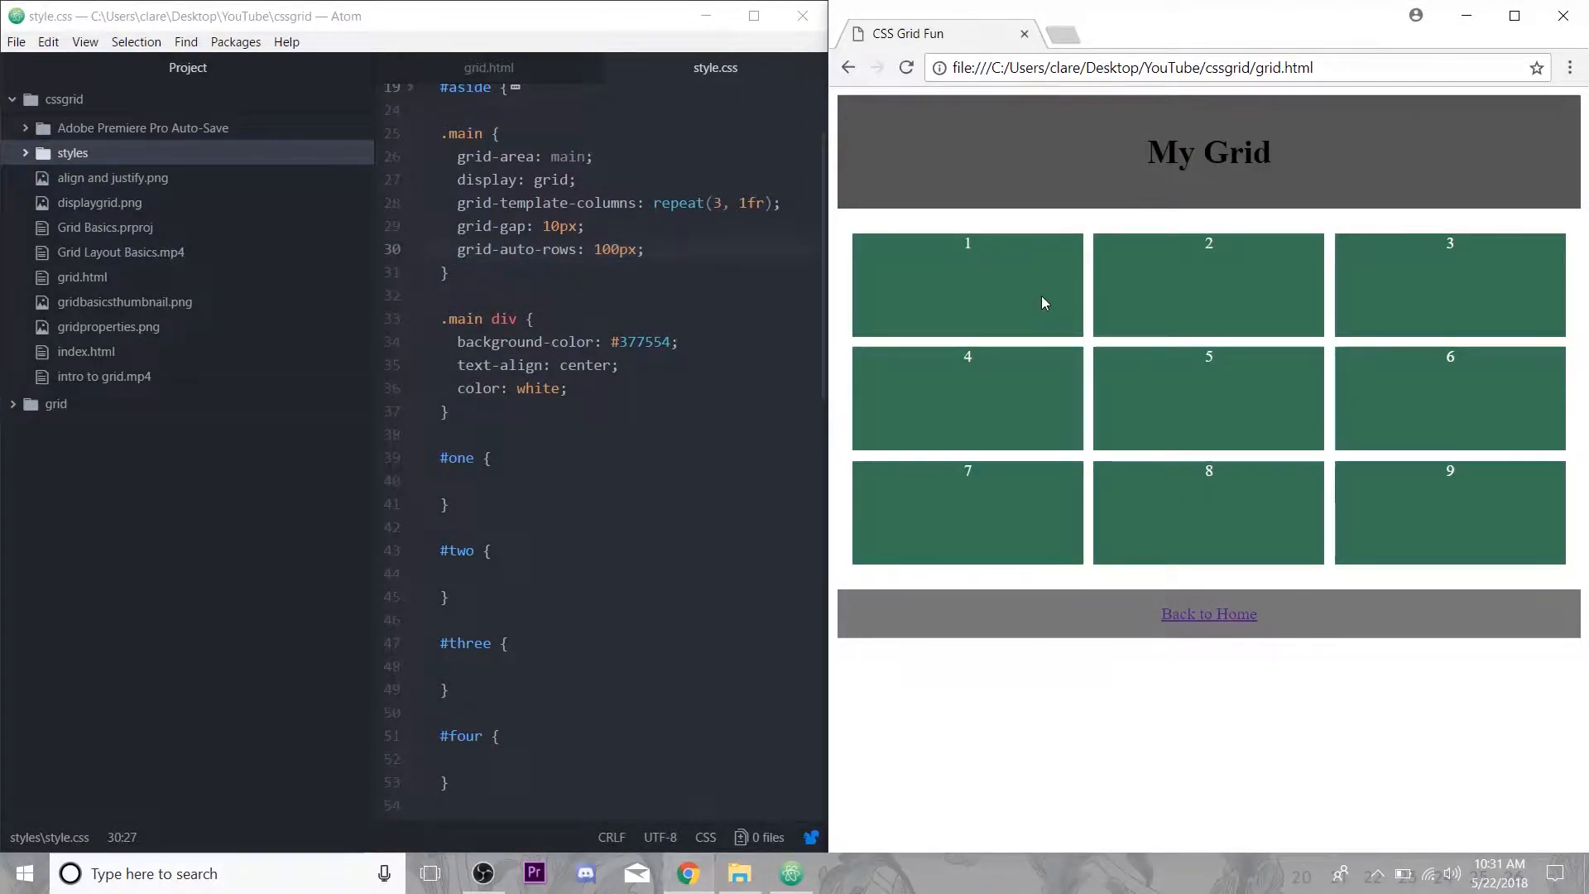
{"action": "scroll", "scroll_direction": "down", "scroll_amount": 3}
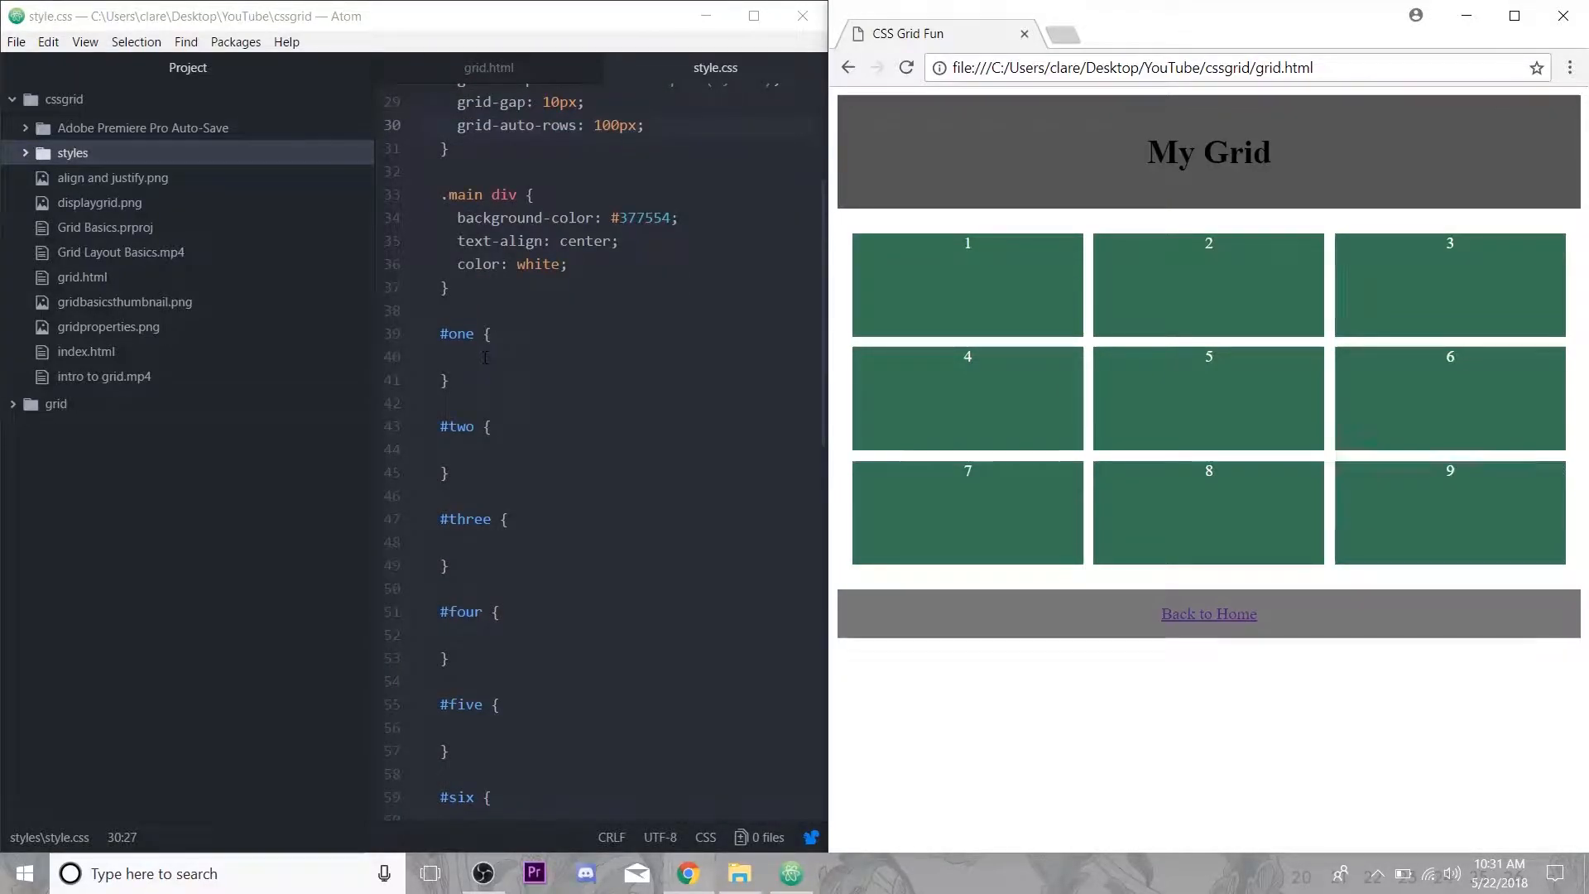
{"action": "type", "text": "justify-self:"}
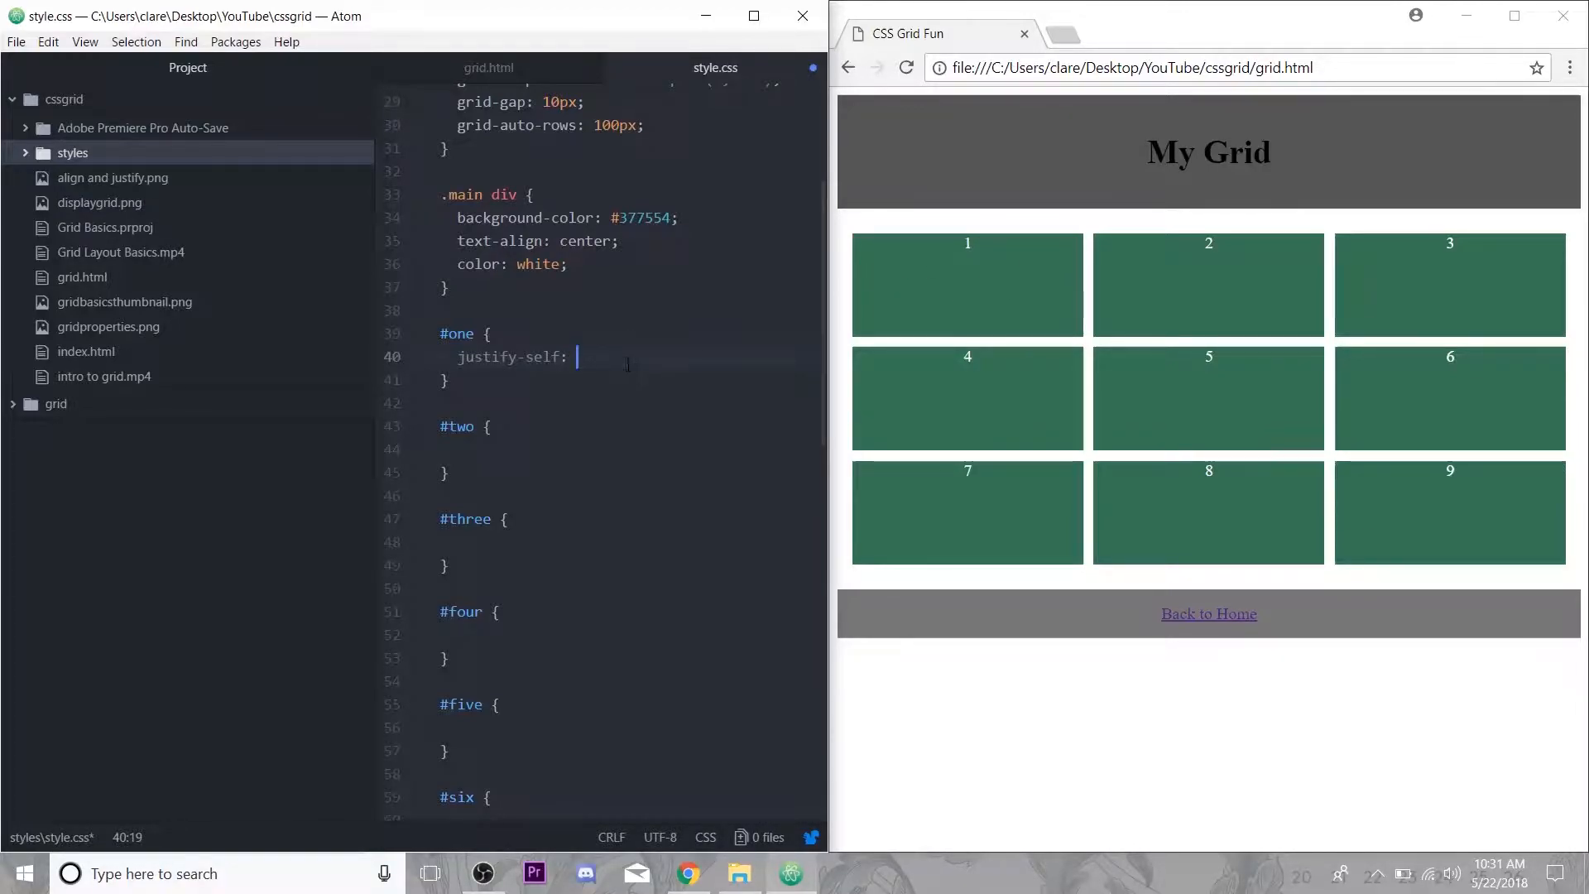
{"action": "type", "text": "start;"}
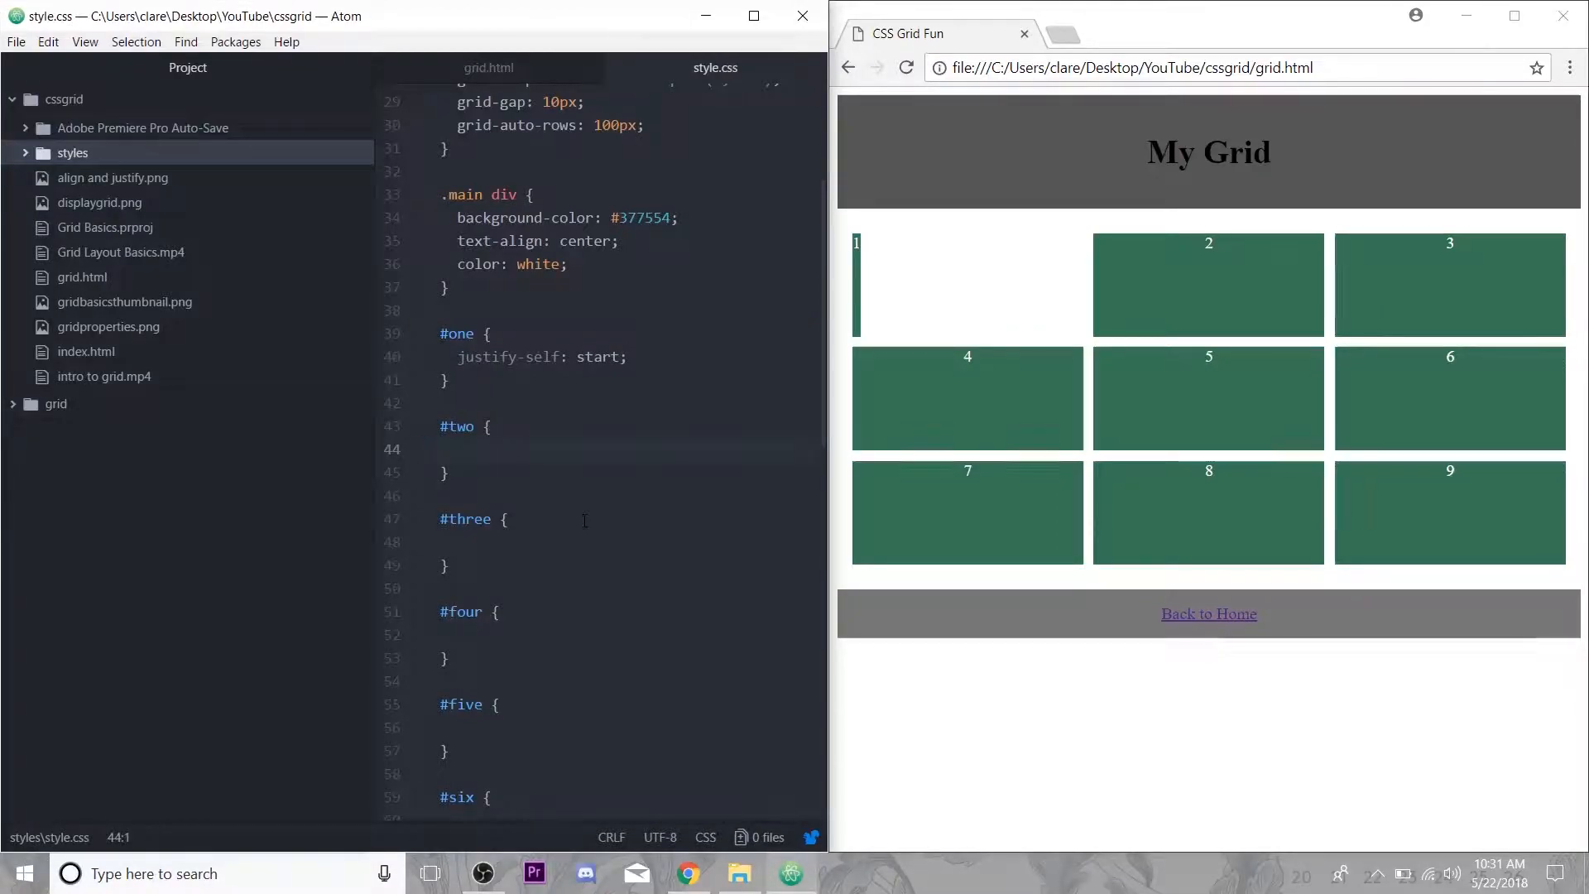
{"action": "type", "text": "justify-self"}
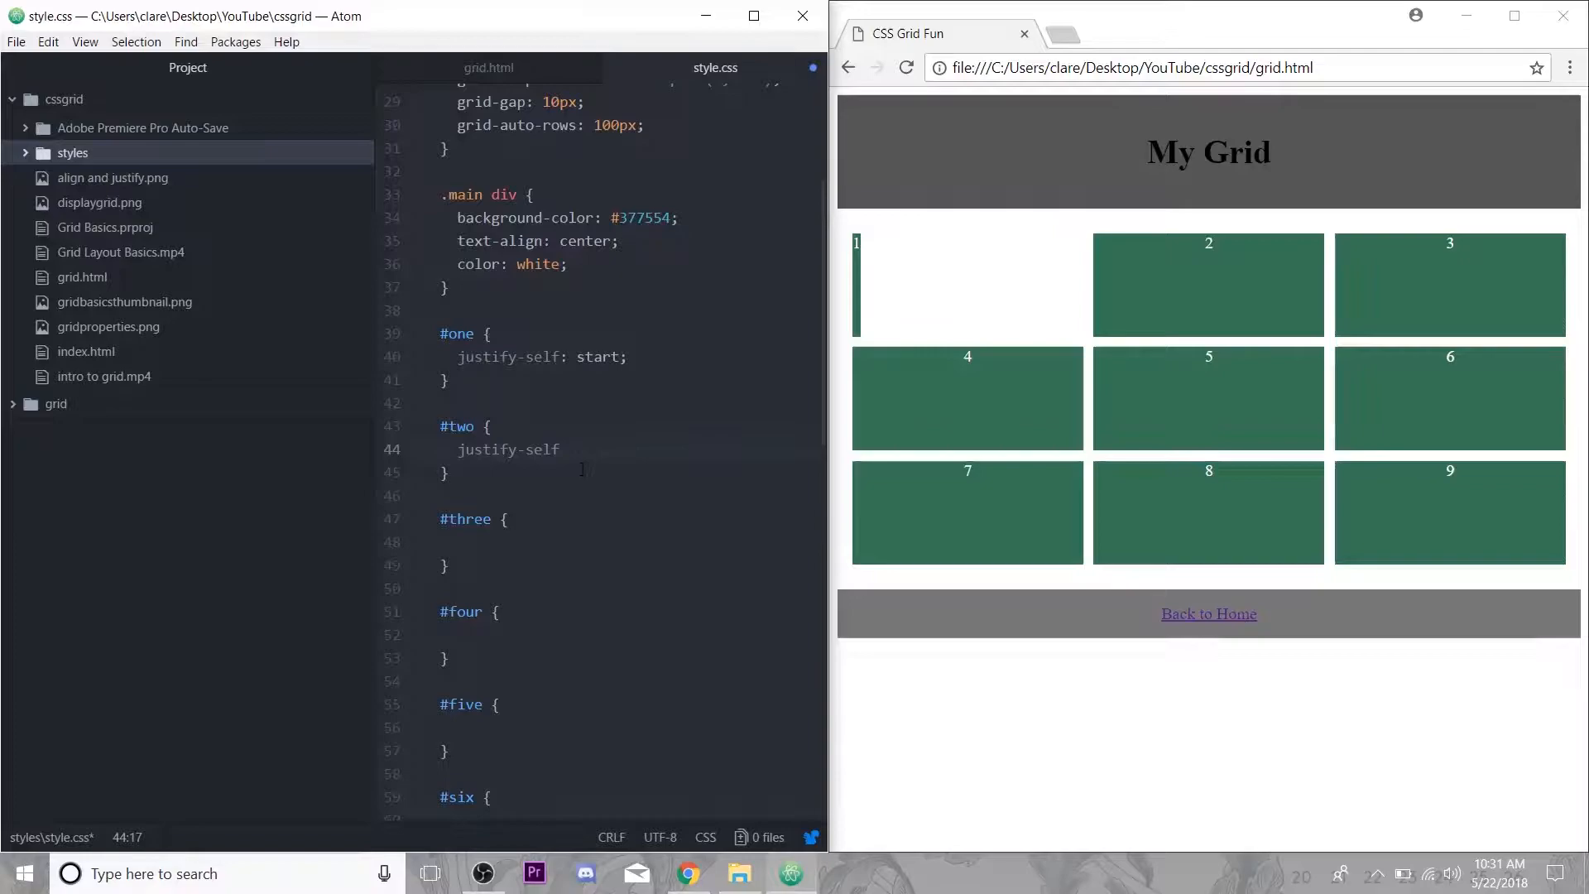
{"action": "type", "text": ":"}
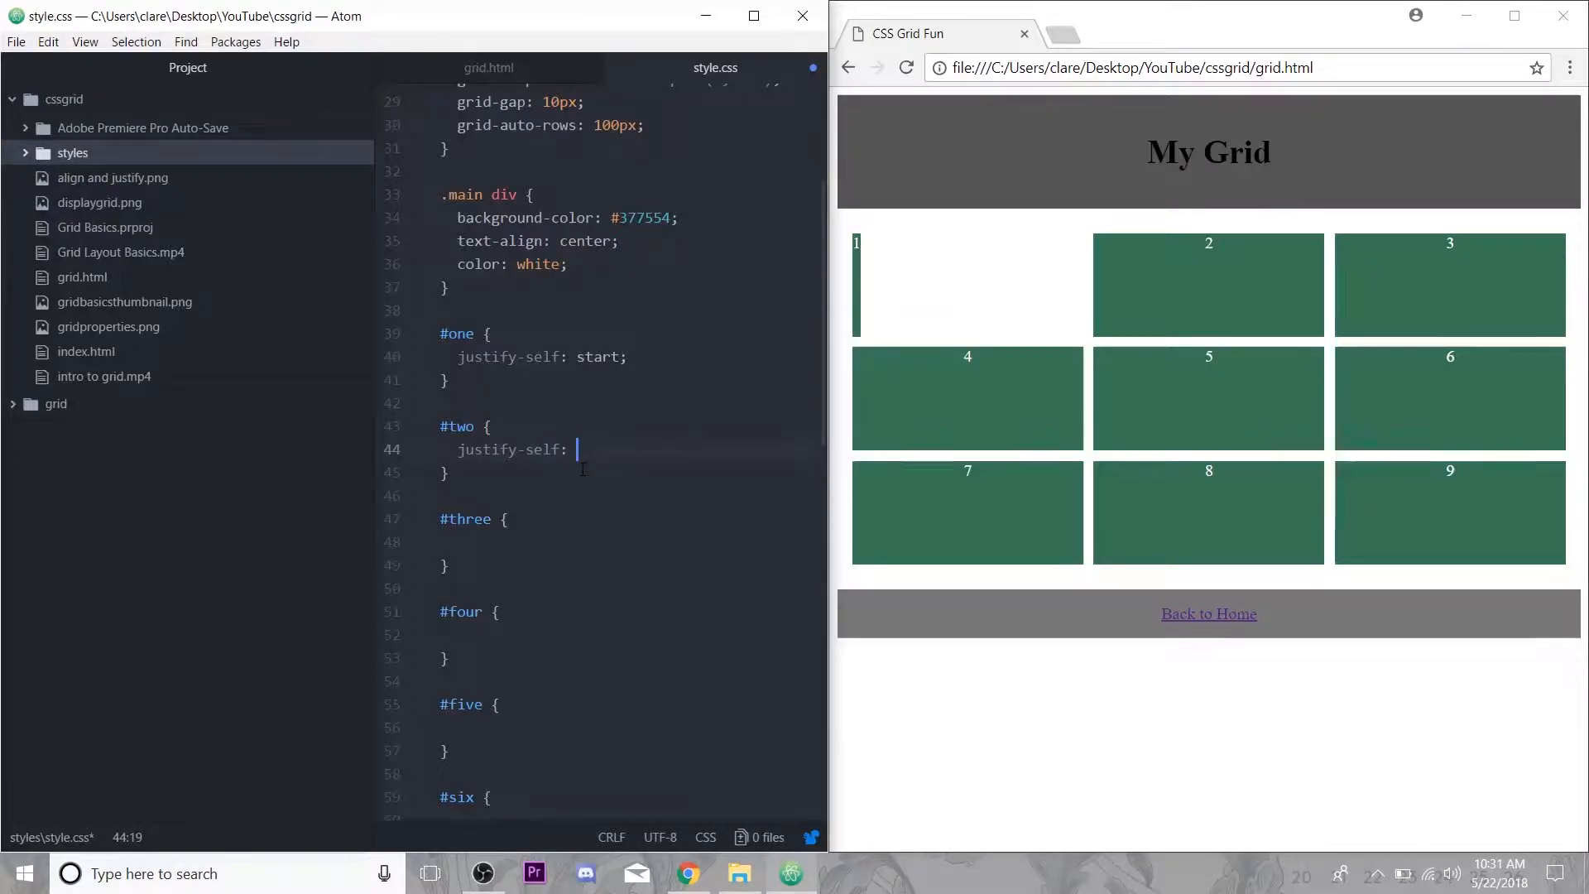
{"action": "type", "text": "end;"}
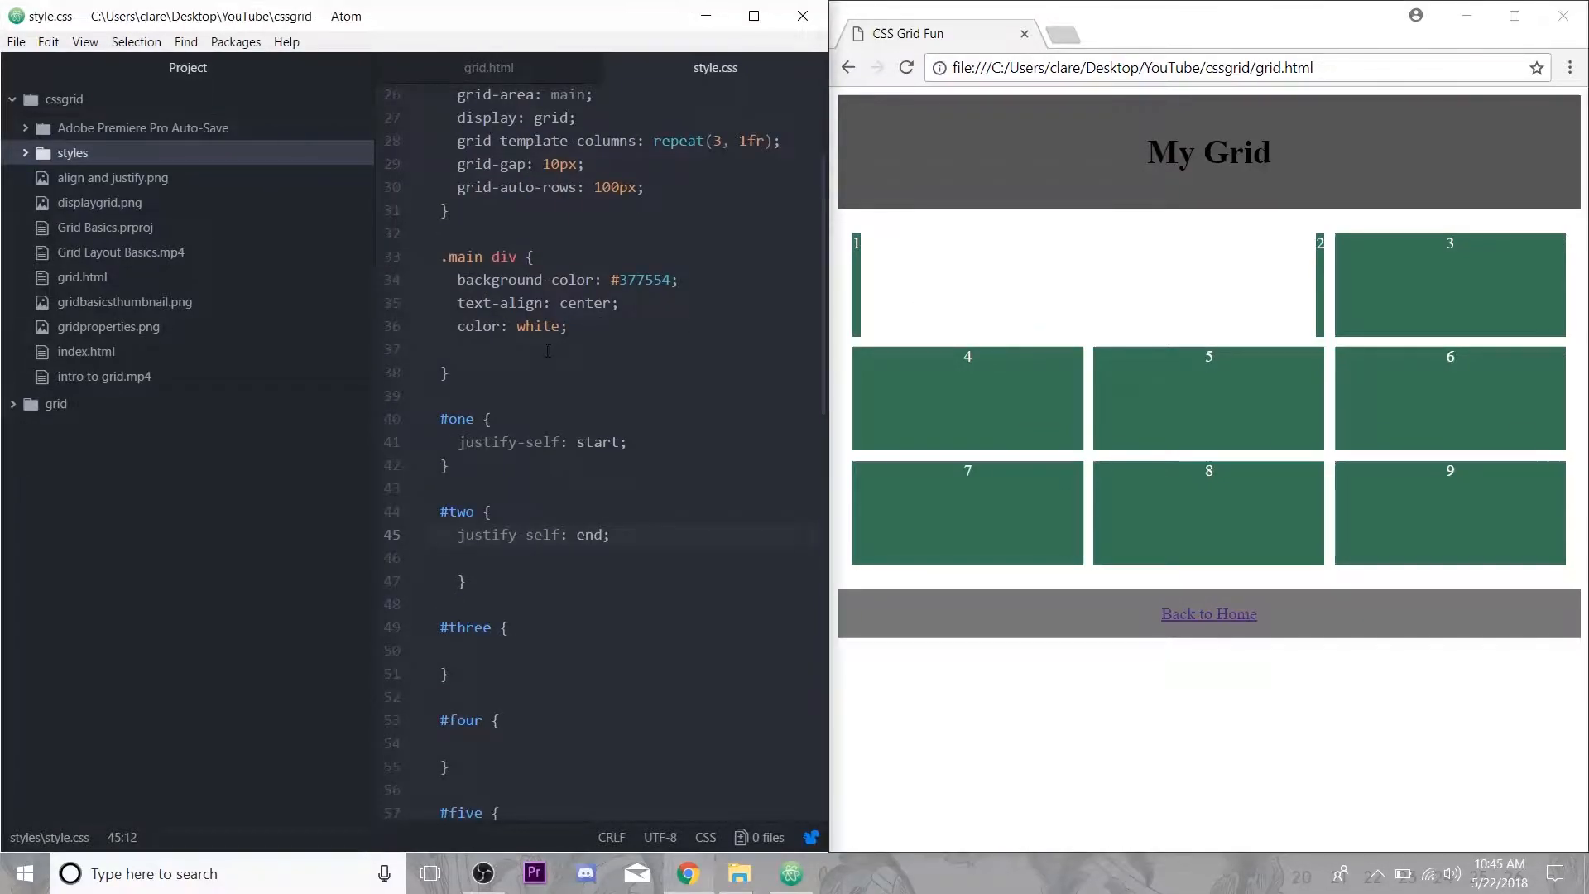
Give .main div a min-width of 150px.
{"action": "type", "text": "min-"}
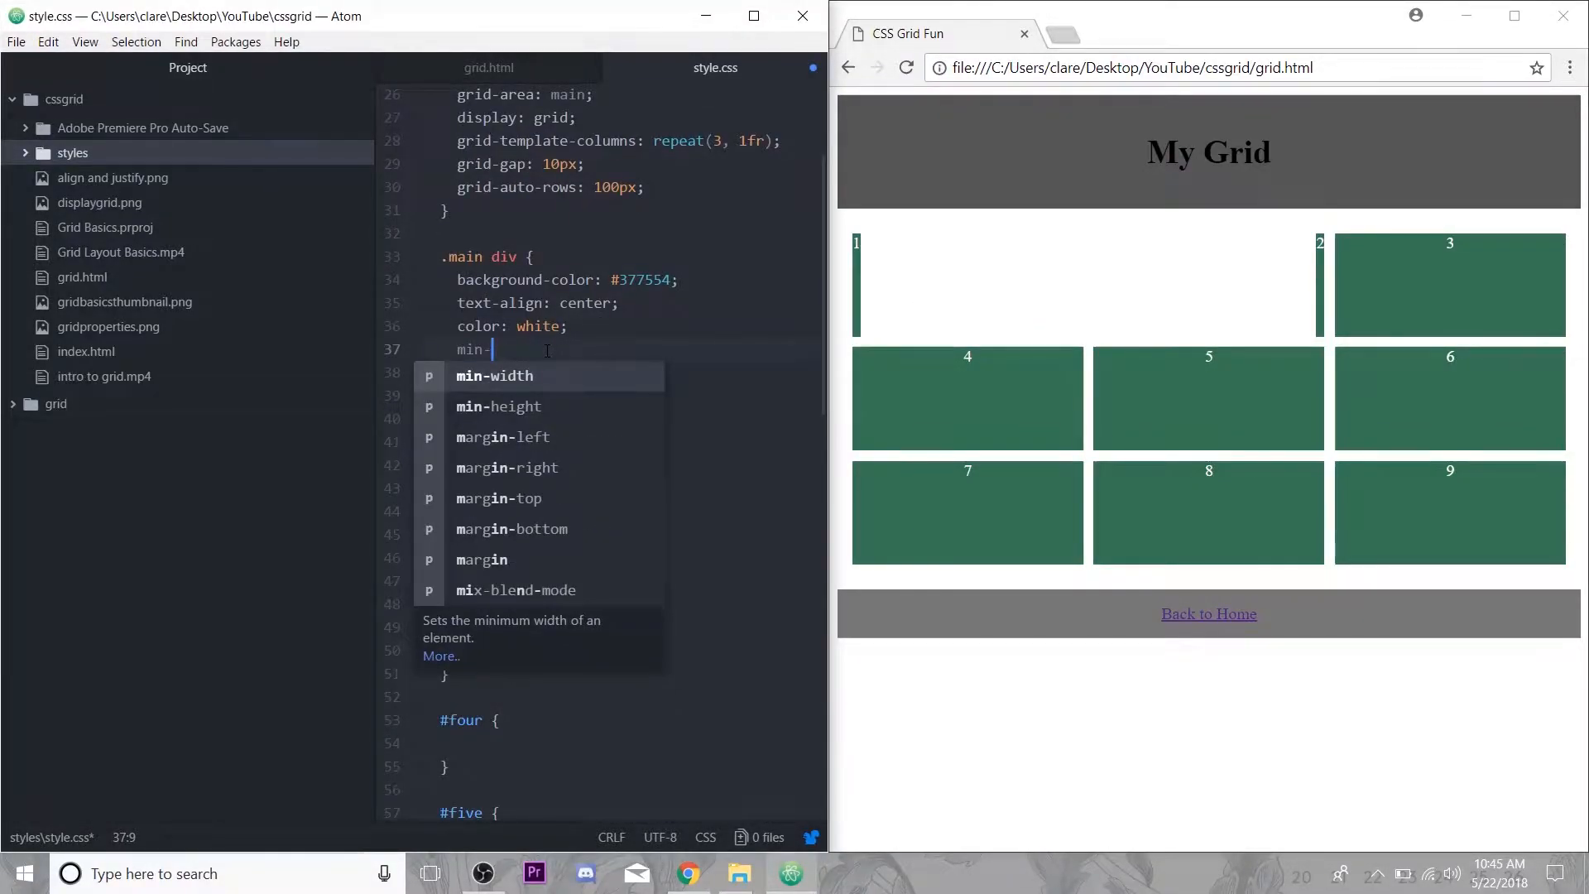
{"action": "type", "text": "width: 150"}
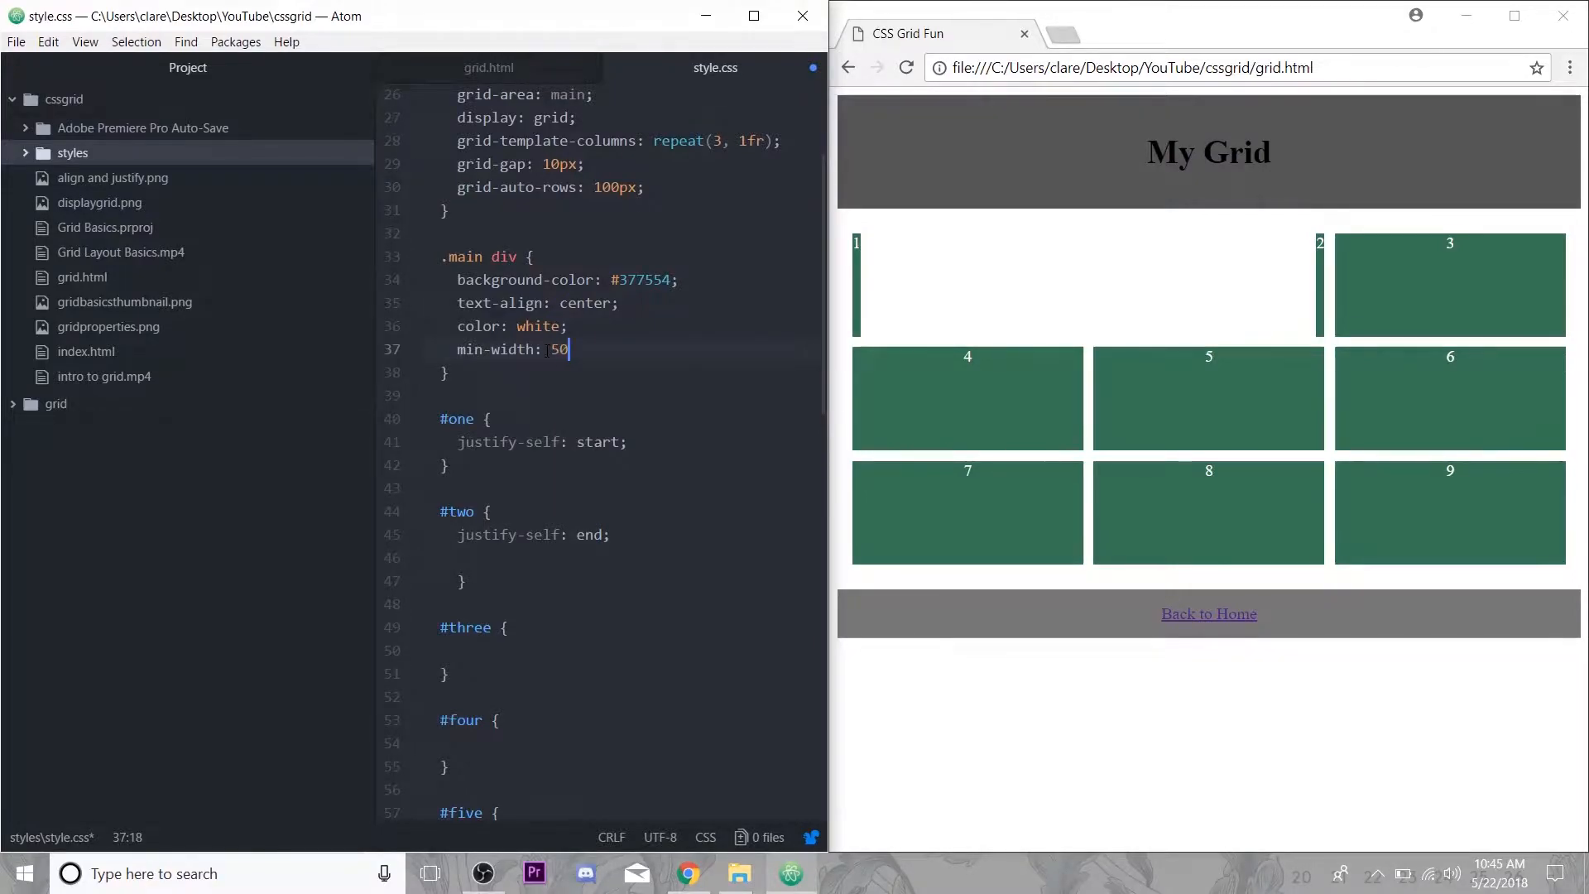
{"action": "type", "text": "px;"}
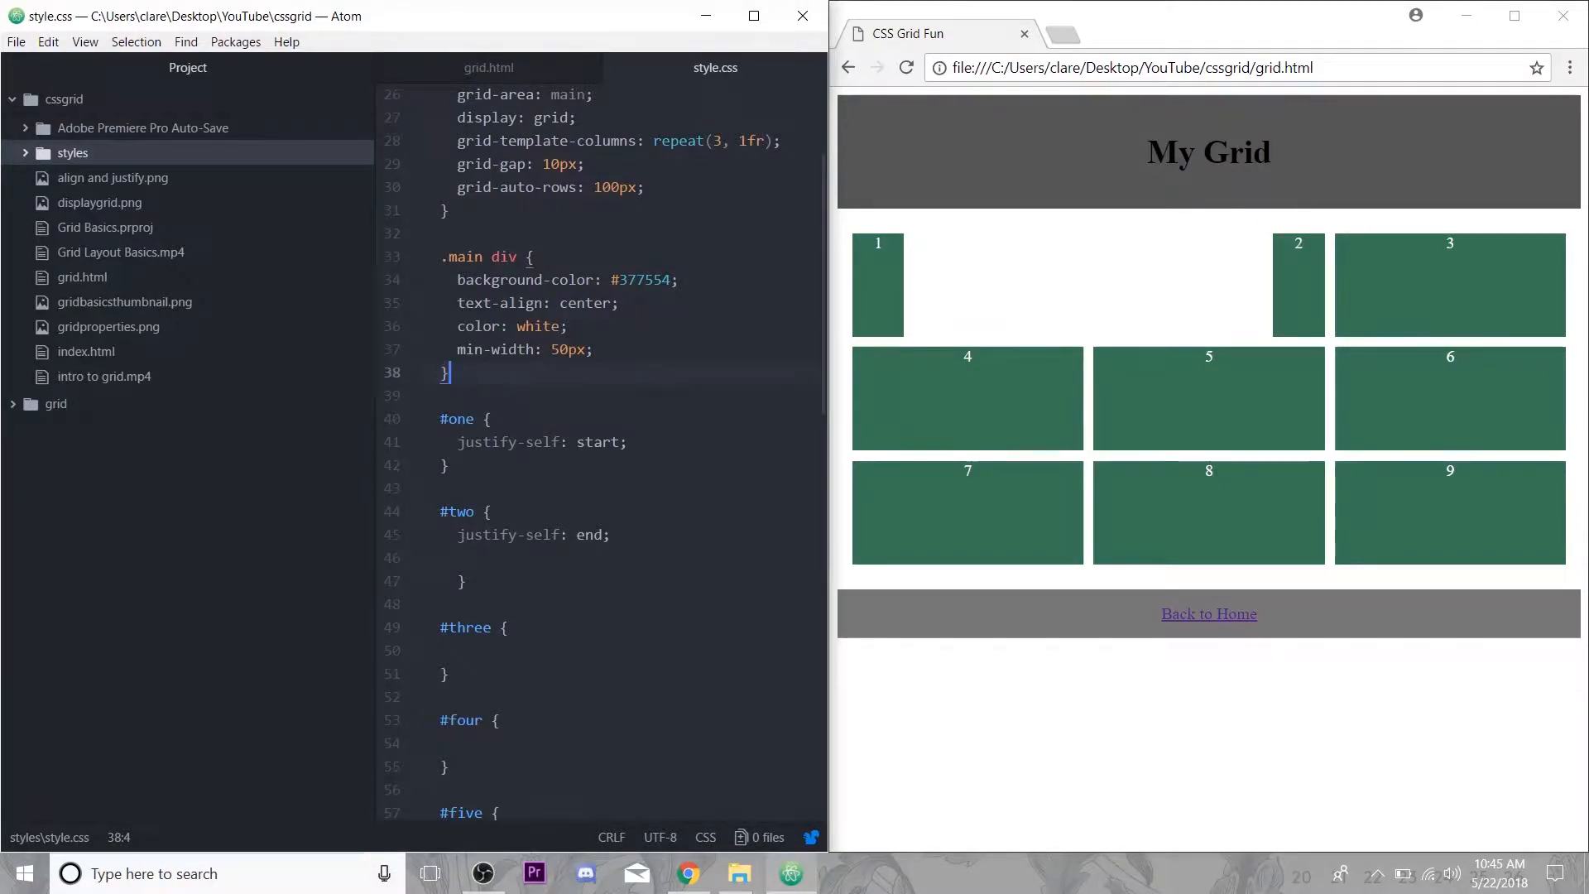
{"action": "scroll", "scroll_direction": "down", "scroll_amount": 3}
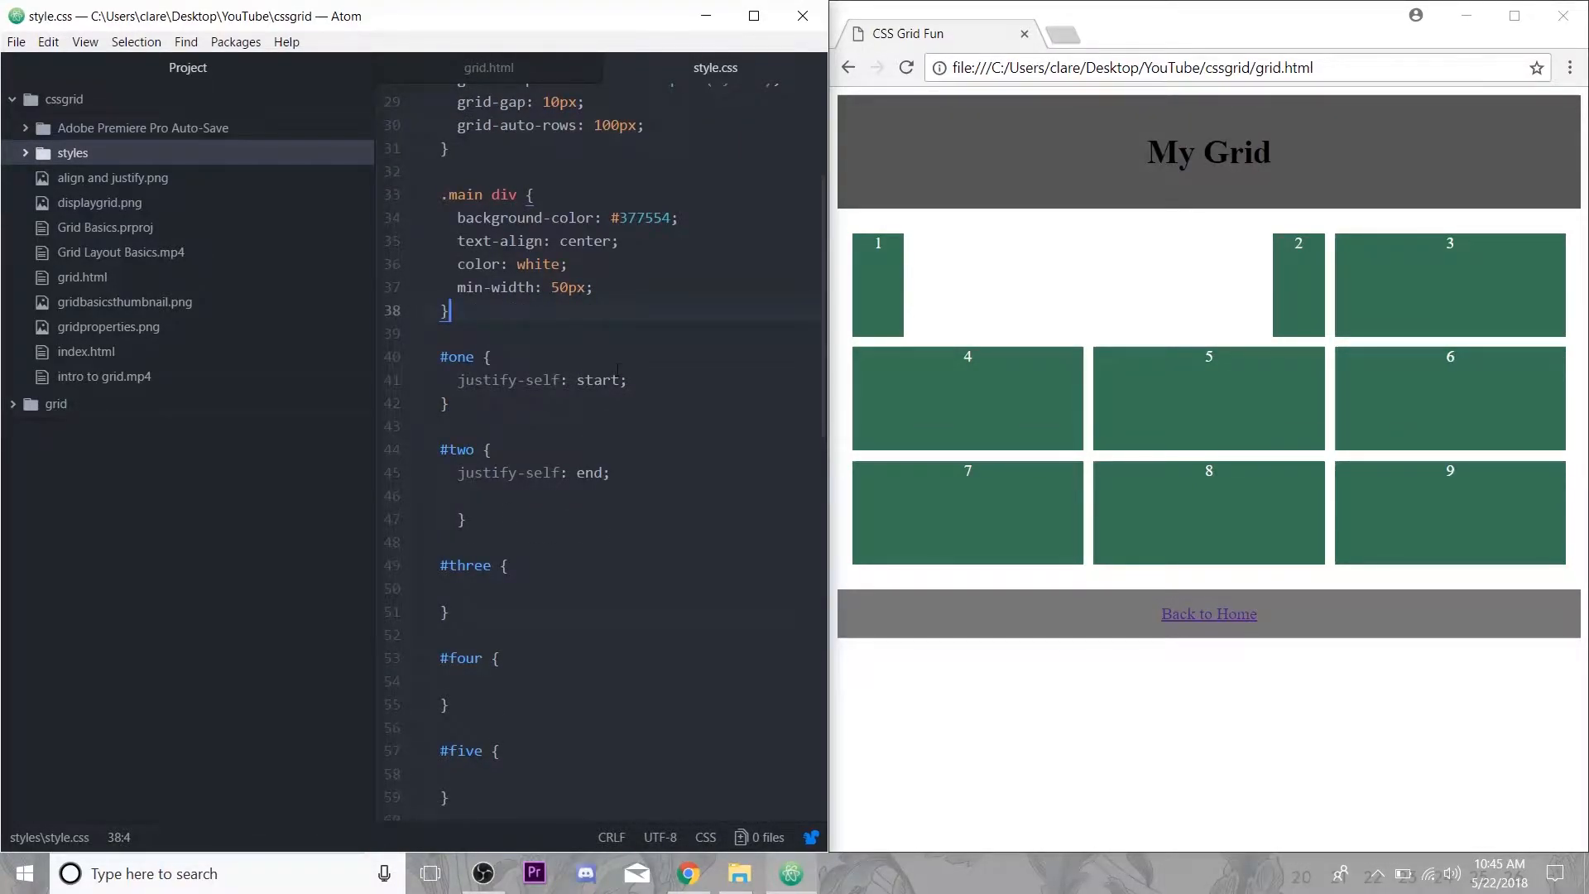
{"action": "scroll", "scroll_direction": "down", "scroll_amount": 3}
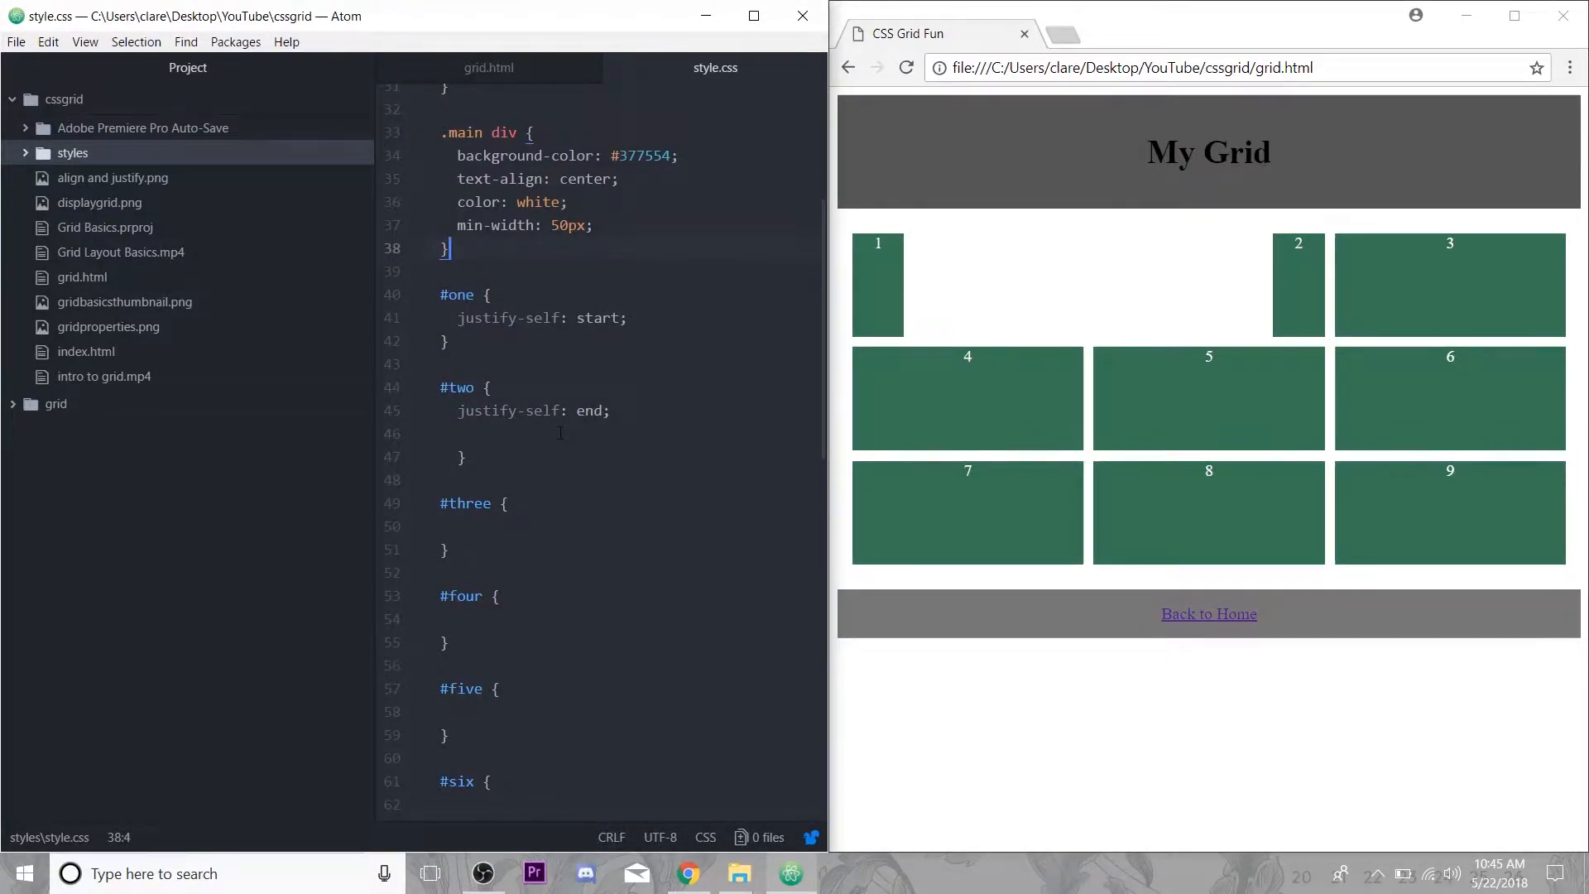
Add align-self: start to a box rule.
{"action": "type", "text": "align-"}
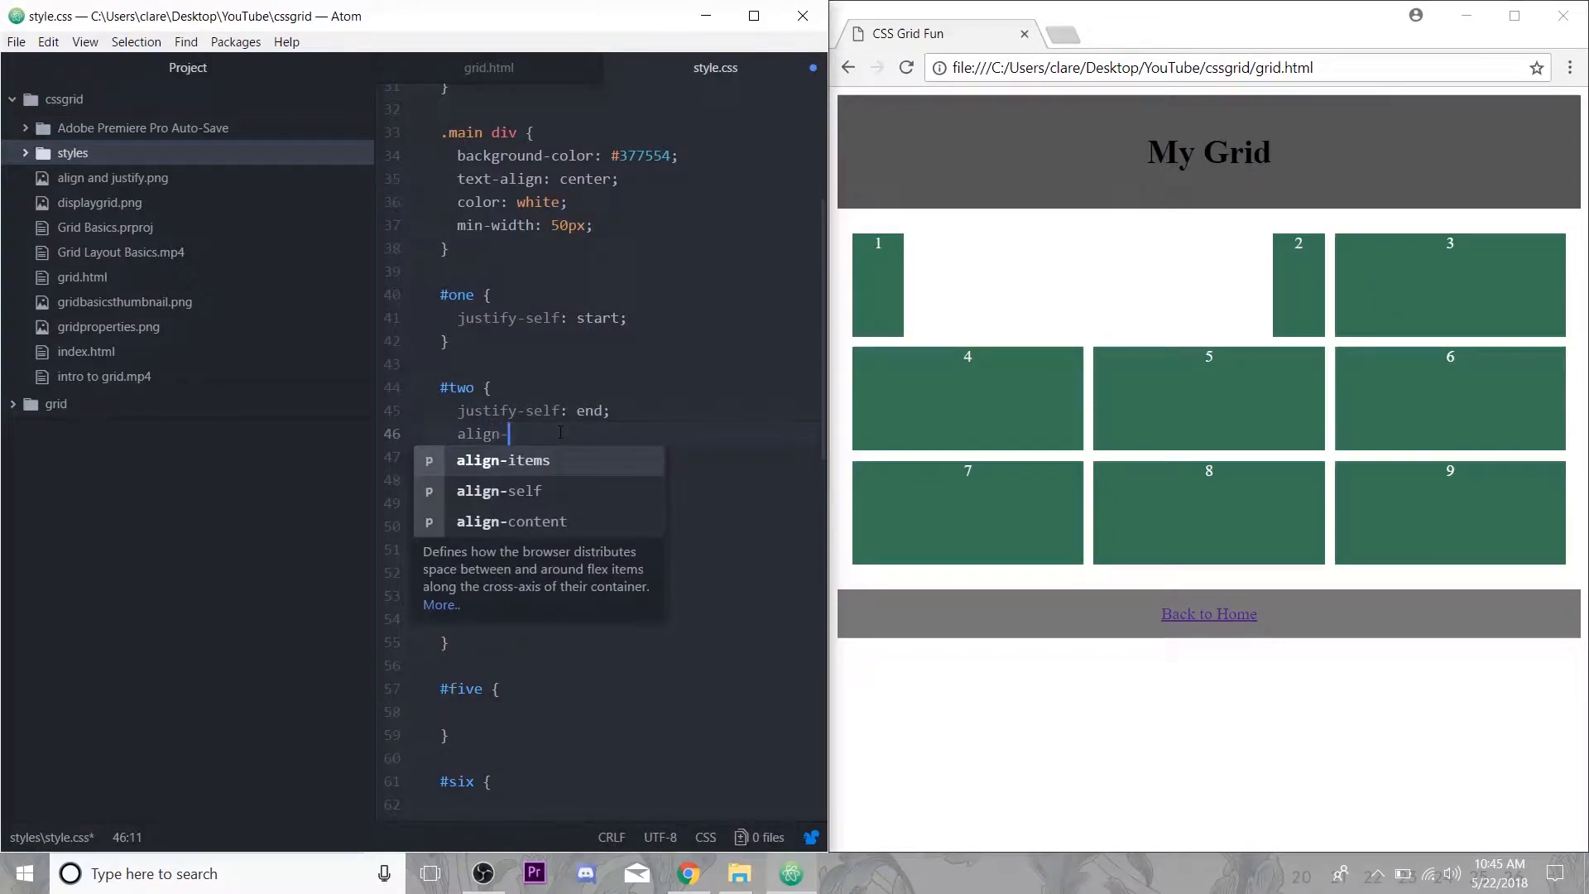
{"action": "type", "text": "self:"}
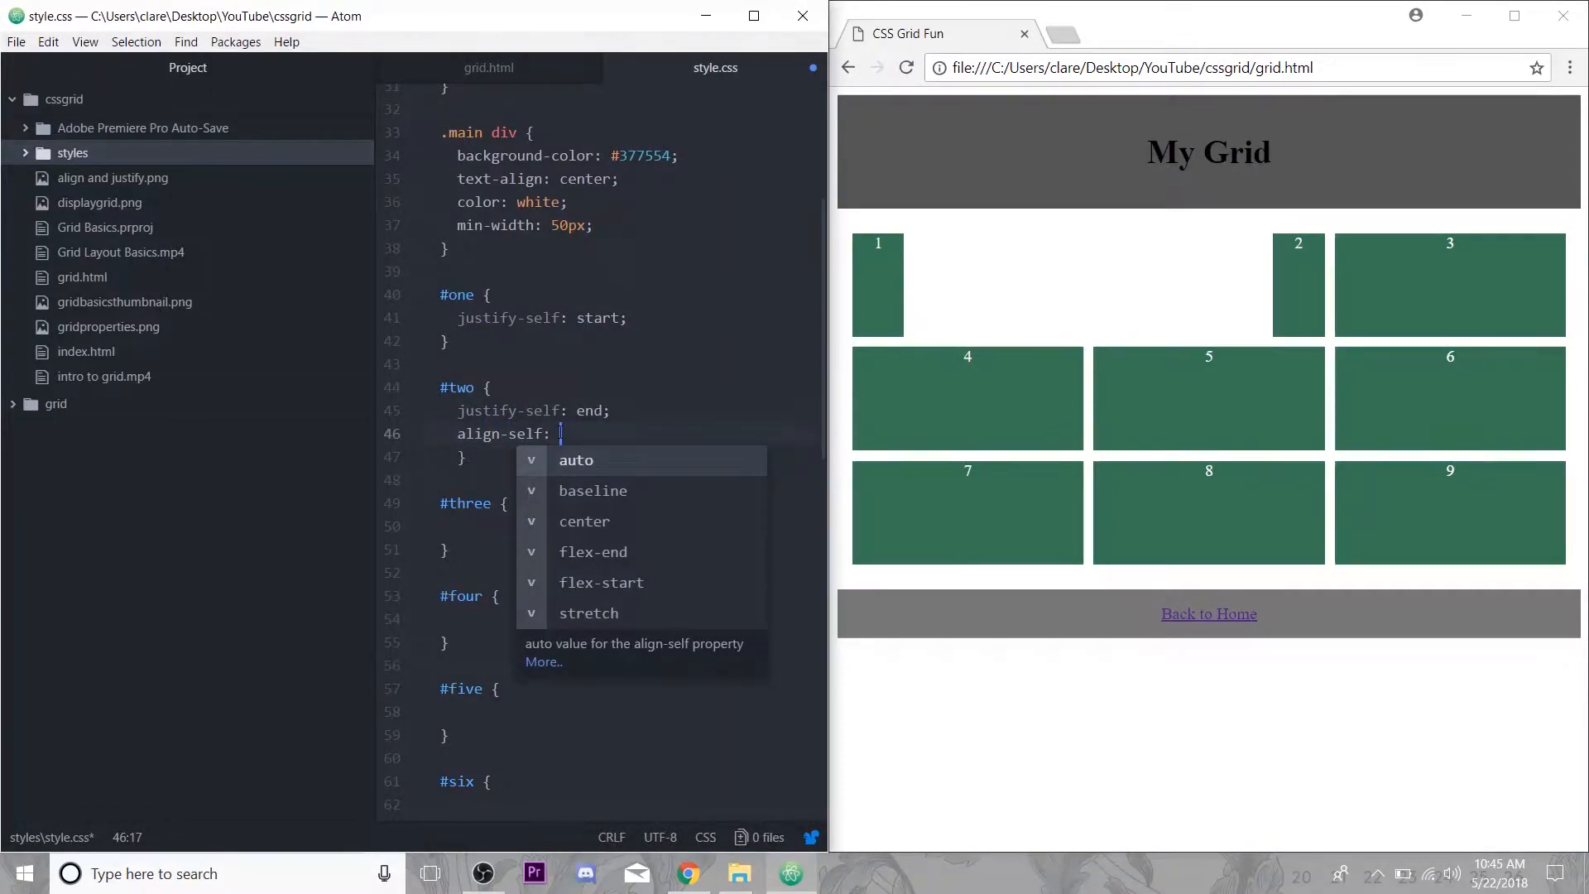
{"action": "type", "text": "start;"}
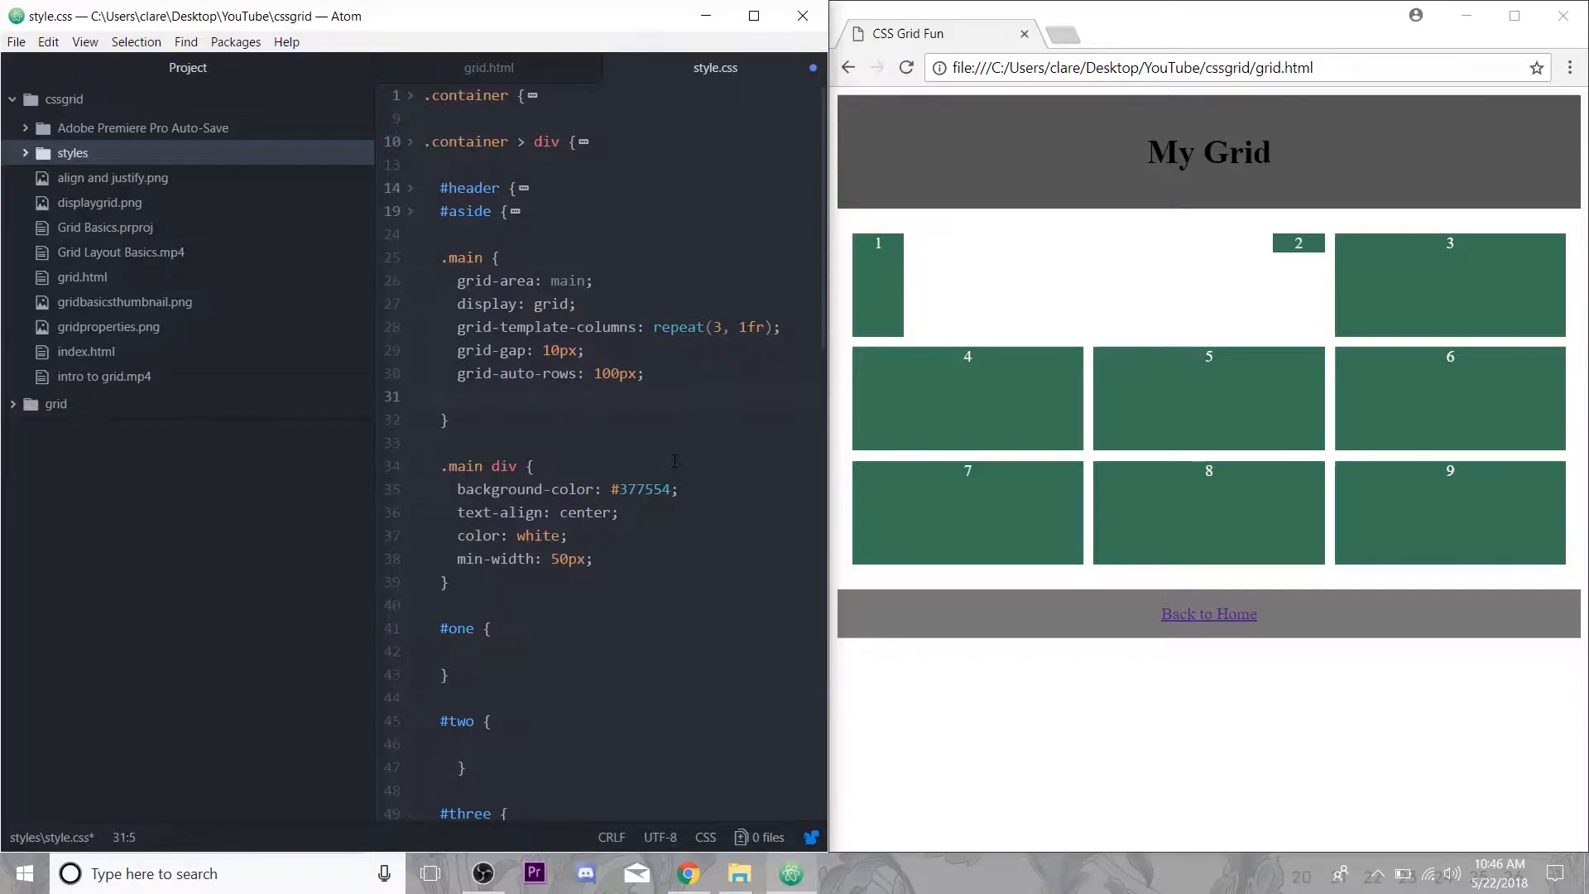
Set .main to justify-items: center and align-items: center.
{"action": "type", "text": "justify-items"}
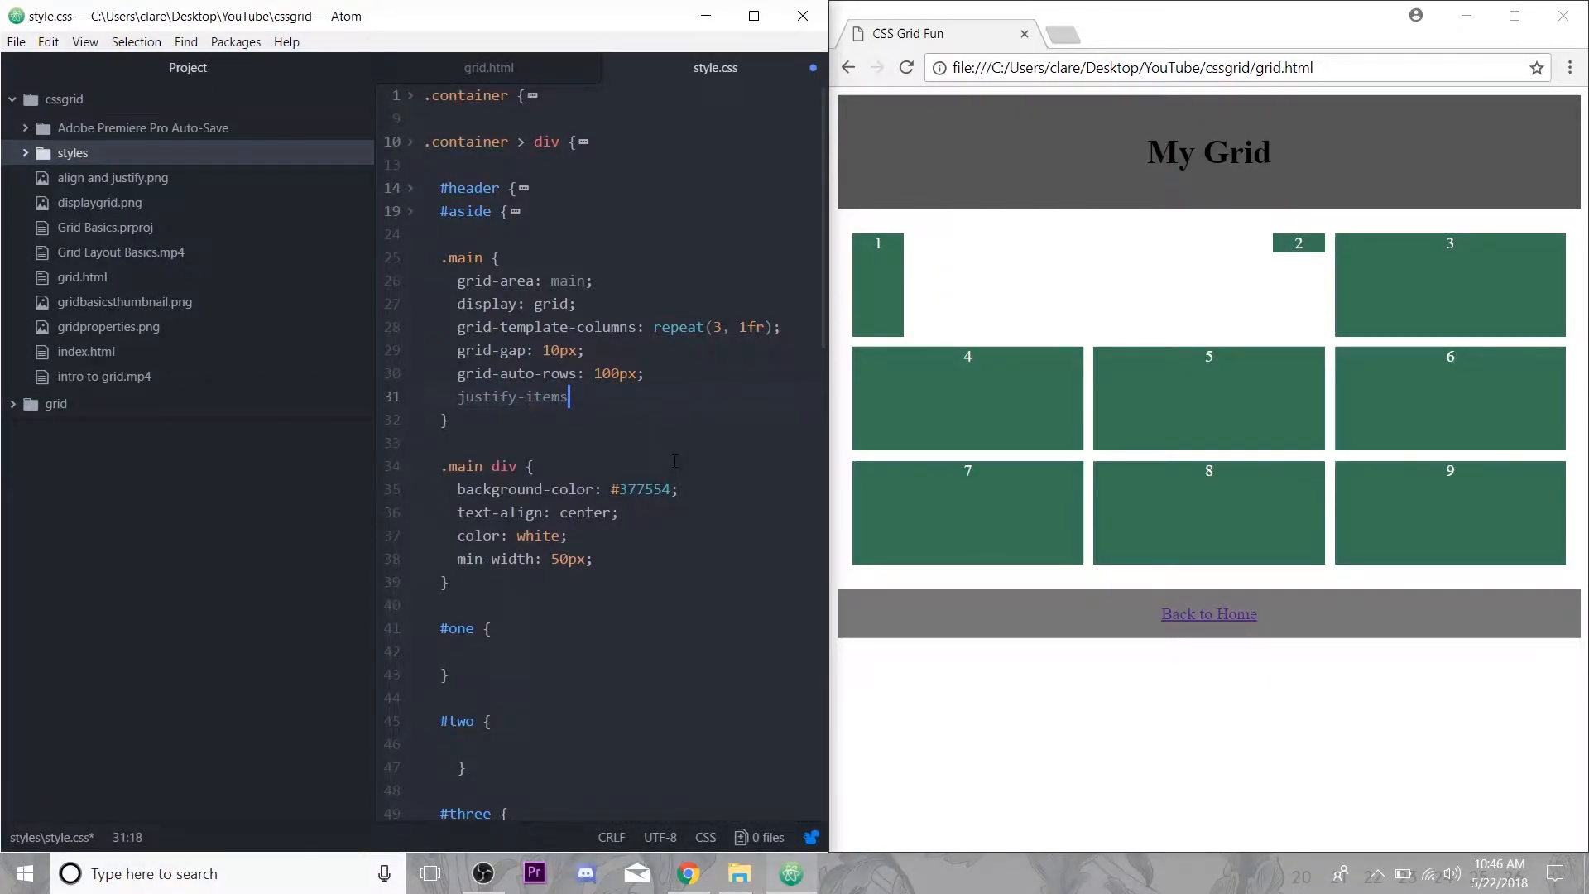
{"action": "type", "text": ": center;"}
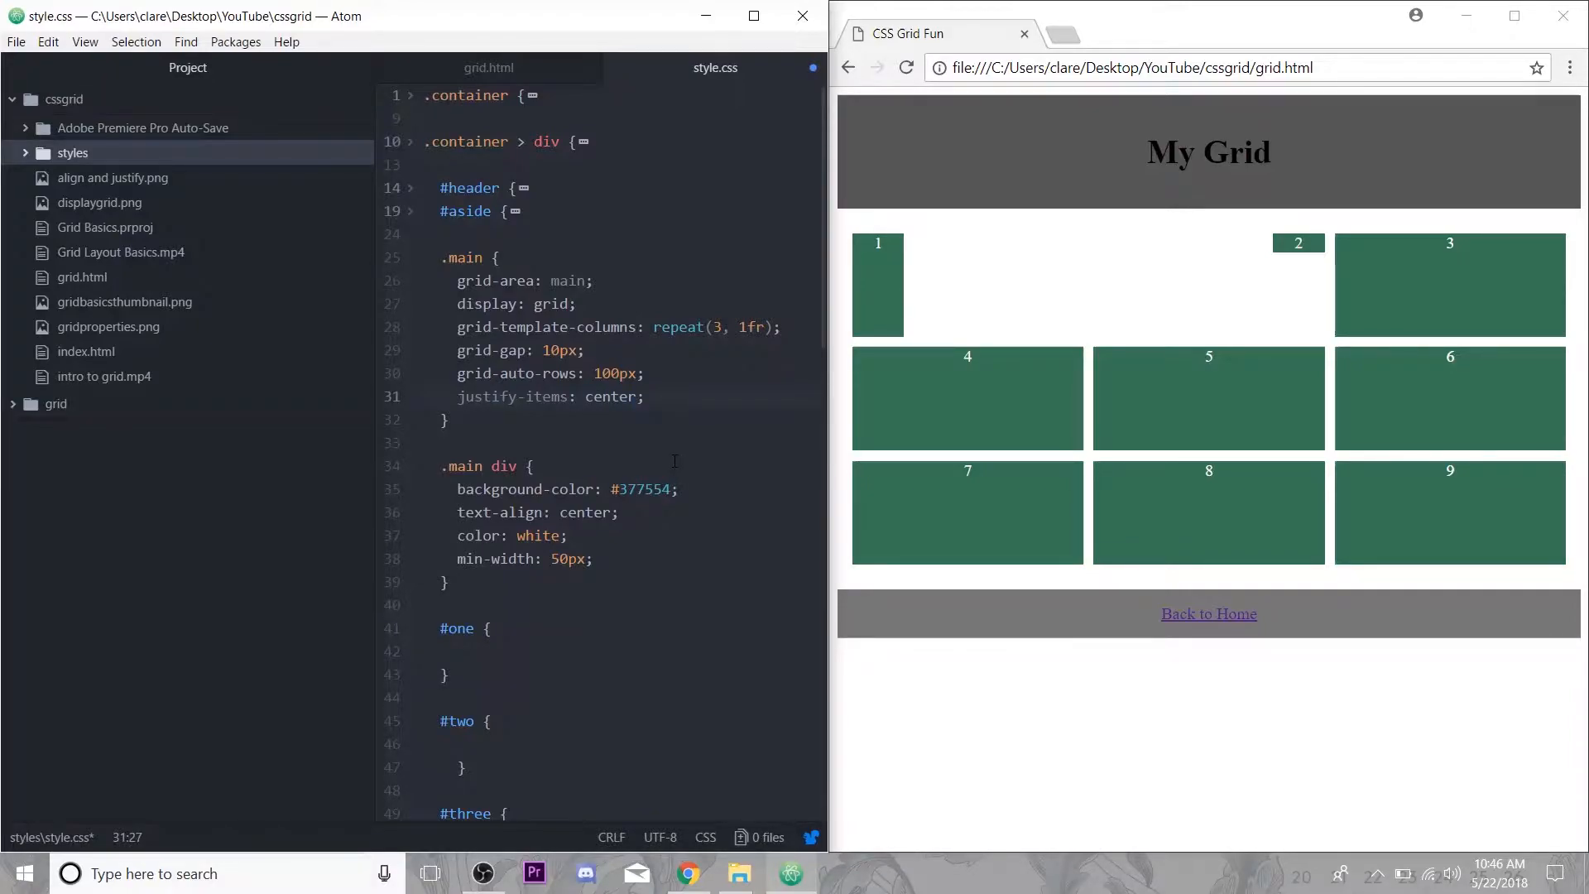
{"action": "type", "text": "align-items: center;"}
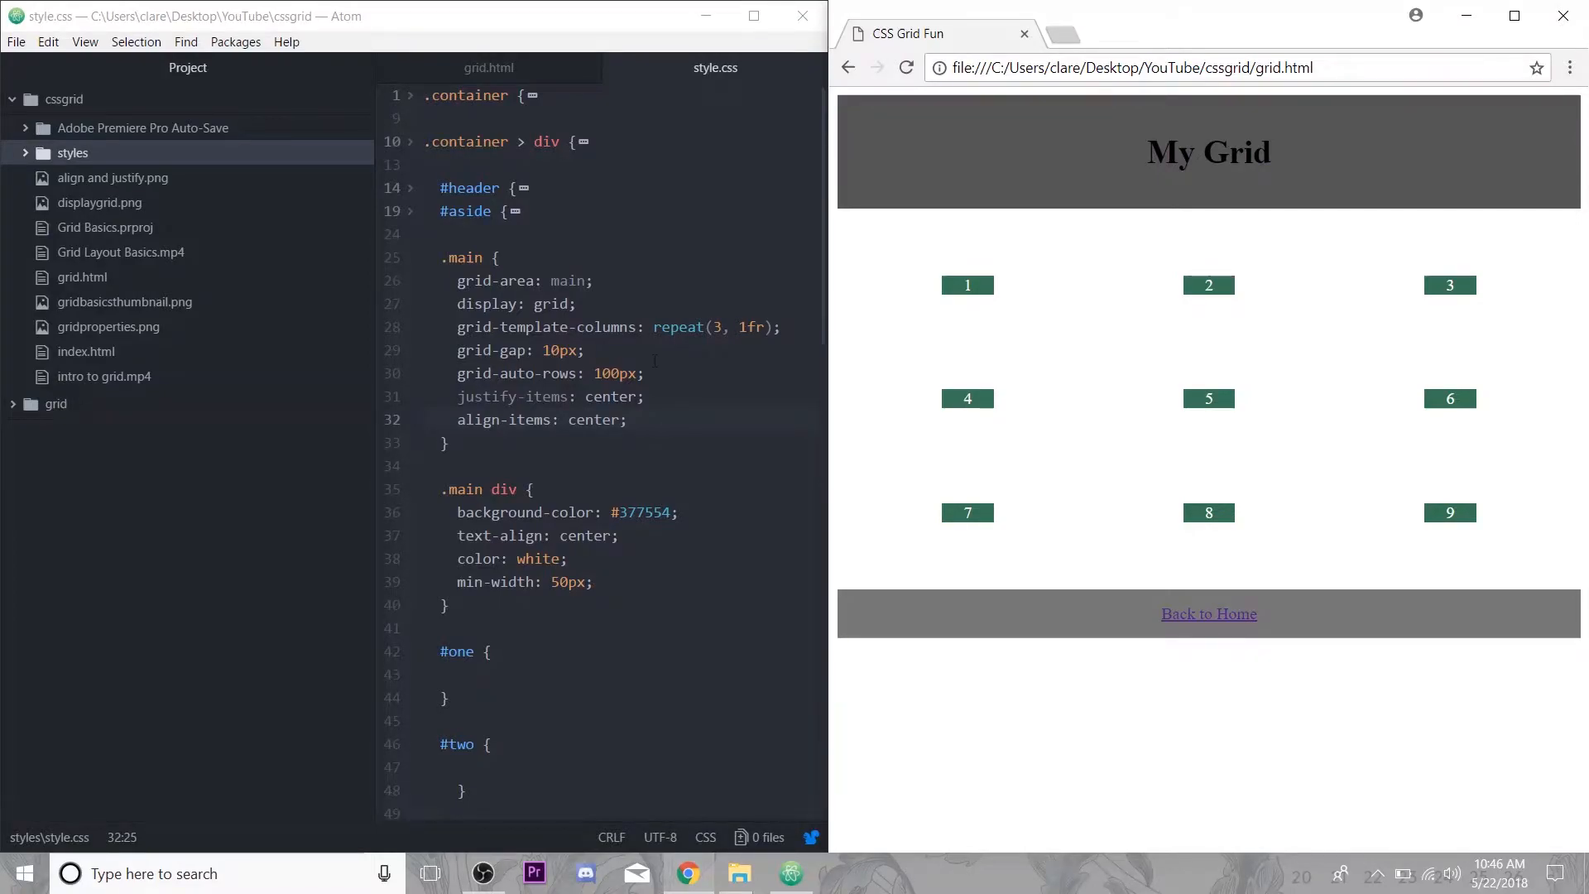
{"action": "scroll", "scroll_direction": "down", "scroll_amount": 3}
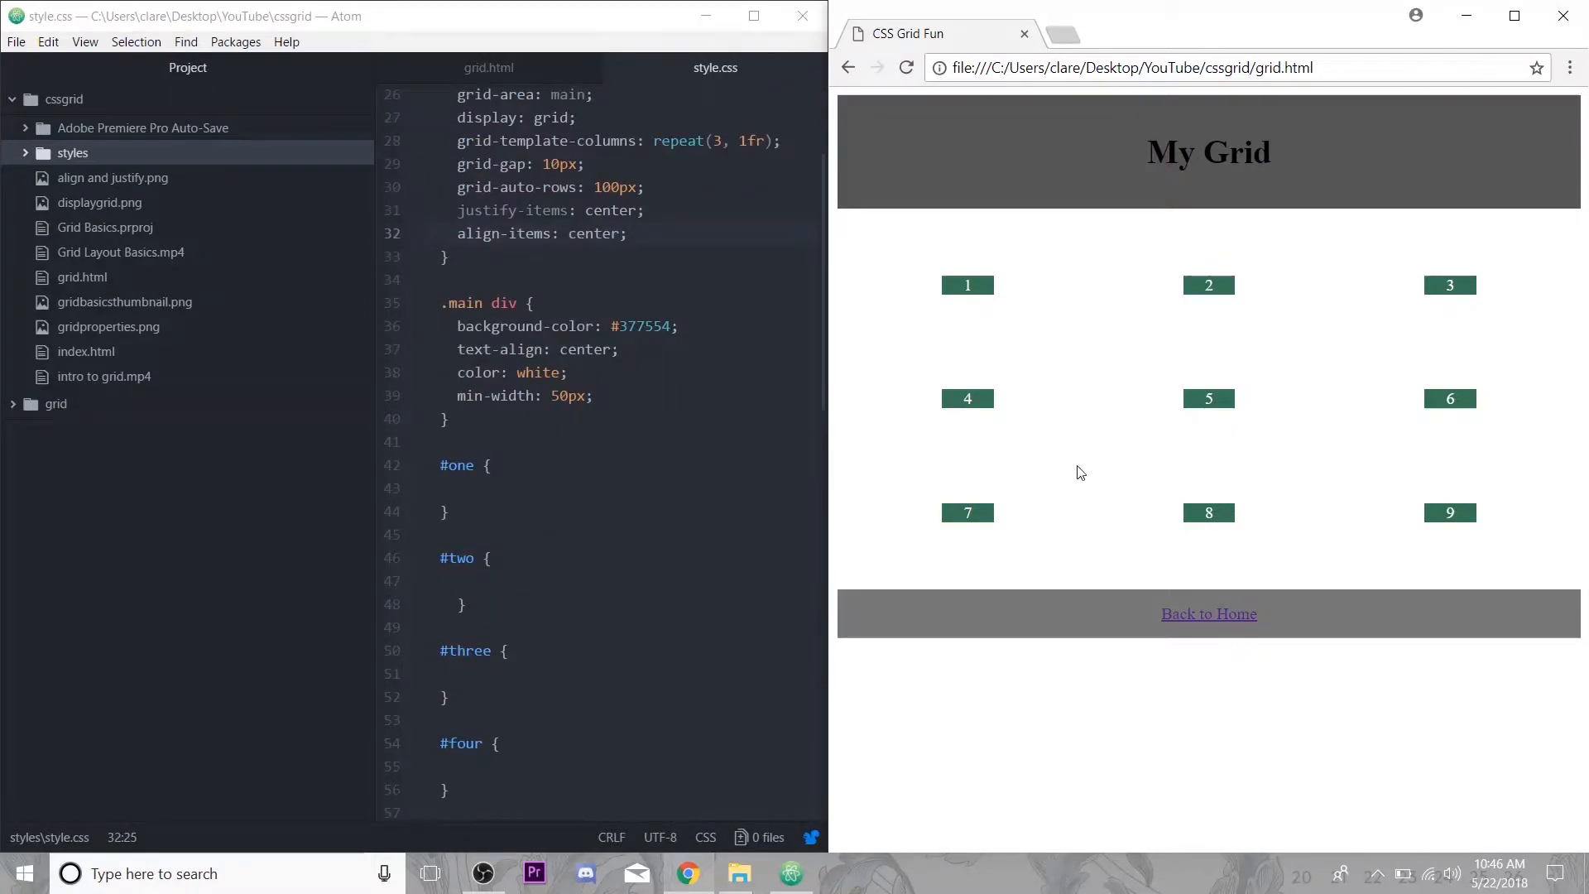
{"action": "scroll", "scroll_direction": "down", "scroll_amount": 3}
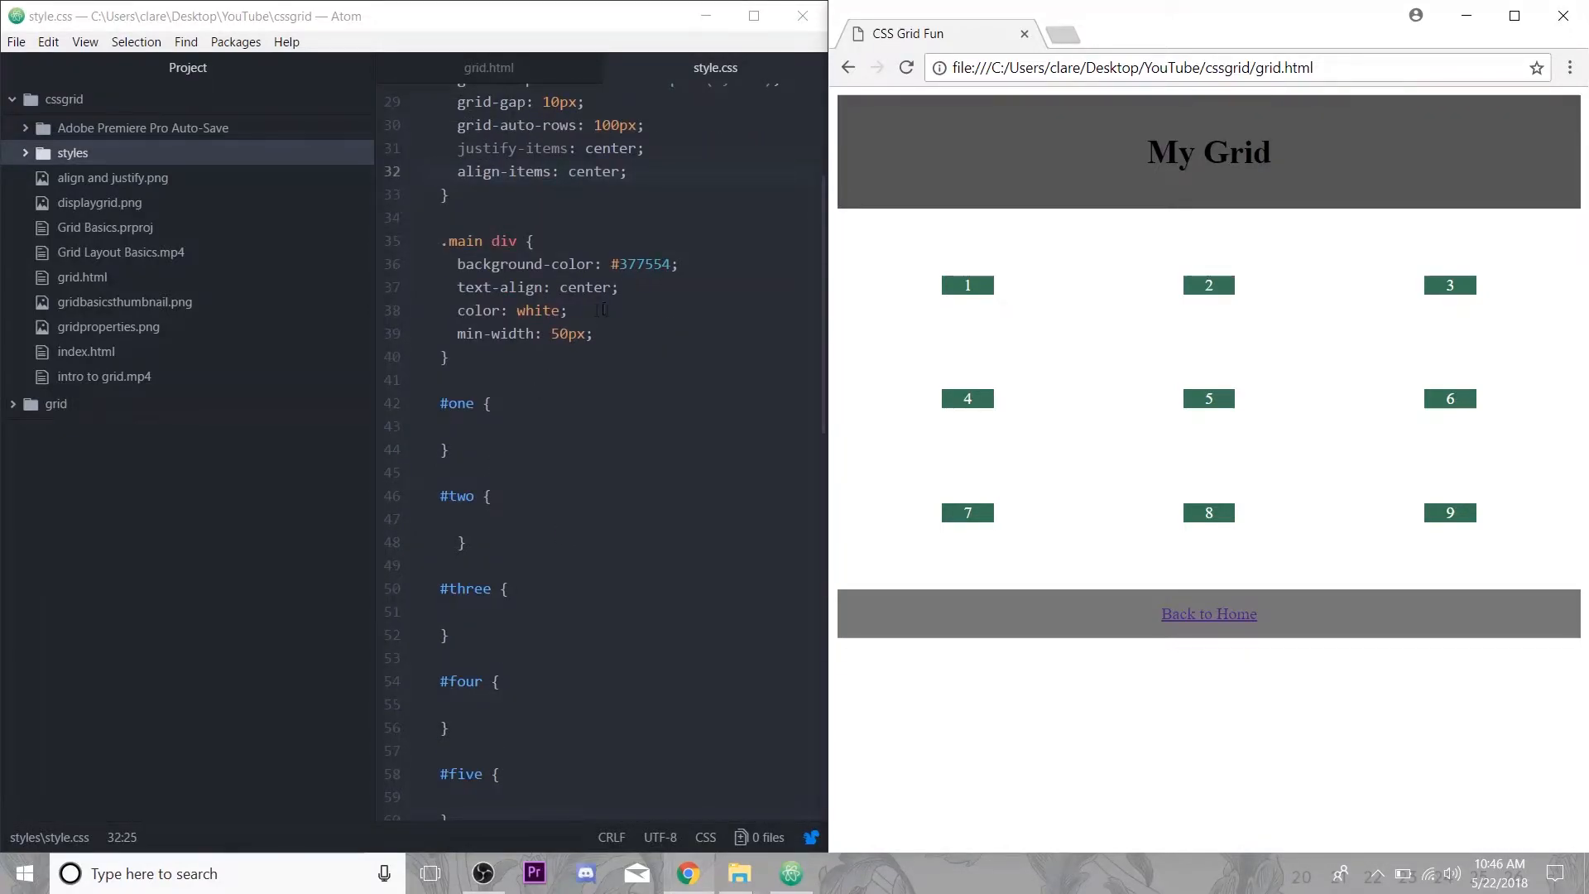
Give .main div a min-height of 50px, making centred square boxes.
{"action": "type", "text": "min-h"}
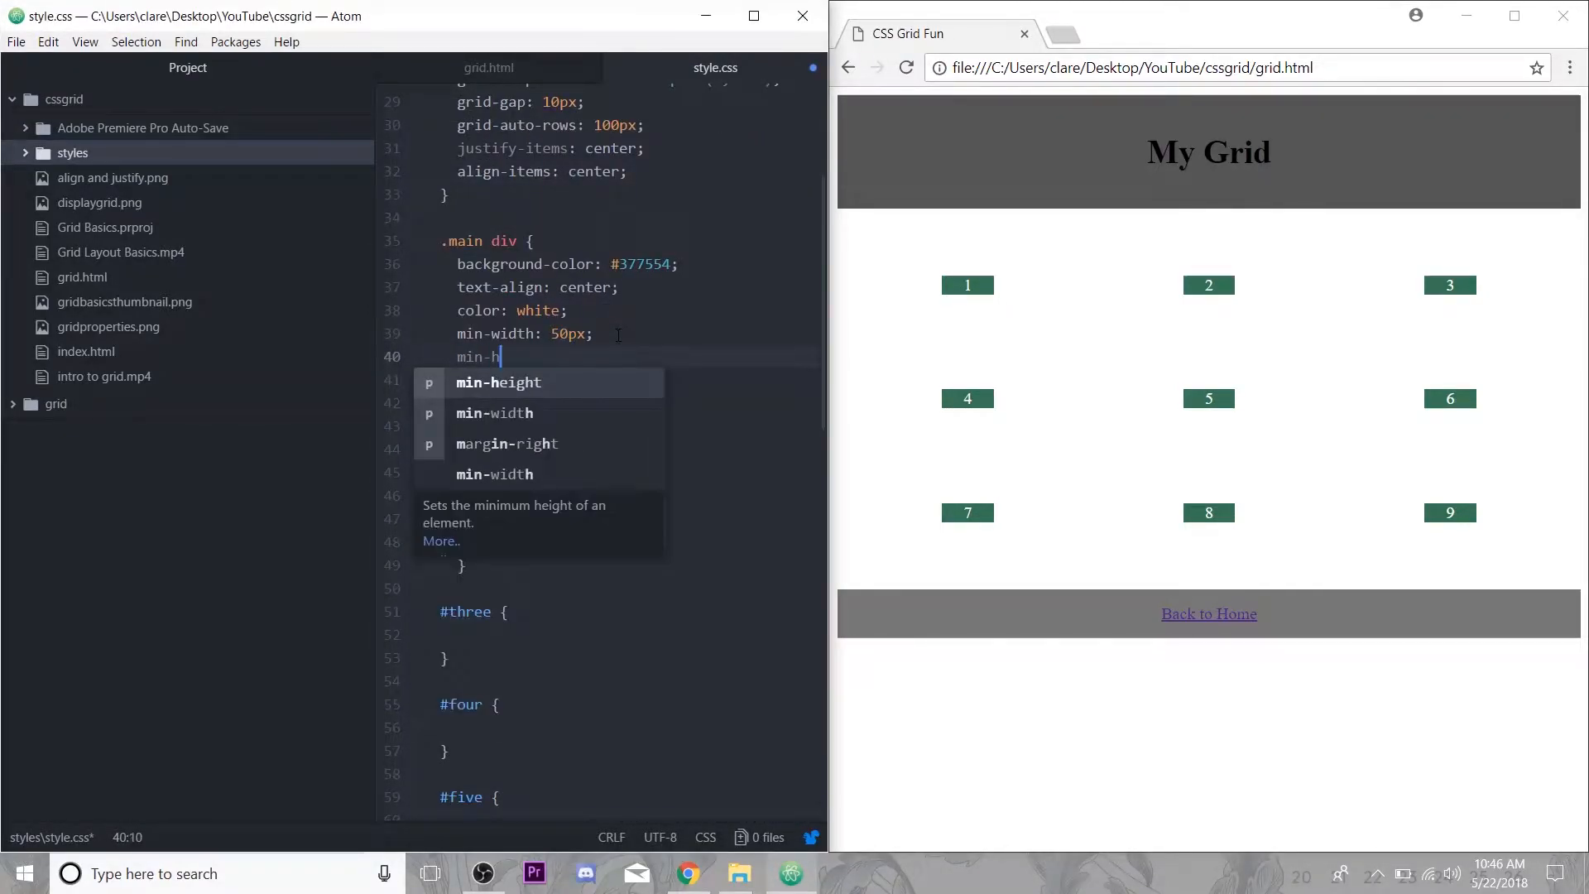
{"action": "type", "text": "eight: 50"}
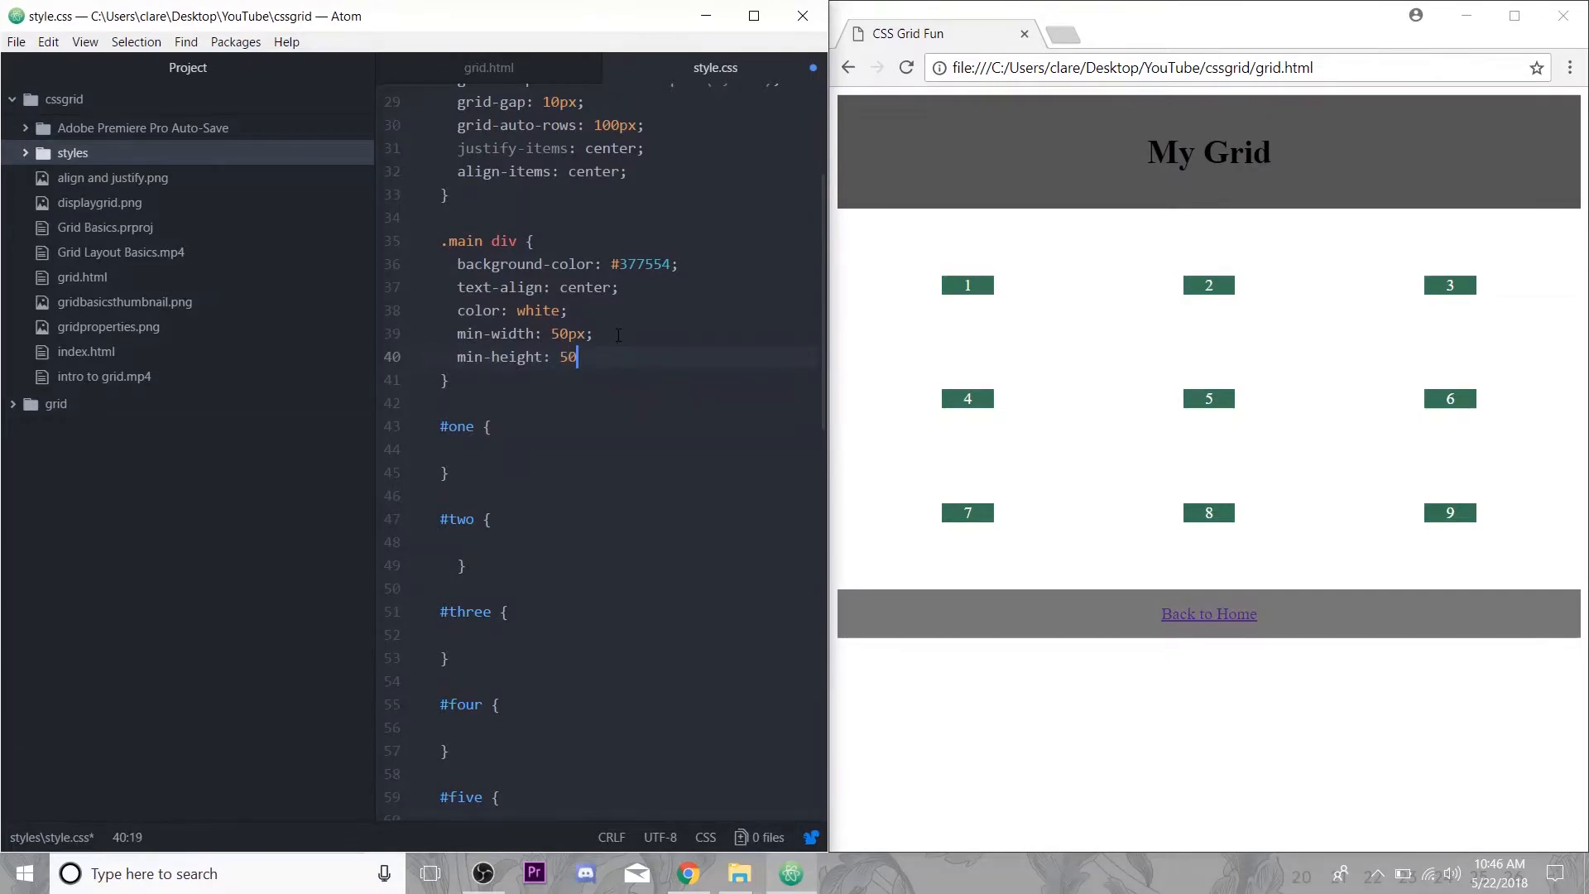
{"action": "type", "text": "px;"}
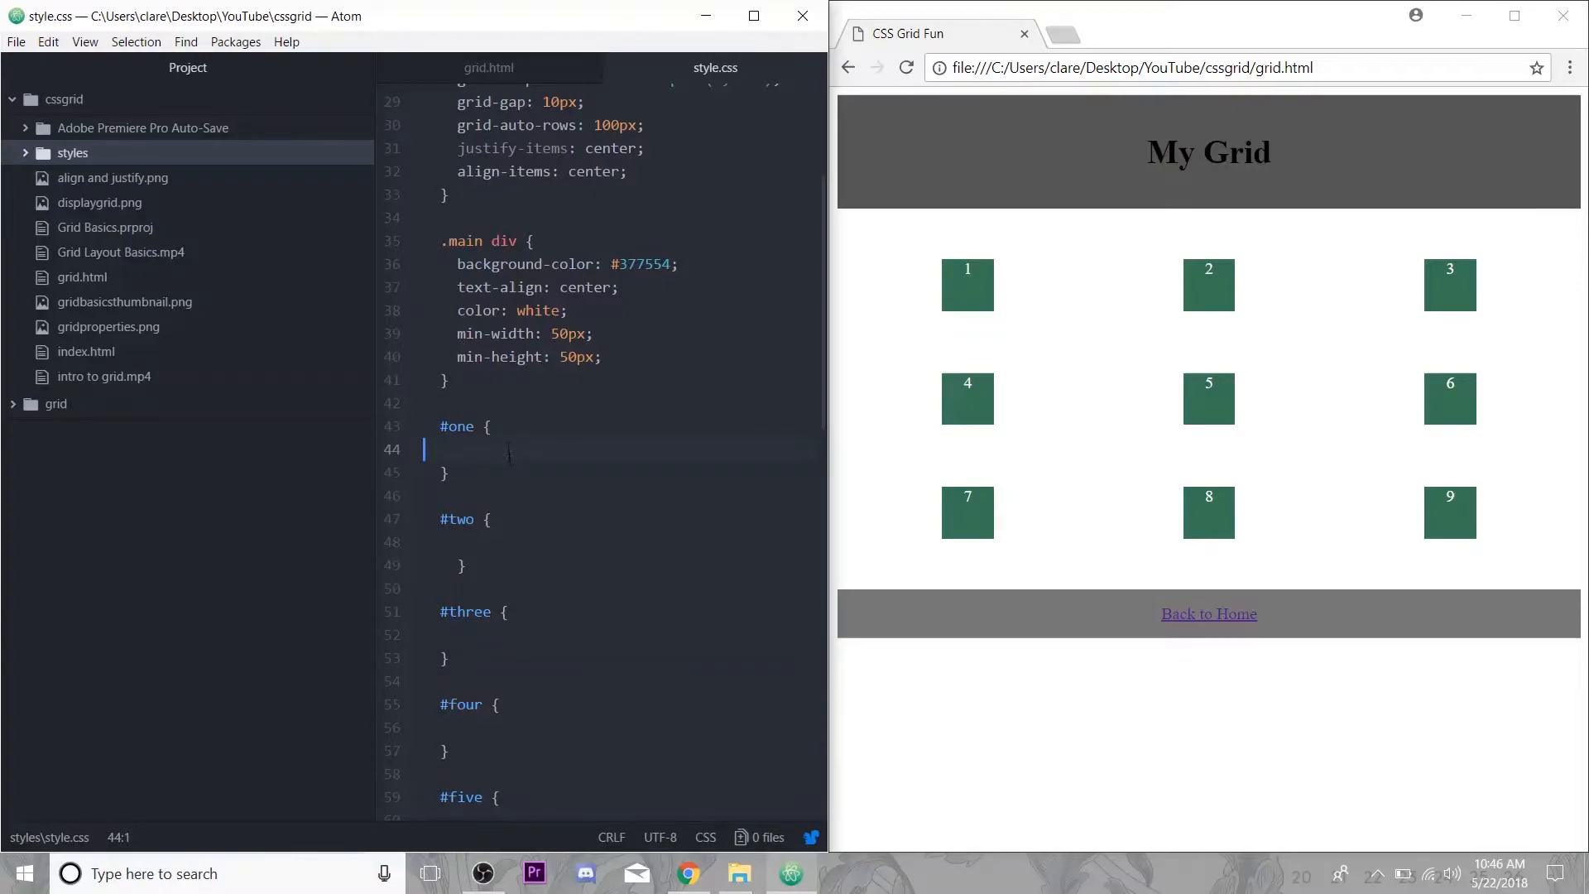
Give #one justify-self: start so box 1 hugs its cell's left edge.
{"action": "type", "text": "justify-self:"}
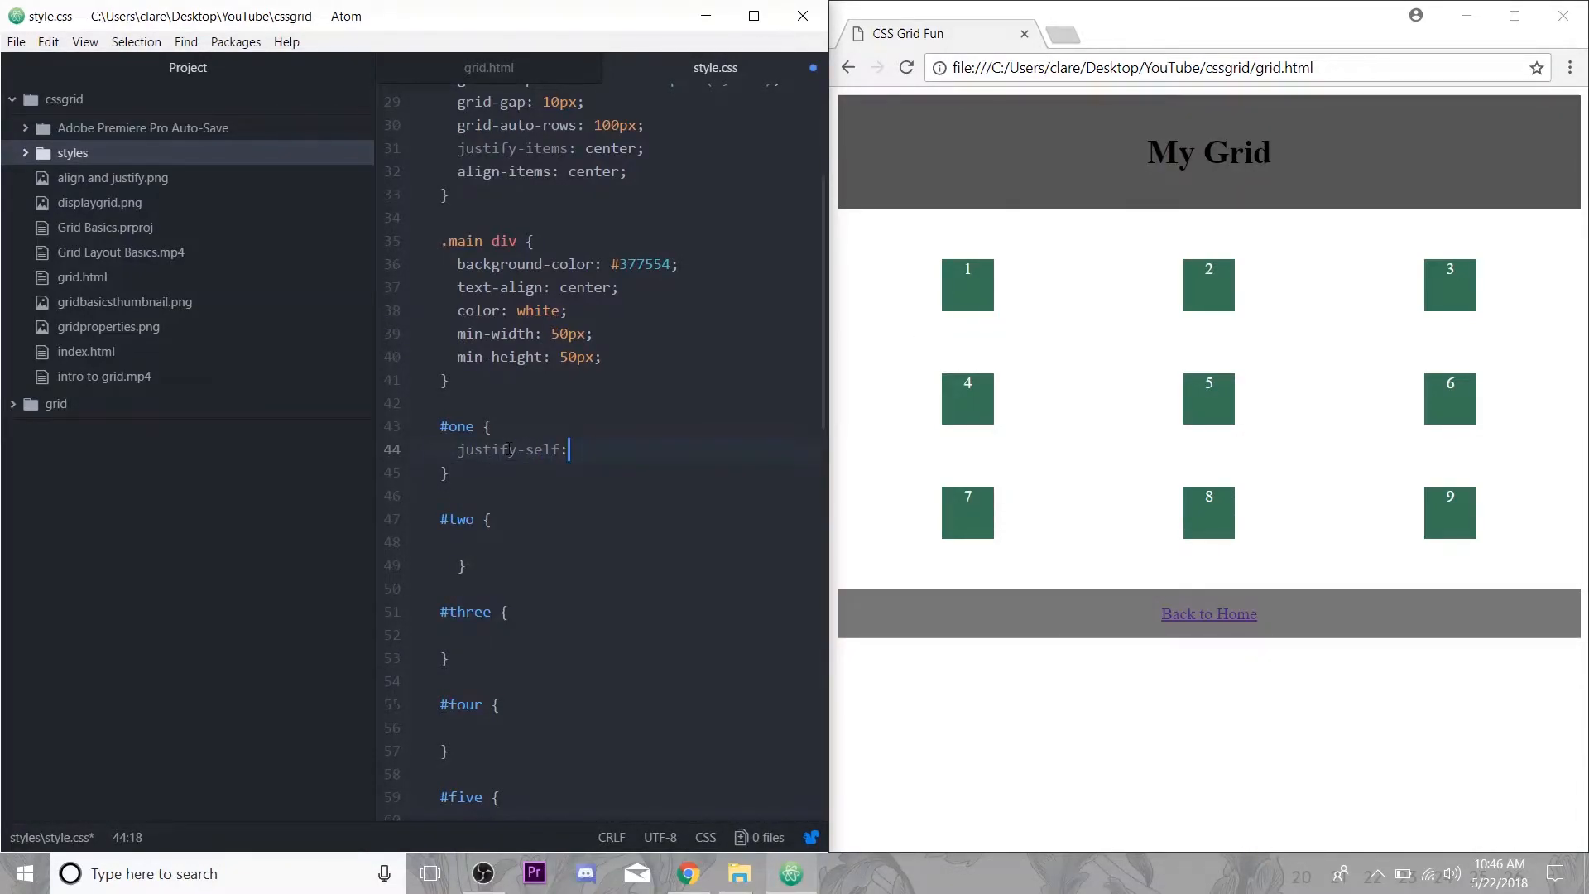
{"action": "type", "text": "\" \""}
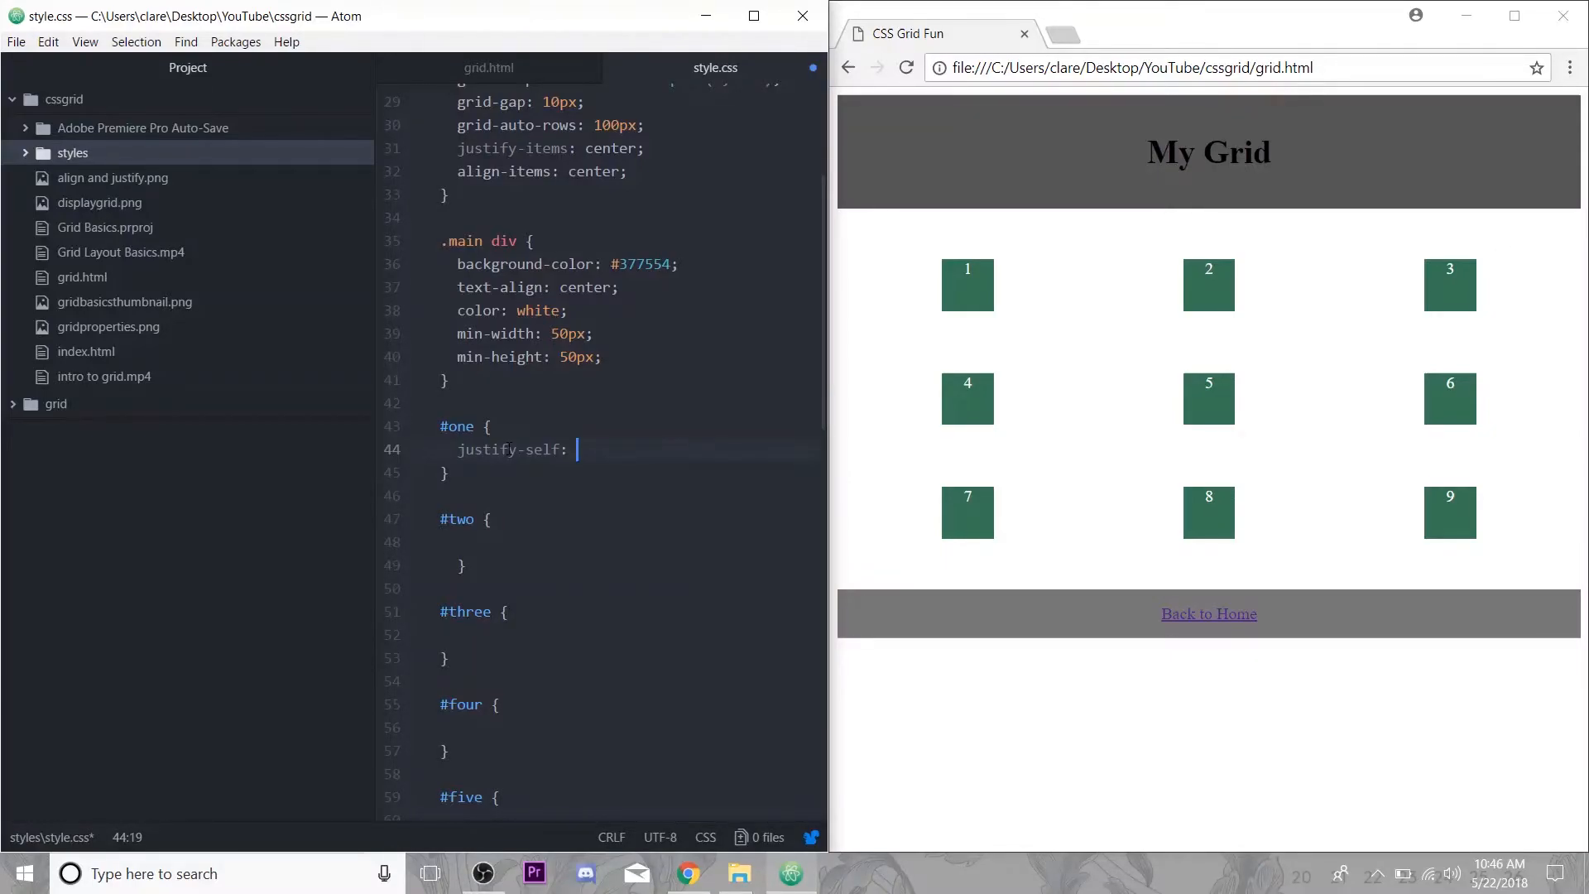
{"action": "type", "text": "start;"}
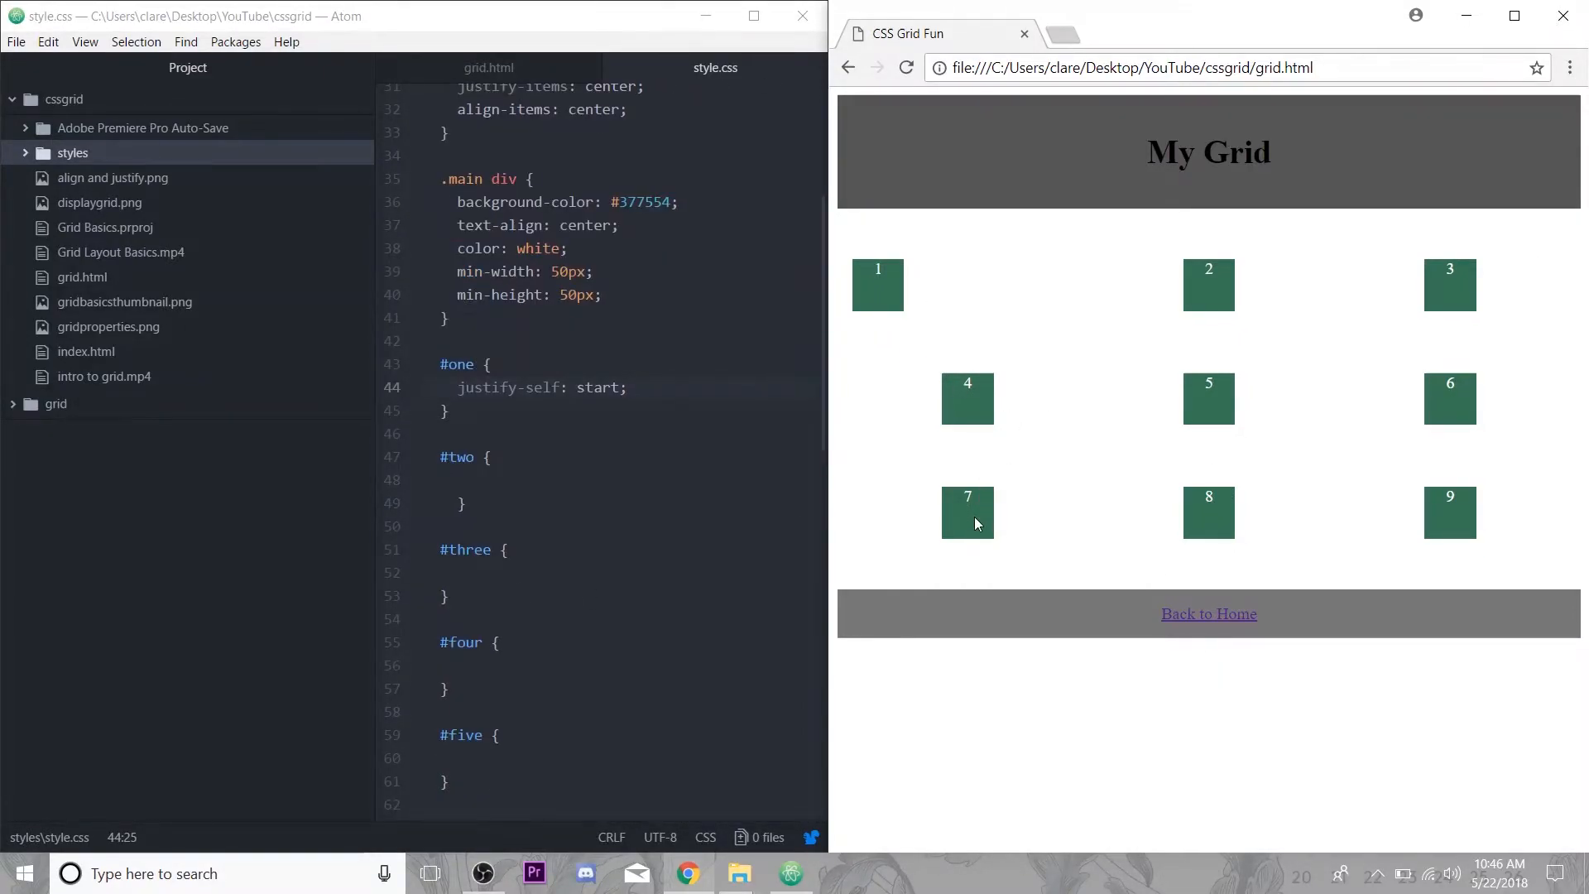
Give #seven justify-self: end so box 7 moves to its cell's right edge.
{"action": "scroll", "scroll_direction": "down", "scroll_amount": 3}
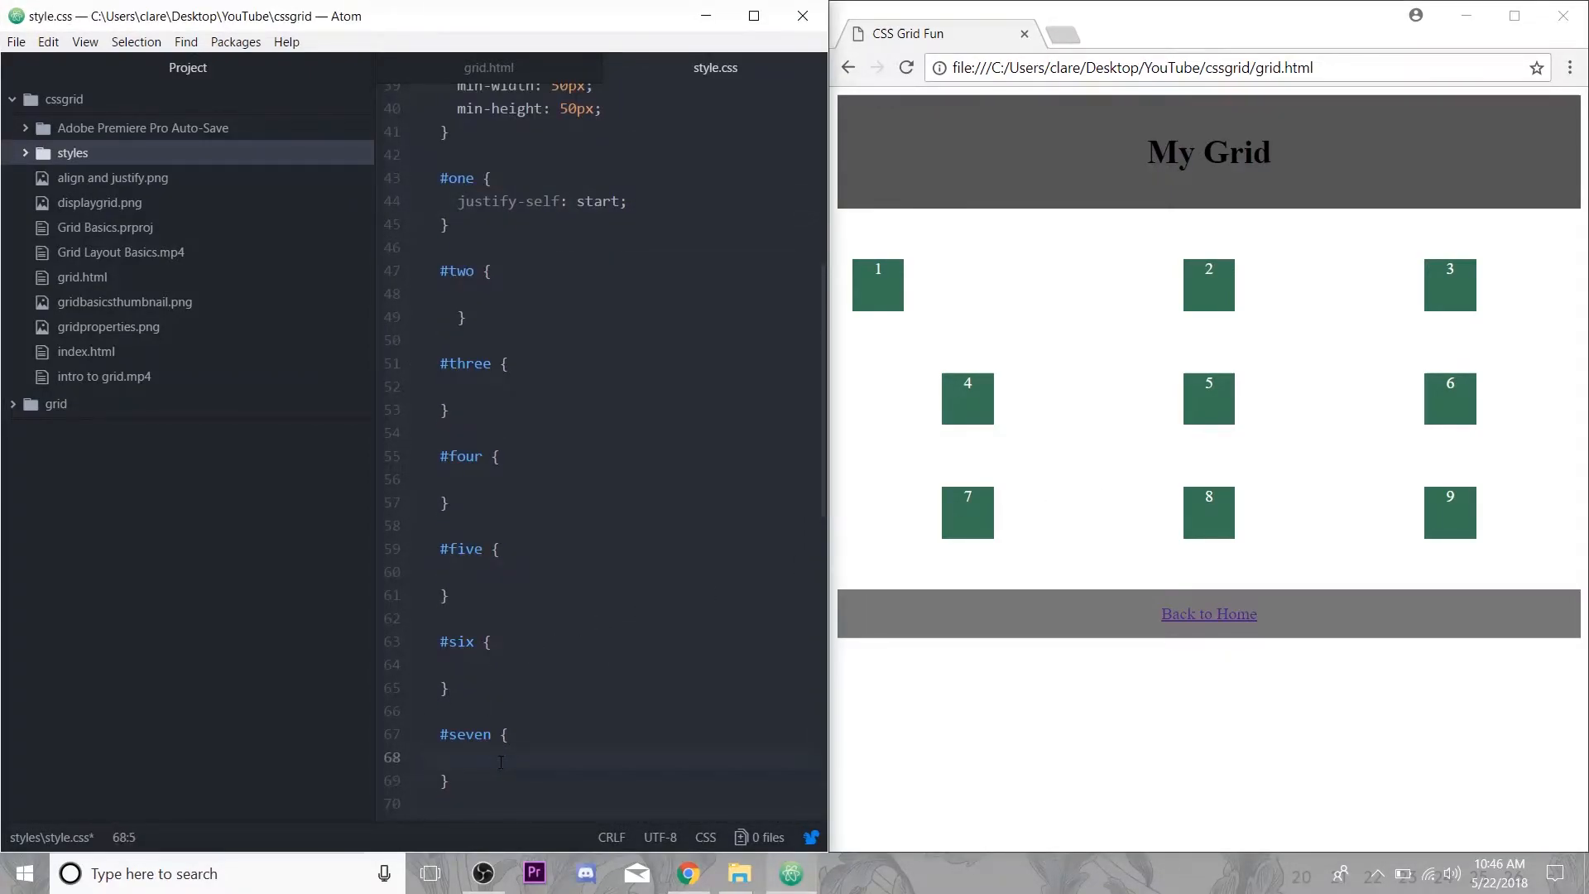
{"action": "type", "text": "justify-self"}
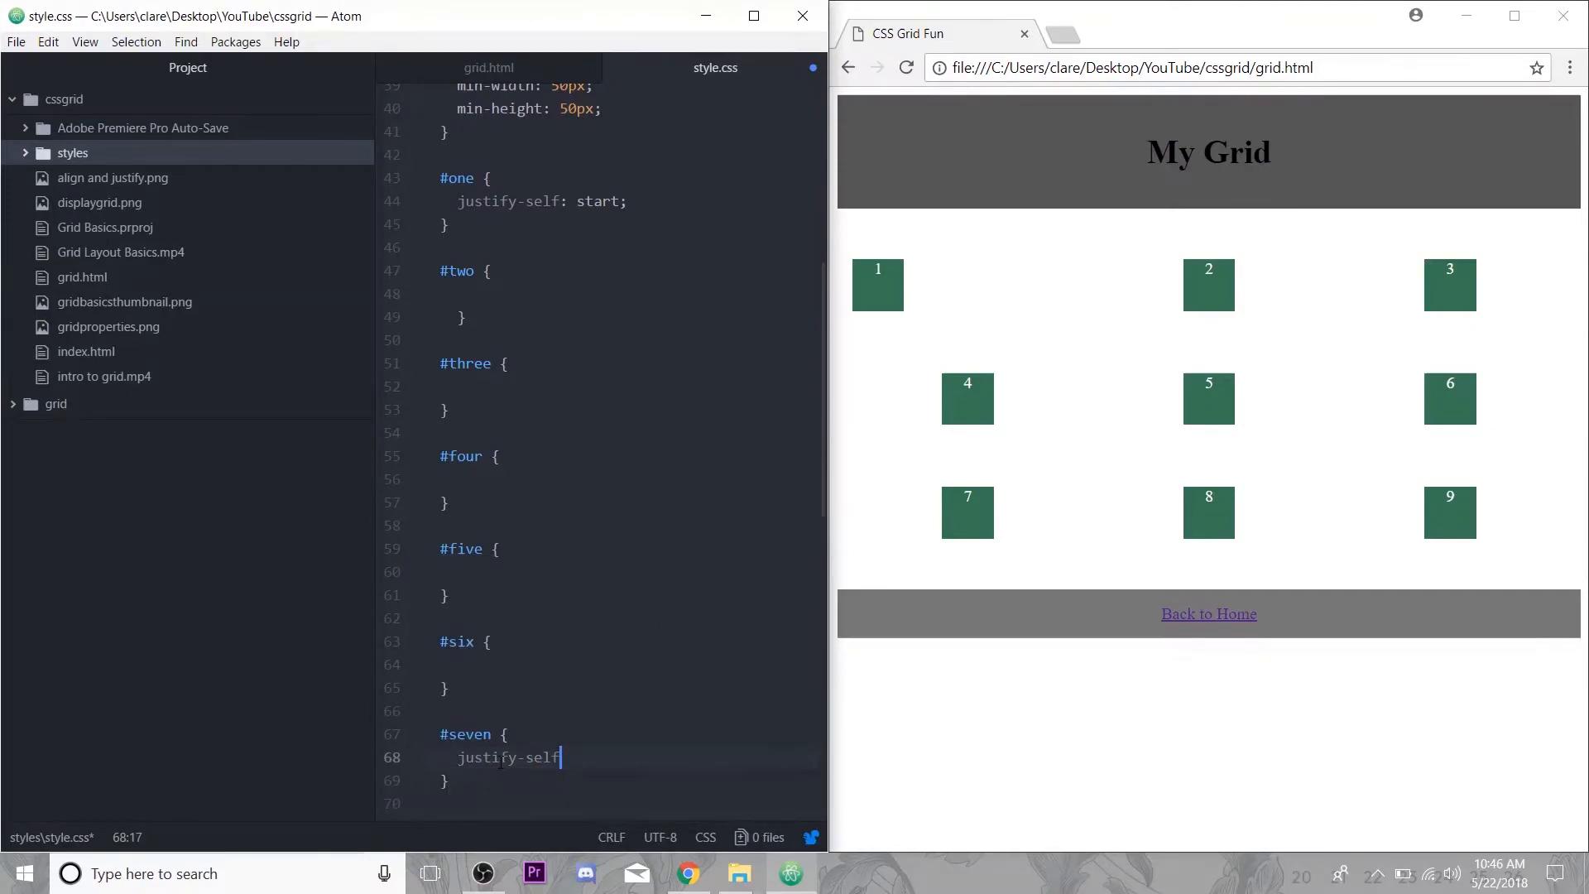
{"action": "type", "text": ": end;"}
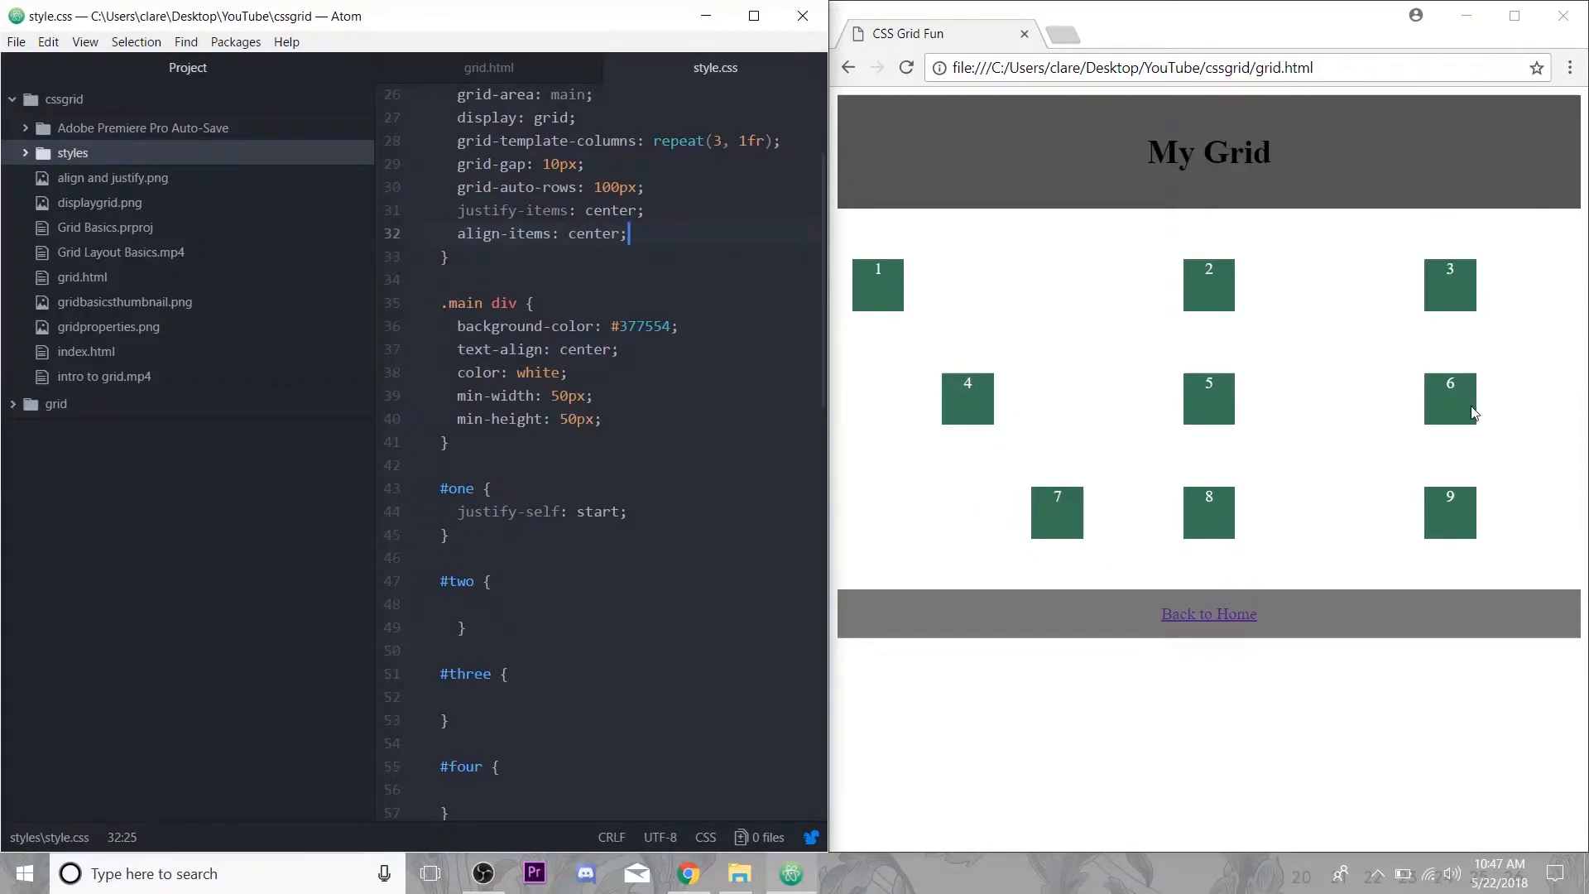
{"action": "mouse_move", "coordinate": [842, 518]}
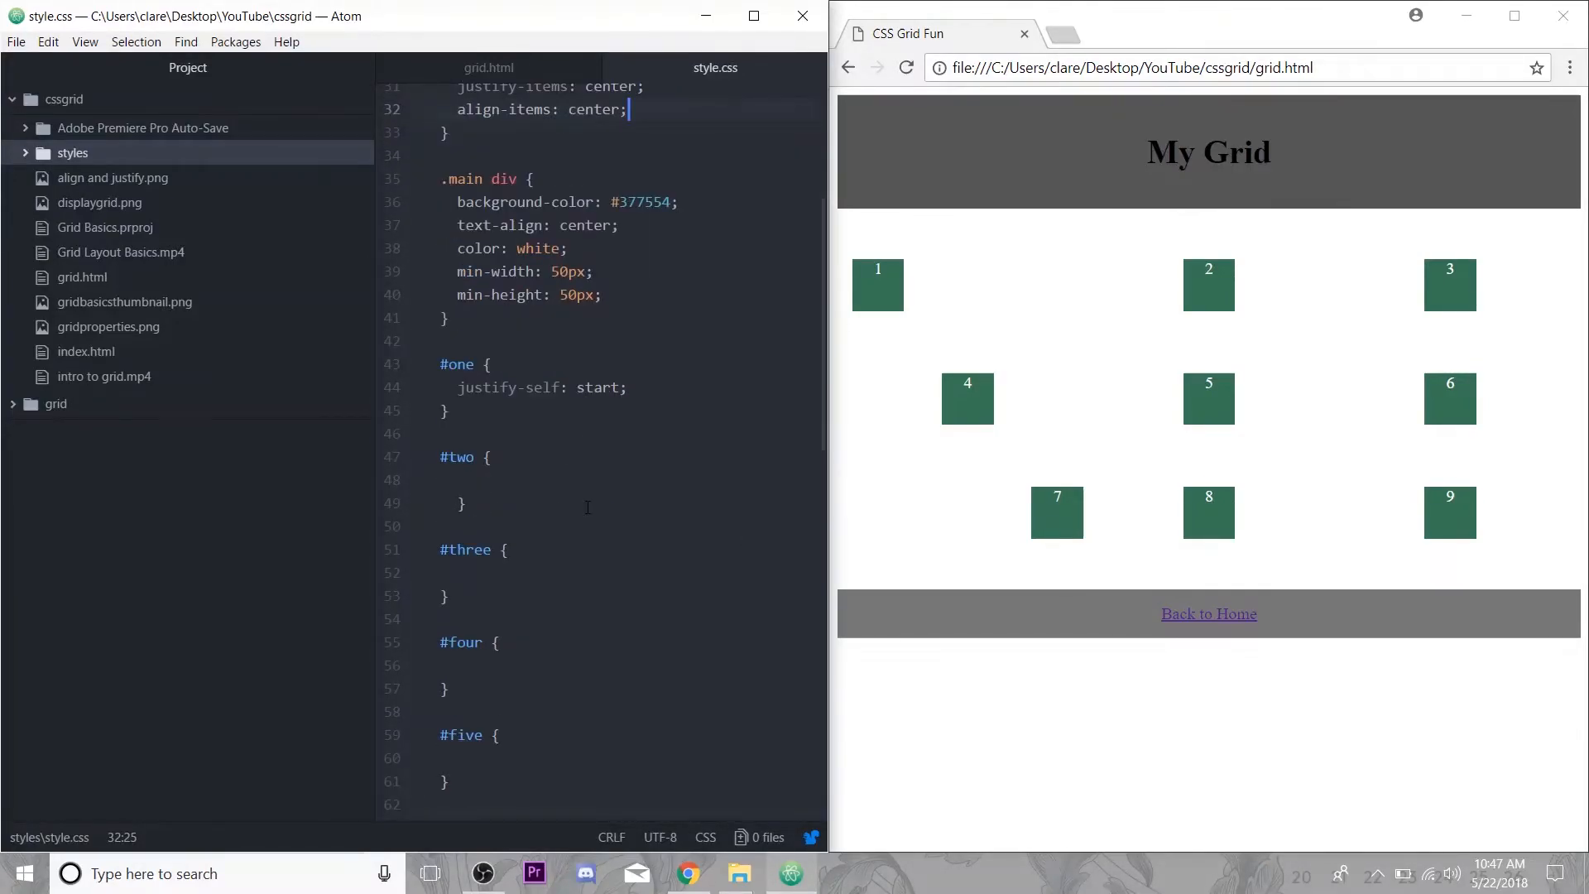
Give #three justify-self: end so box 3 moves to its cell's right edge.
{"action": "type", "text": "j"}
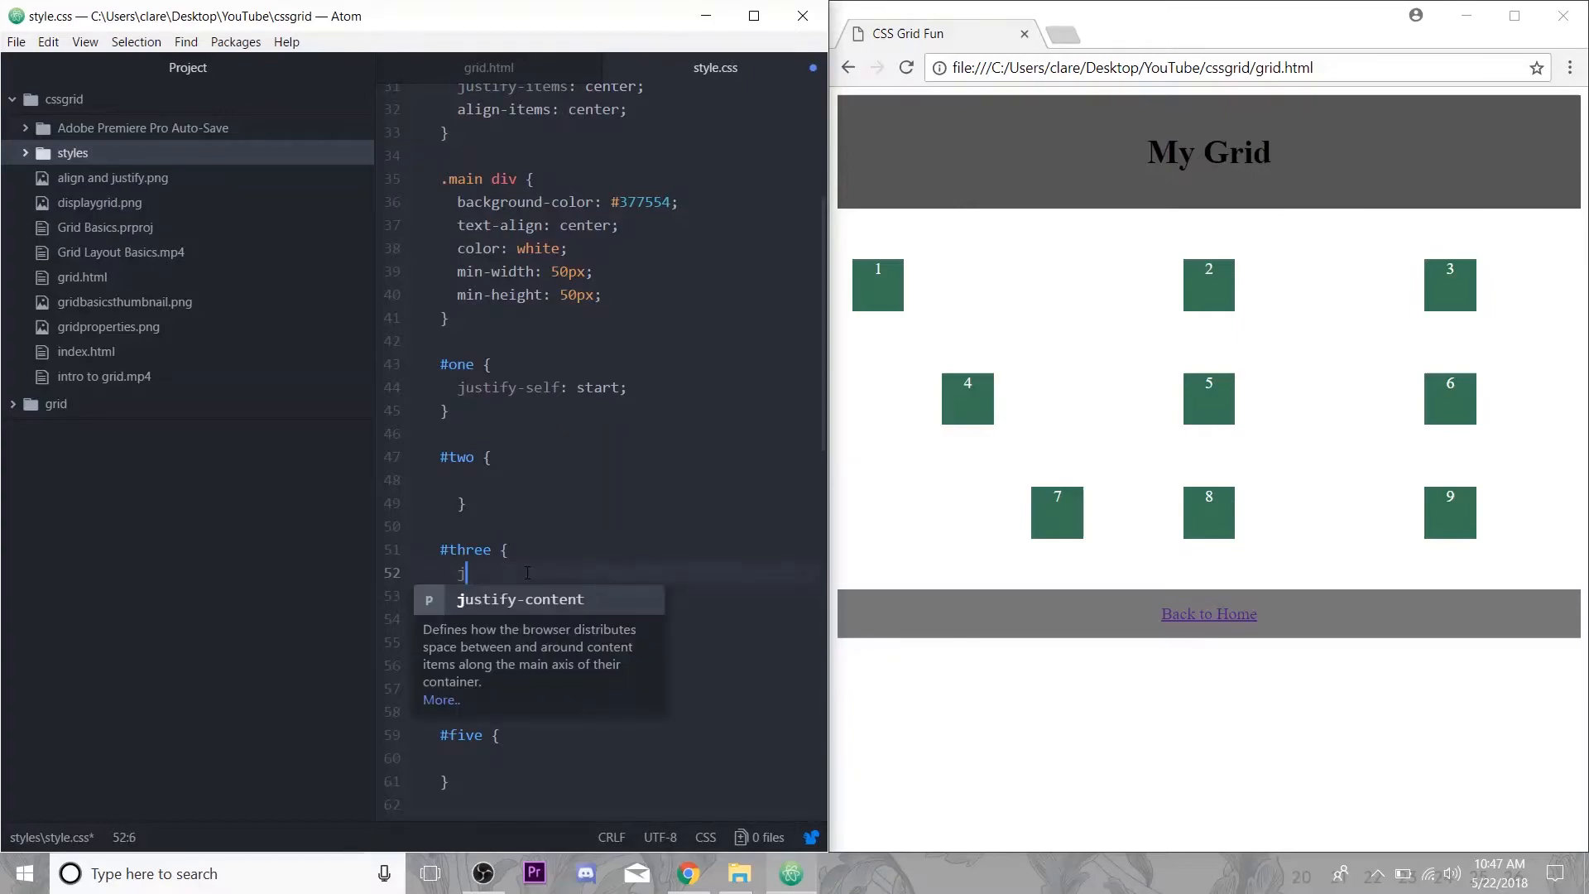
{"action": "type", "text": "justify-self:"}
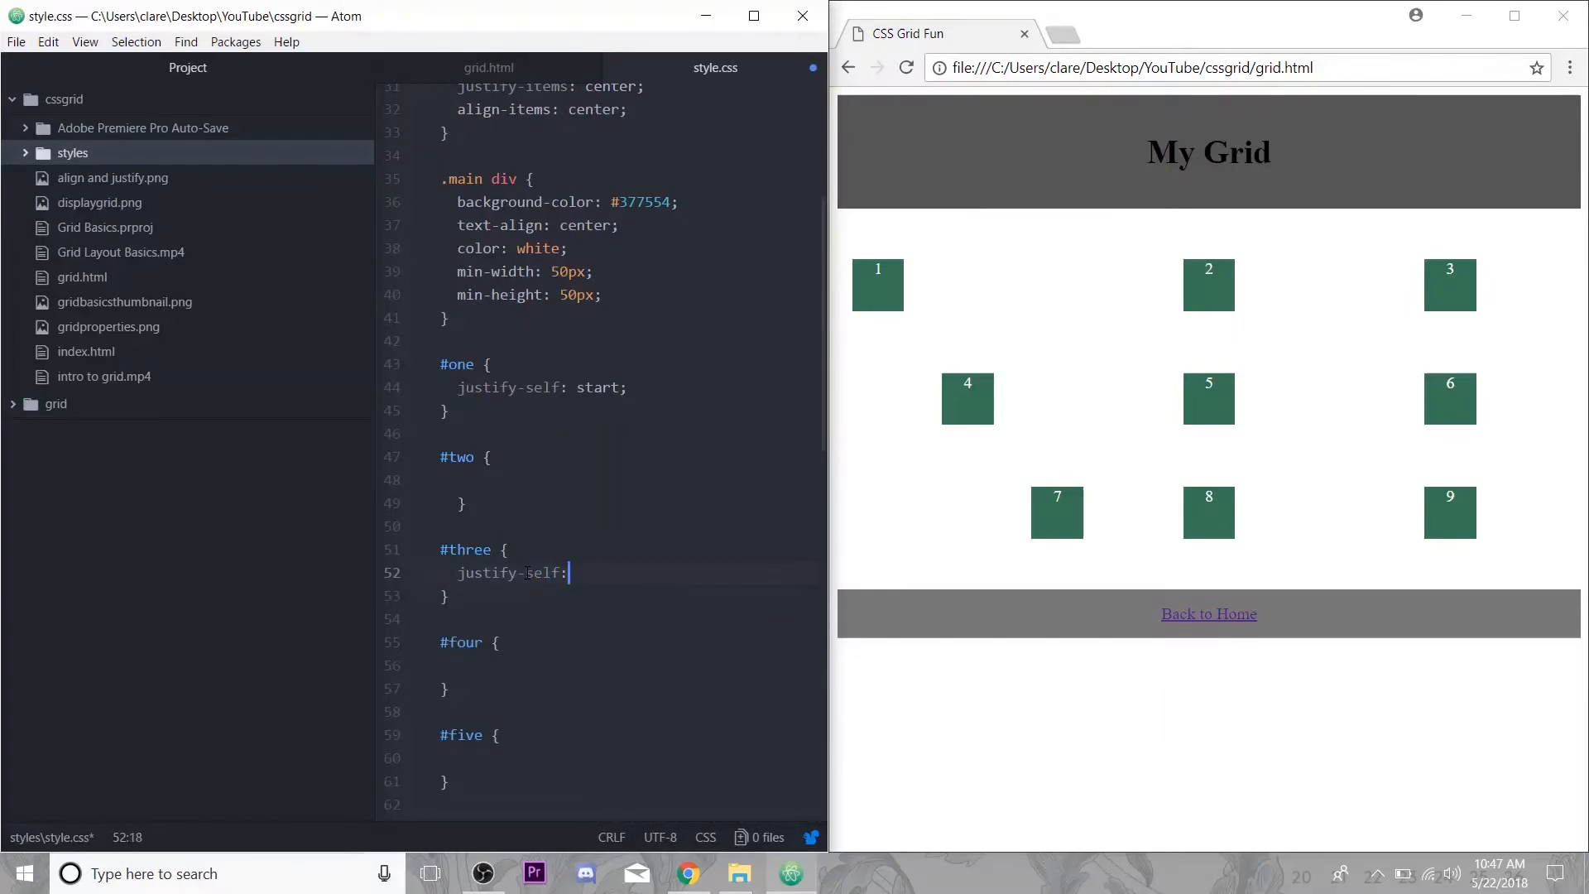
{"action": "type", "text": "end;"}
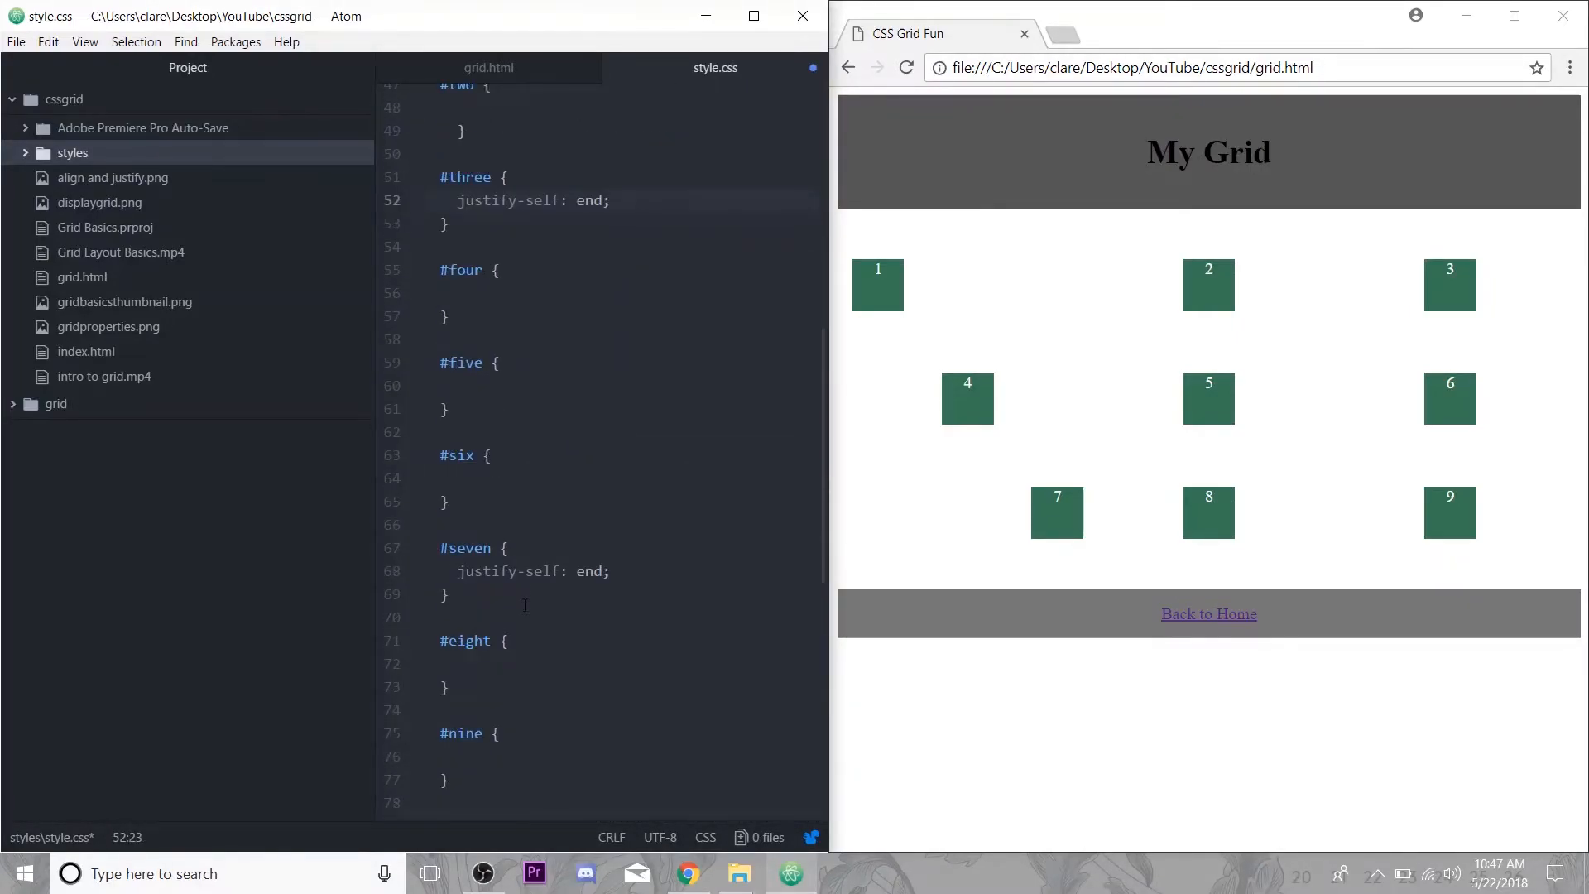
Give #nine justify-self: start so box 9 moves to its cell's left edge.
{"action": "type", "text": "justi"}
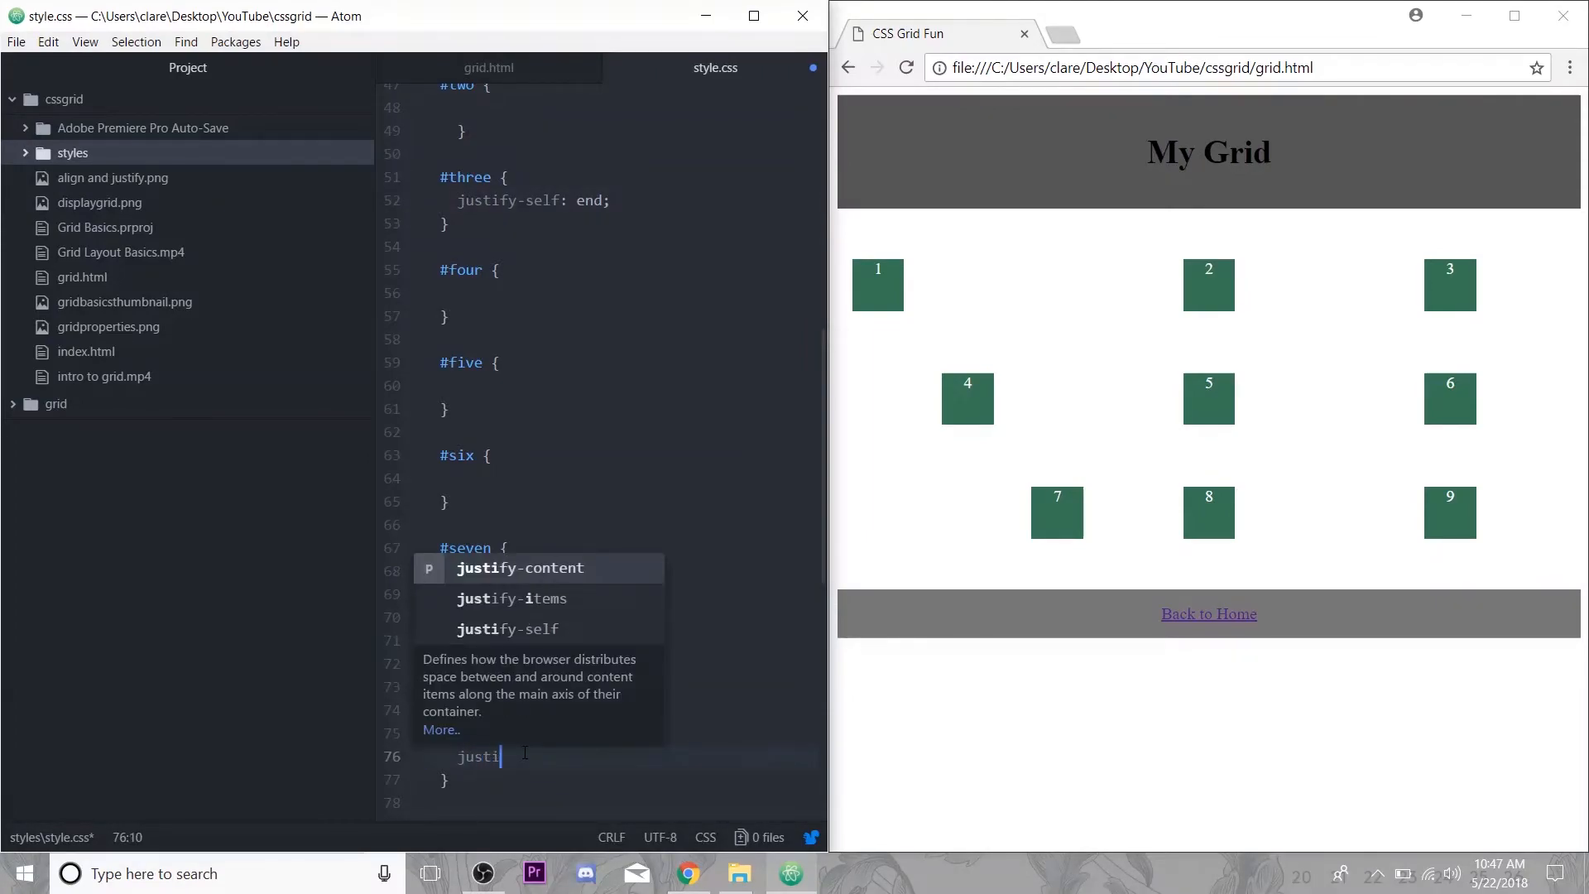
{"action": "type", "text": "justify-selfst"}
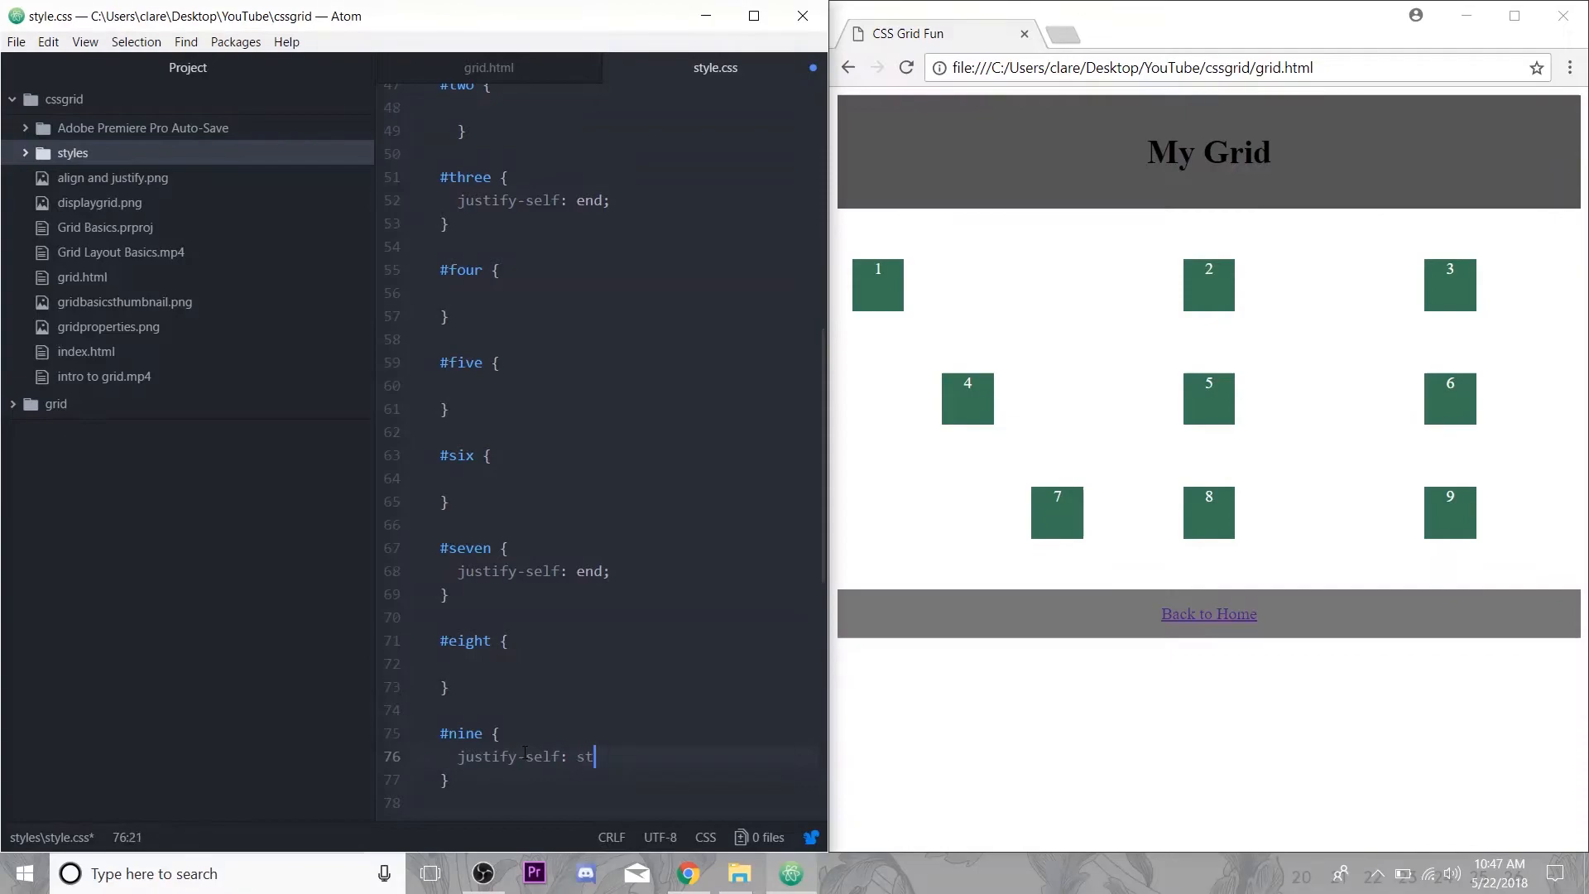
{"action": "type", "text": "art;"}
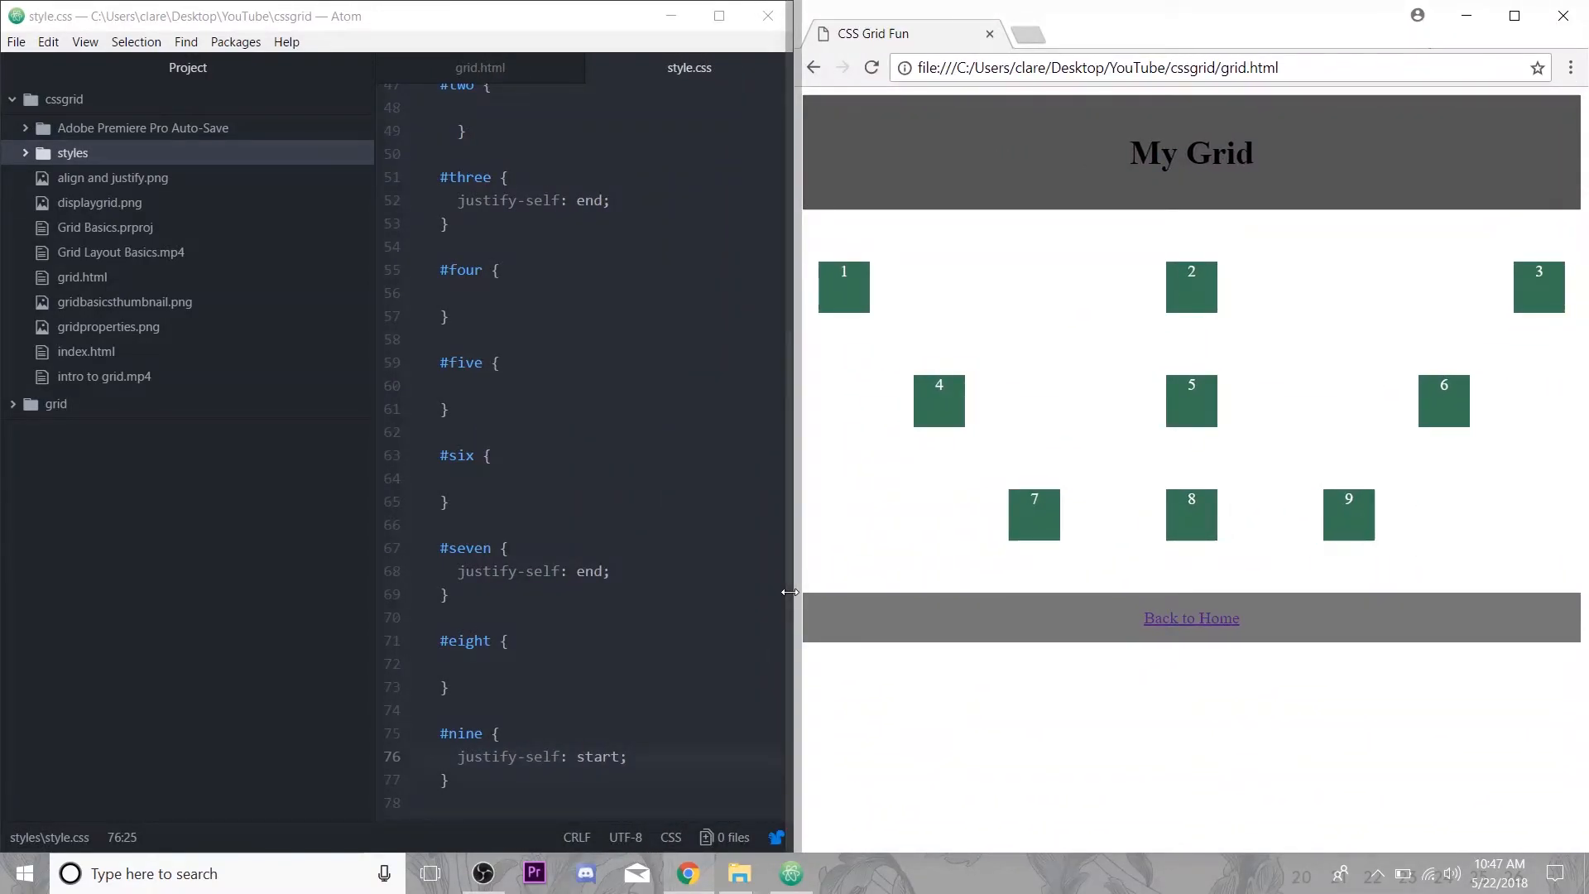
{"action": "mouse_move", "coordinate": [1248, 388]}
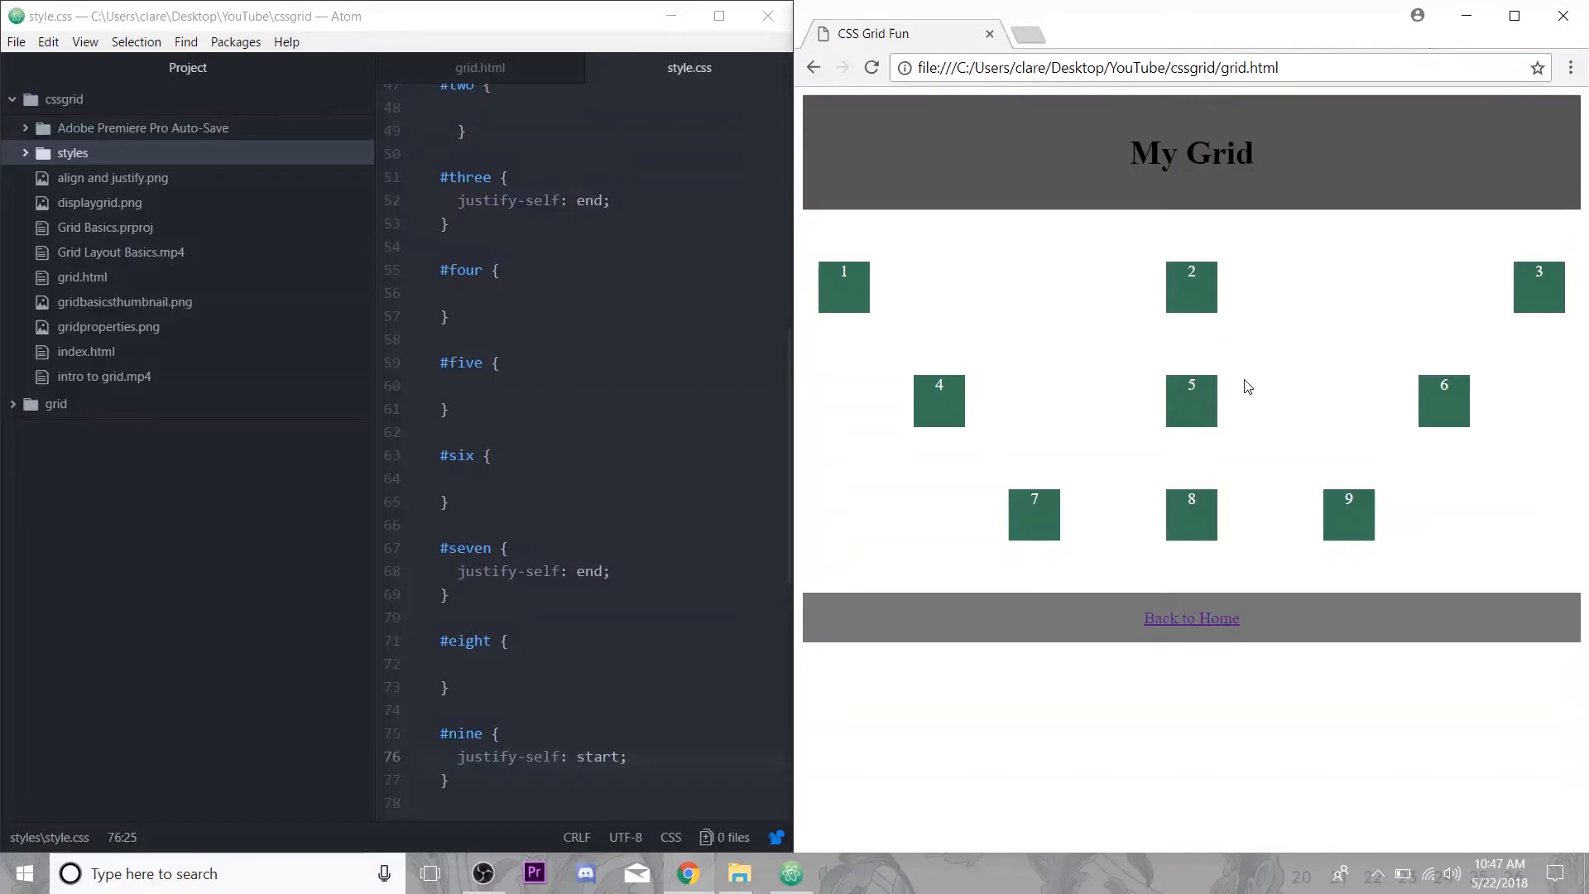
{"action": "mouse_move", "coordinate": [867, 311]}
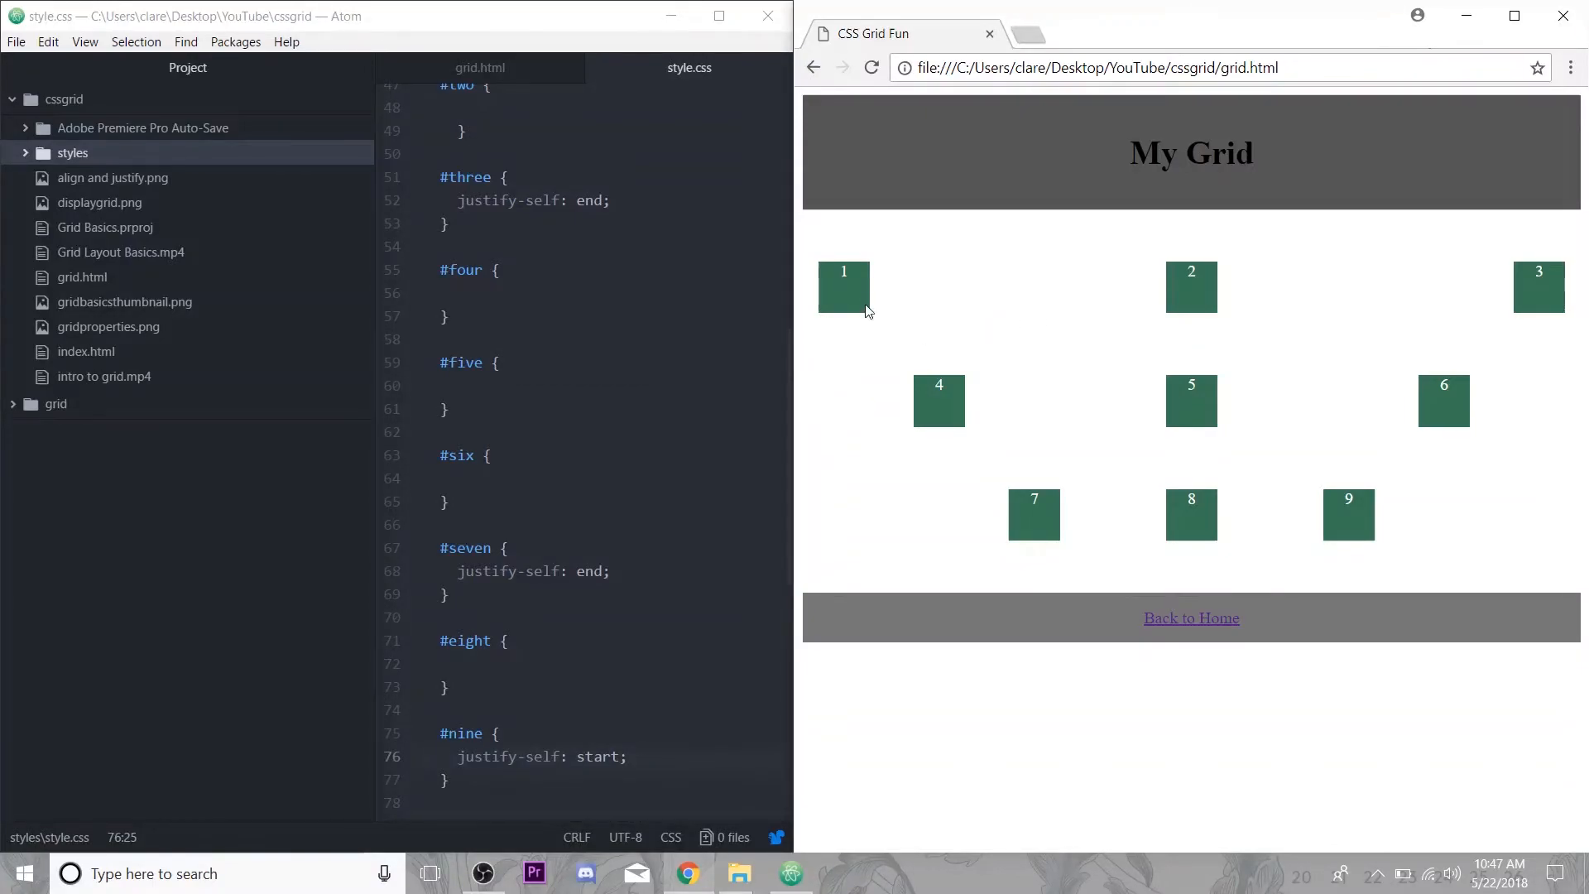
{"action": "mouse_move", "coordinate": [1203, 397]}
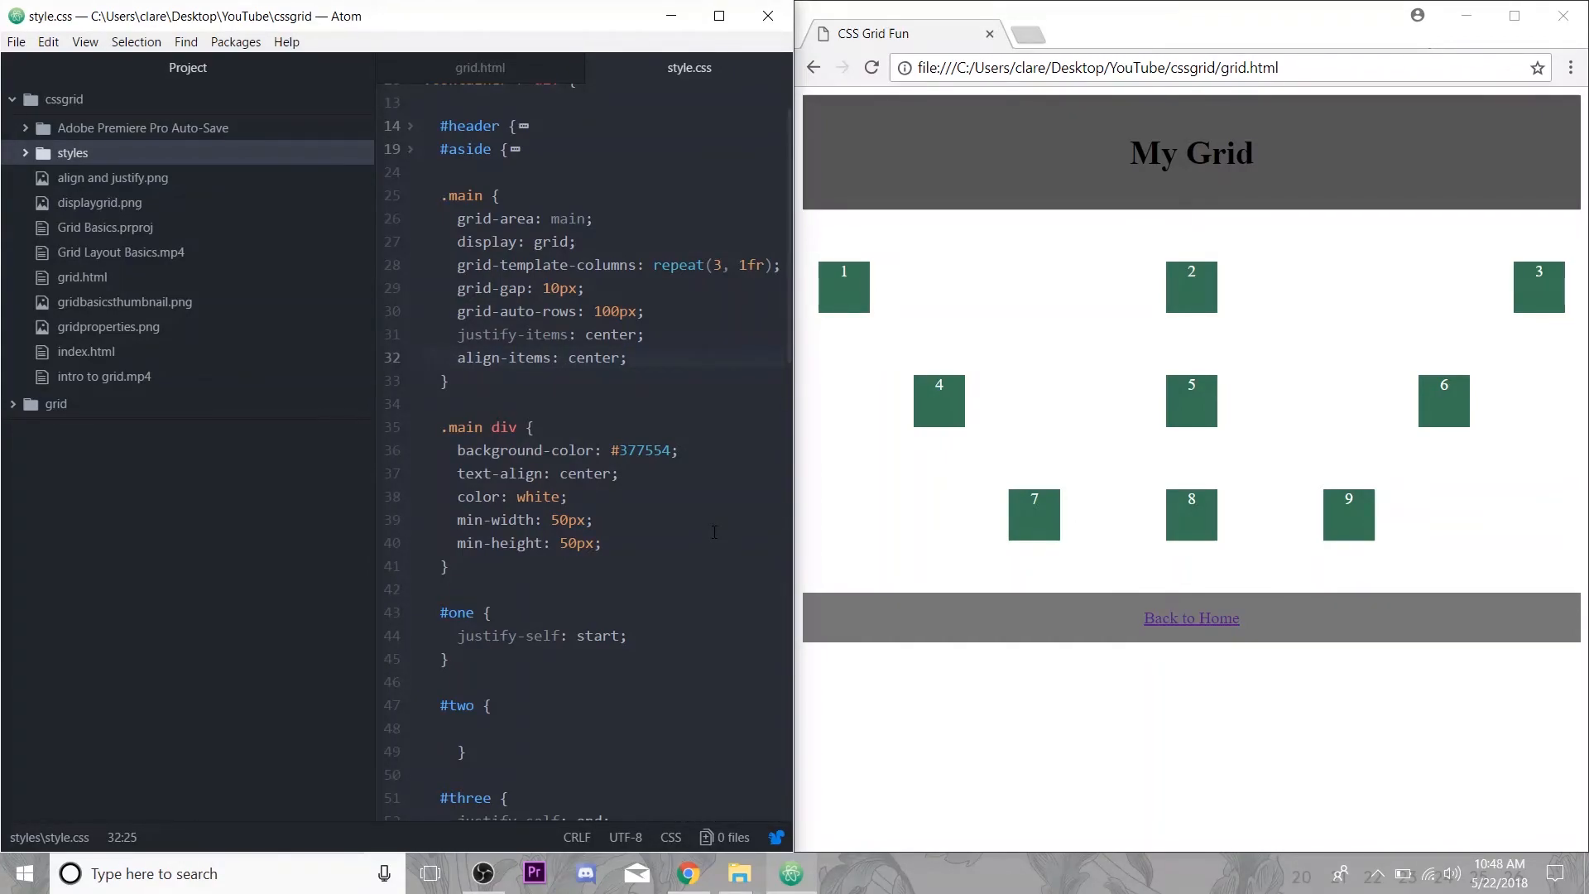
{"action": "left_click", "coordinate": [629, 358]}
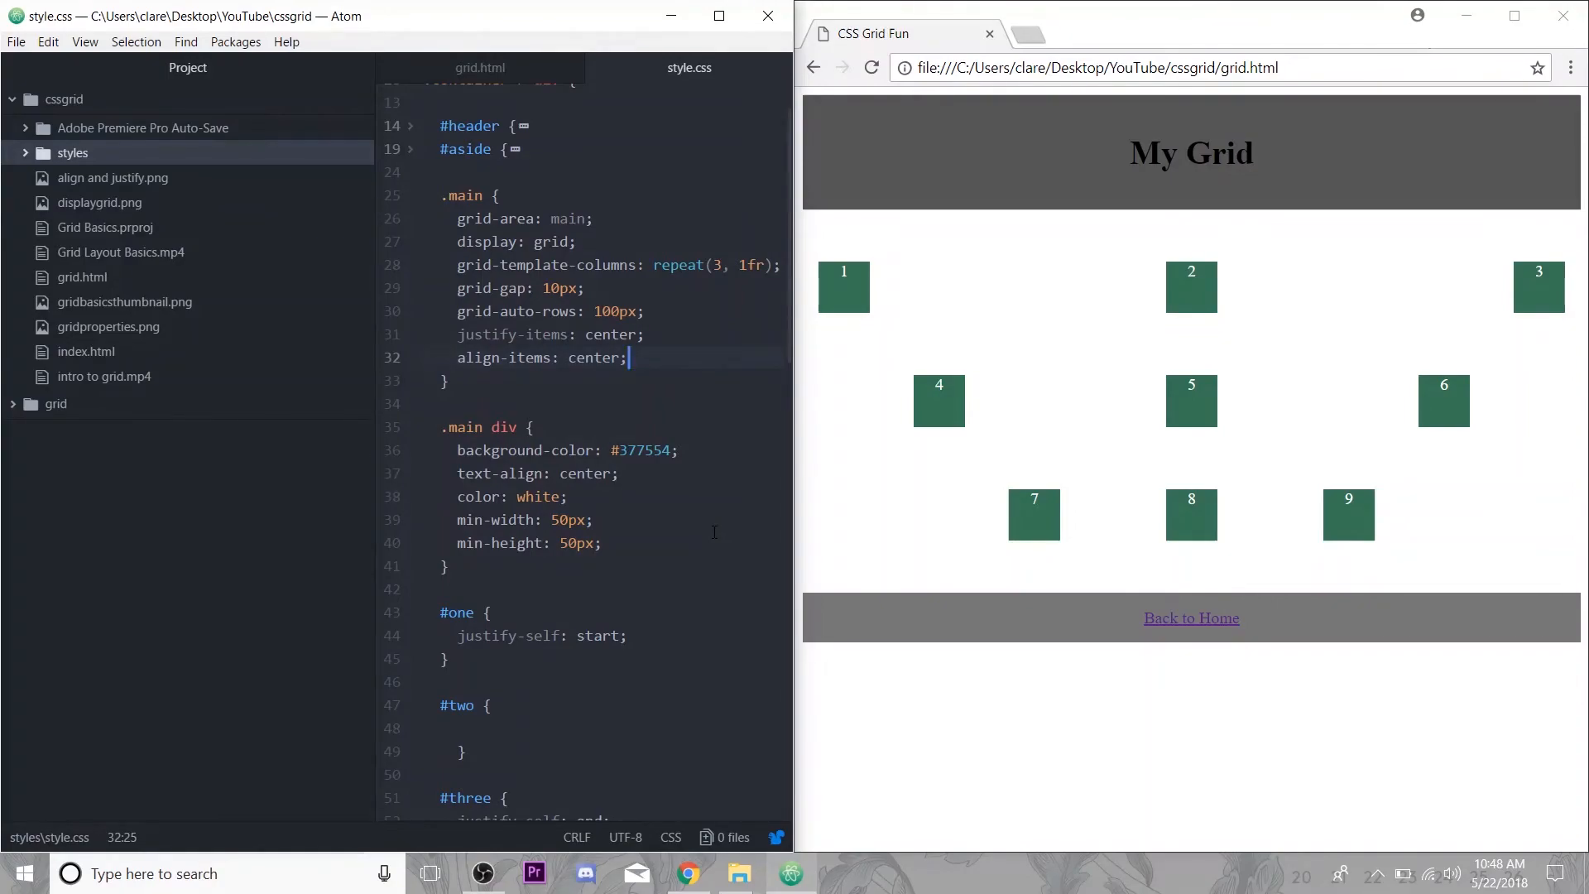